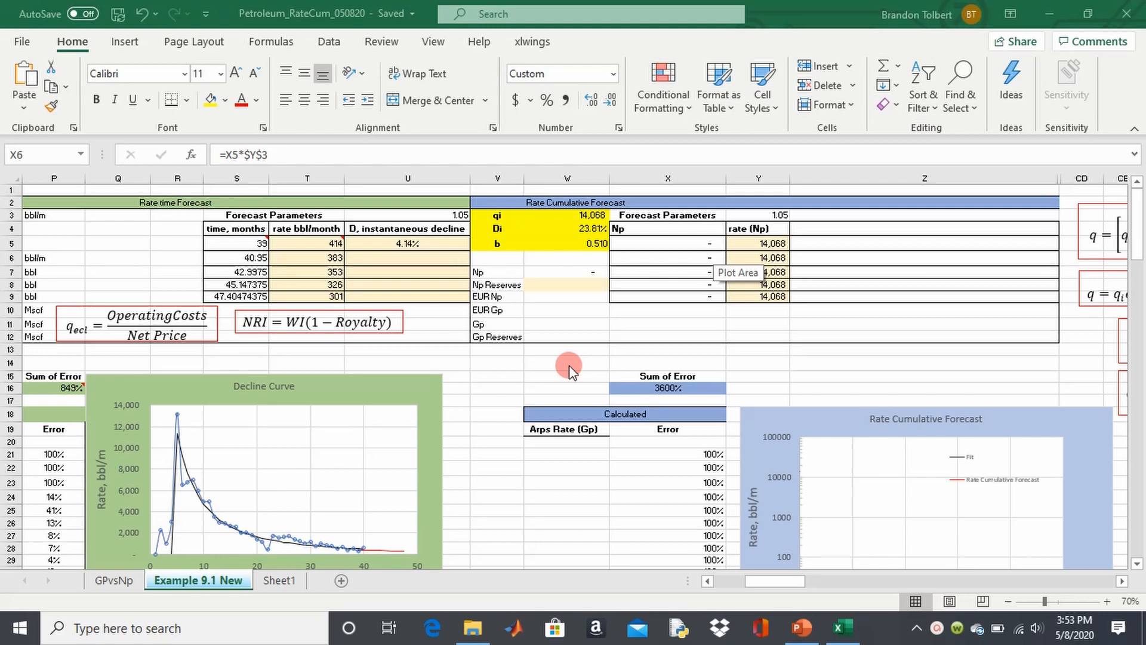
# Step: Enter =K20 in the first Np bbl cell as the zero starting total
pyautogui.scroll(-3)
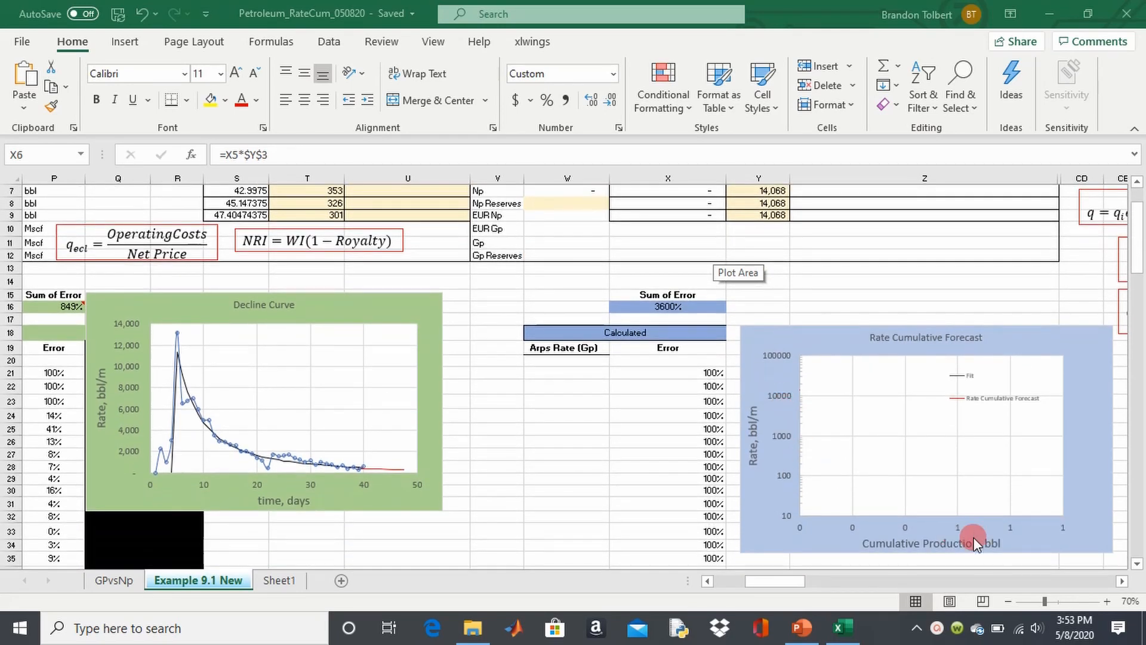
pyautogui.scroll(3)
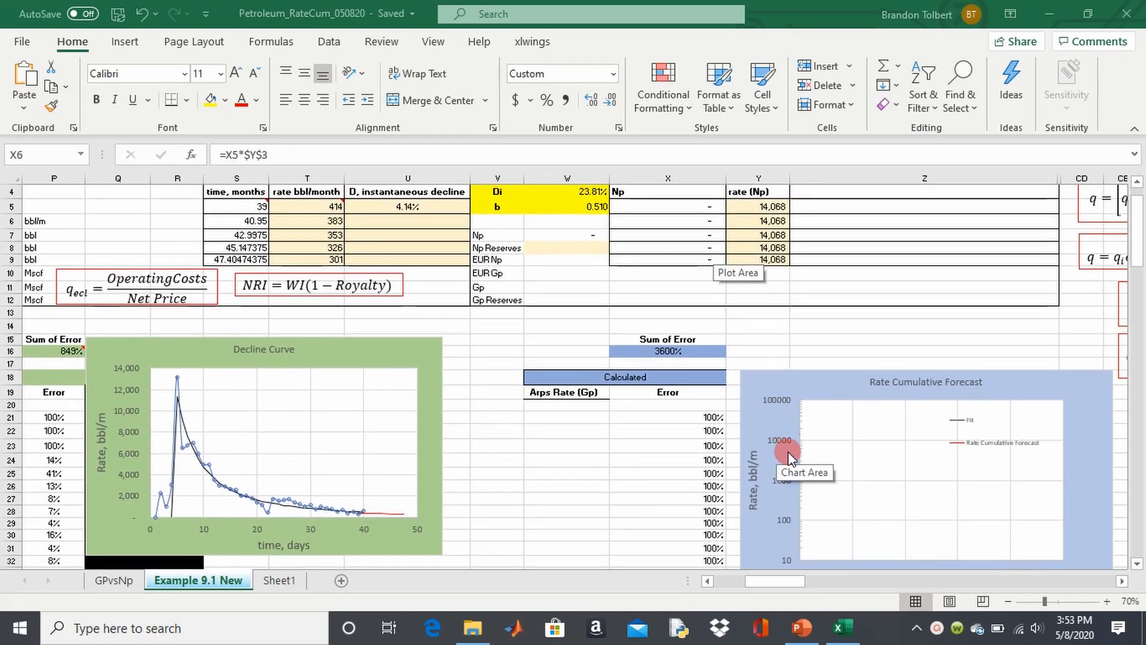
pyautogui.moveTo(956, 511)
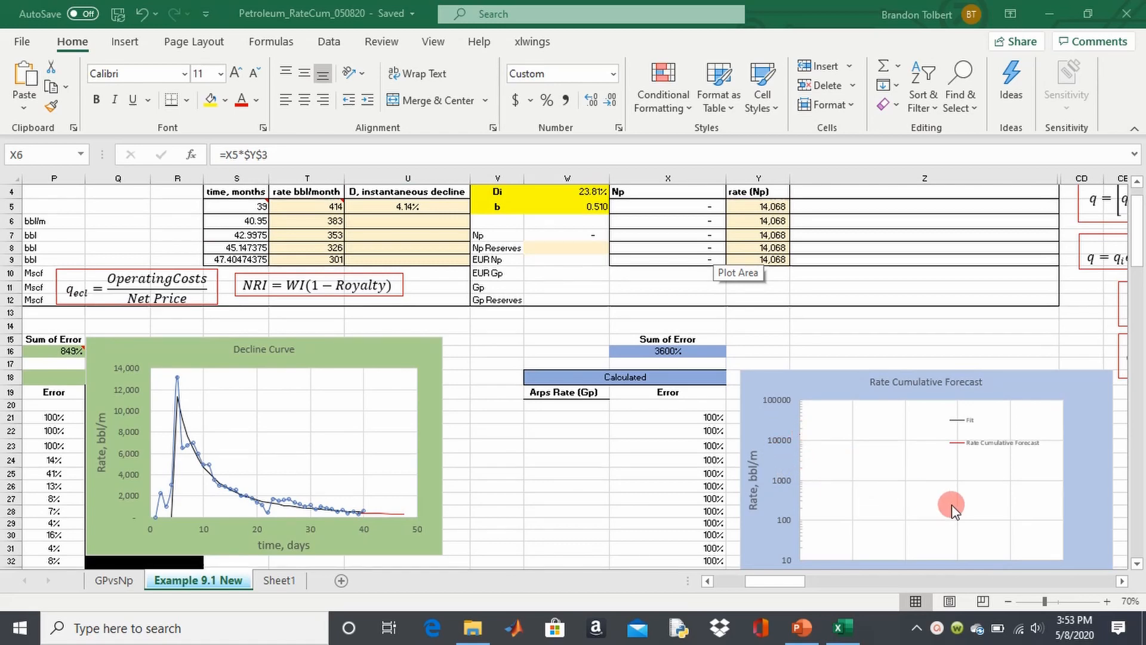
pyautogui.moveTo(860, 481)
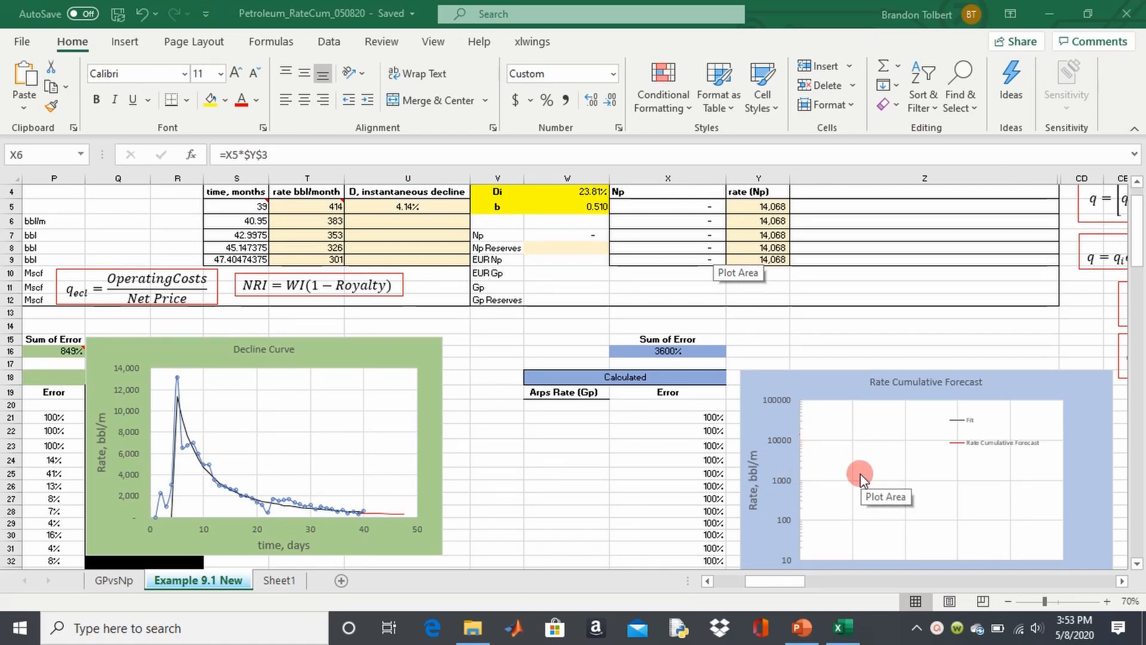
pyautogui.scroll(3)
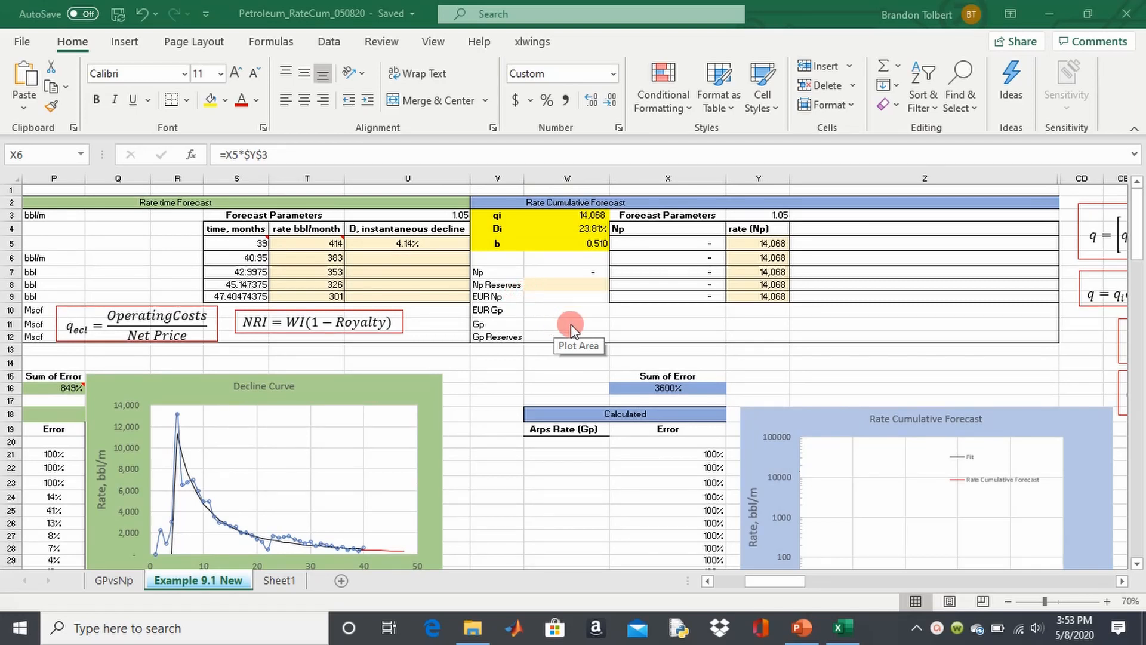
pyautogui.moveTo(479, 339)
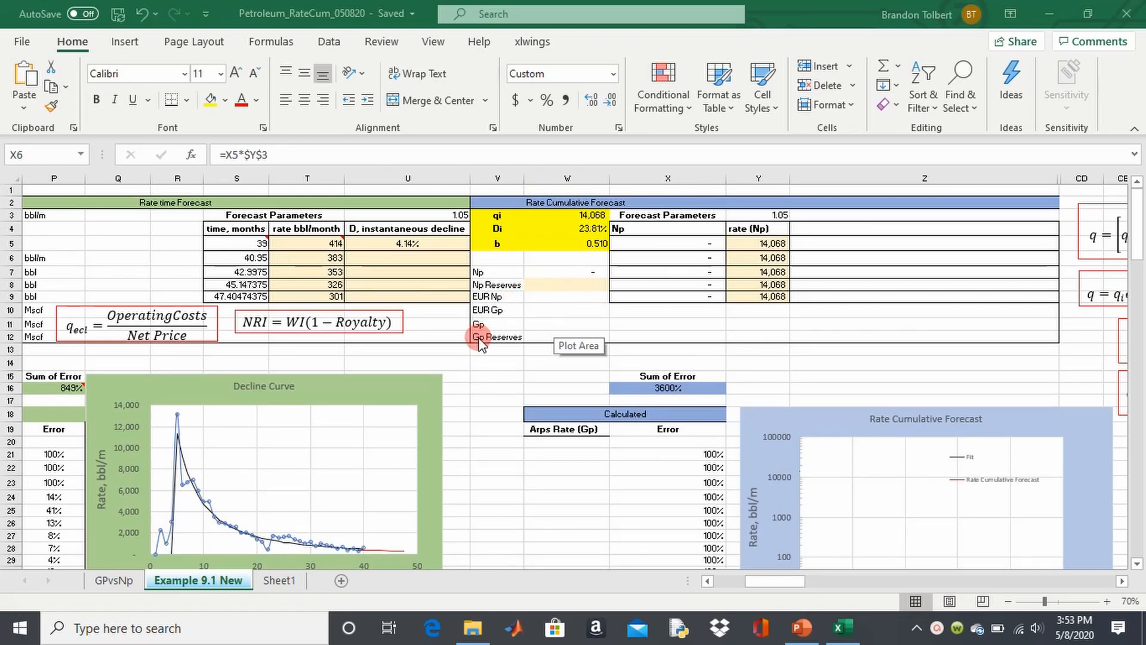
pyautogui.moveTo(521, 325)
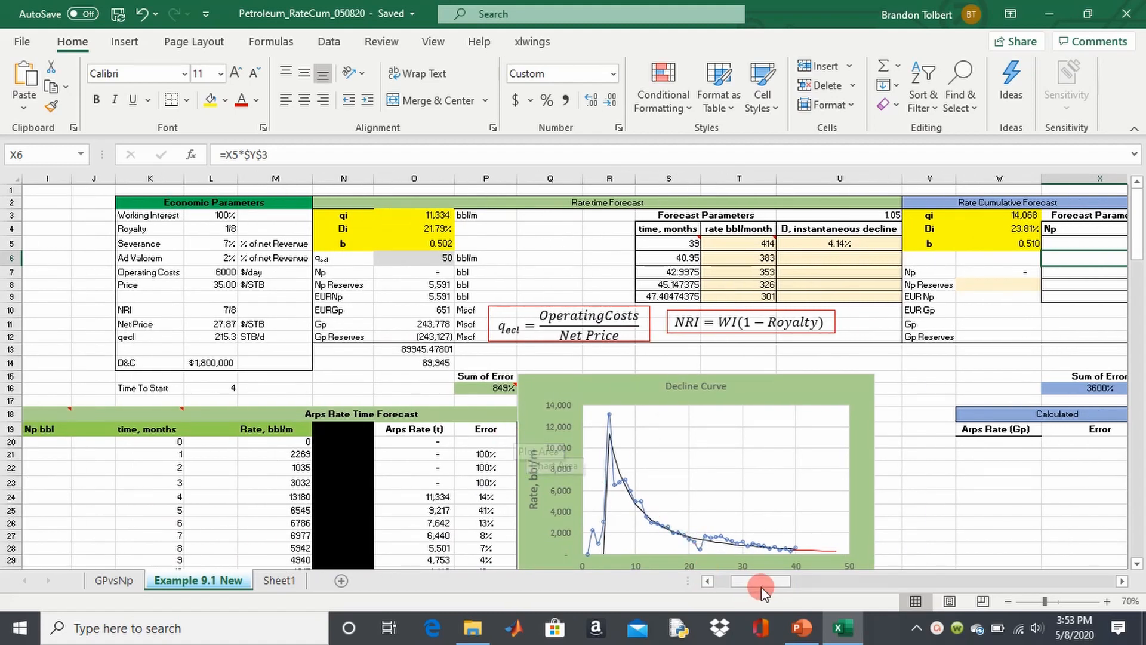
pyautogui.hscroll(3)
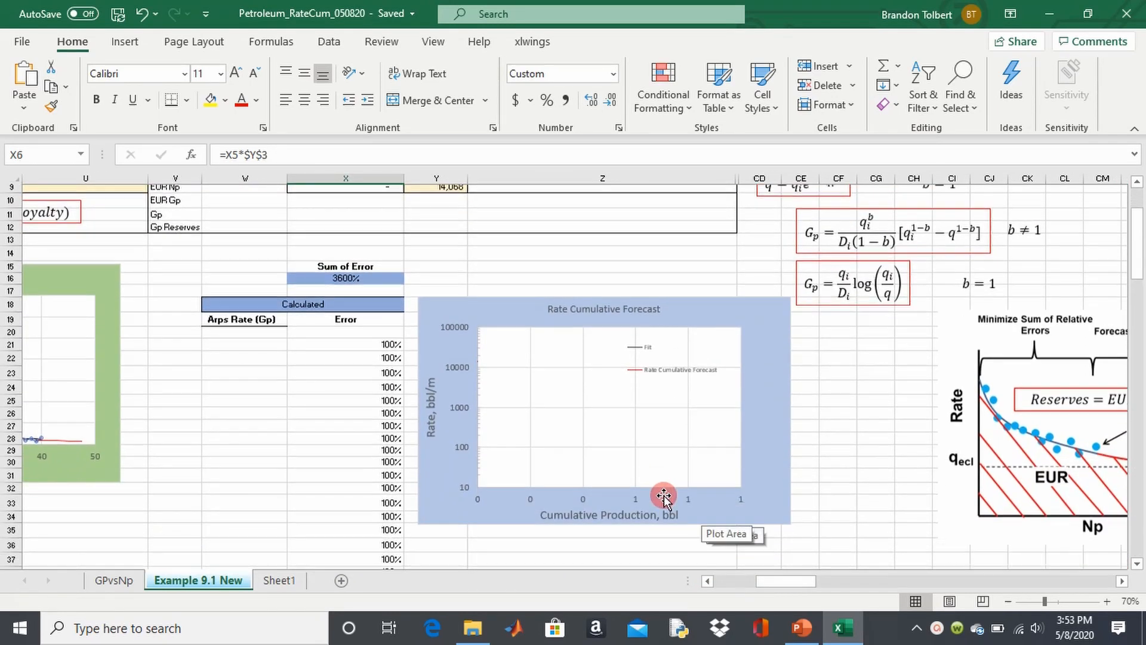
pyautogui.scroll(-3)
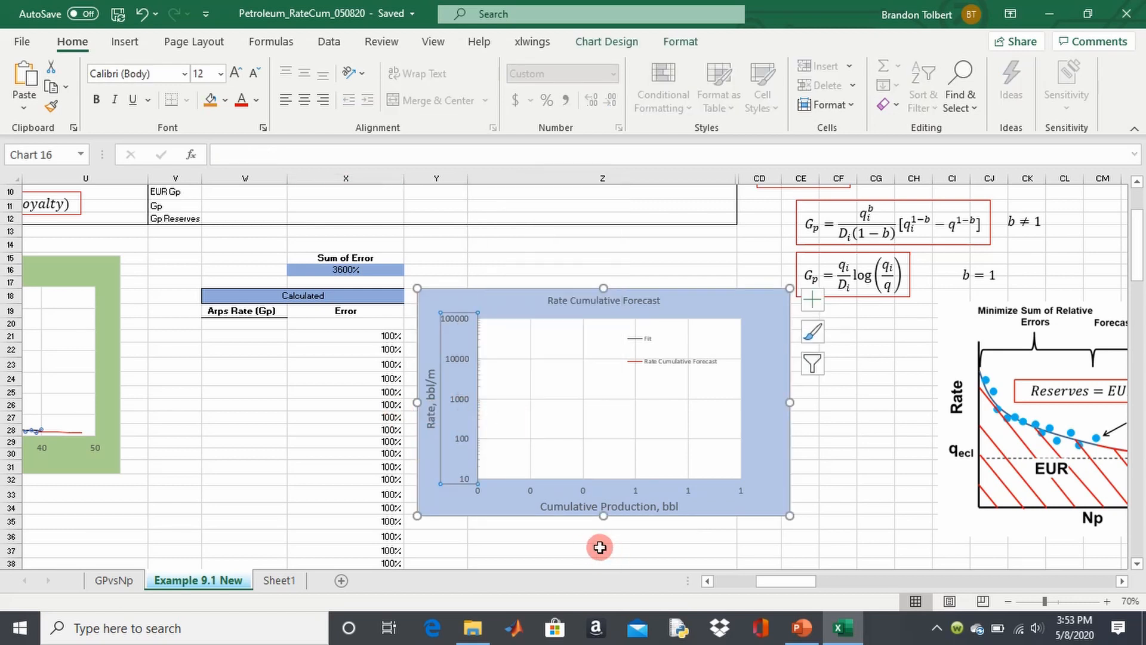
pyautogui.moveTo(453, 398)
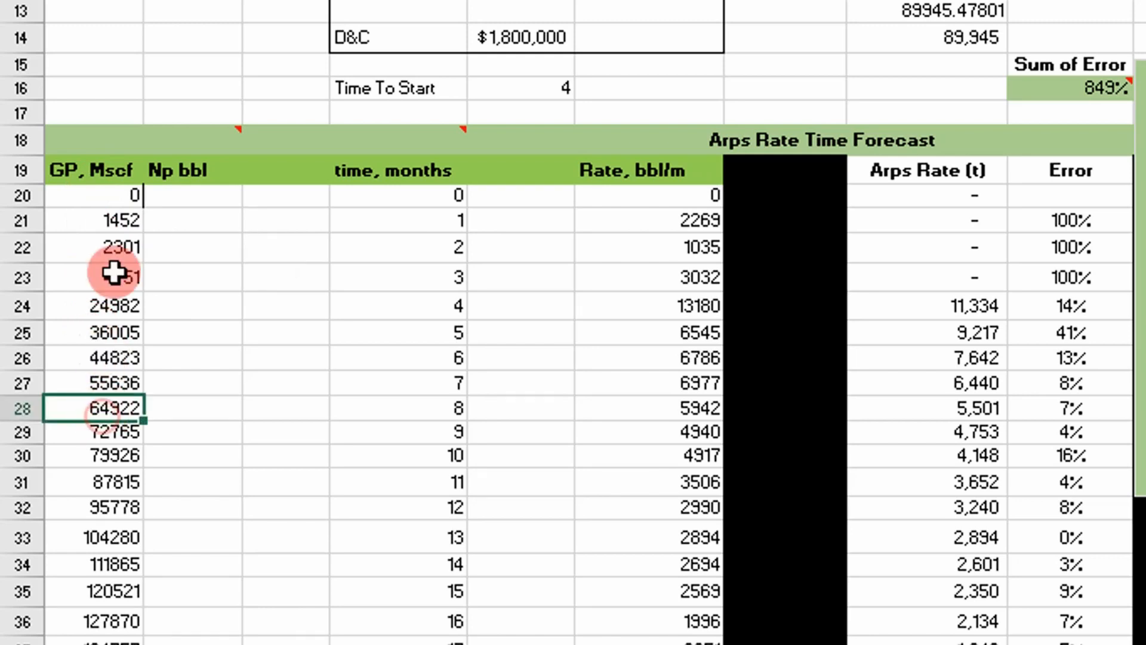
pyautogui.moveTo(157, 212)
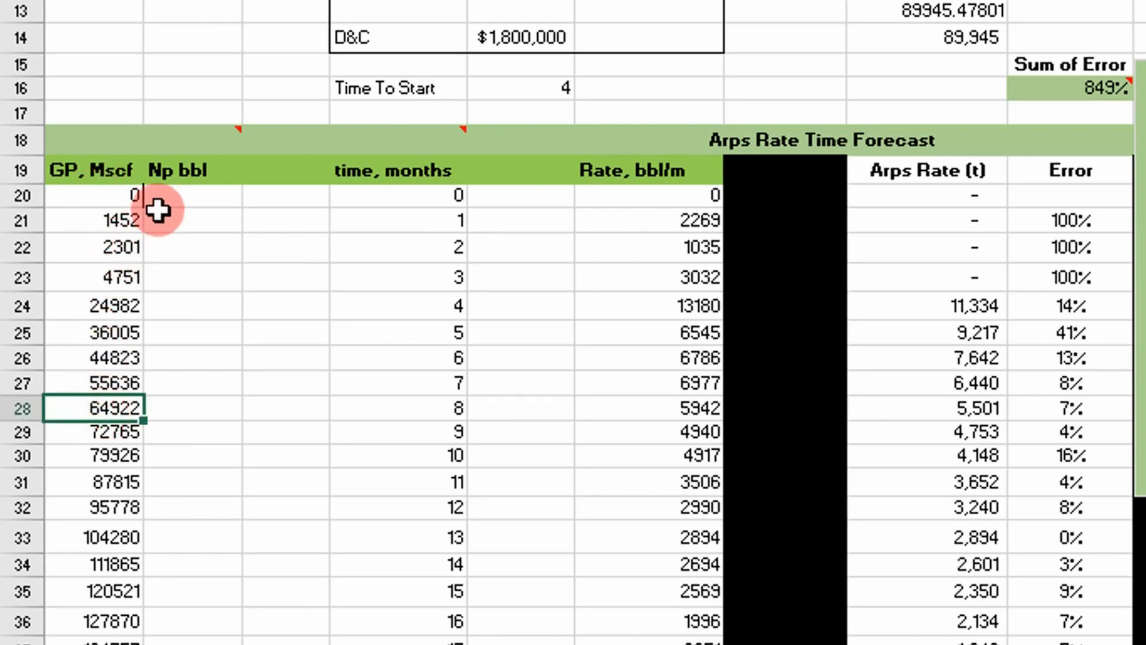
pyautogui.moveTo(154, 175)
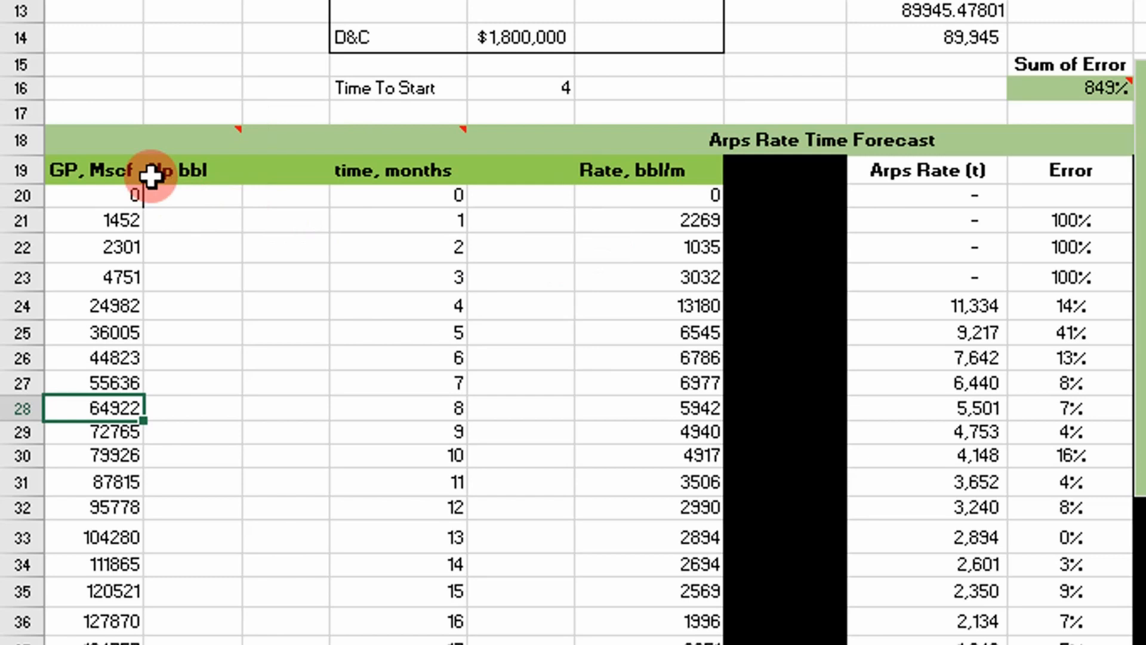
pyautogui.click(193, 195)
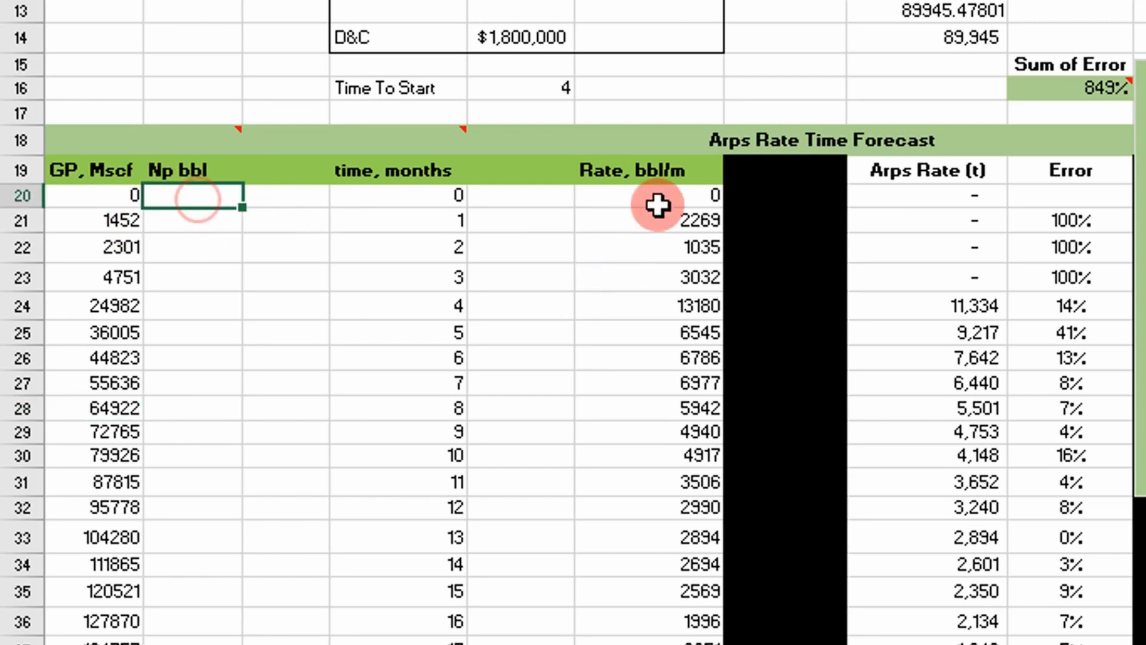
pyautogui.moveTo(607, 349)
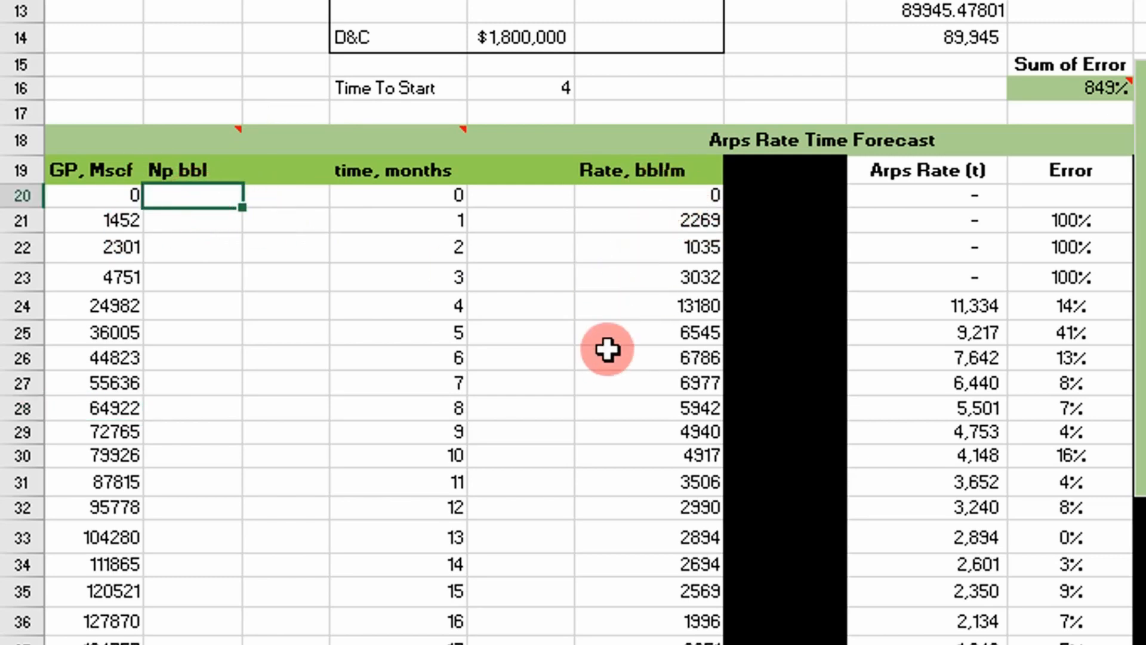
pyautogui.write('=K20')
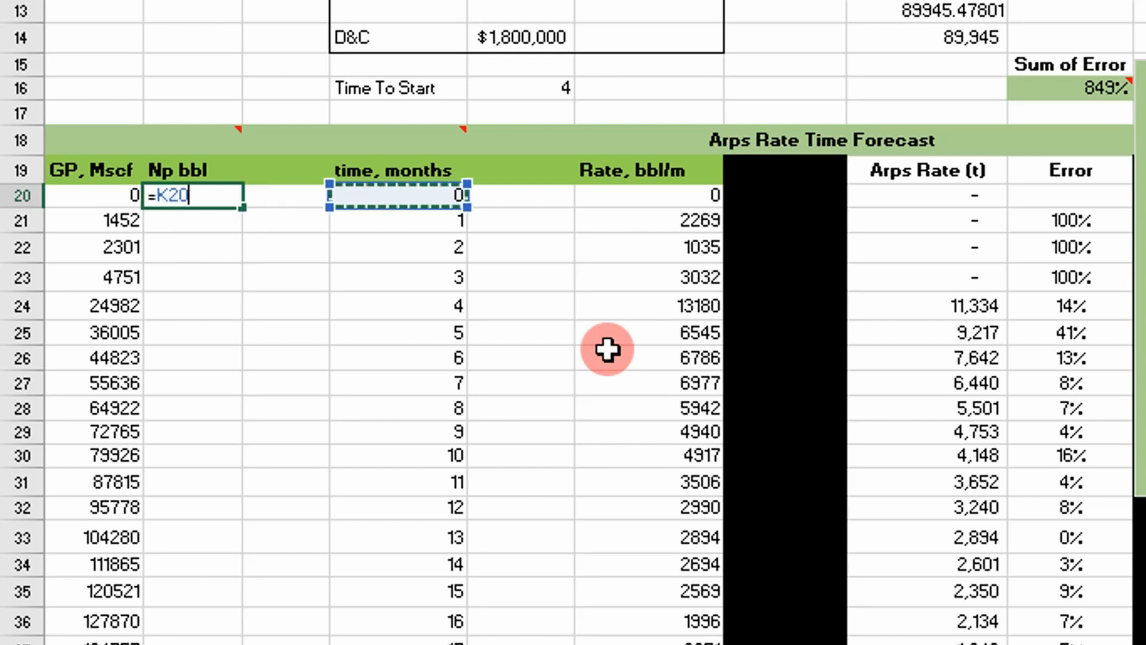
pyautogui.press('Return')
pyautogui.write('=I20')
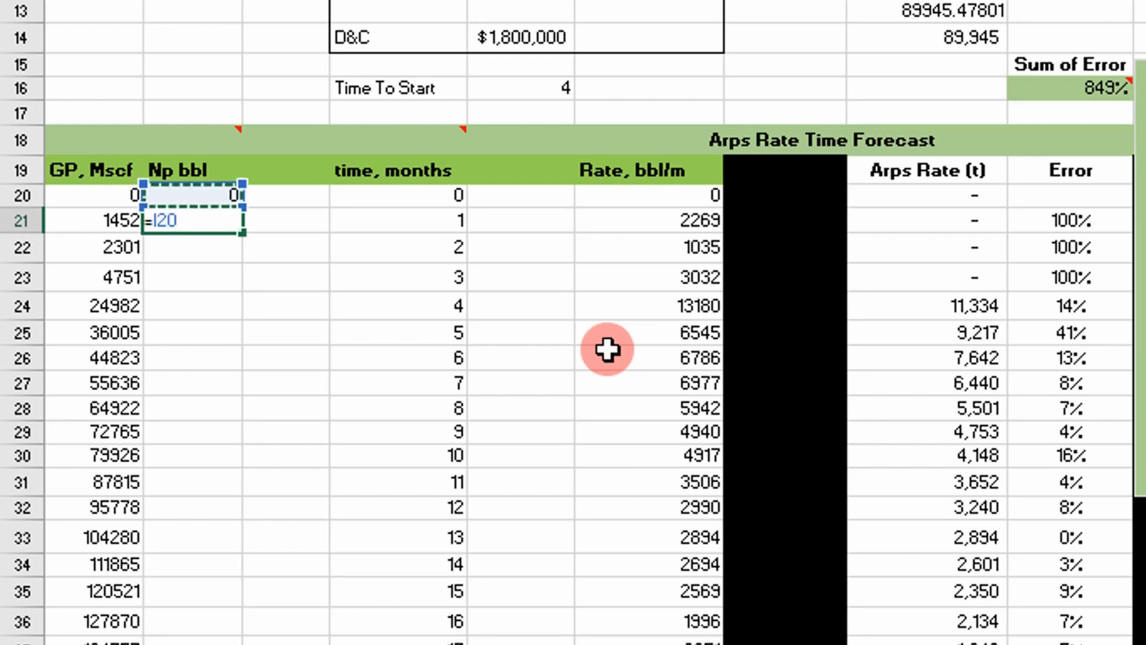
# Step: Add each month's rate to the previous total and fill the cumulative formula down
pyautogui.write('+')
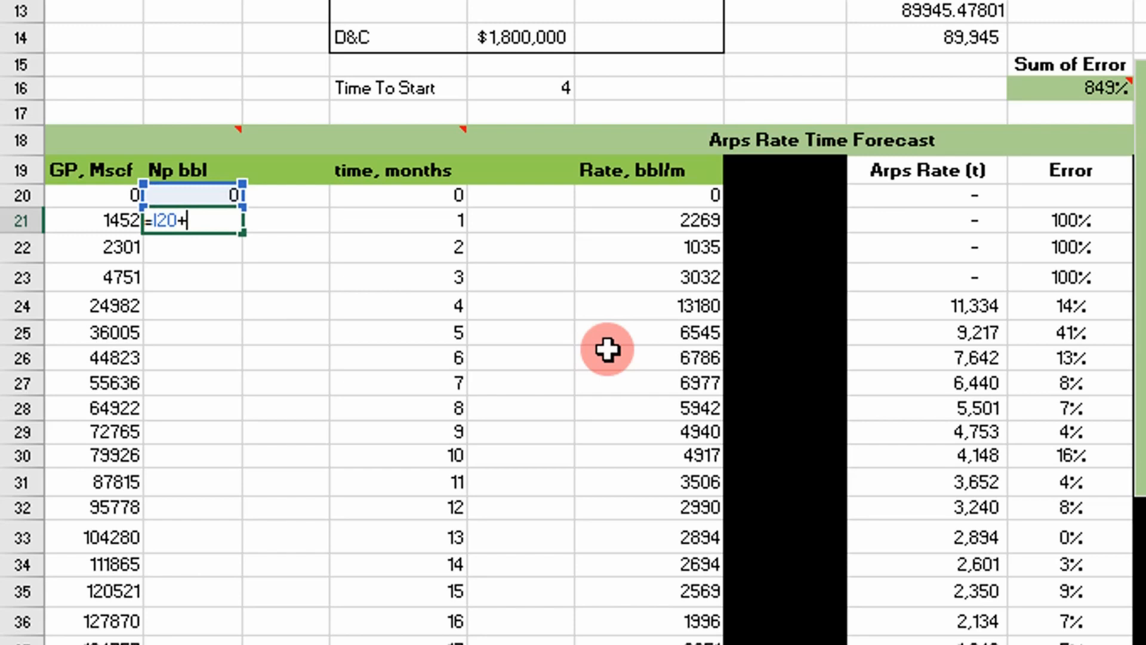
pyautogui.click(650, 220)
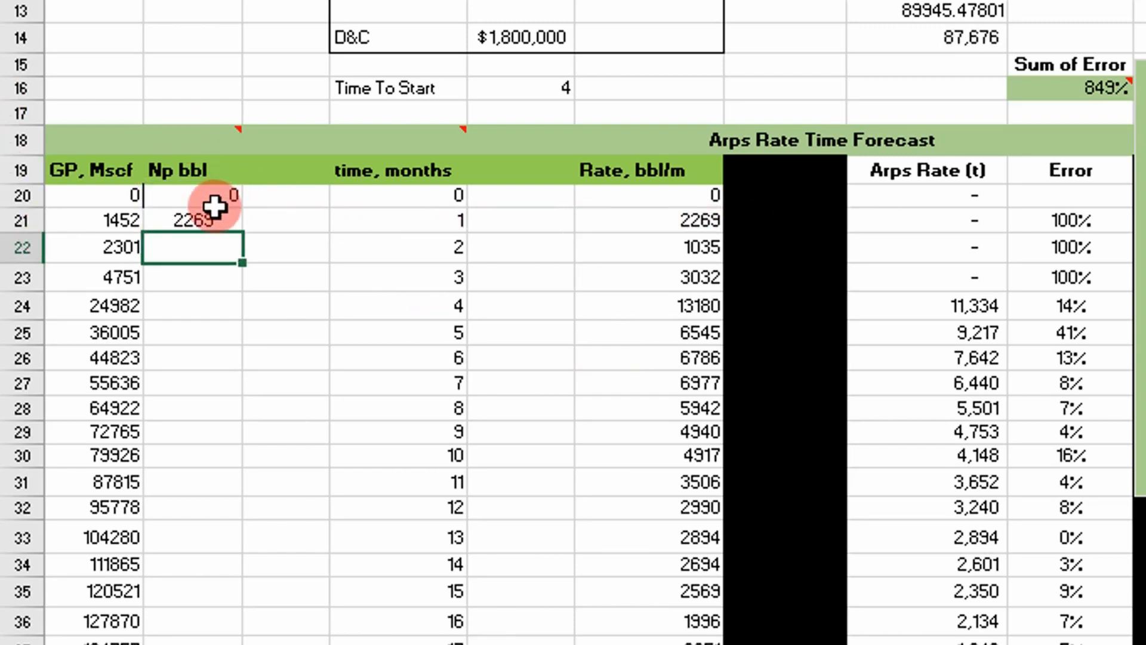
pyautogui.click(192, 221)
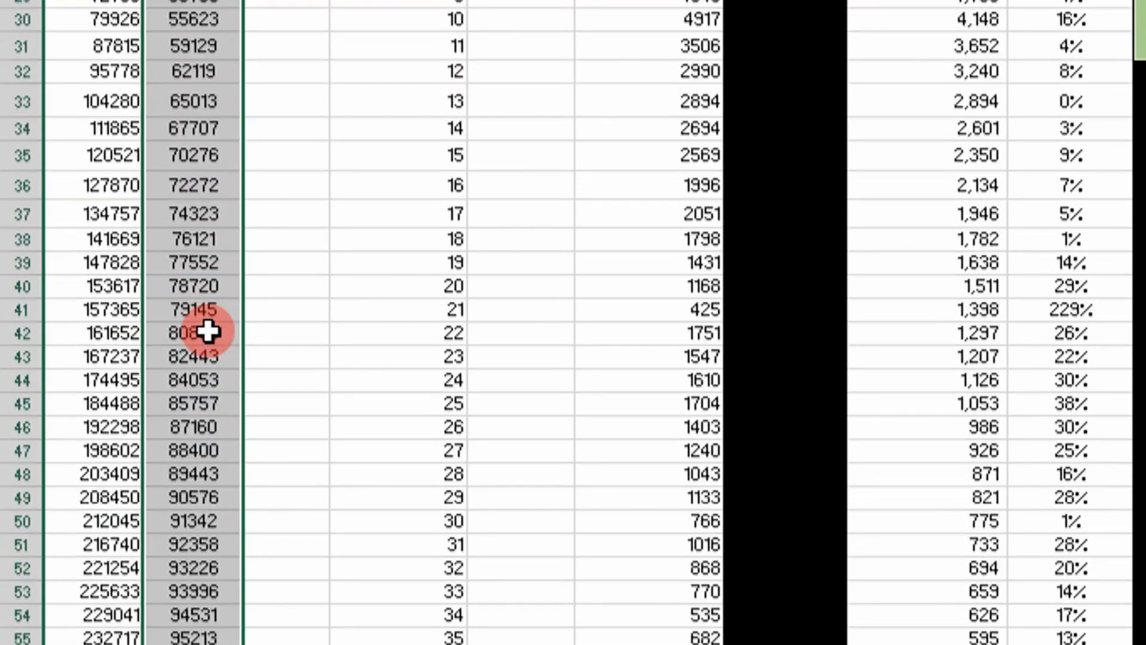
pyautogui.scroll(3)
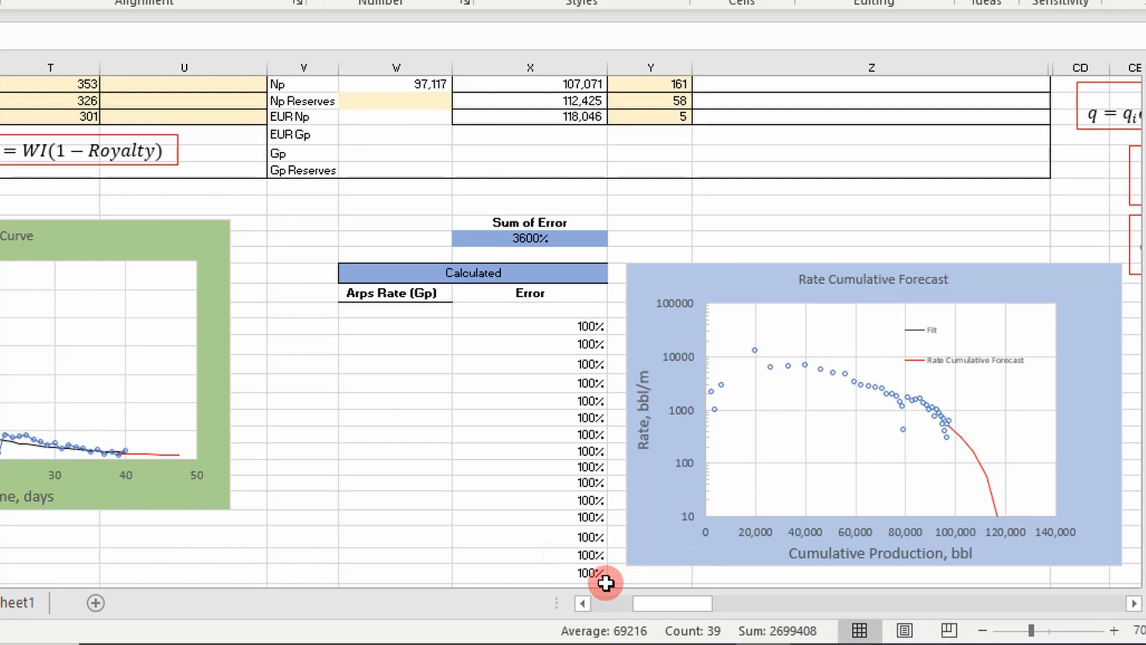
pyautogui.hscroll(3)
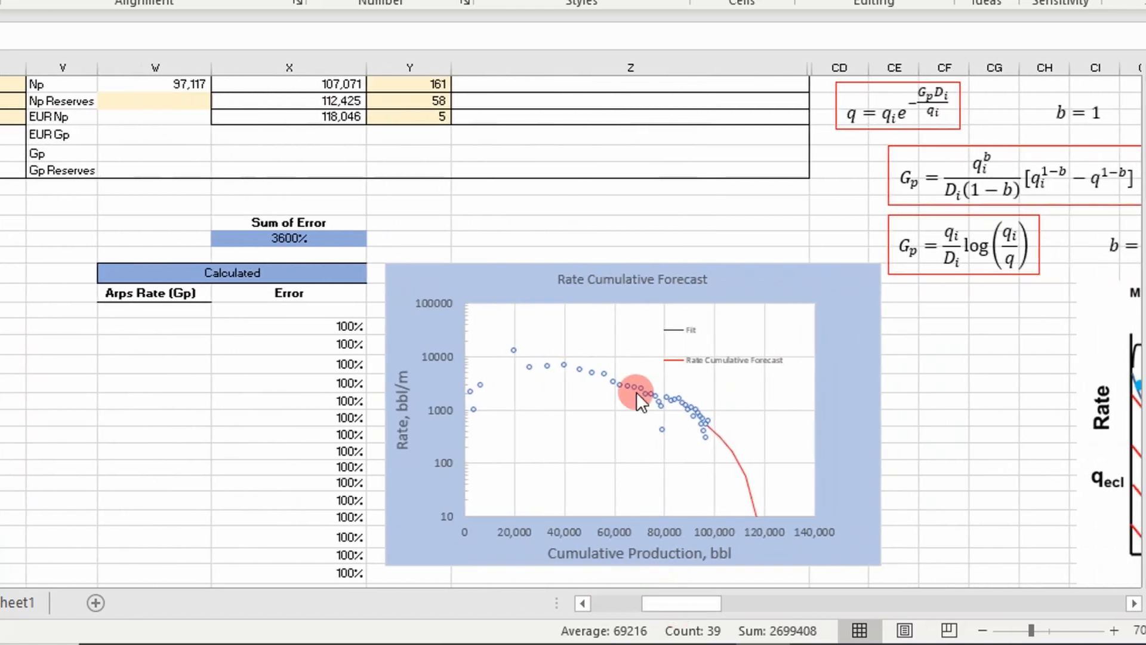
pyautogui.moveTo(694, 431)
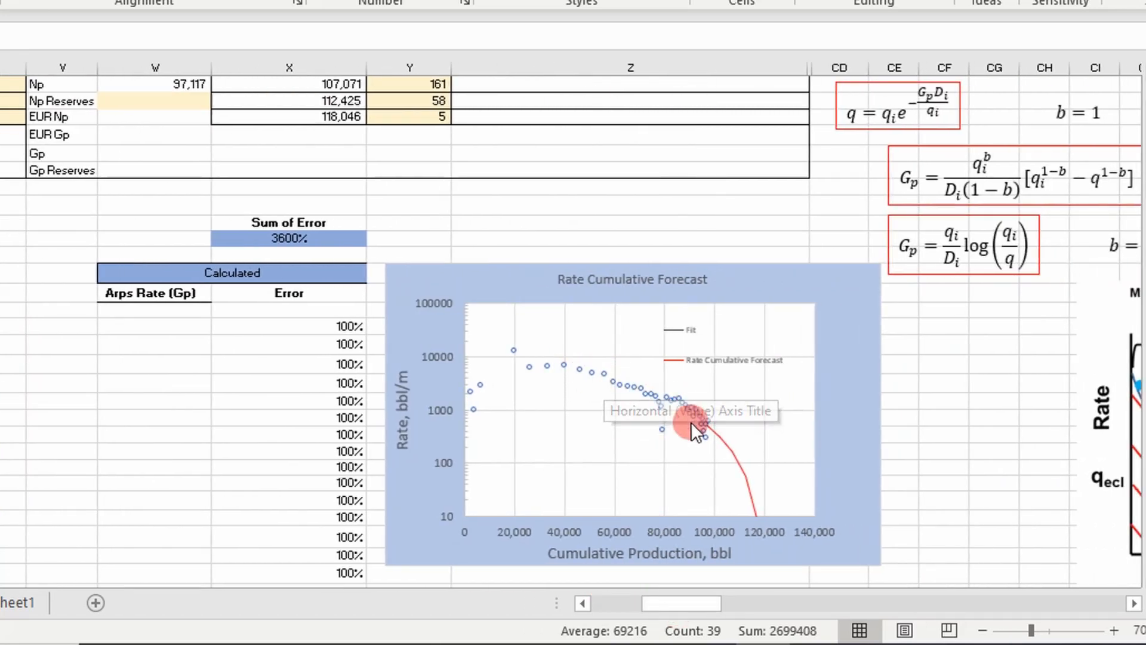
pyautogui.moveTo(532, 400)
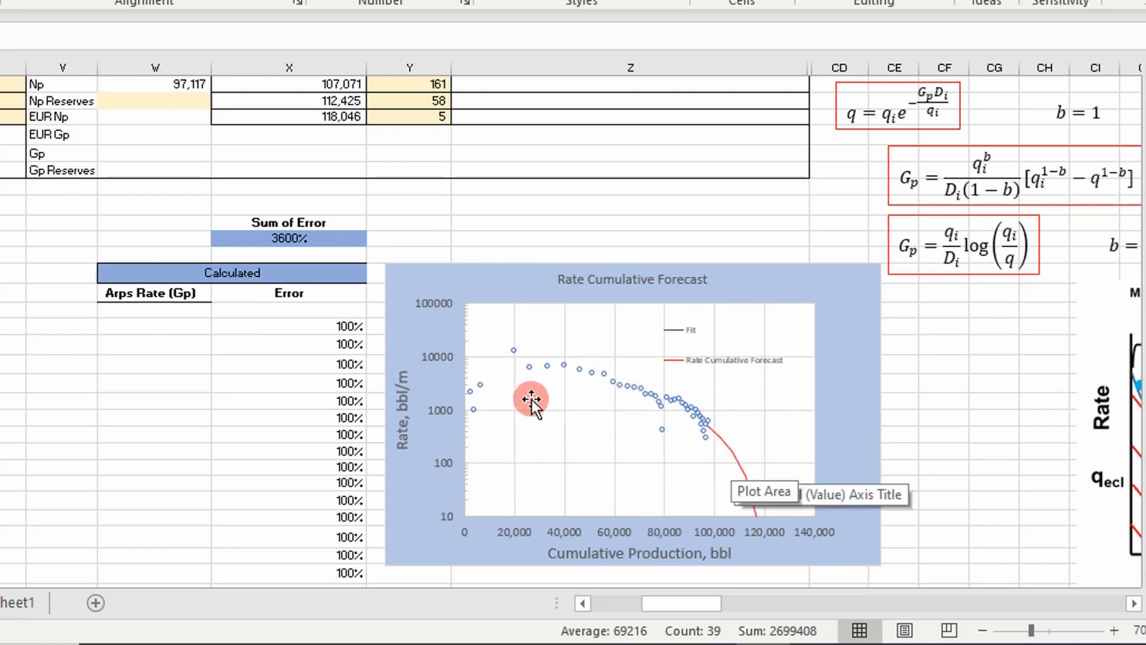
pyautogui.scroll(3)
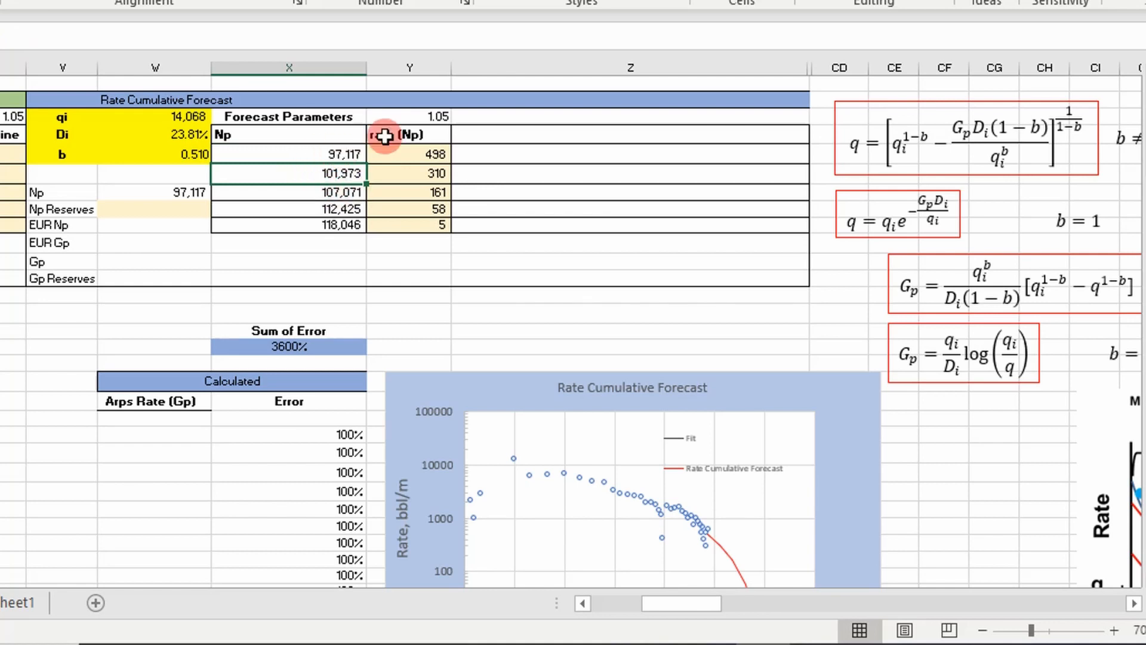
pyautogui.click(409, 117)
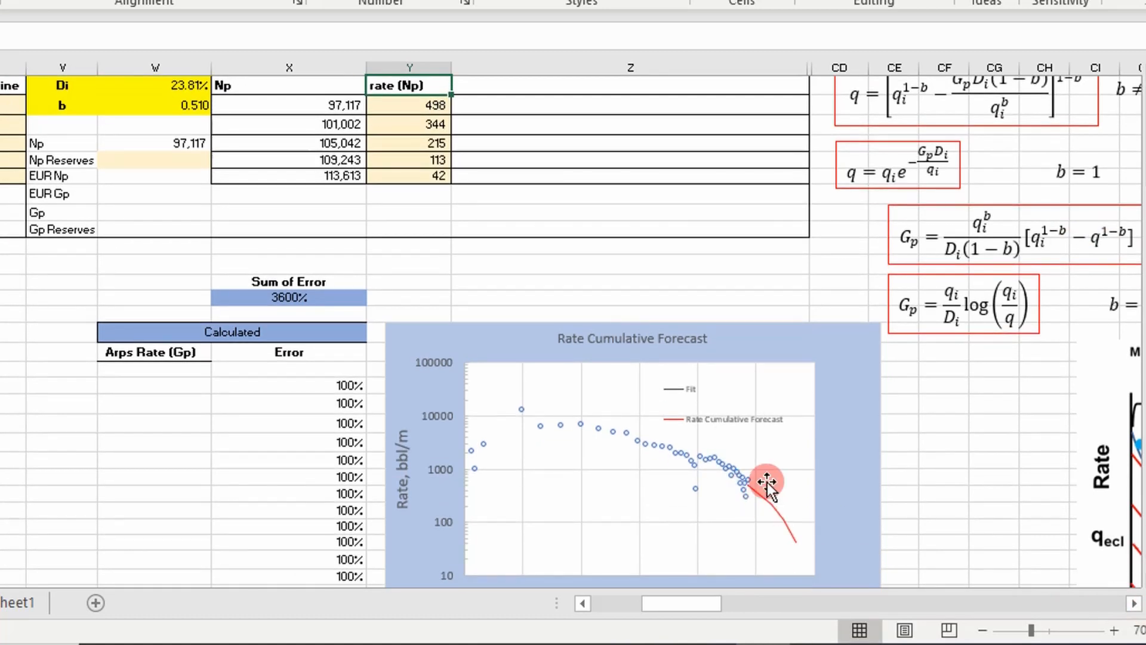
pyautogui.scroll(3)
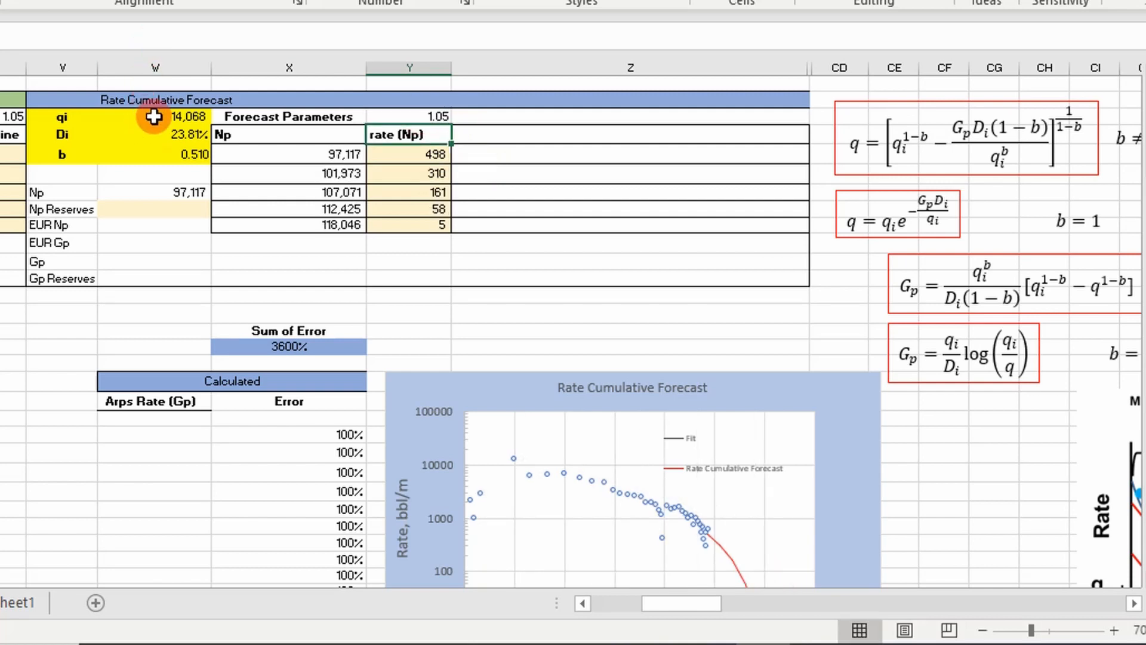
# Step: Enter 10,000 for qi and 0.350 for b in the yellow forecast parameters
pyautogui.click(154, 116)
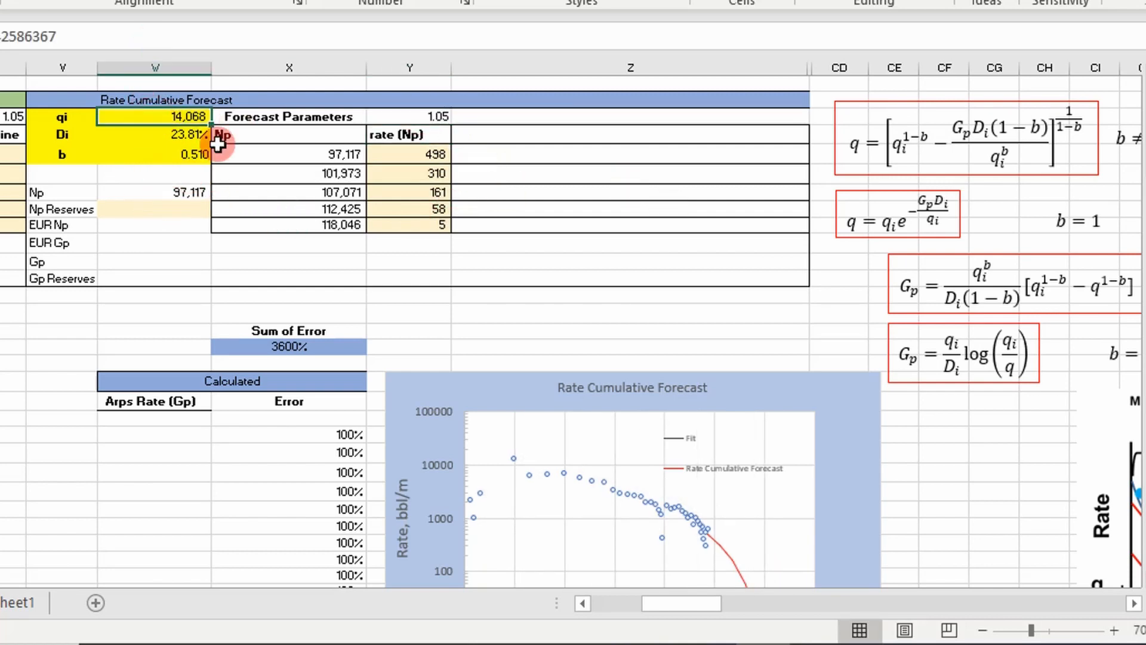
pyautogui.moveTo(79, 154)
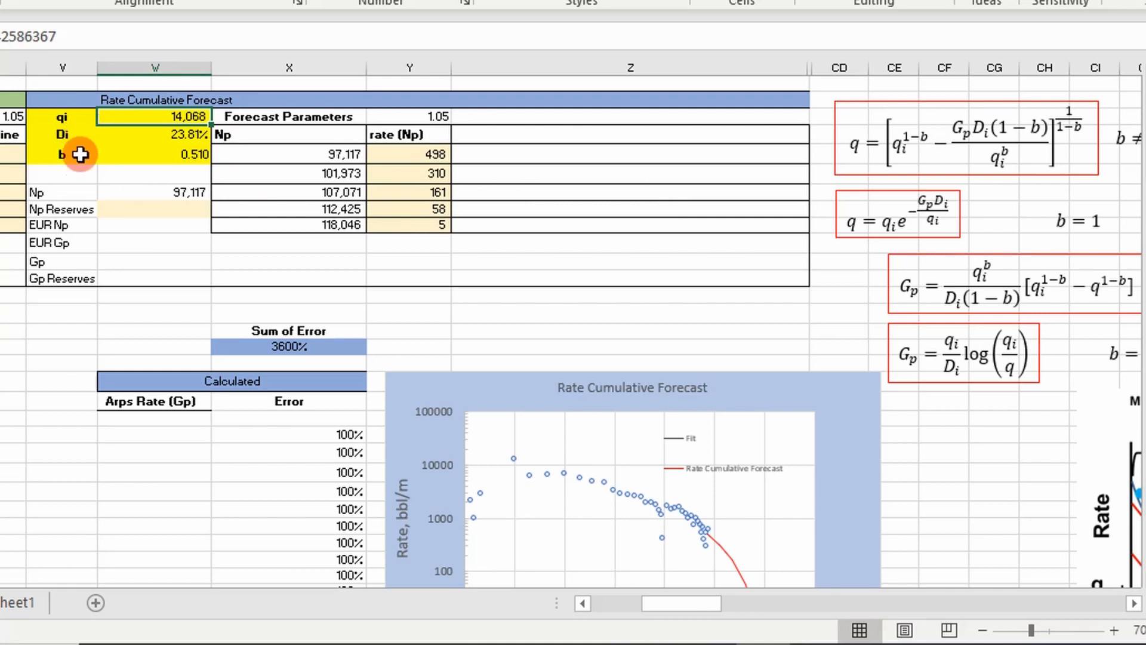
pyautogui.write('10000')
pyautogui.click(154, 134)
pyautogui.write('15')
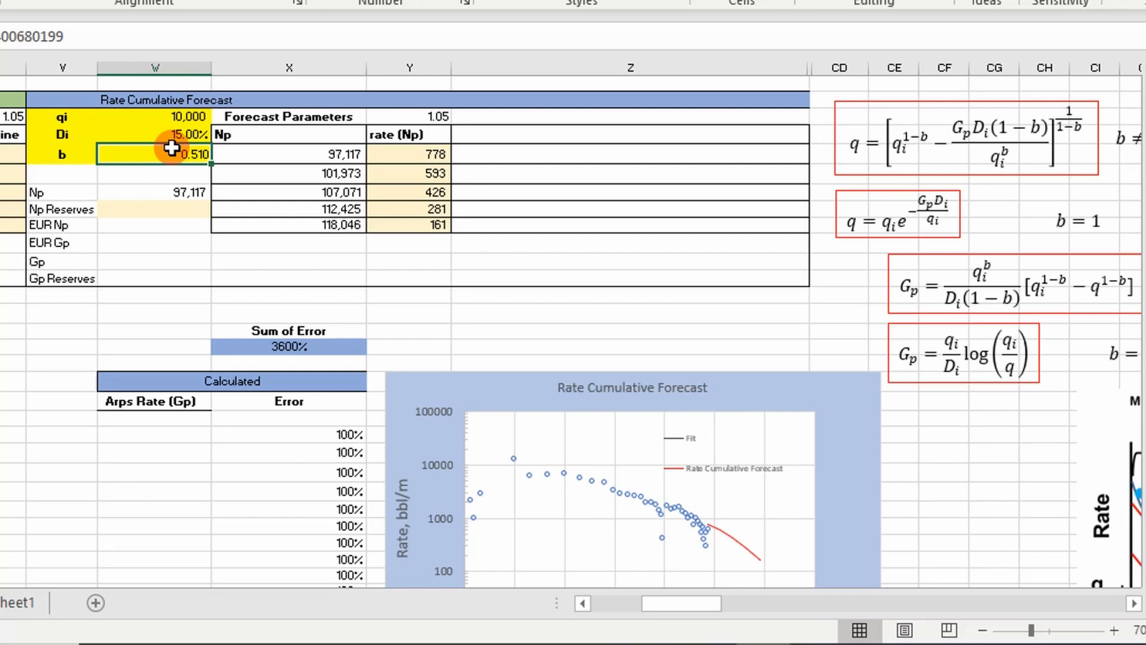
pyautogui.write('0.350')
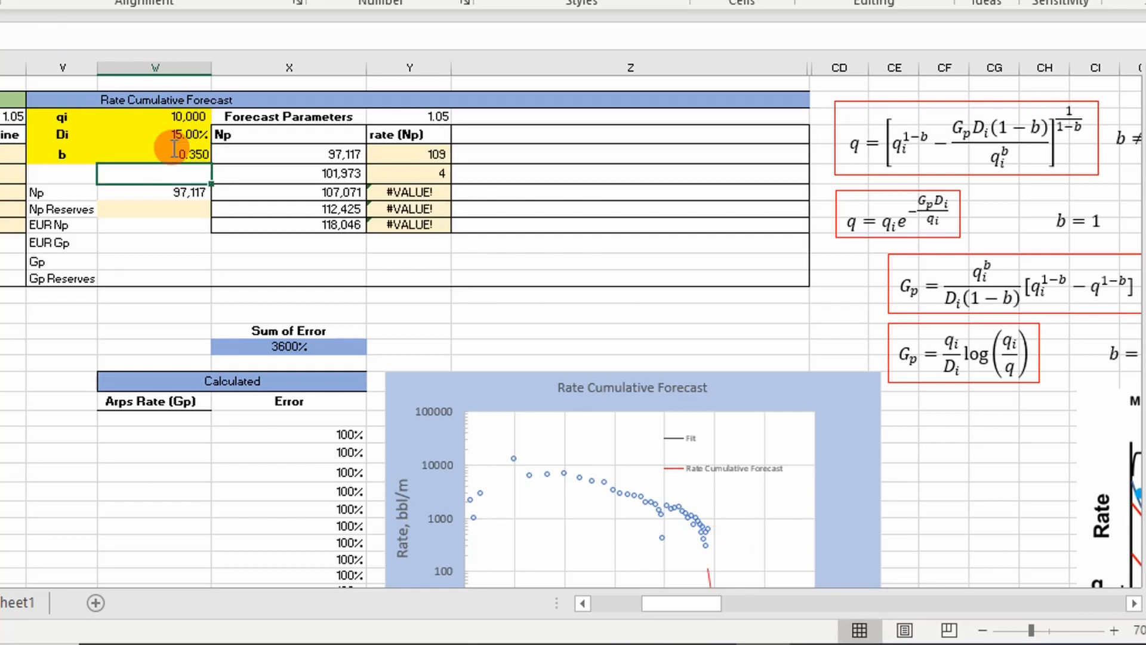
pyautogui.scroll(-3)
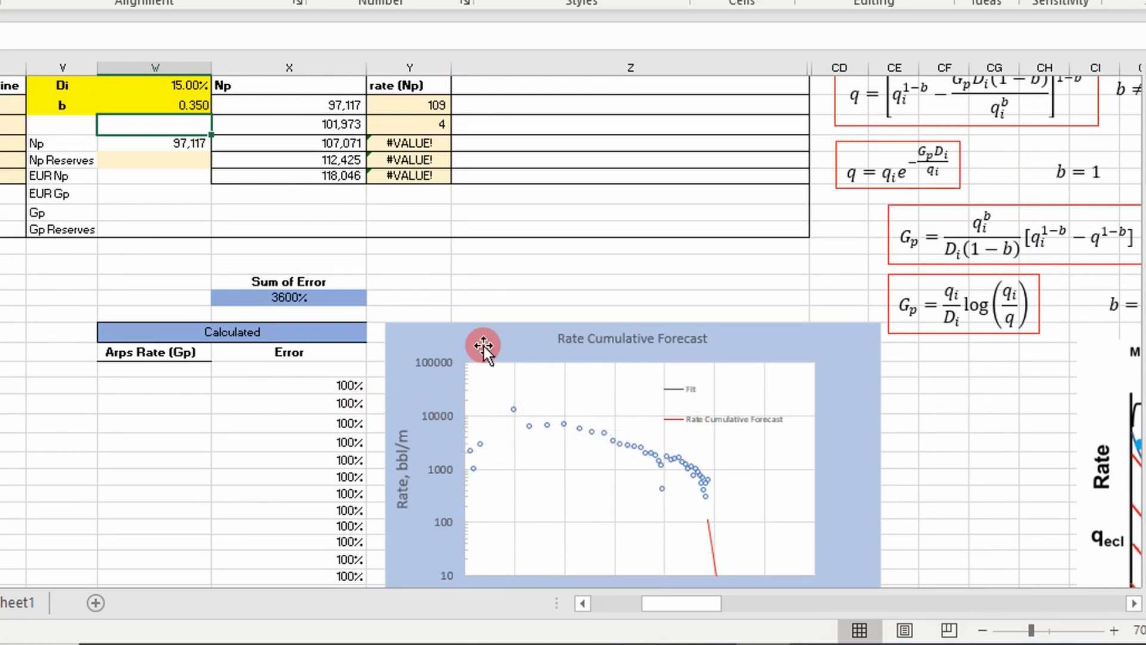
pyautogui.moveTo(398, 427)
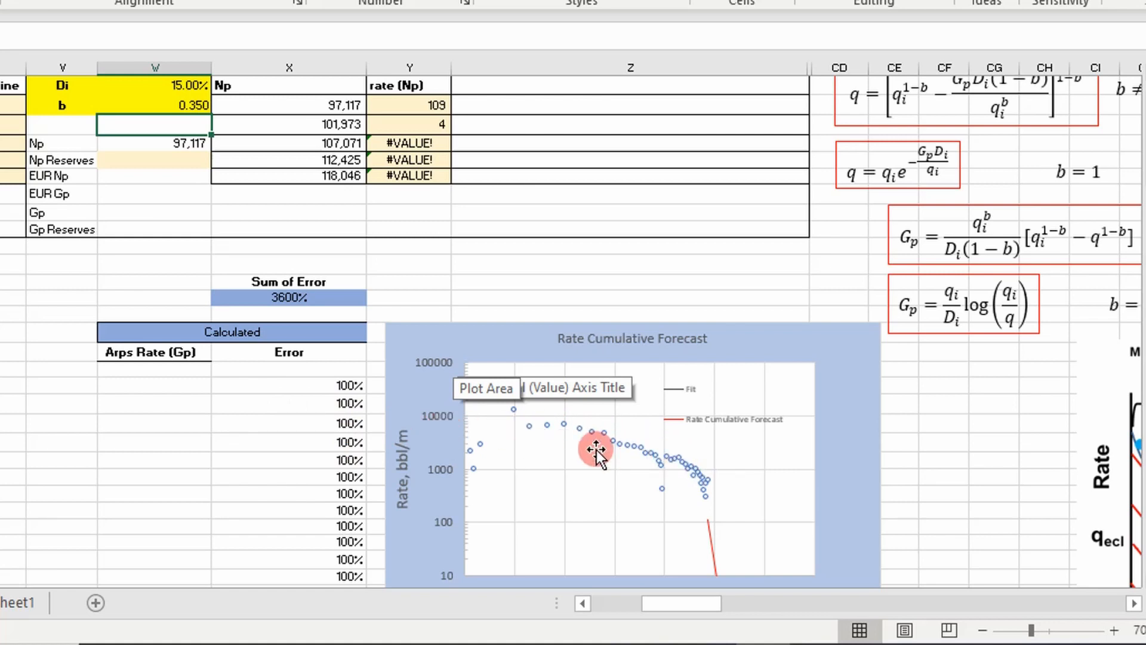
pyautogui.moveTo(176, 376)
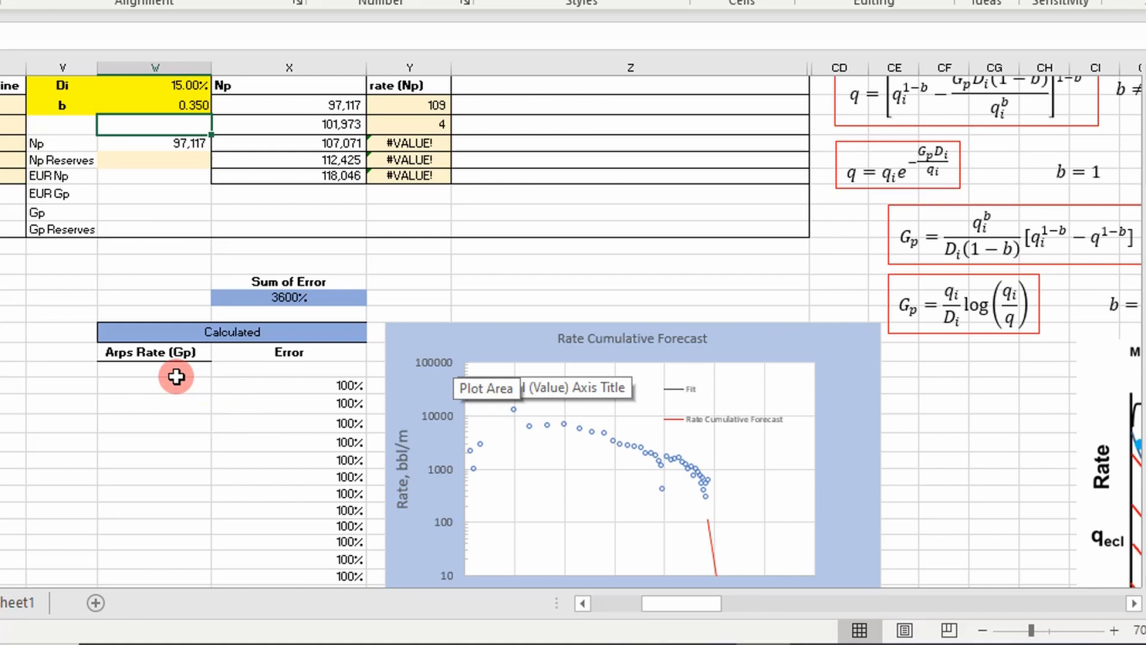
# Step: Begin an =ArpsRateFromCum( formula in the first Arps Rate (Gp) cell
pyautogui.click(154, 380)
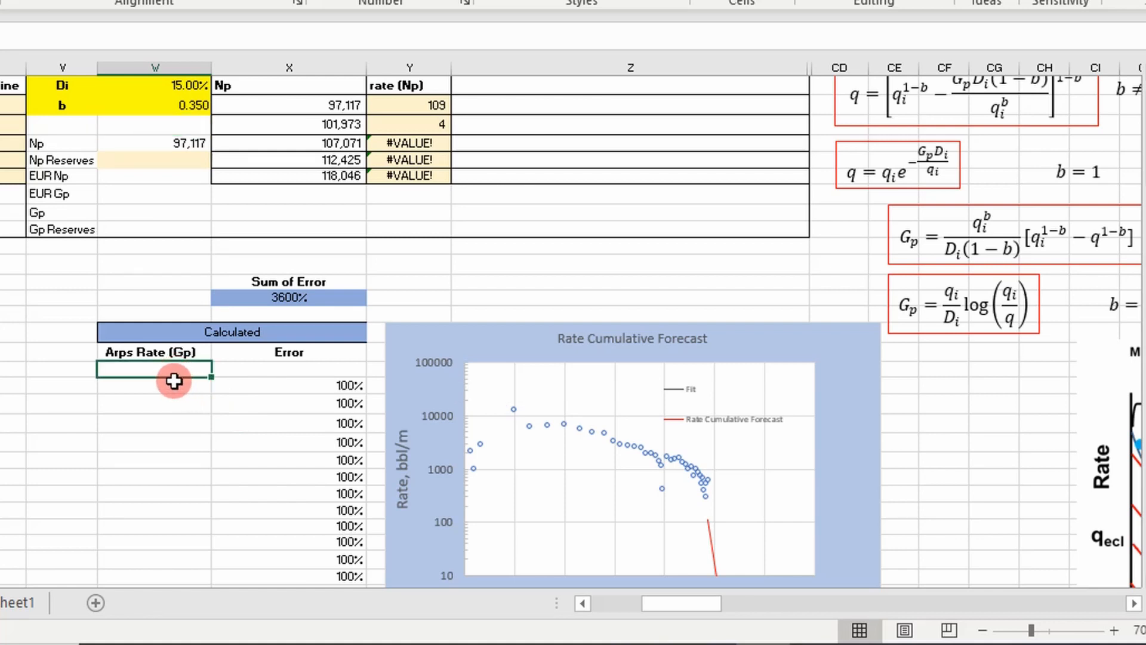
pyautogui.write('=')
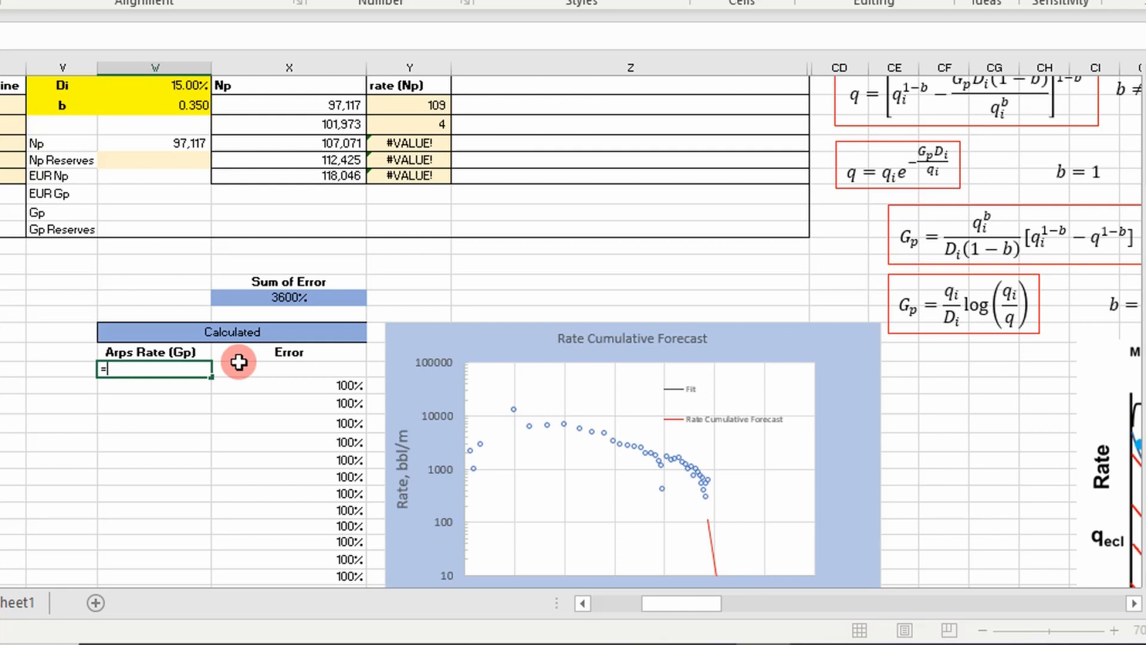
pyautogui.moveTo(202, 469)
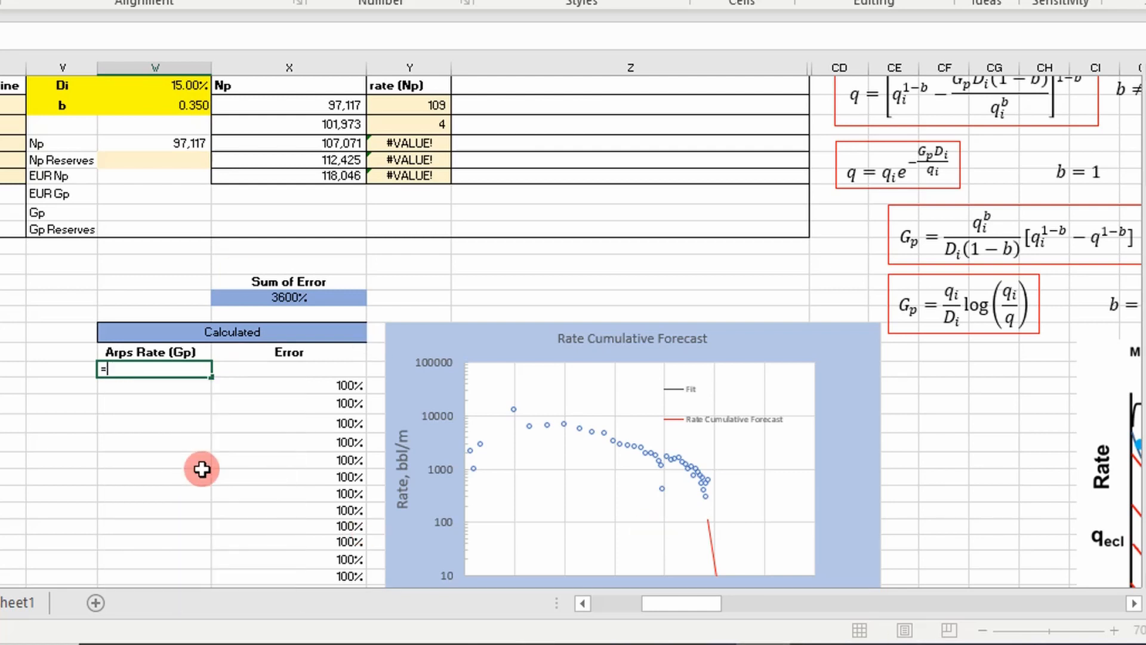
pyautogui.write('ar')
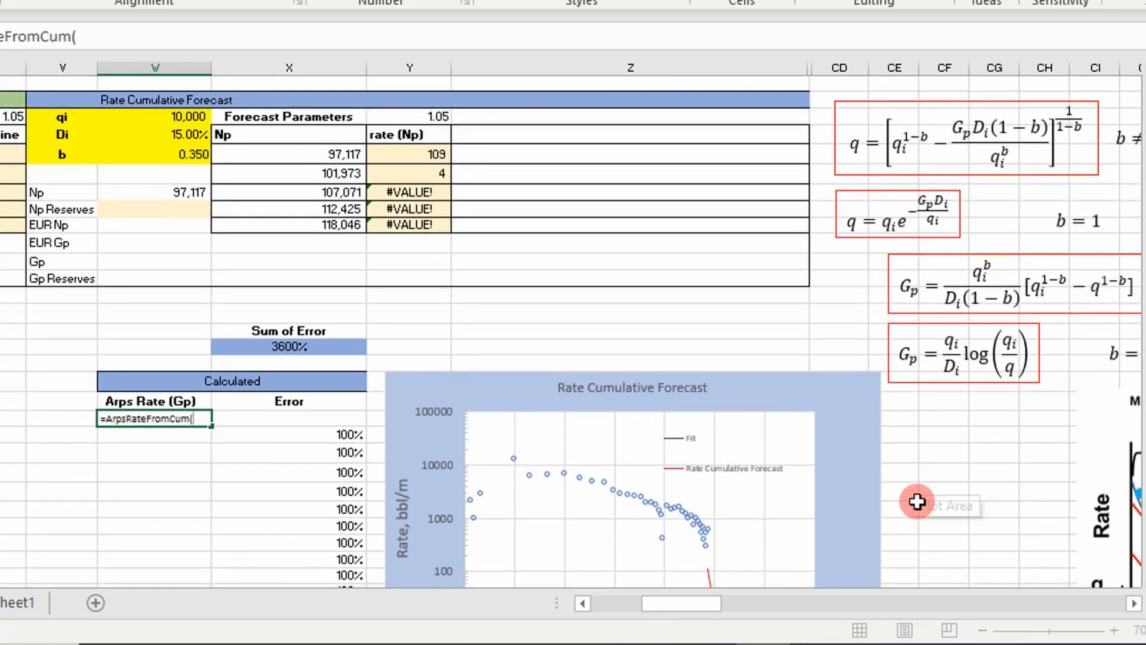
pyautogui.hscroll(3)
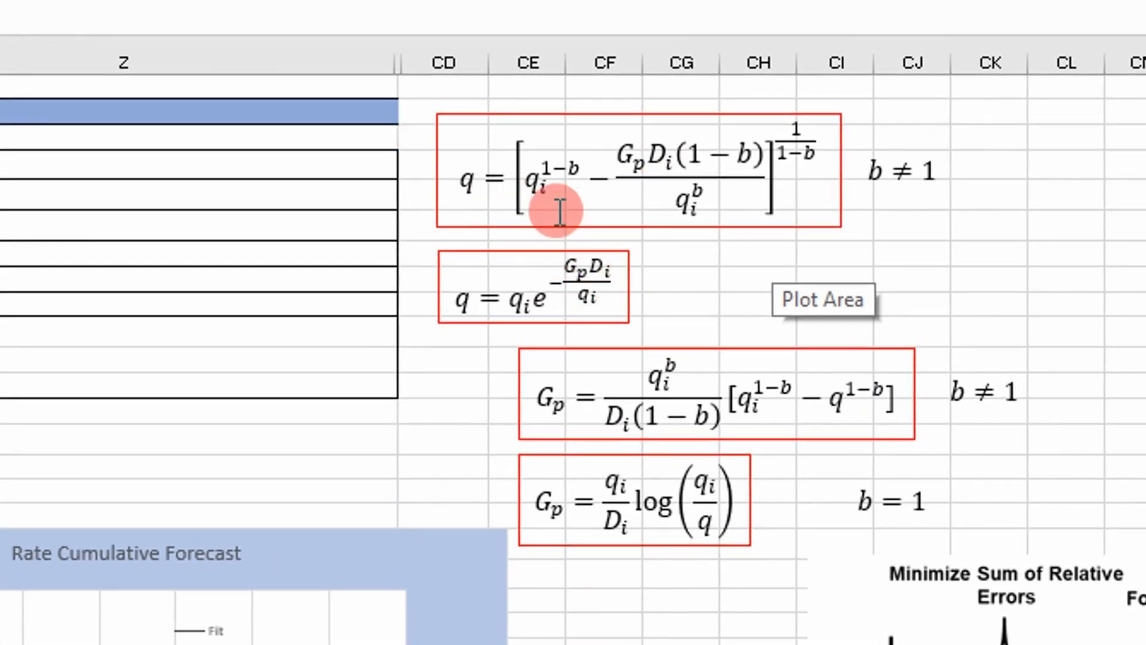
pyautogui.moveTo(497, 183)
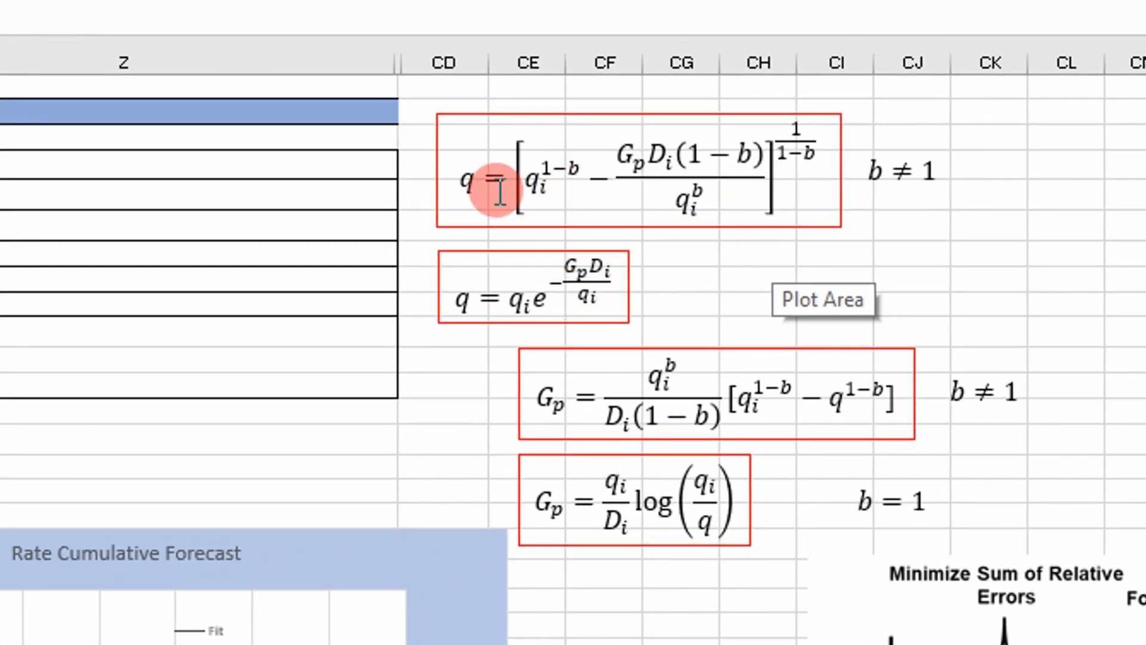
pyautogui.moveTo(638, 175)
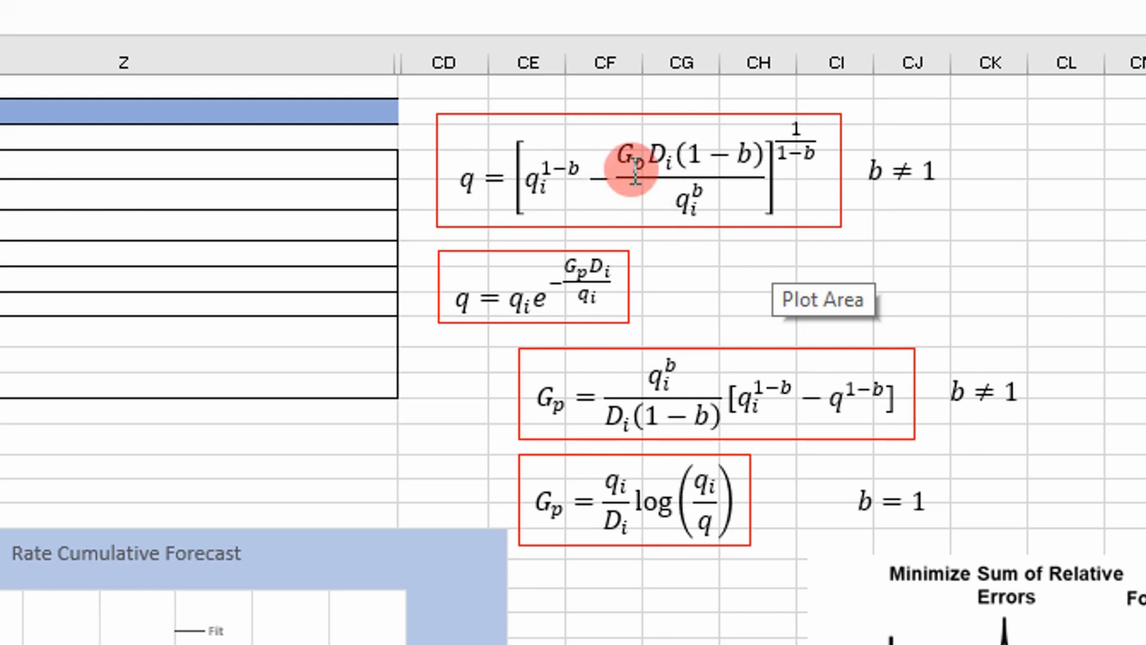
# Step: Replace the Gp term with Np in both rate equation objects
pyautogui.click(637, 174)
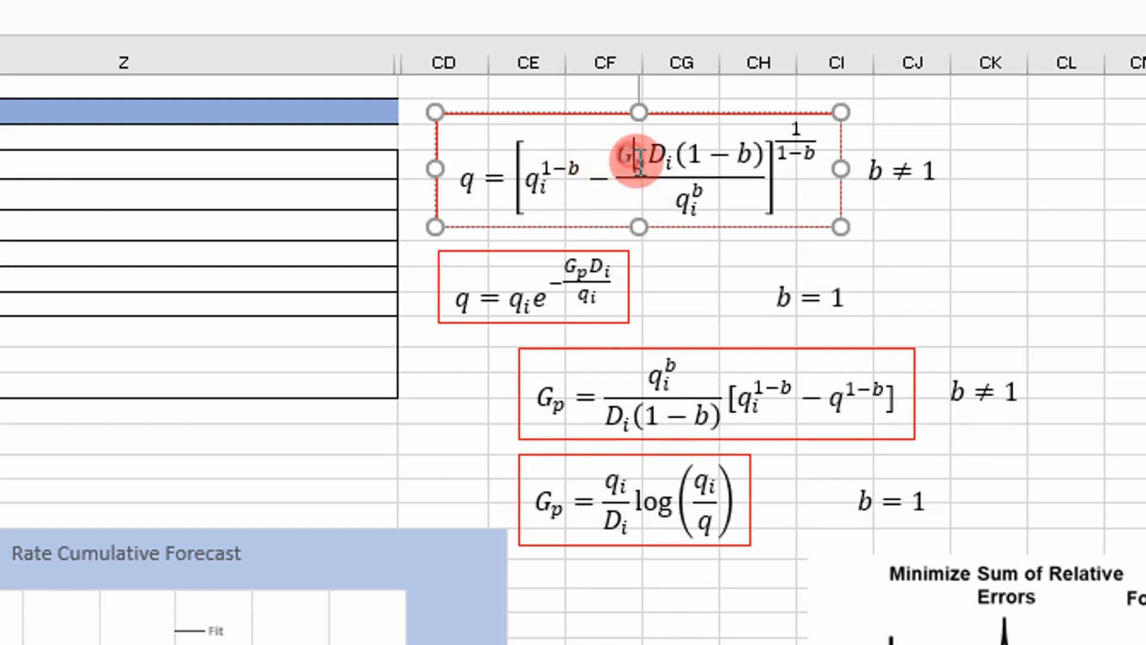
pyautogui.moveTo(959, 472)
pyautogui.write('N')
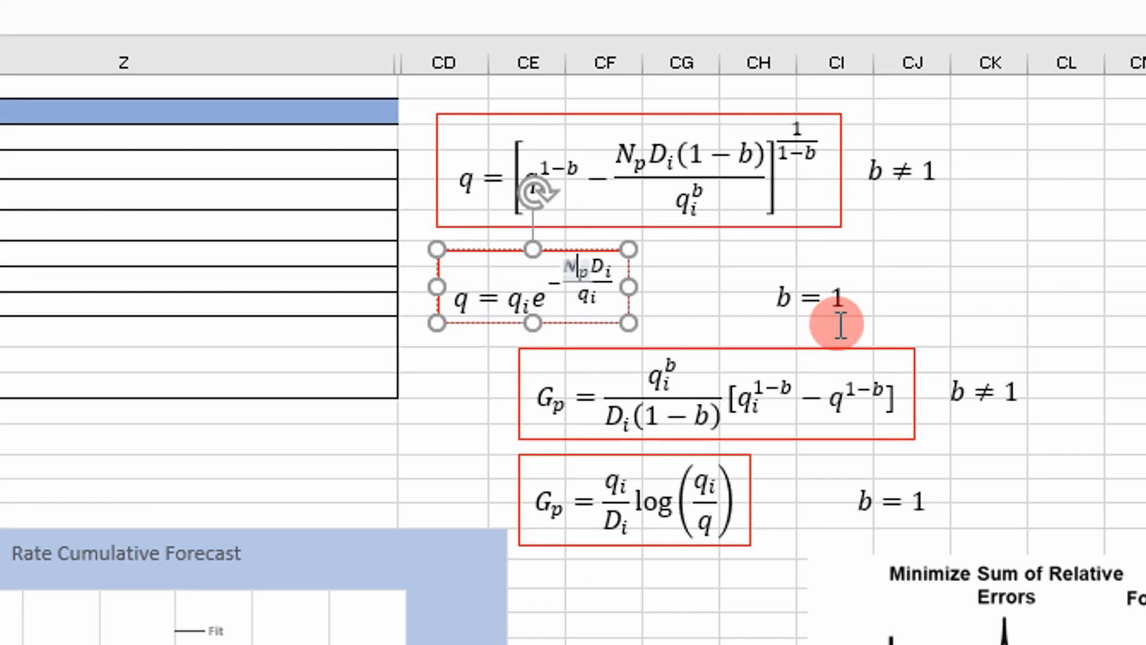
pyautogui.click(442, 400)
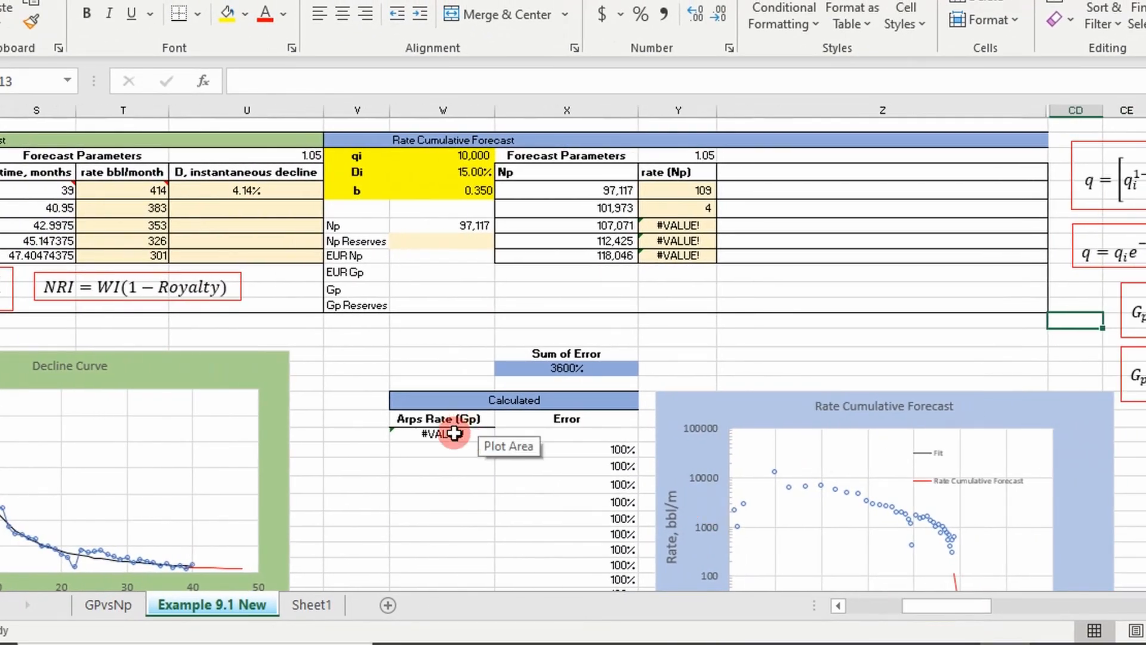
# Step: Complete ArpsRateFromCum with $W$3, $W$4, $W$5 for qi, Di, b and I20 for Gp
pyautogui.click(203, 82)
pyautogui.write('W5')
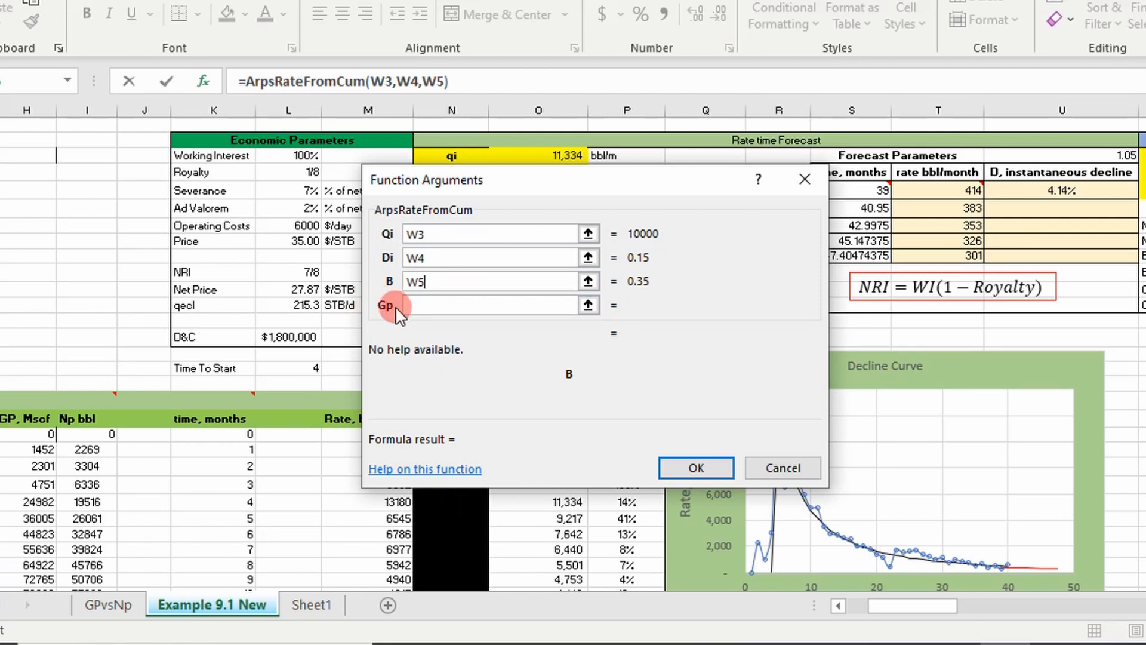
pyautogui.moveTo(108, 463)
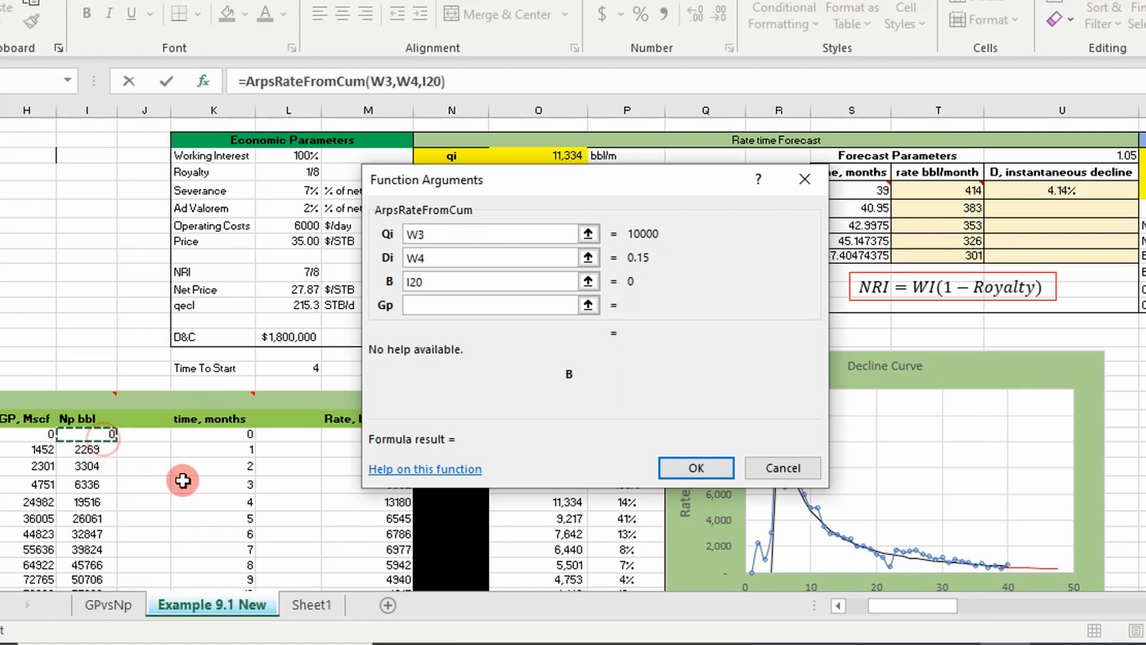
pyautogui.moveTo(731, 539)
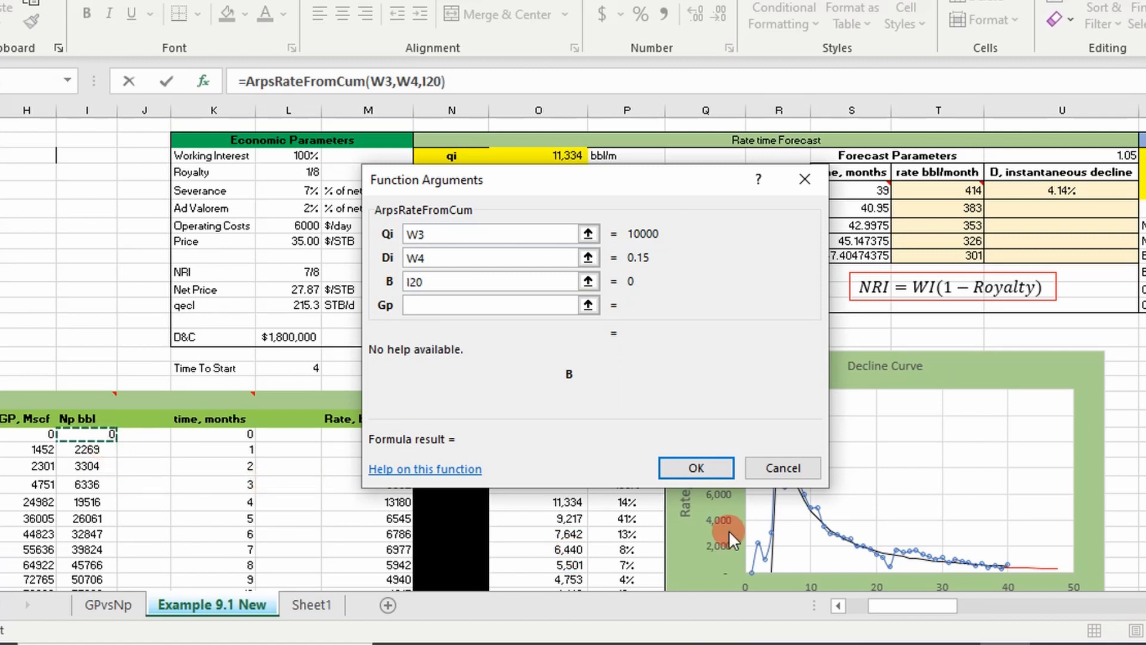
pyautogui.write('I+W5"')
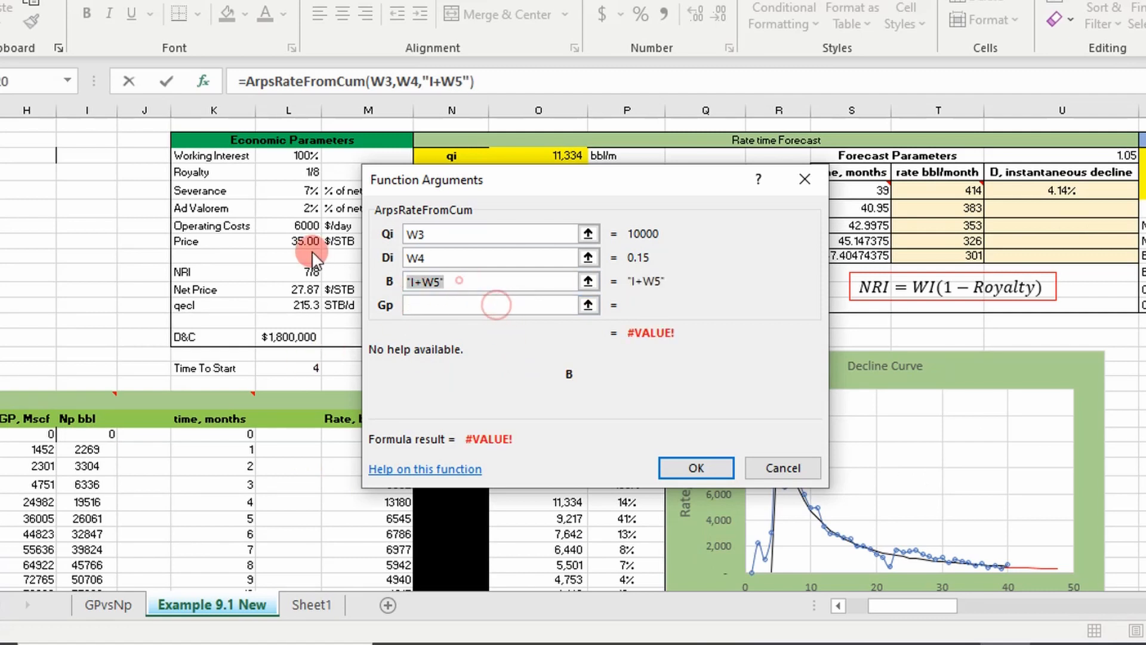
pyautogui.write('W5')
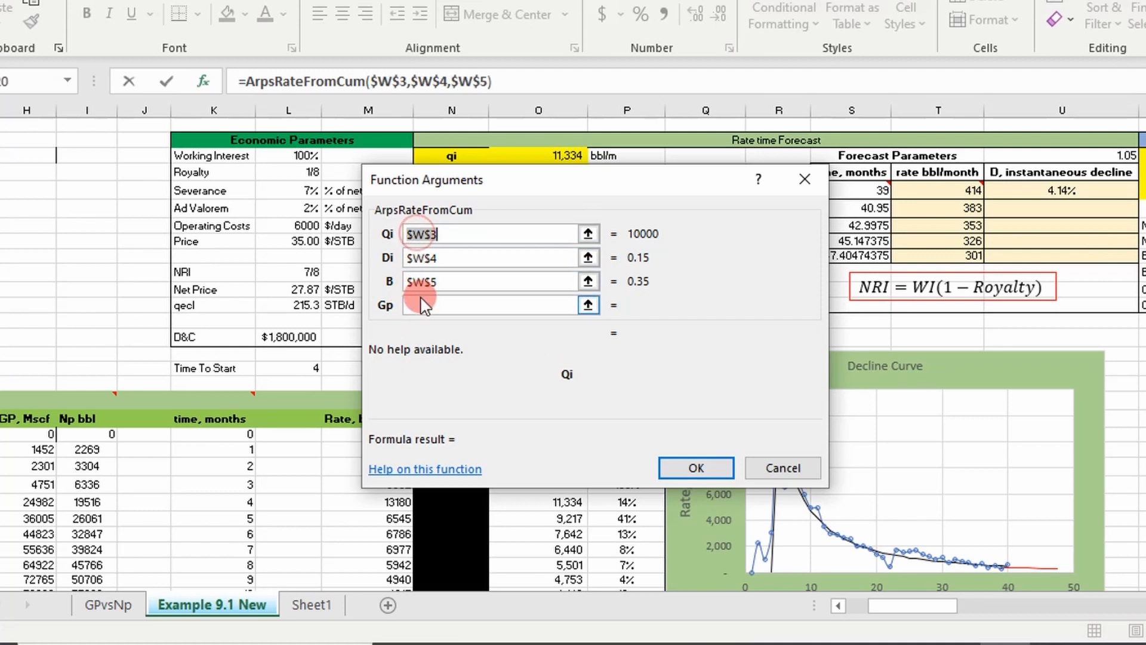
pyautogui.click(497, 305)
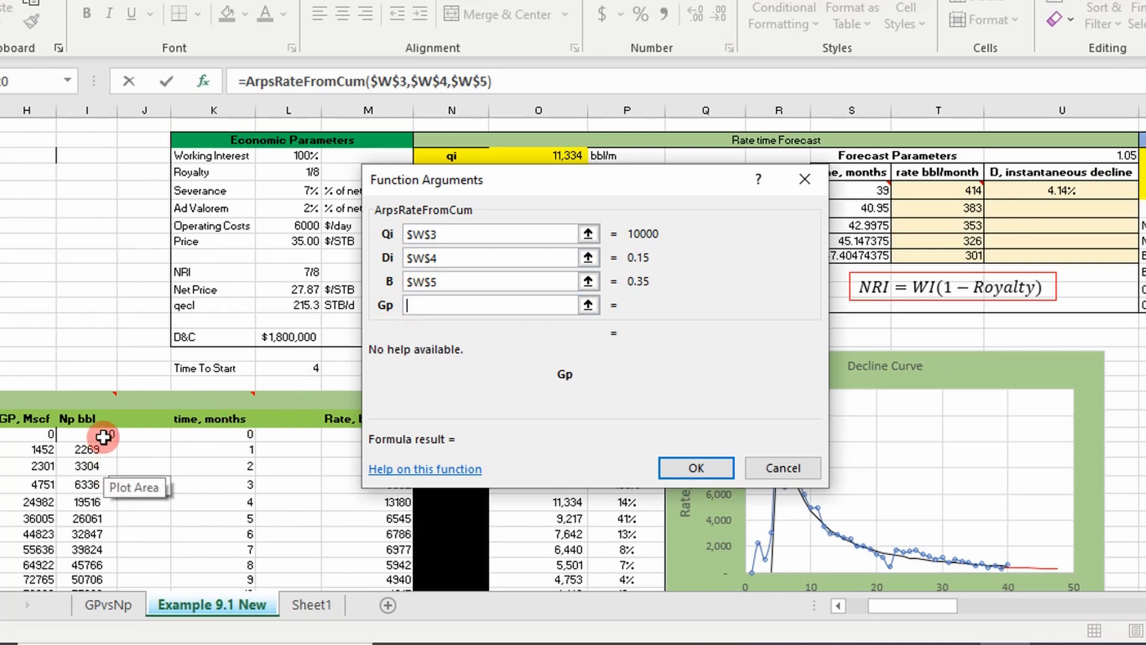
pyautogui.click(695, 467)
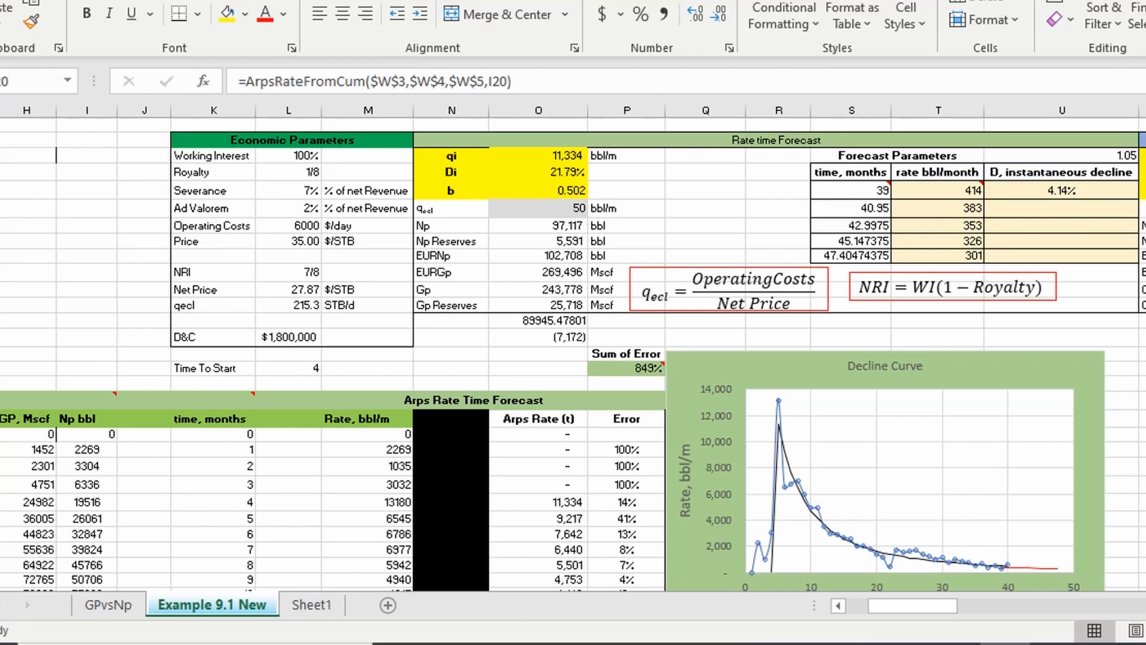
# Step: Fill the Arps Rate (Gp) formula down column W and inspect the second row's ABS error formula
pyautogui.hscroll(3)
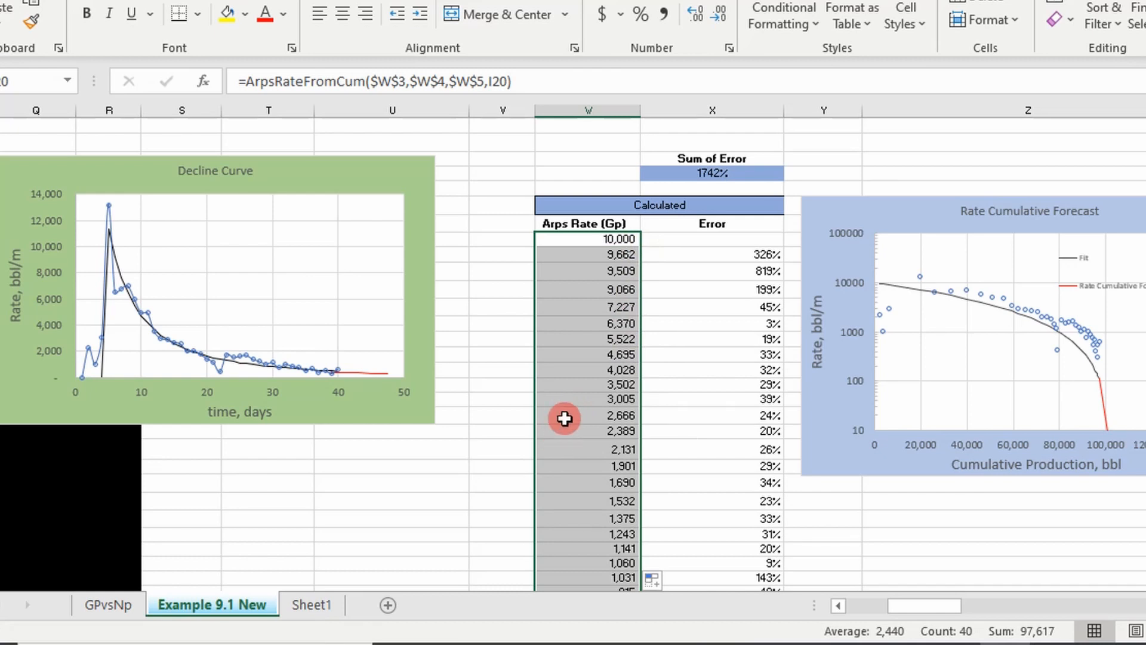
pyautogui.moveTo(872, 265)
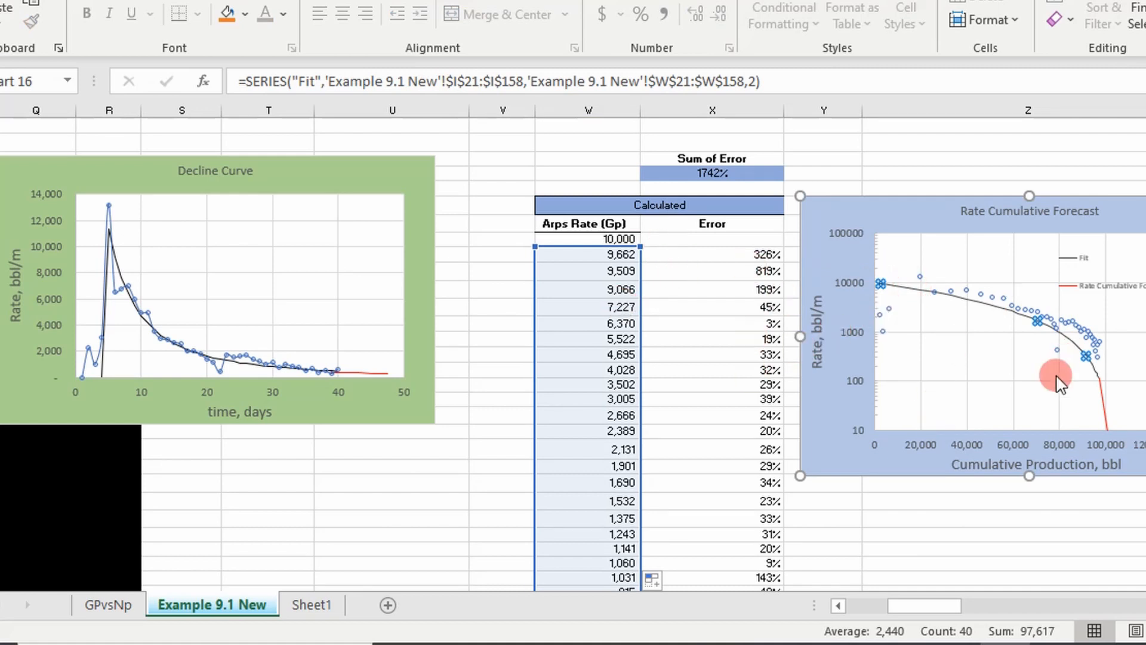
pyautogui.moveTo(902, 290)
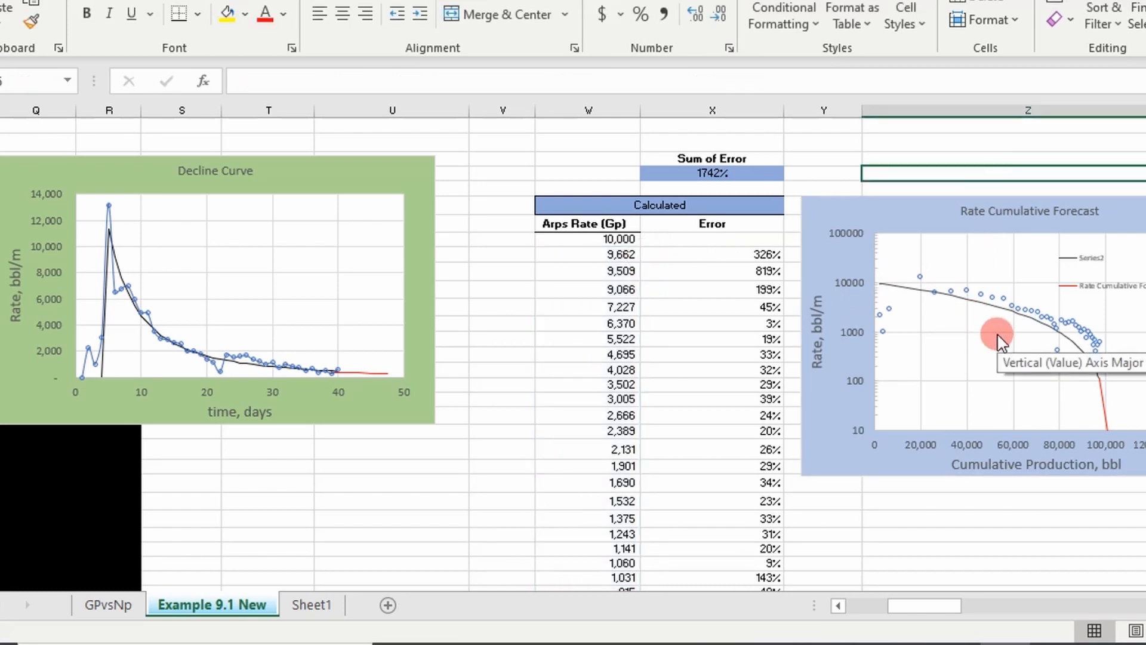
pyautogui.scroll(3)
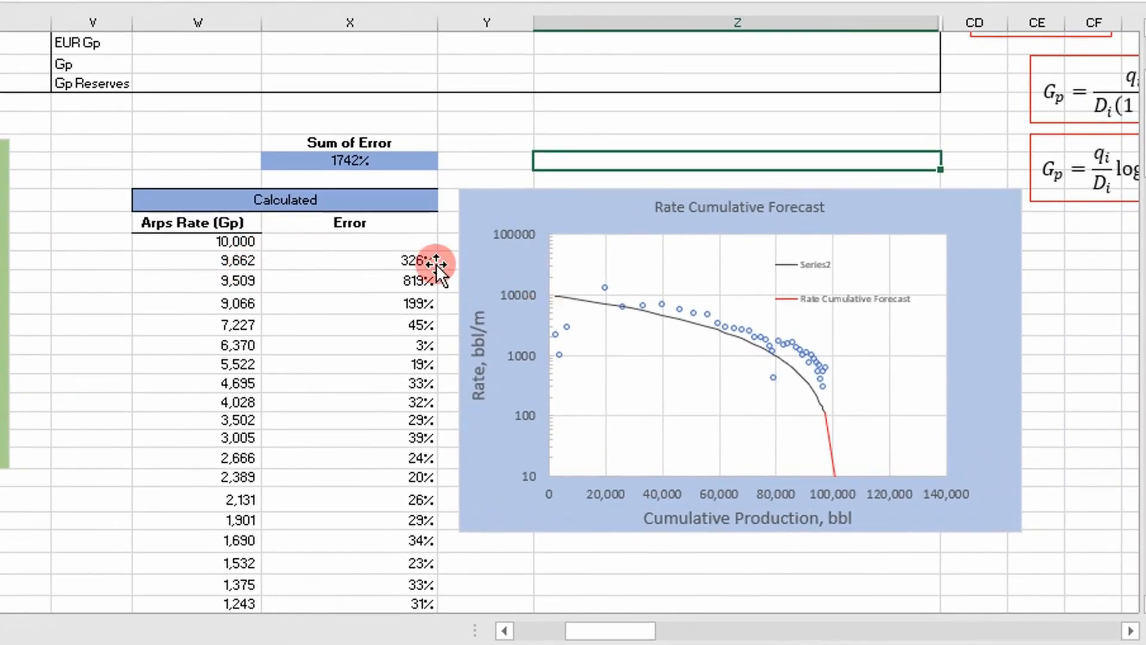
pyautogui.scroll(3)
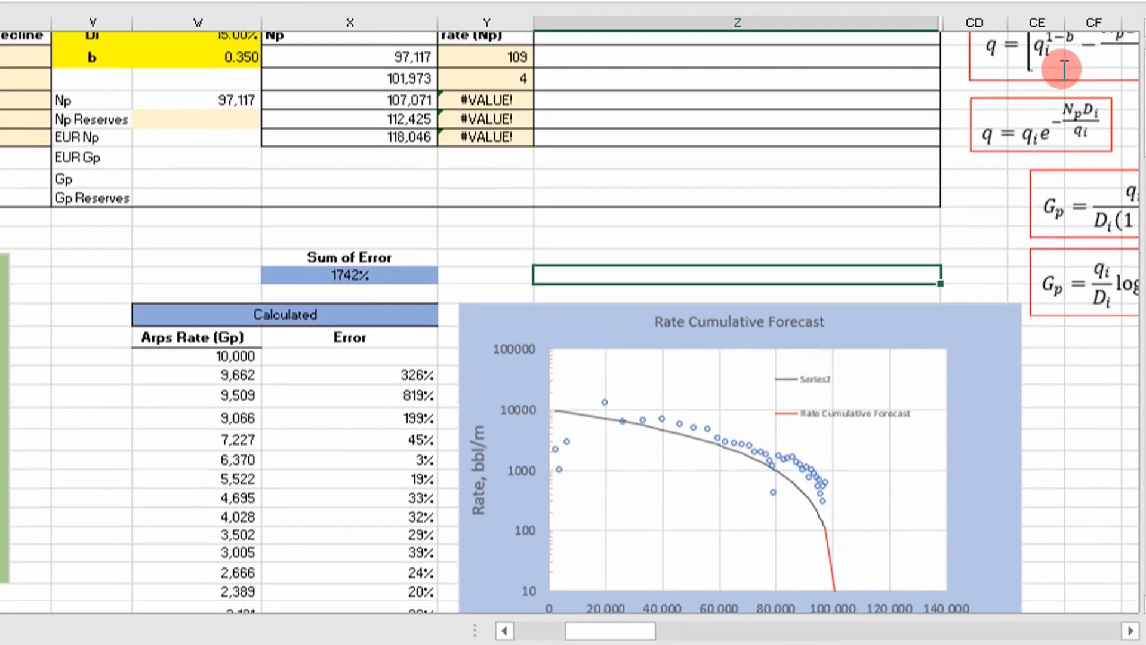
pyautogui.scroll(-3)
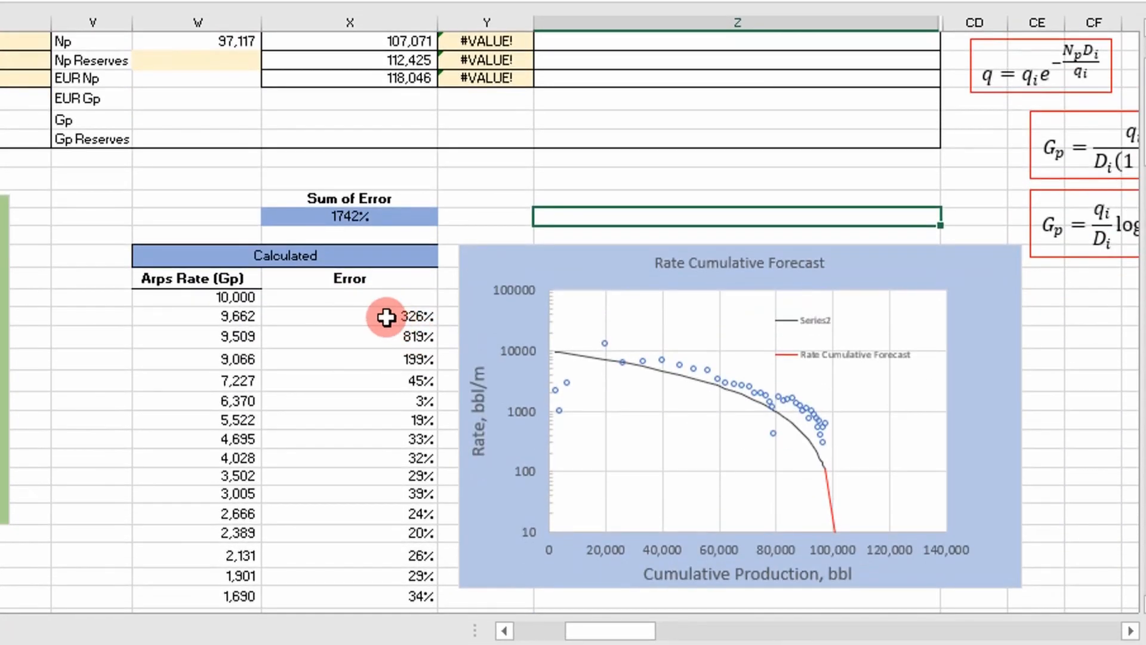
pyautogui.doubleClick(350, 317)
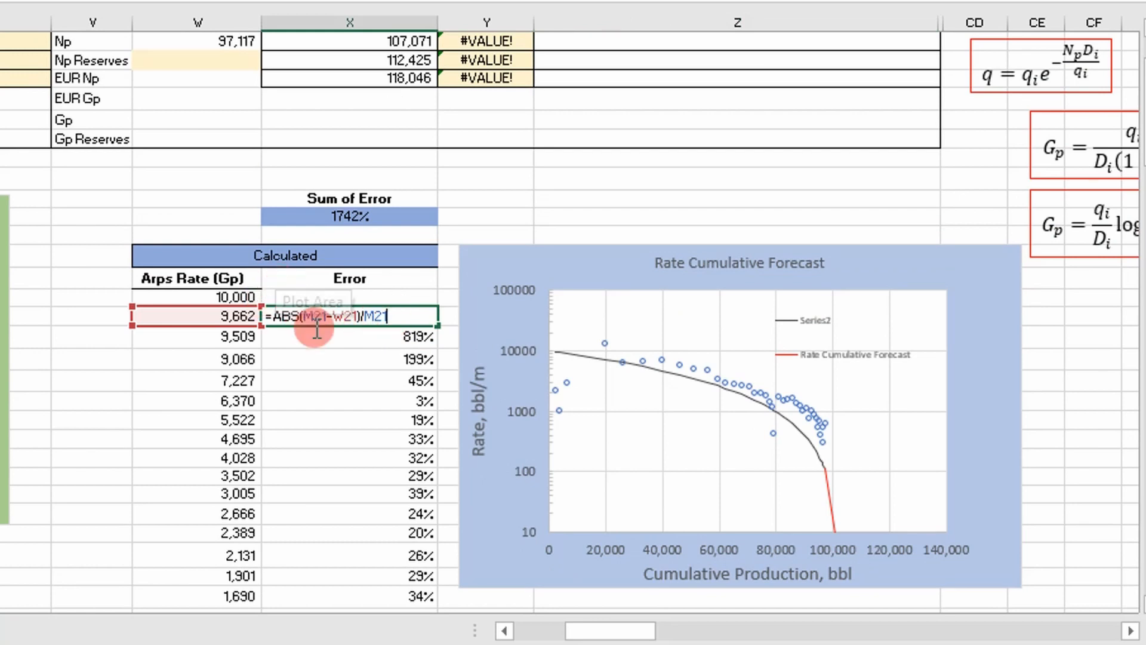
pyautogui.moveTo(378, 404)
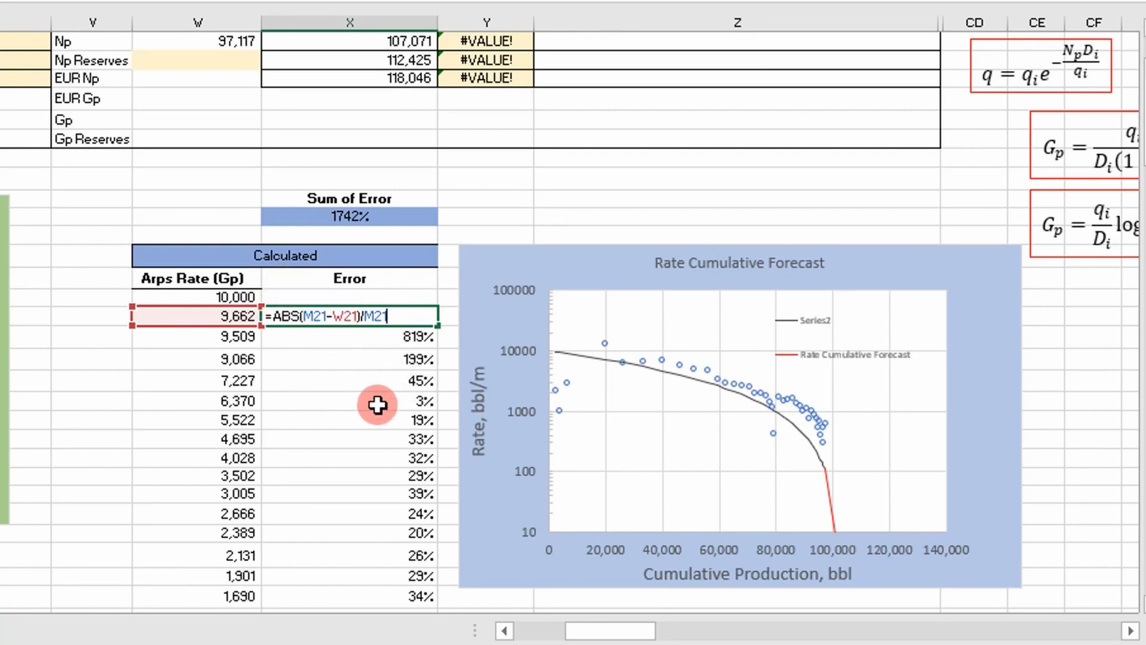
pyautogui.moveTo(209, 311)
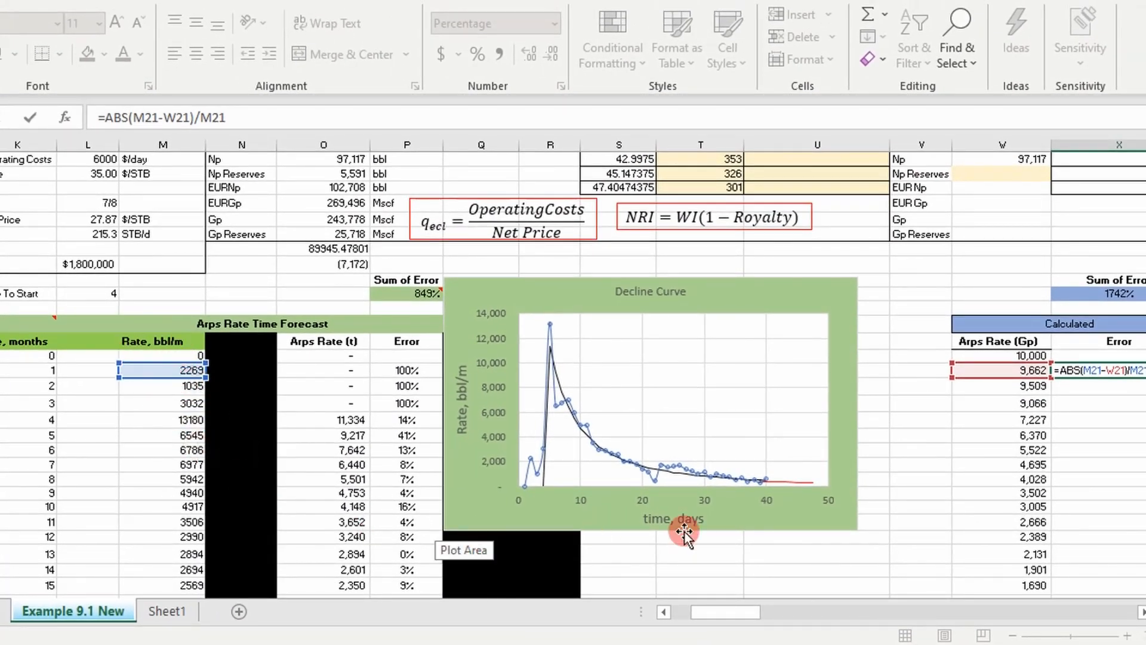
# Step: Enter =SUM(X21:X158) above the Calculated table, giving a 3085% Sum of Error
pyautogui.hscroll(3)
pyautogui.write('=SUM(X21:X158)')
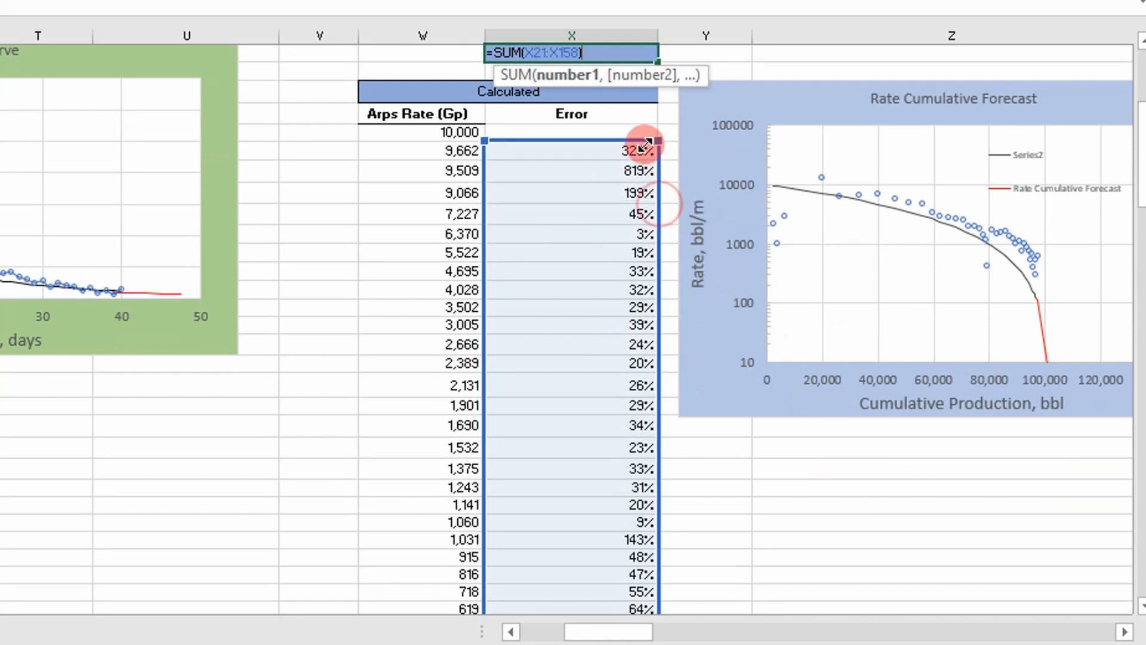
pyautogui.press('Return')
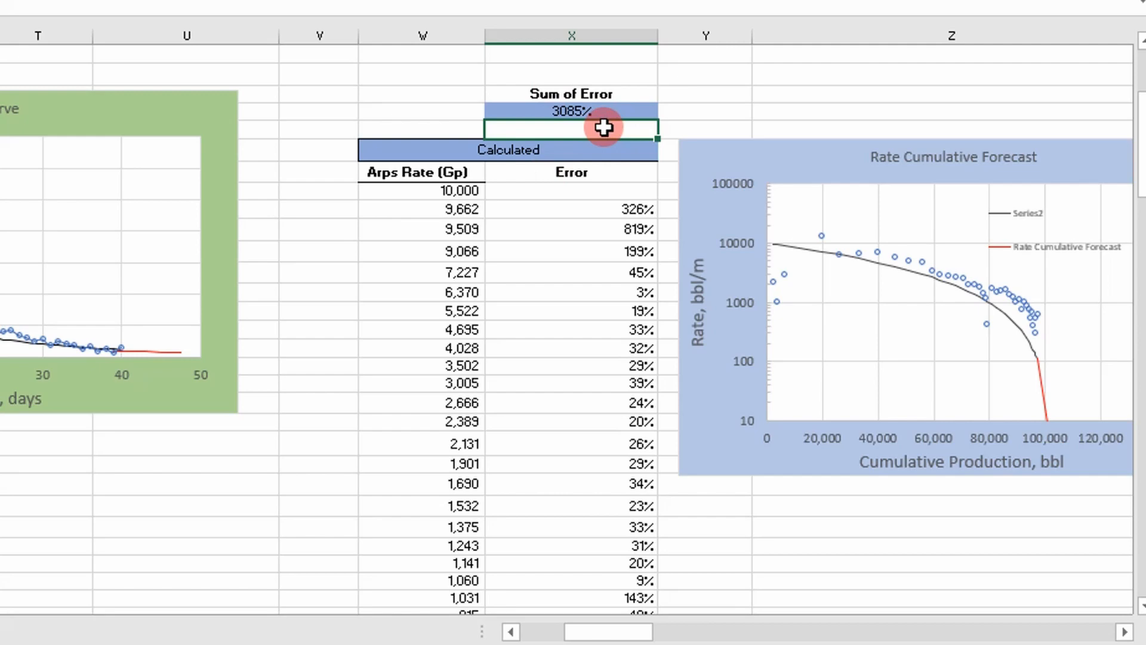
pyautogui.moveTo(618, 253)
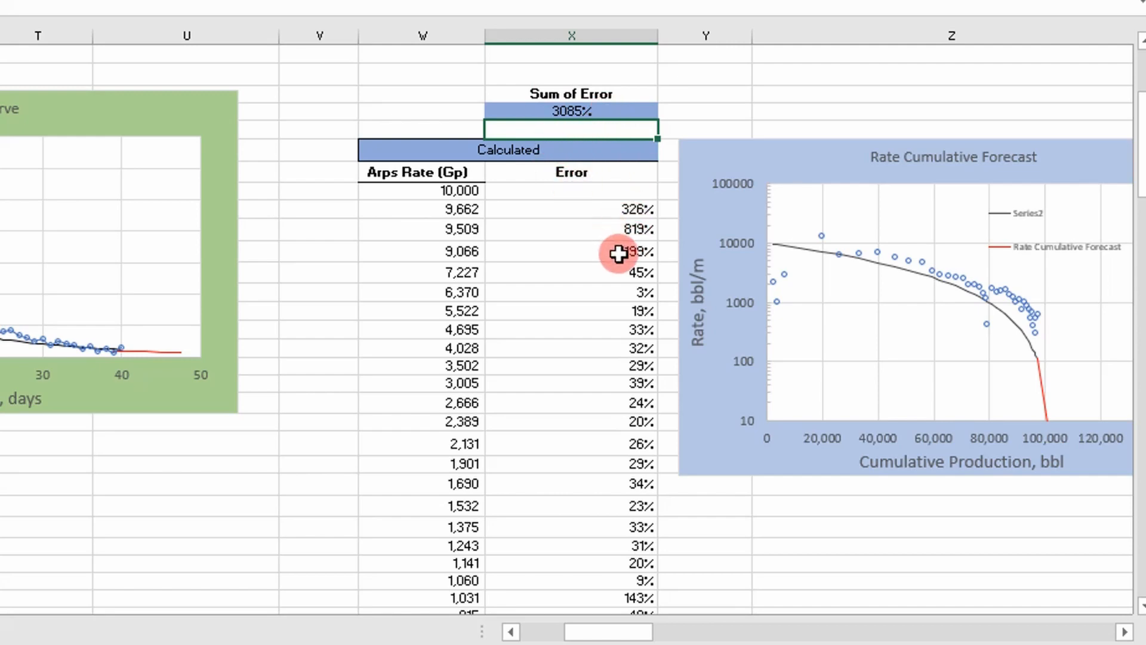
pyautogui.scroll(3)
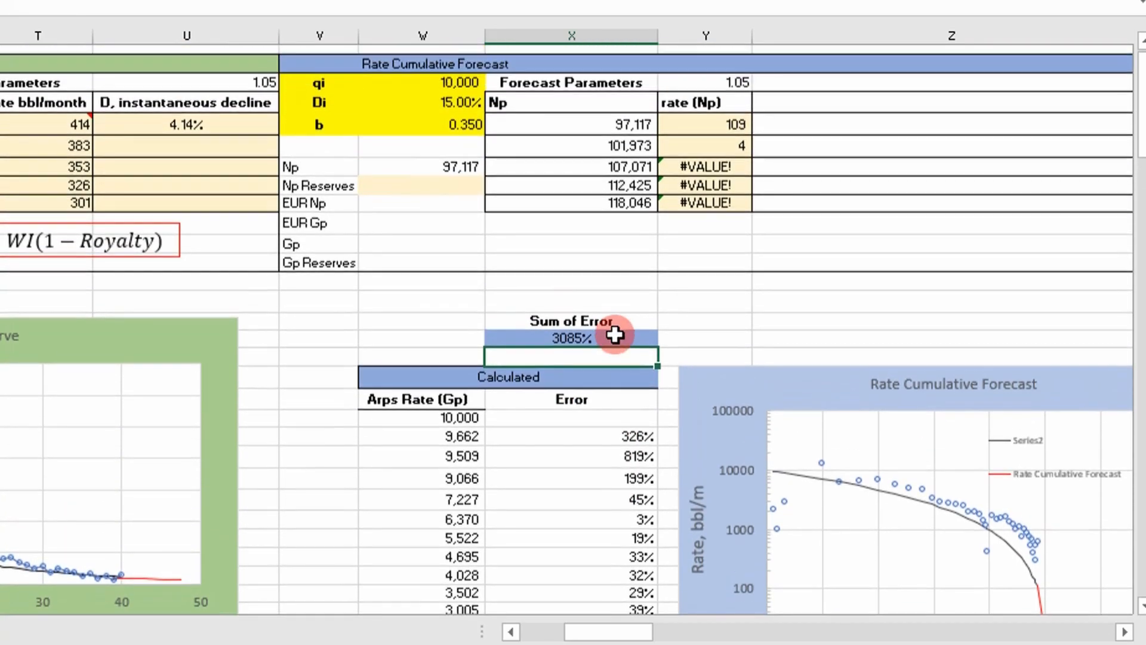
pyautogui.scroll(-3)
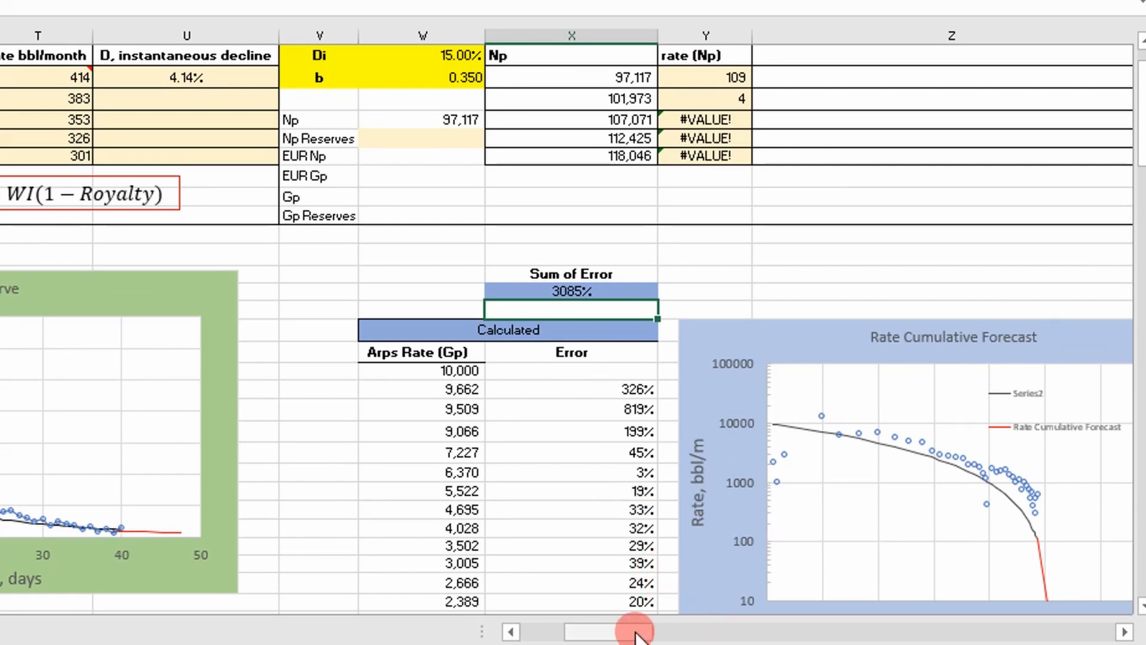
pyautogui.hscroll(3)
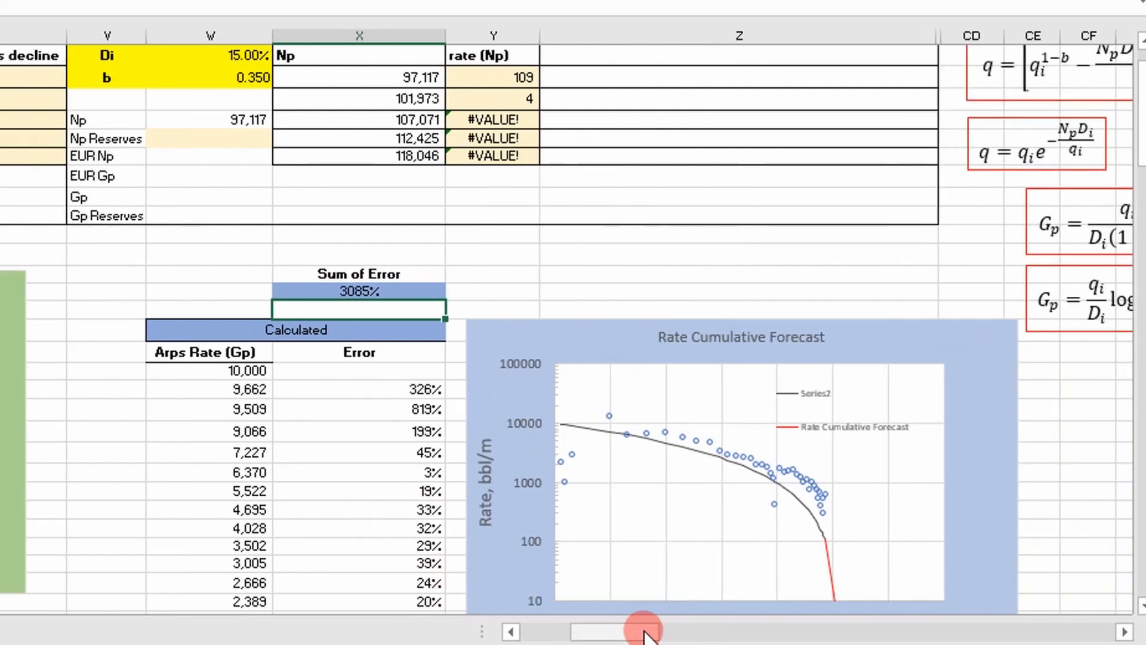
pyautogui.scroll(-3)
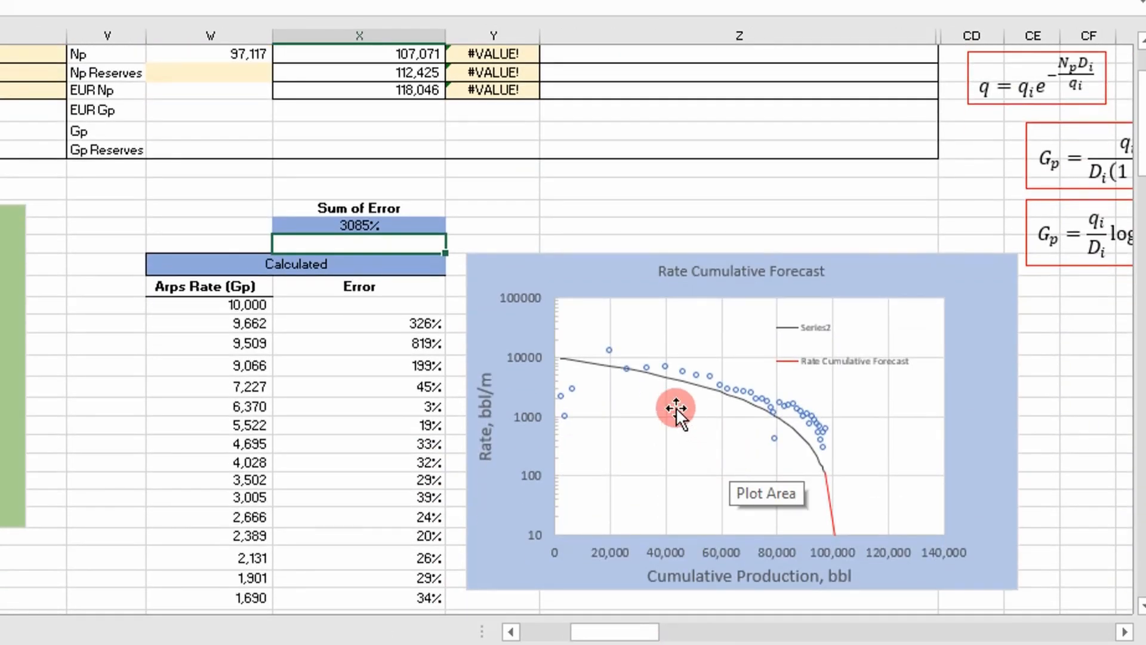
pyautogui.scroll(-3)
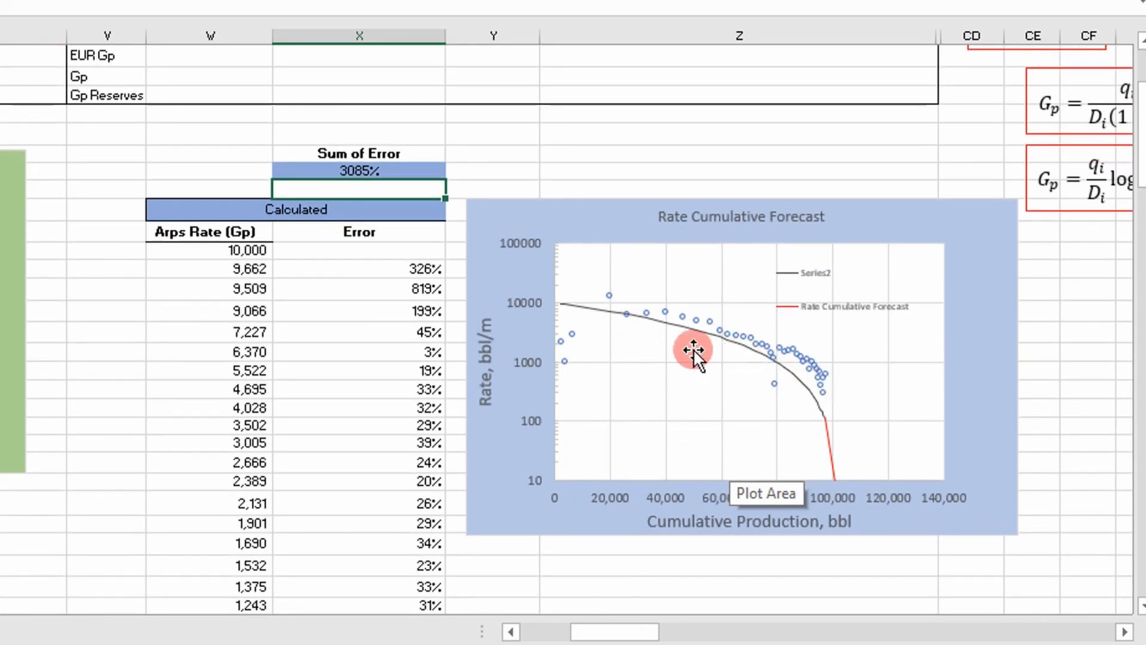
pyautogui.moveTo(693, 431)
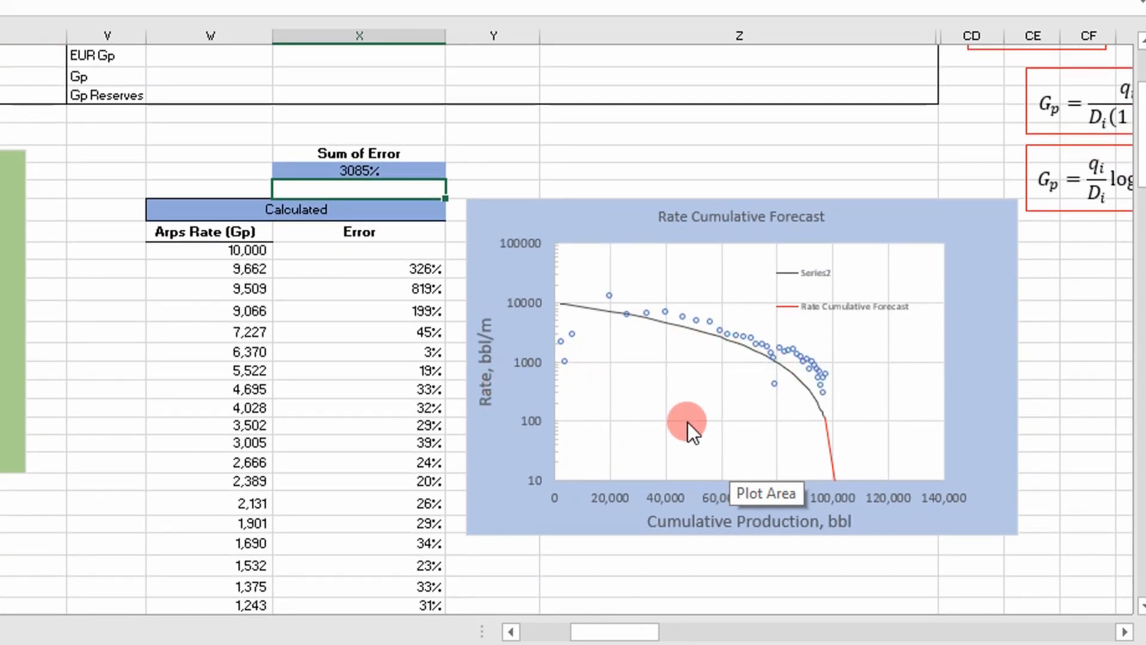
pyautogui.moveTo(599, 365)
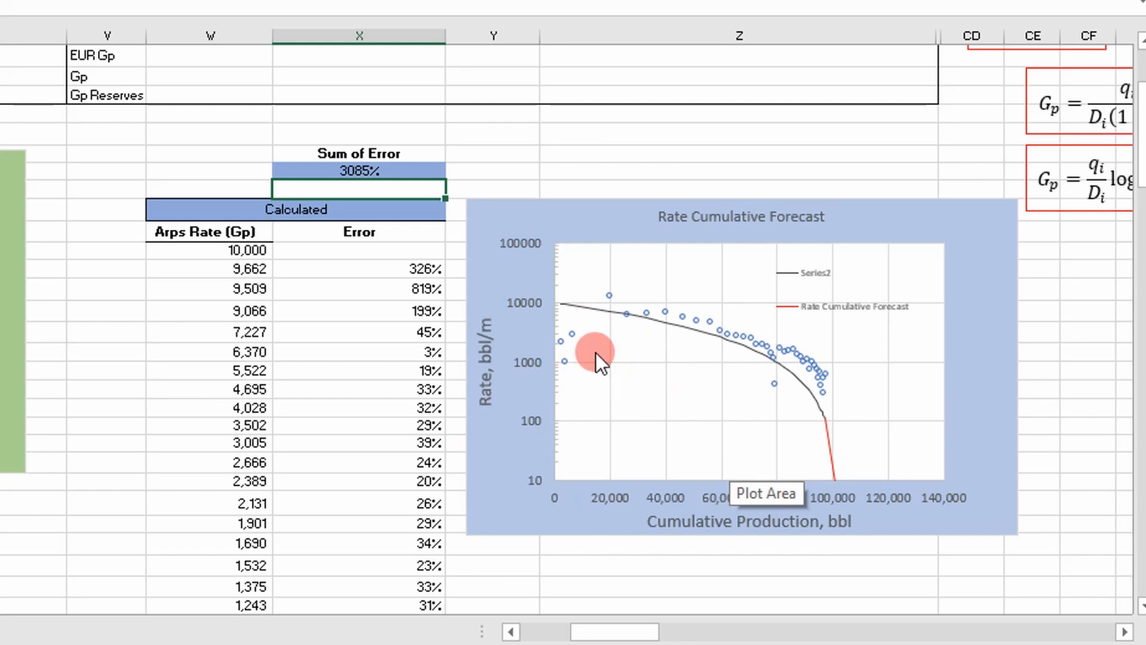
pyautogui.moveTo(619, 283)
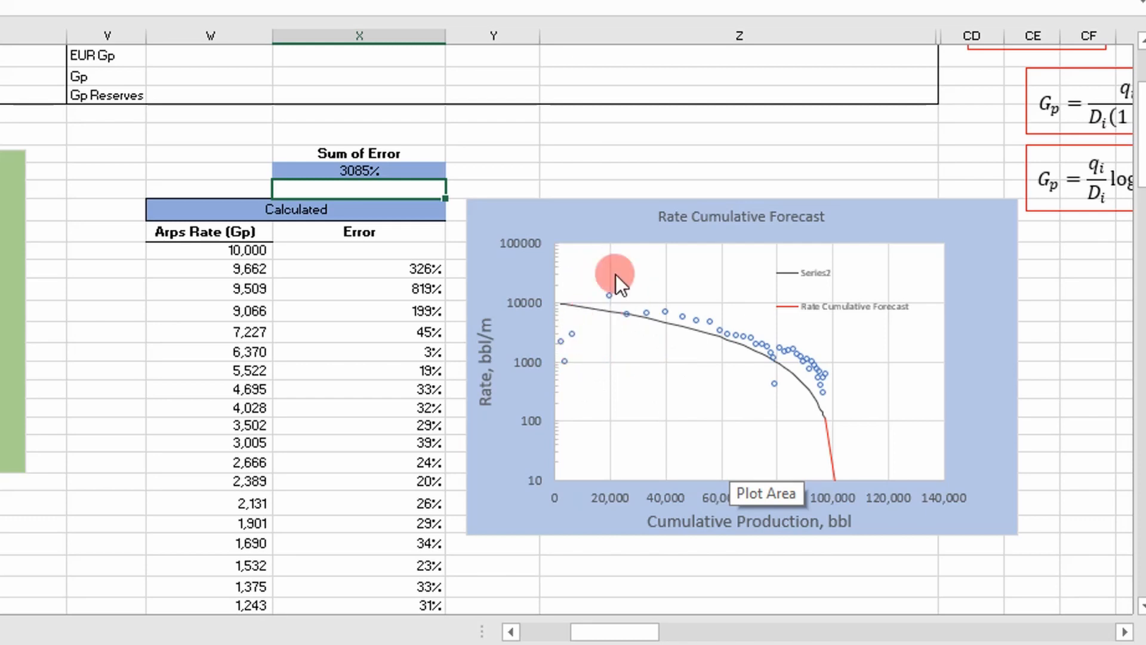
pyautogui.moveTo(581, 342)
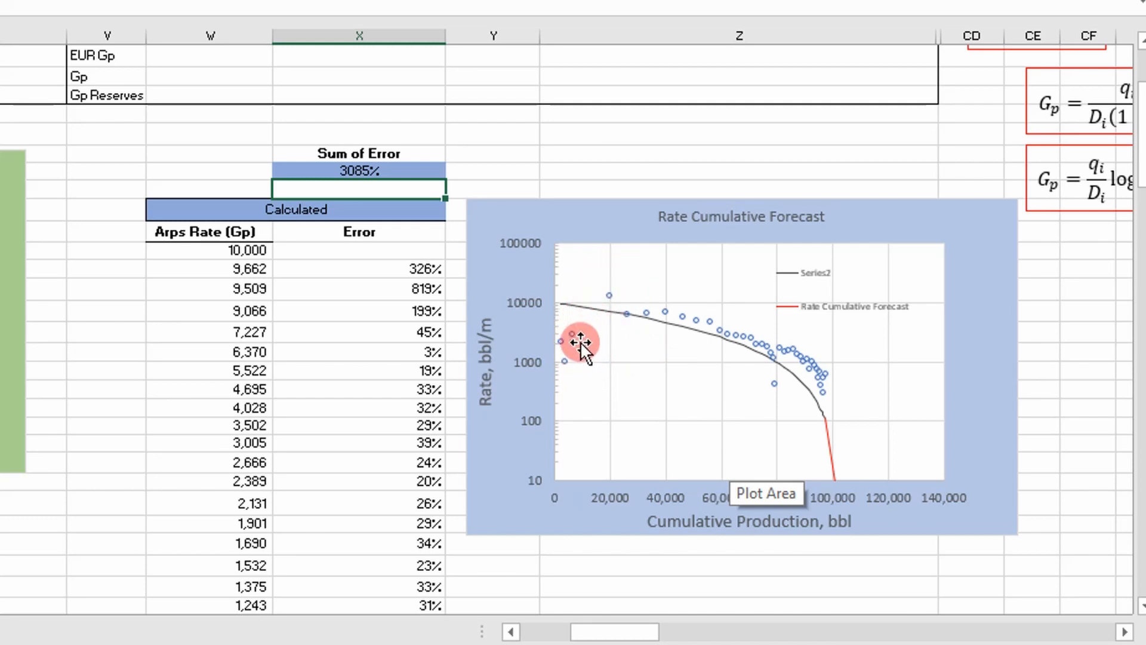
pyautogui.moveTo(340, 253)
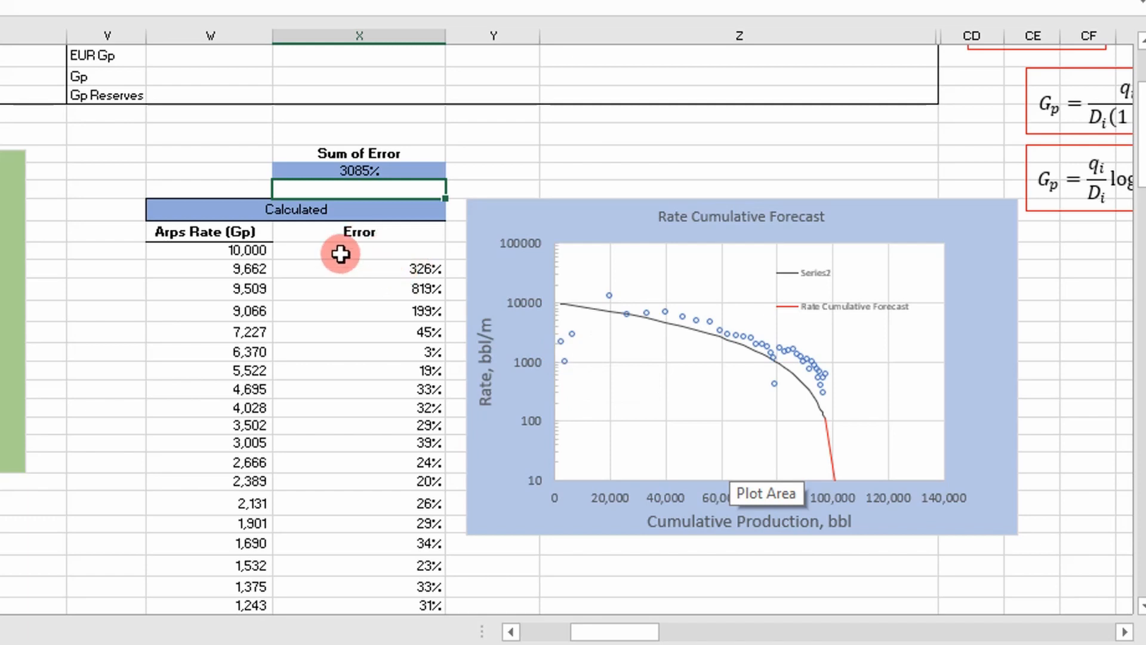
# Step: Narrow the Sum of Error range to X25:X158, lowering the total to 1697%
pyautogui.doubleClick(358, 170)
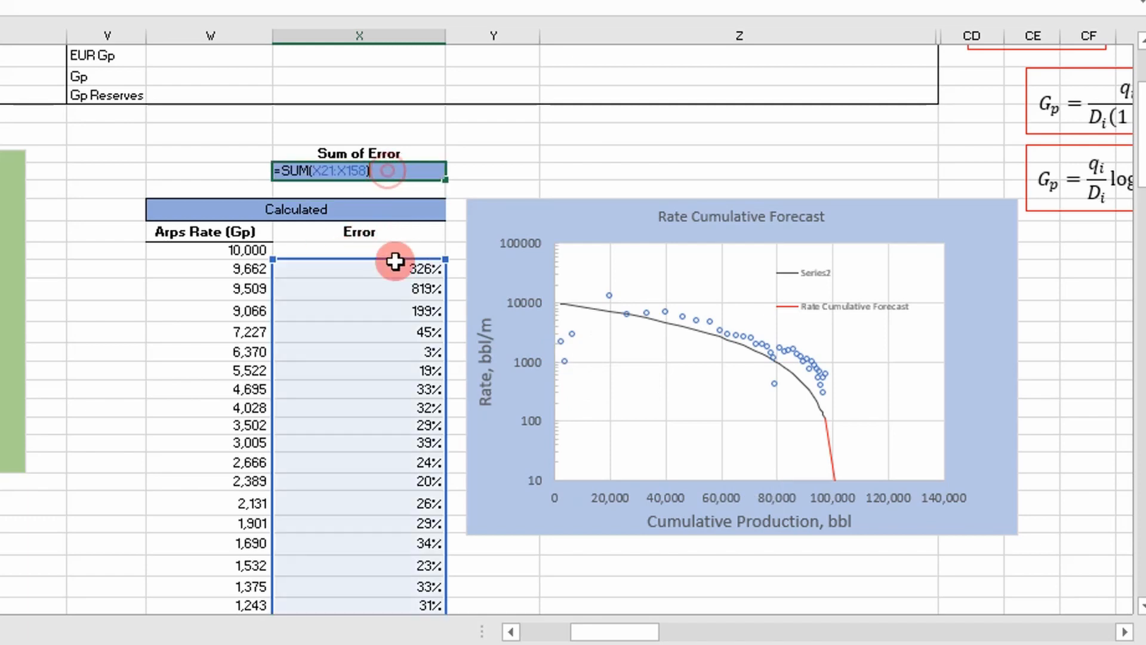
pyautogui.moveTo(572, 367)
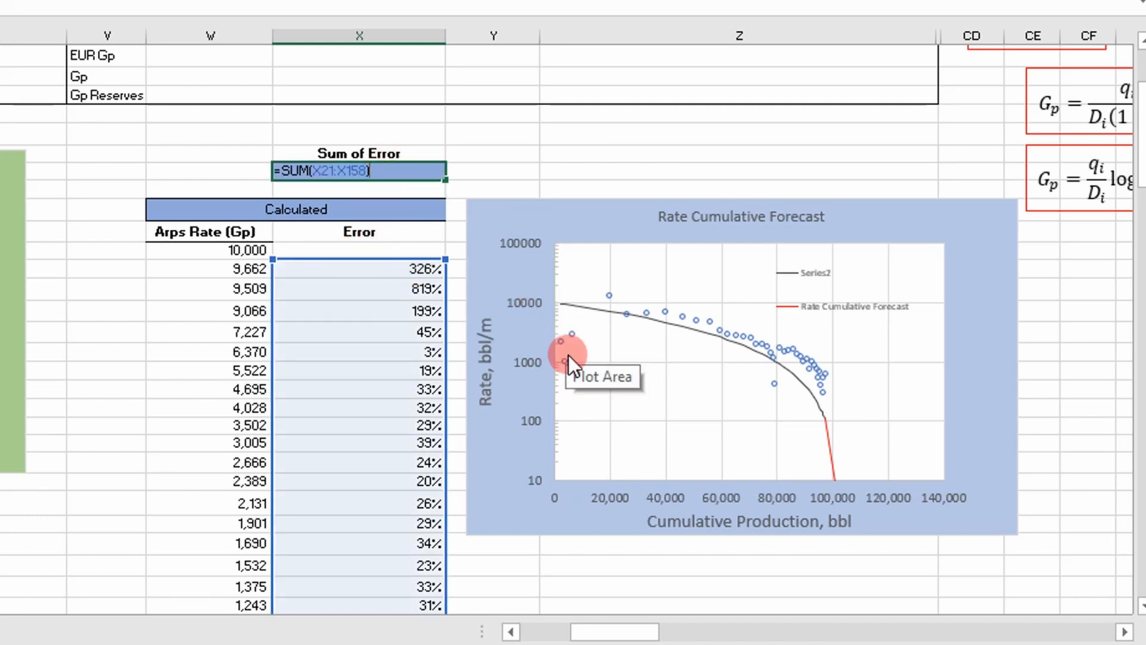
pyautogui.moveTo(610, 304)
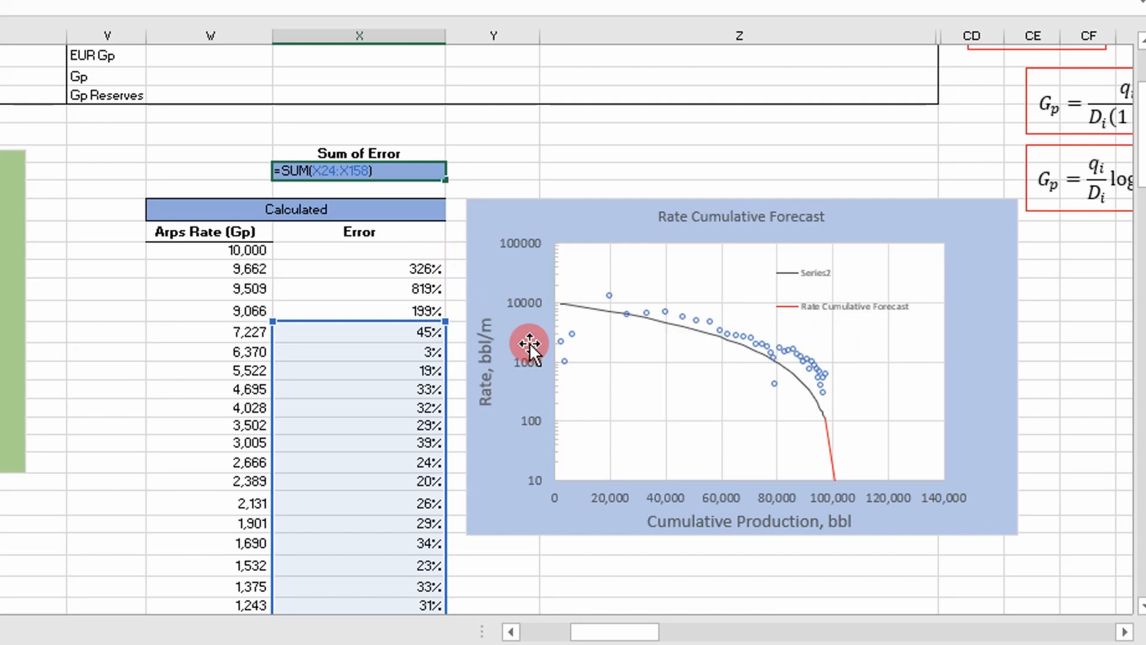
pyautogui.moveTo(574, 320)
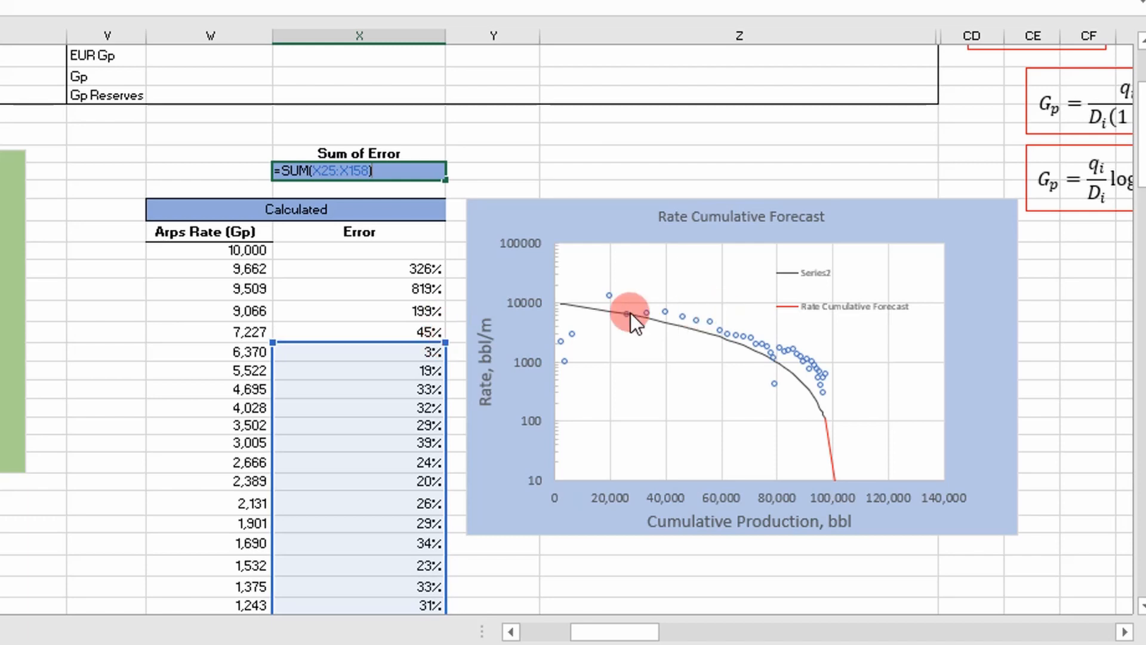
pyautogui.moveTo(630, 318)
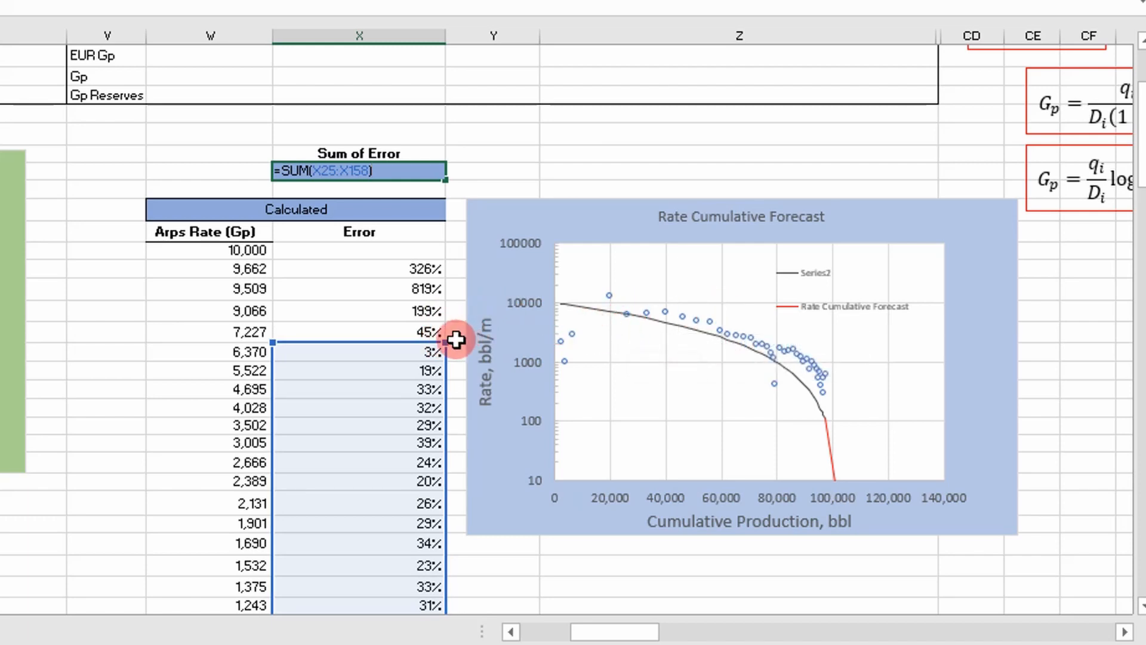
pyautogui.press('Return')
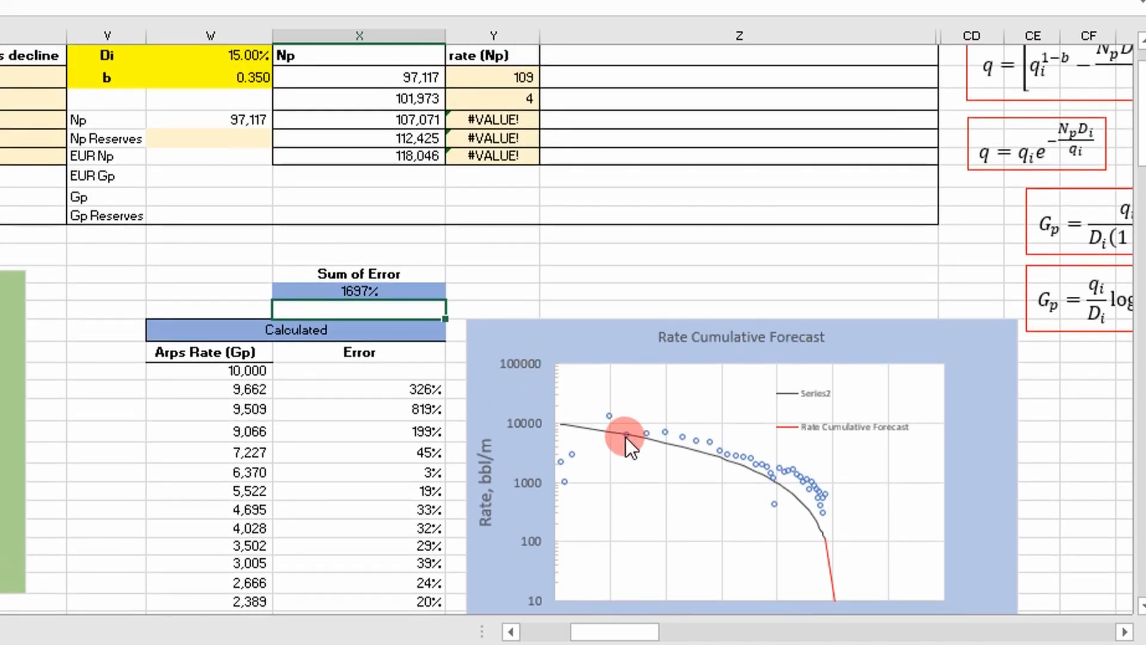
pyautogui.moveTo(625, 417)
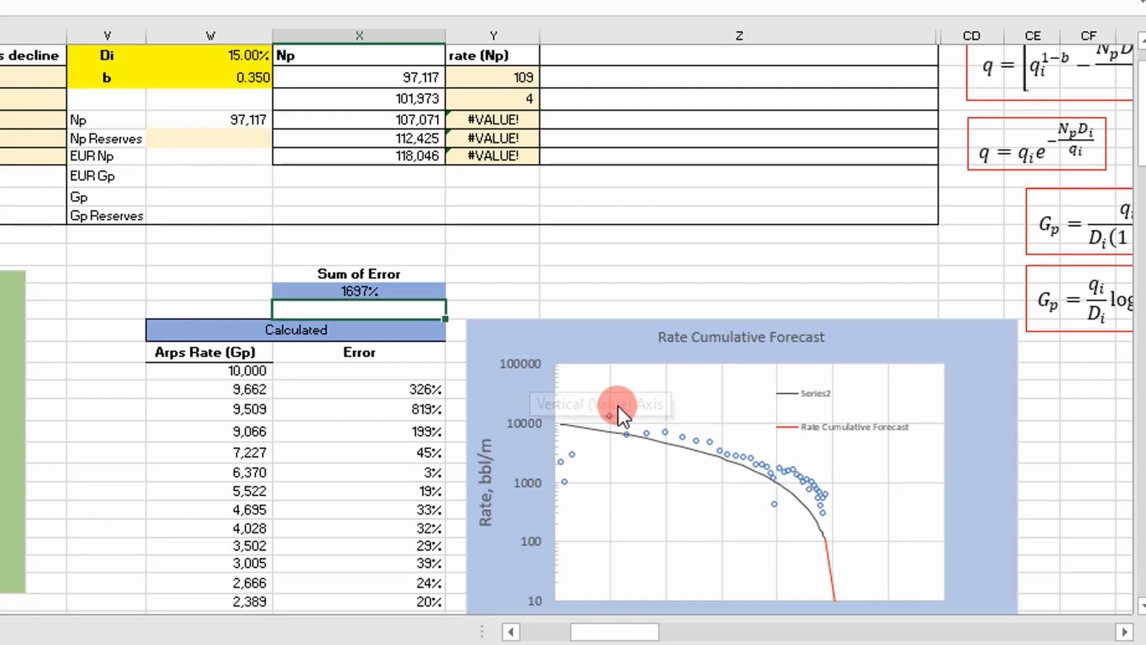
pyautogui.moveTo(585, 457)
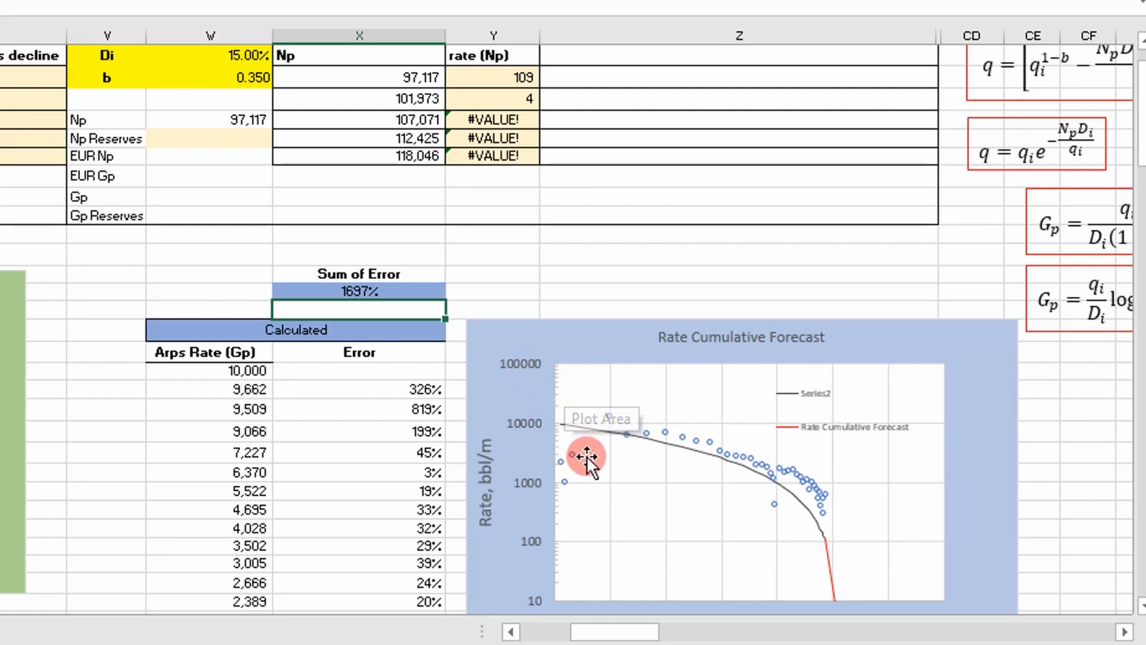
pyautogui.moveTo(455, 417)
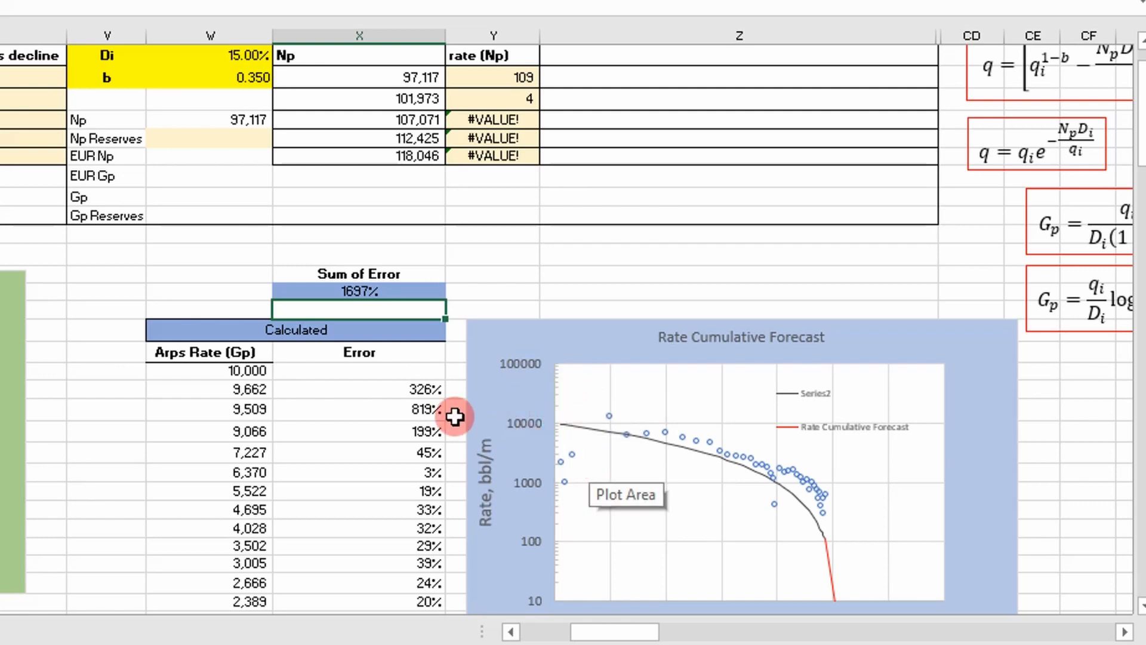
pyautogui.scroll(3)
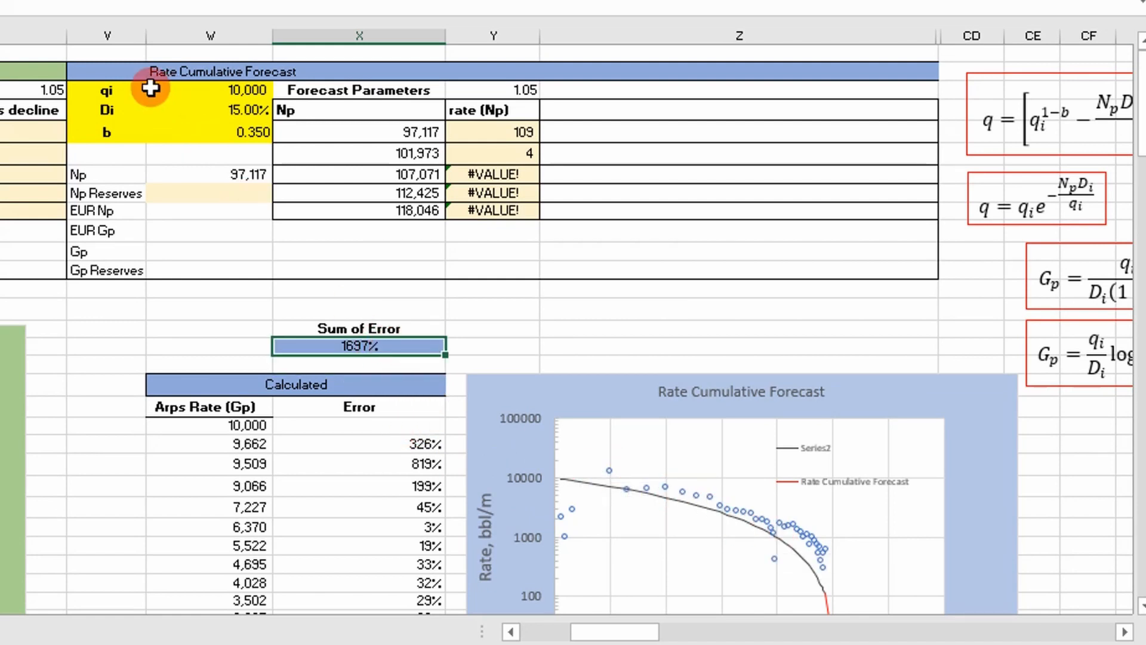
pyautogui.moveTo(245, 91)
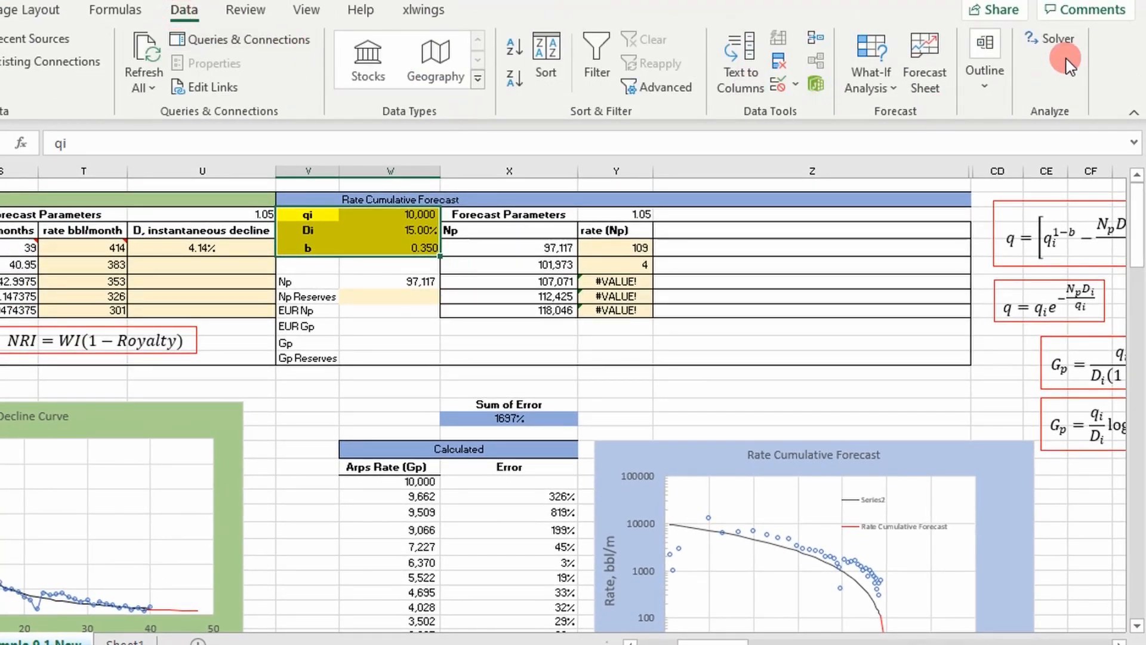
# Step: Run Solver to minimise $X$16 by changing qi, Di and b with GRG Nonlinear
pyautogui.click(1051, 43)
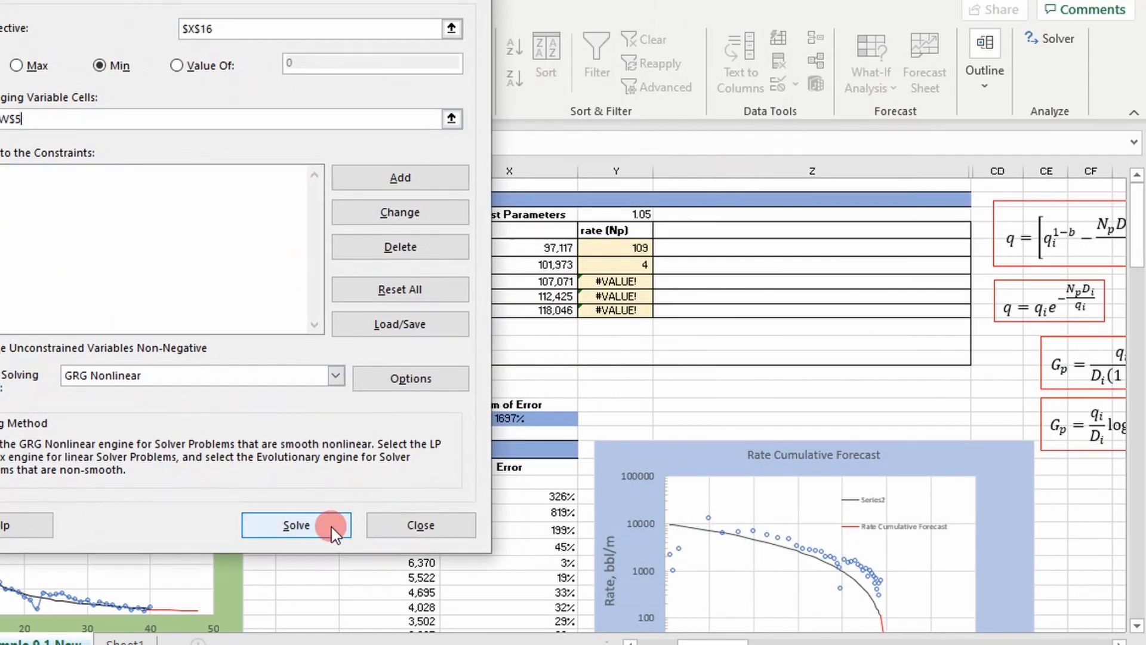
pyautogui.click(296, 525)
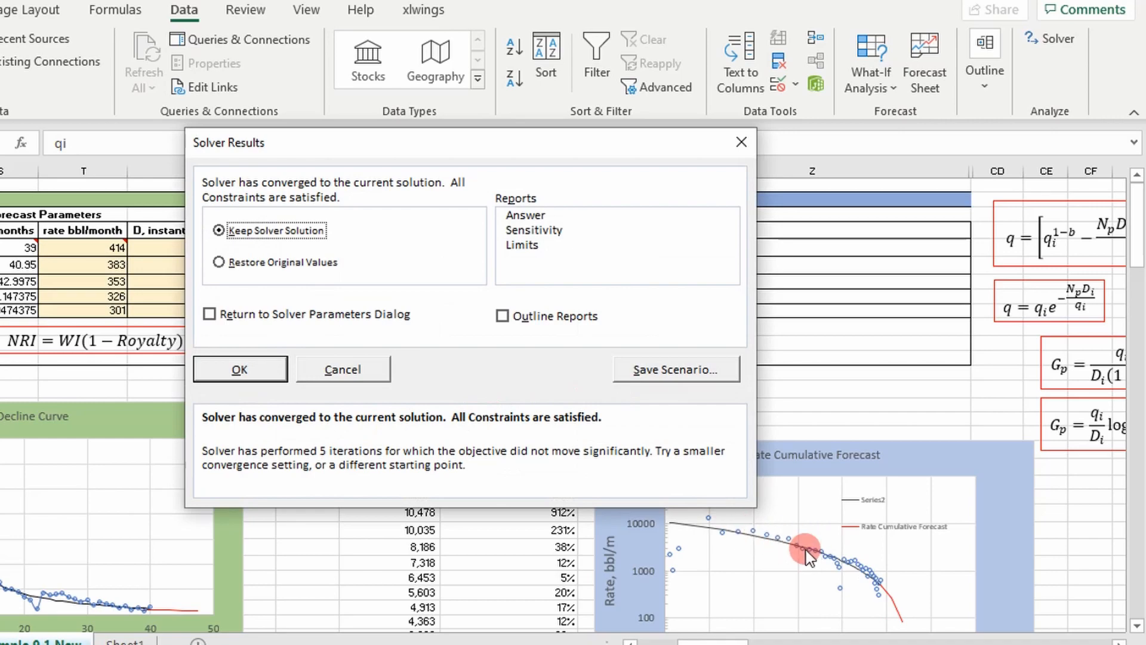
pyautogui.moveTo(266, 394)
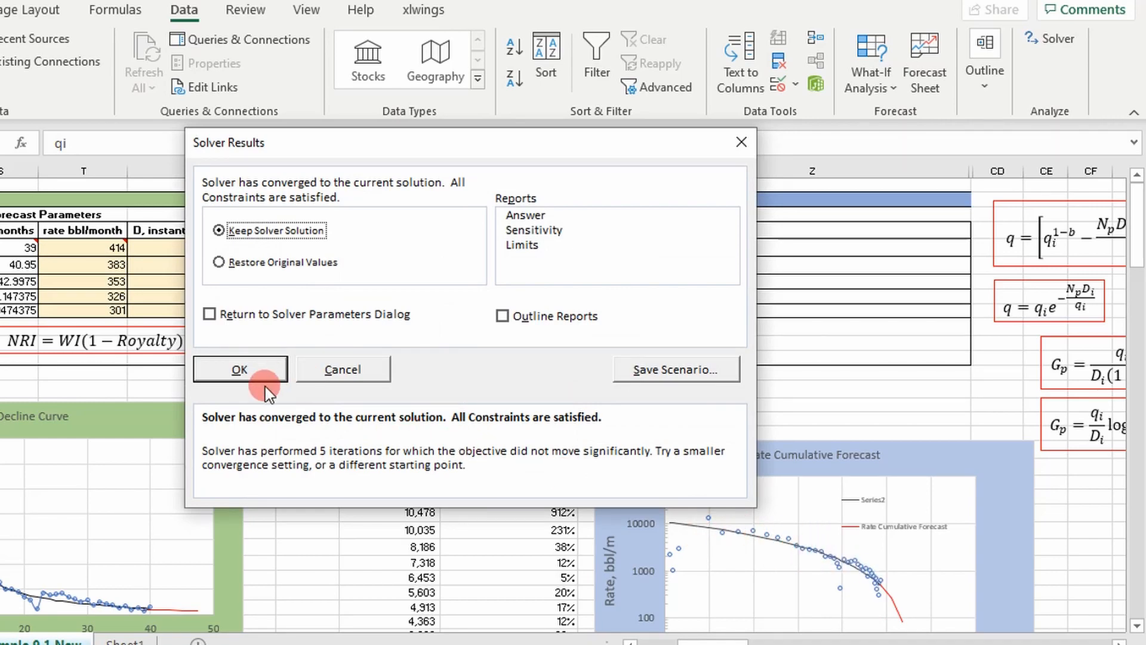
pyautogui.click(239, 369)
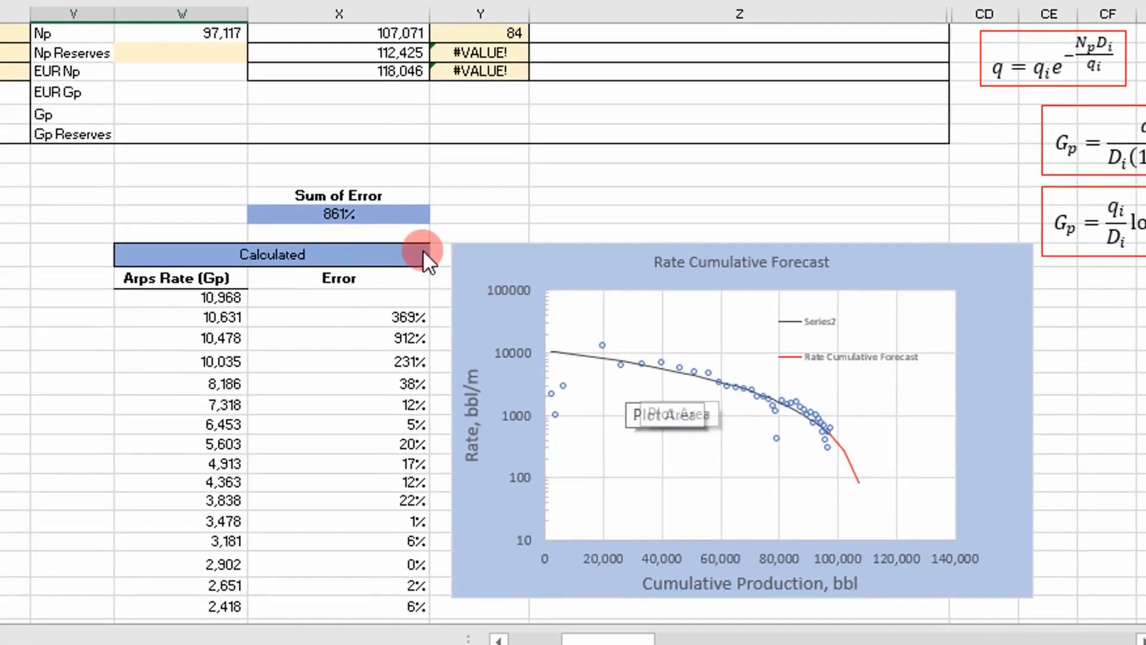
pyautogui.moveTo(654, 372)
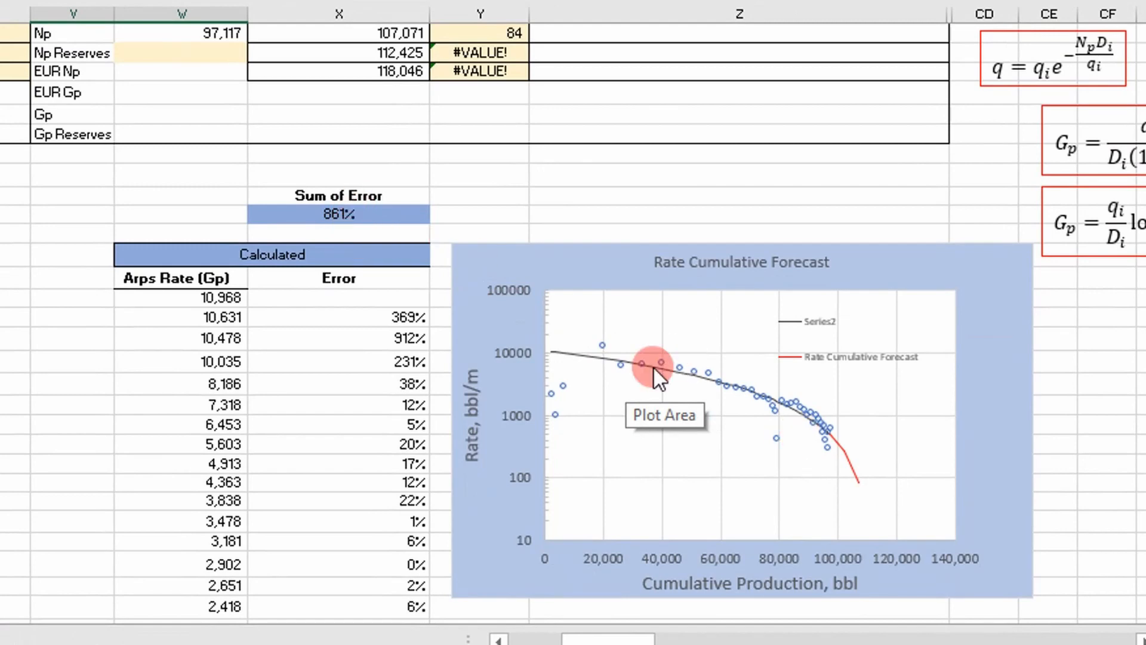
pyautogui.click(338, 215)
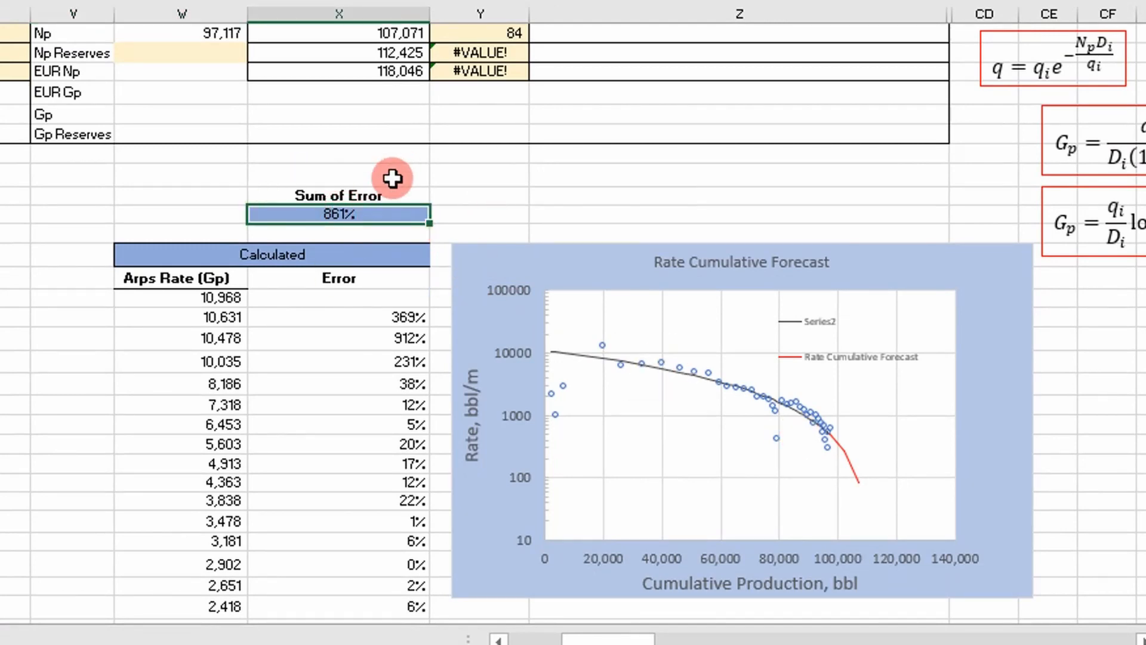
pyautogui.scroll(3)
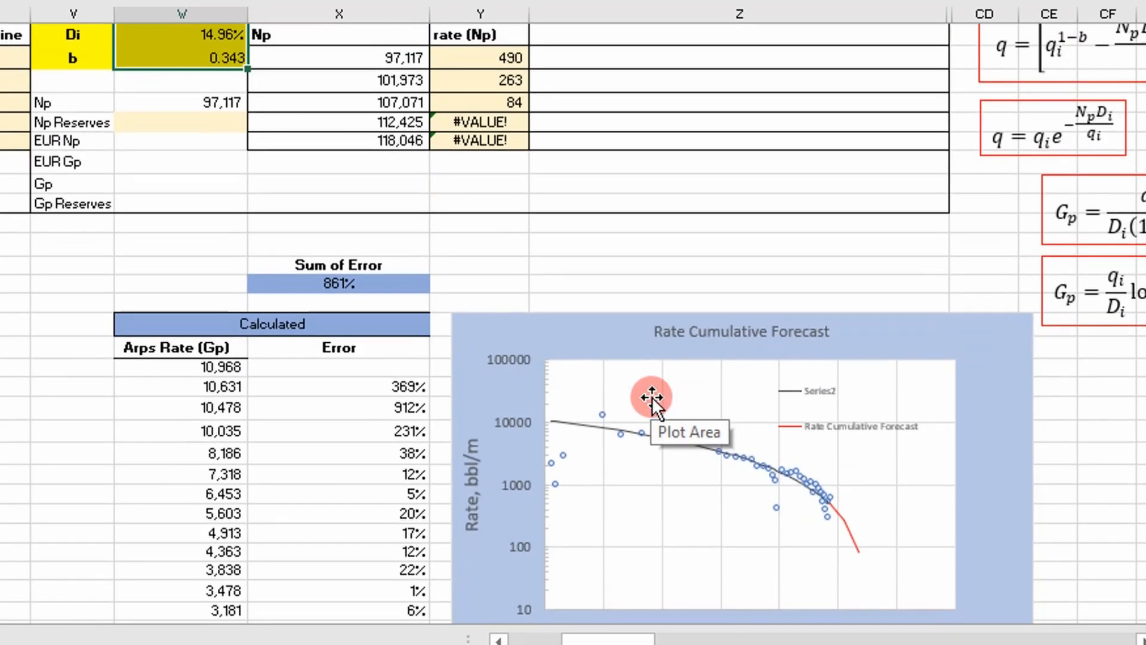
pyautogui.moveTo(713, 468)
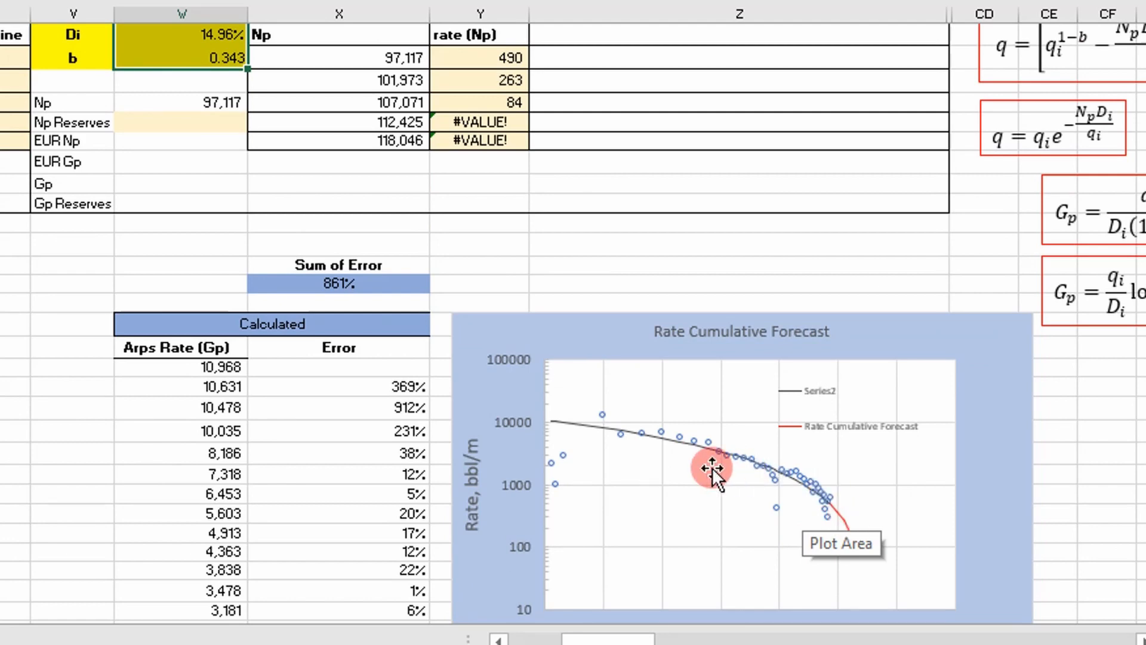
pyautogui.moveTo(727, 479)
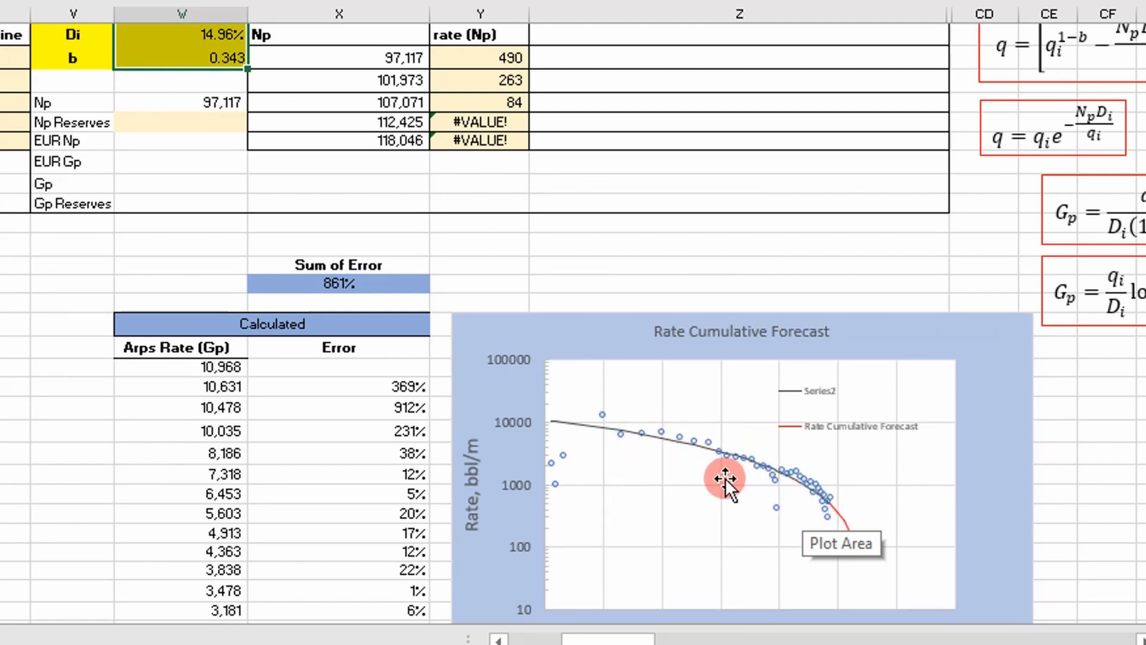
pyautogui.scroll(3)
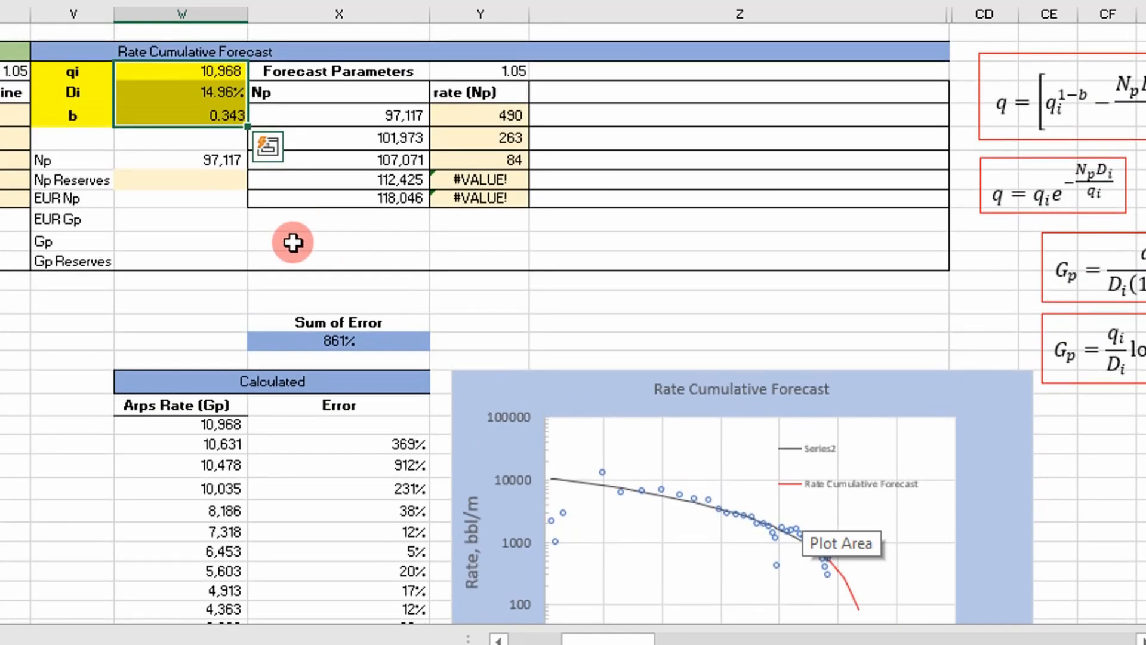
pyautogui.moveTo(734, 504)
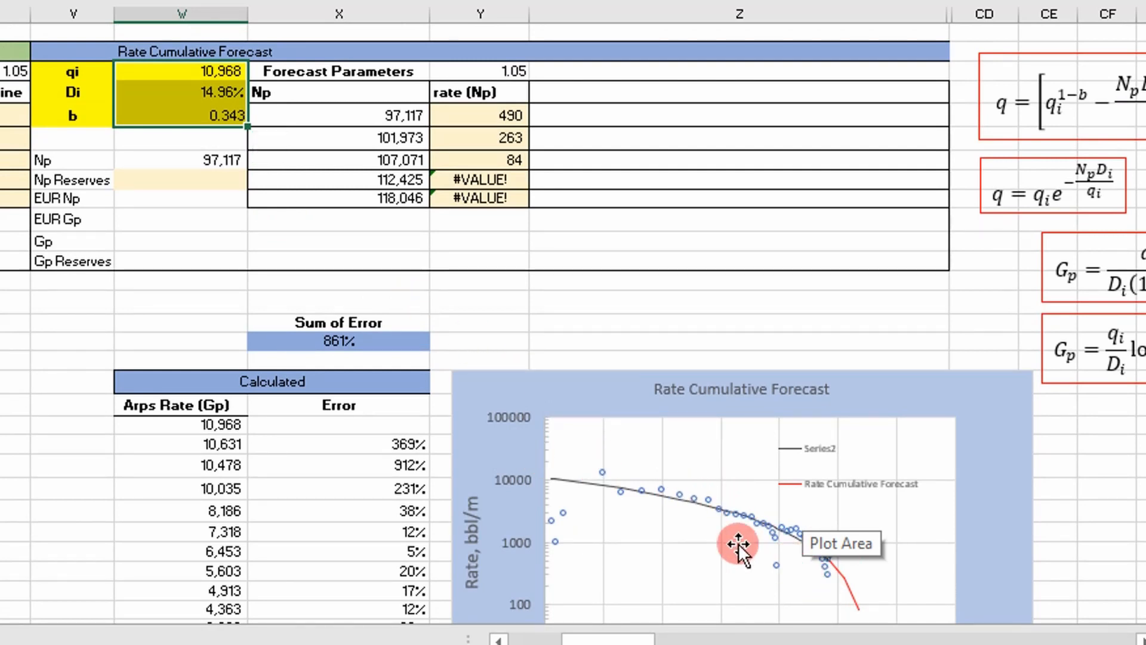
pyautogui.moveTo(624, 541)
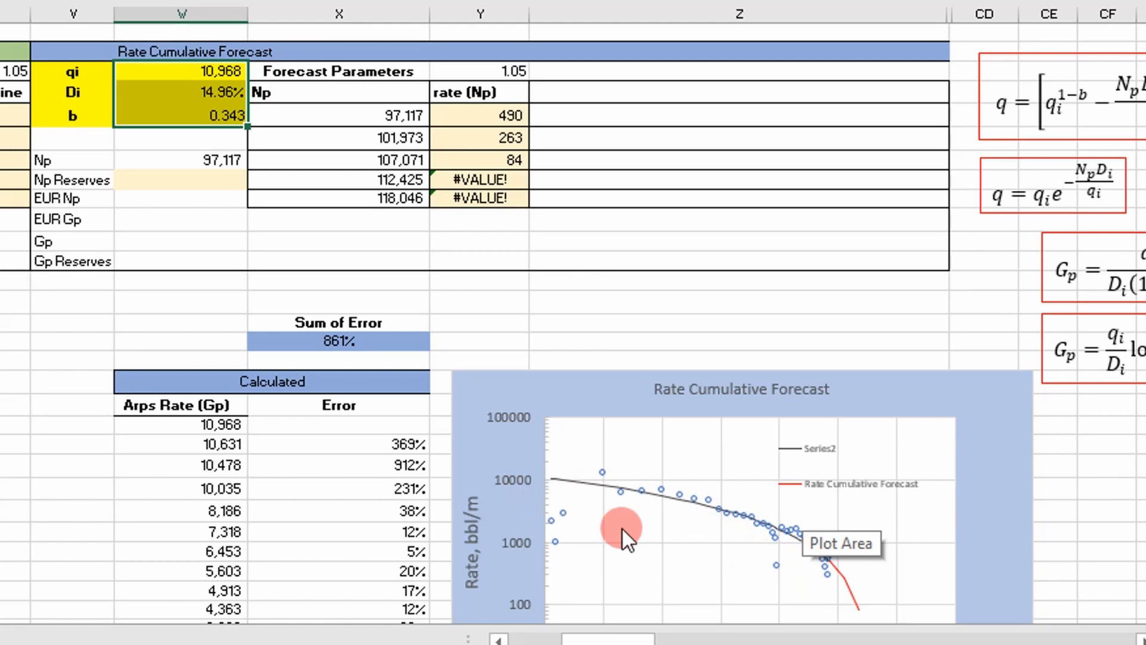
pyautogui.scroll(-3)
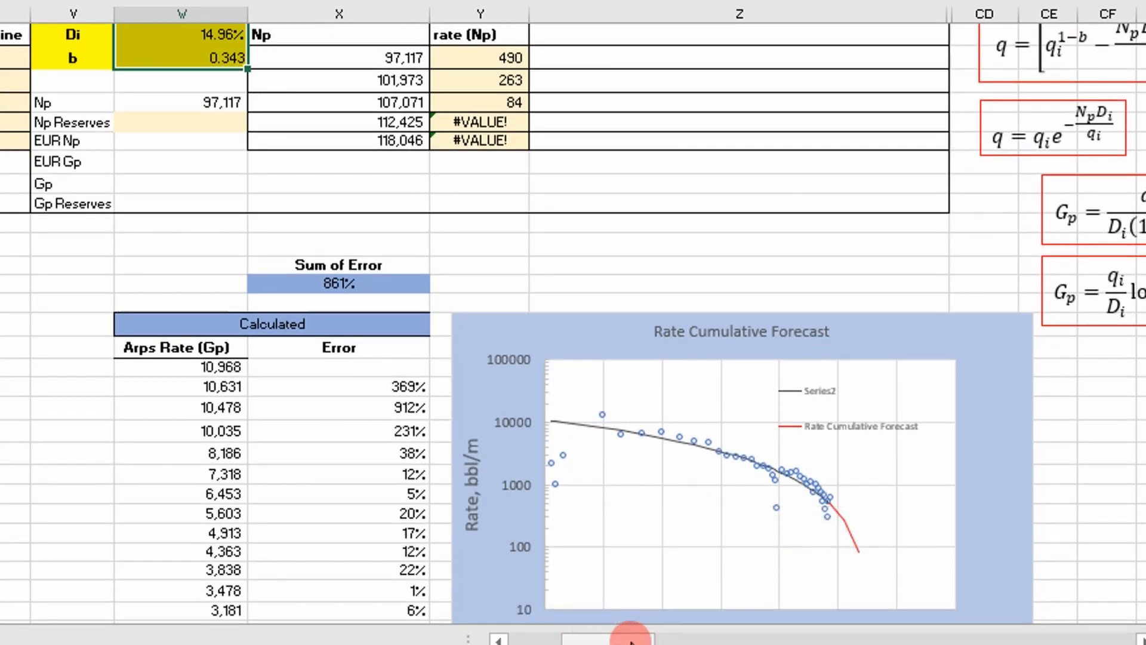
pyautogui.hscroll(3)
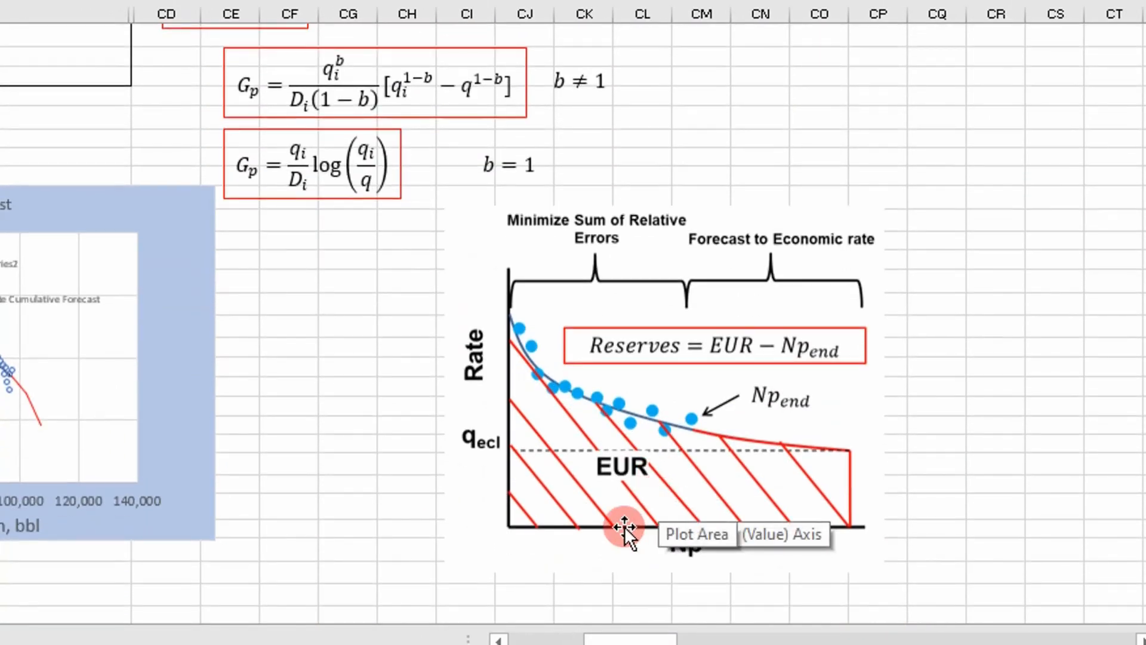
pyautogui.click(347, 505)
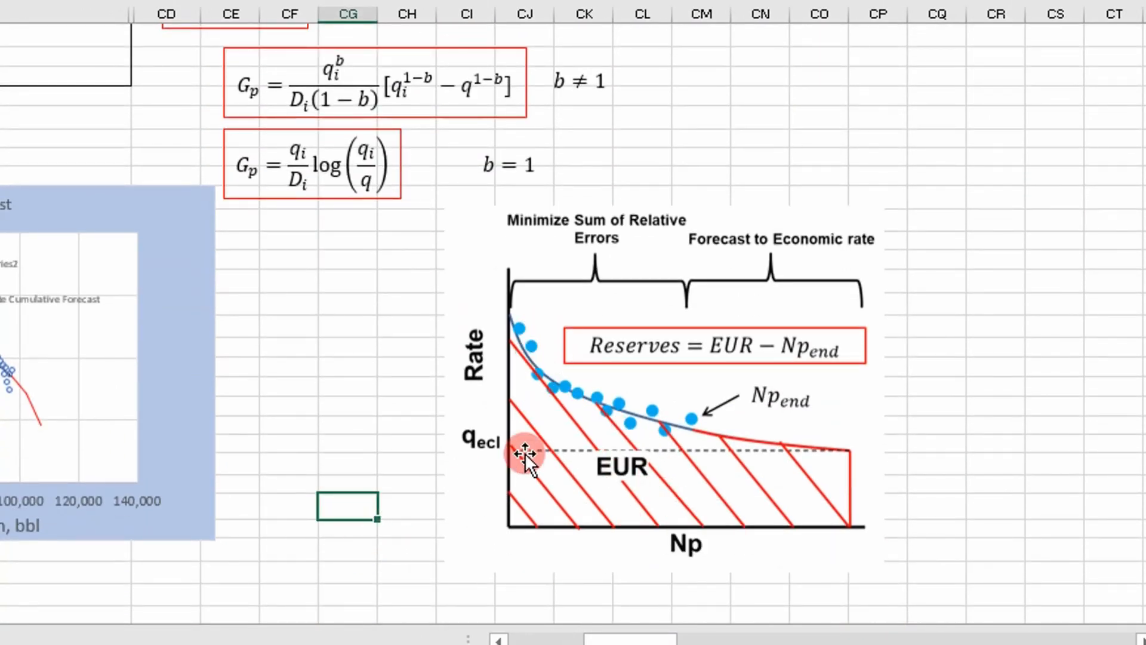
pyautogui.moveTo(621, 479)
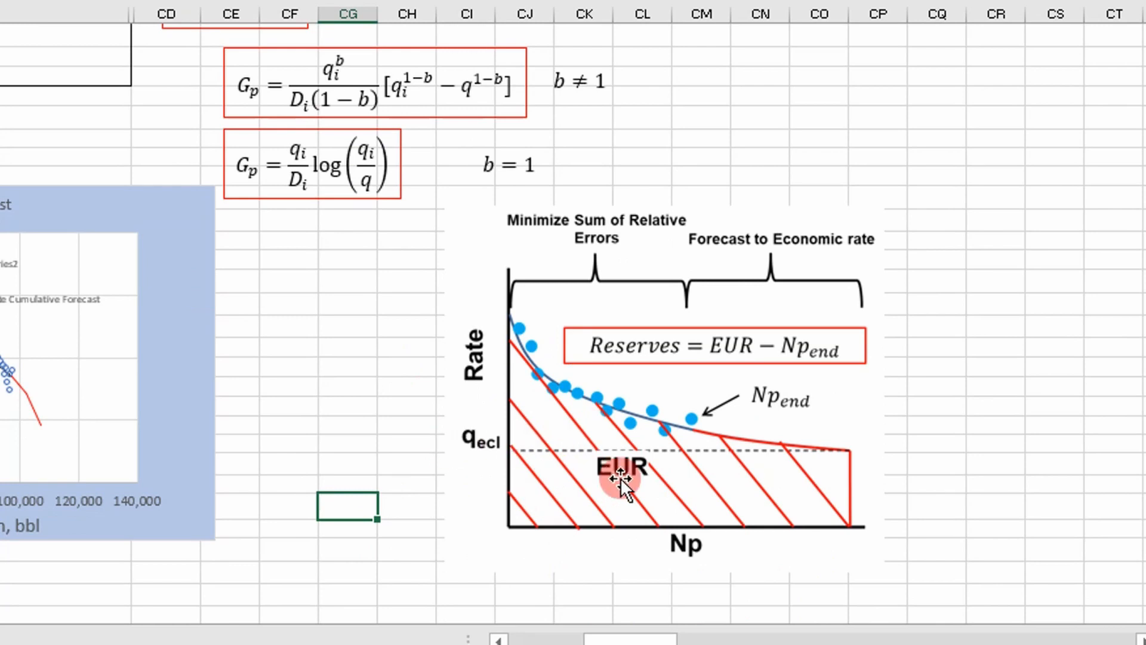
pyautogui.moveTo(505, 460)
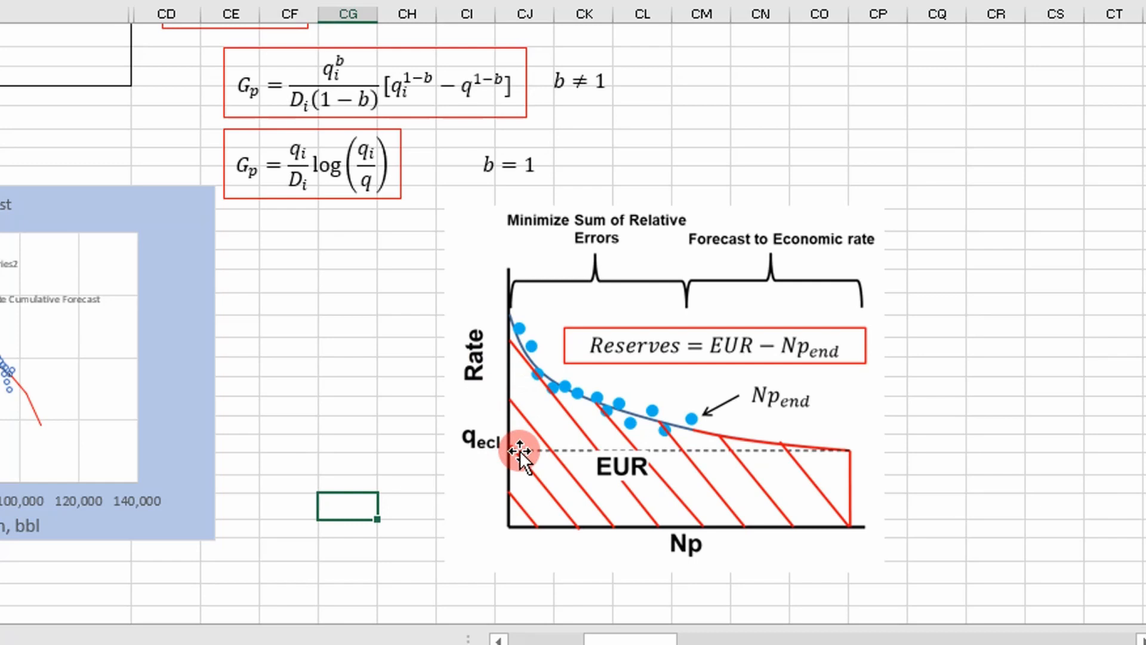
pyautogui.moveTo(724, 544)
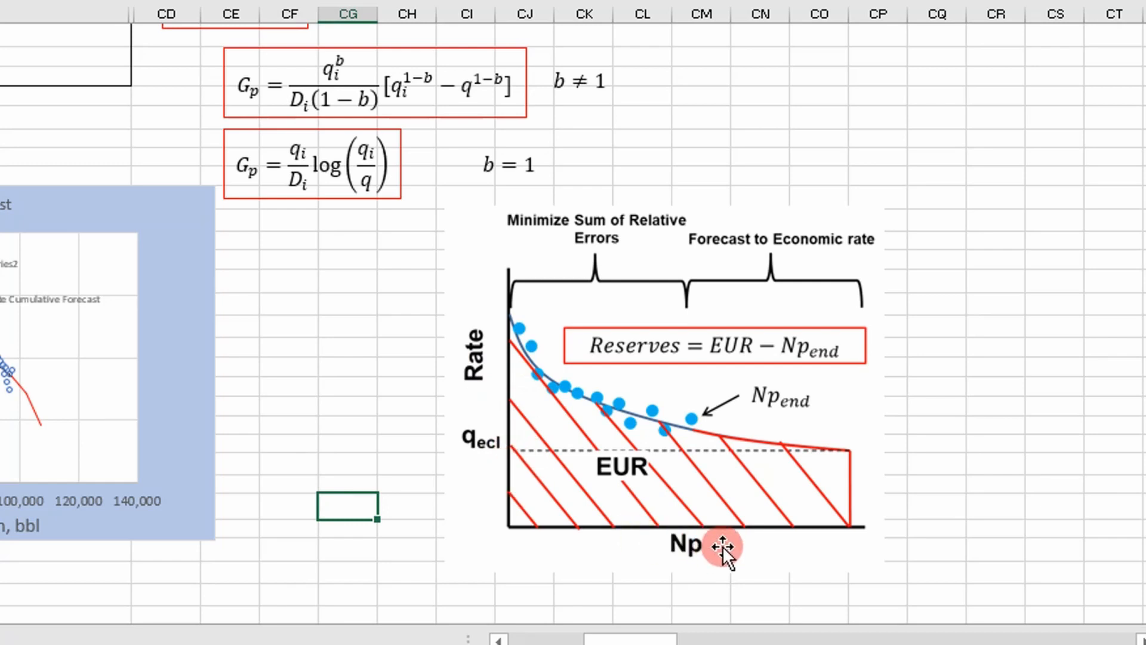
pyautogui.moveTo(687, 544)
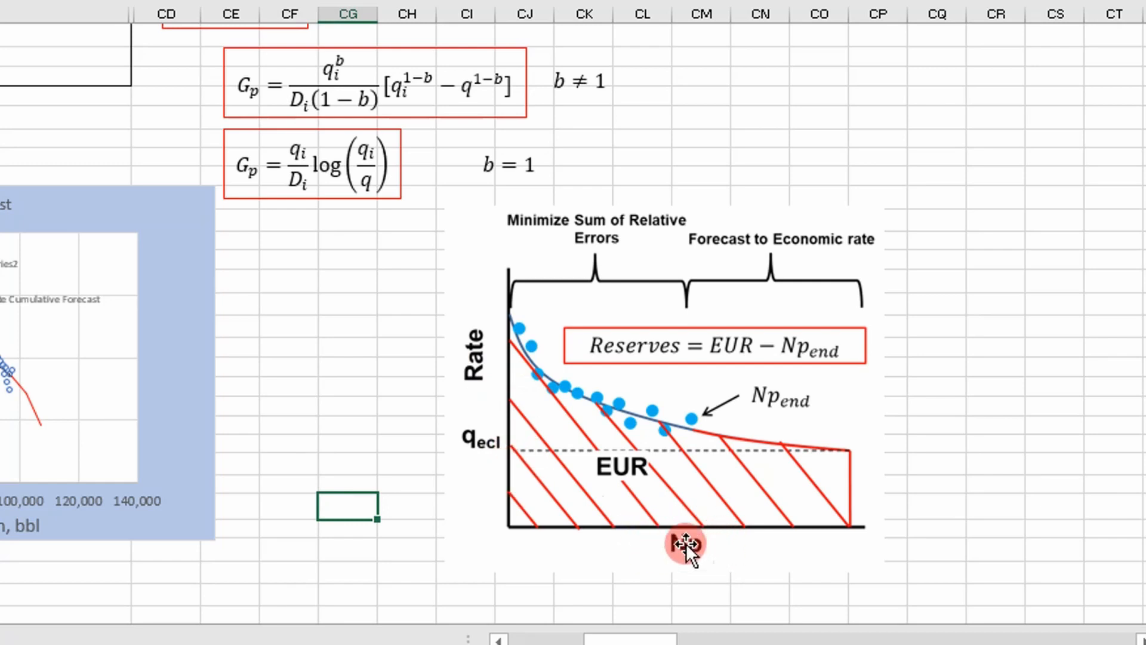
pyautogui.moveTo(482, 439)
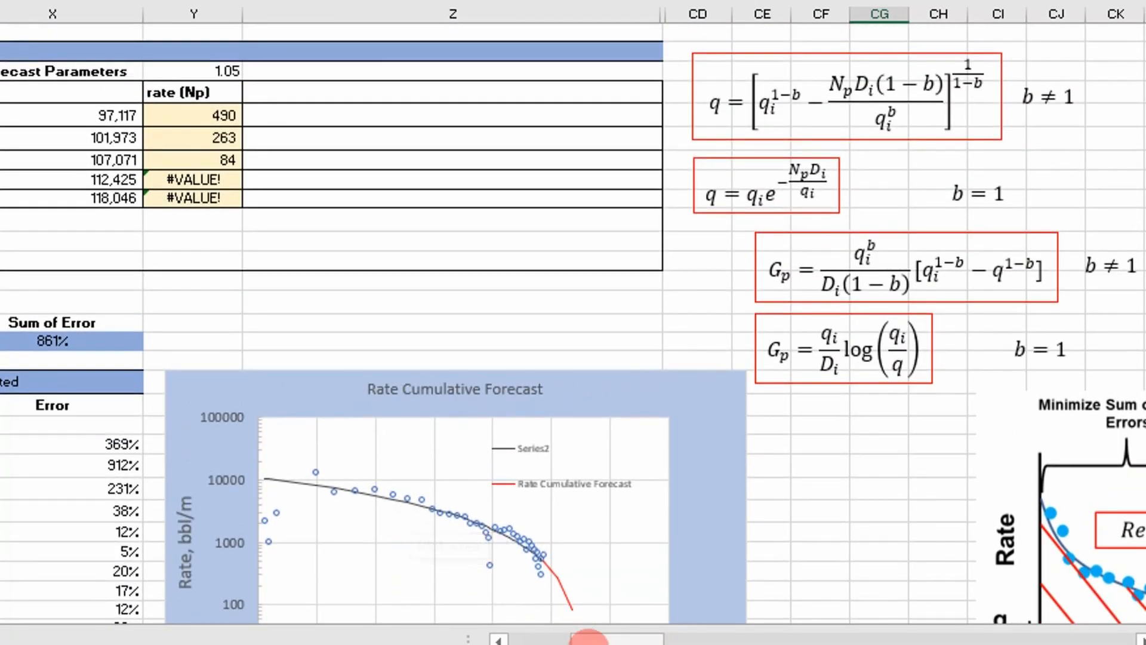
# Step: Return to the Rate Cumulative Forecast table and select the EUR Np cell in column W
pyautogui.hscroll(-3)
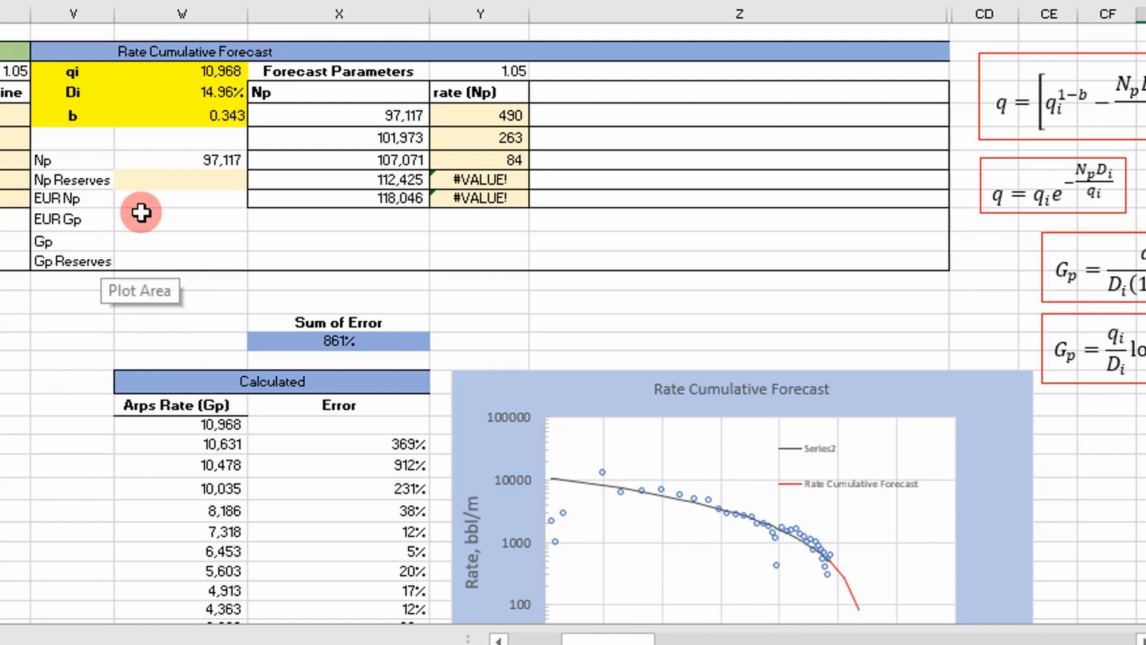
pyautogui.click(179, 198)
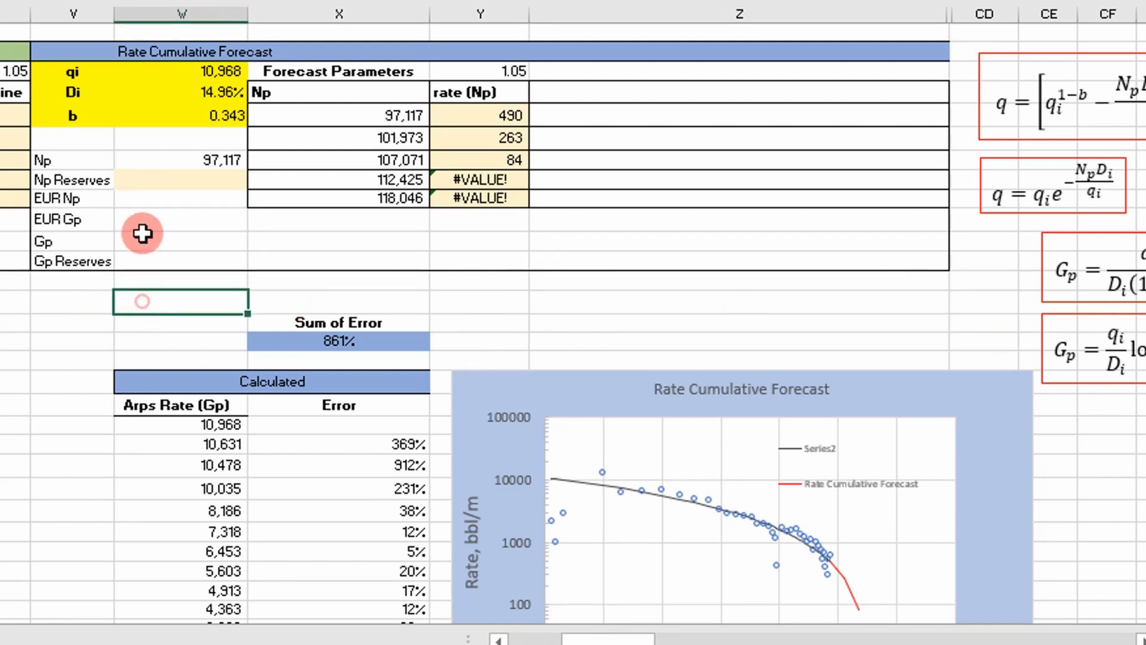
pyautogui.click(179, 198)
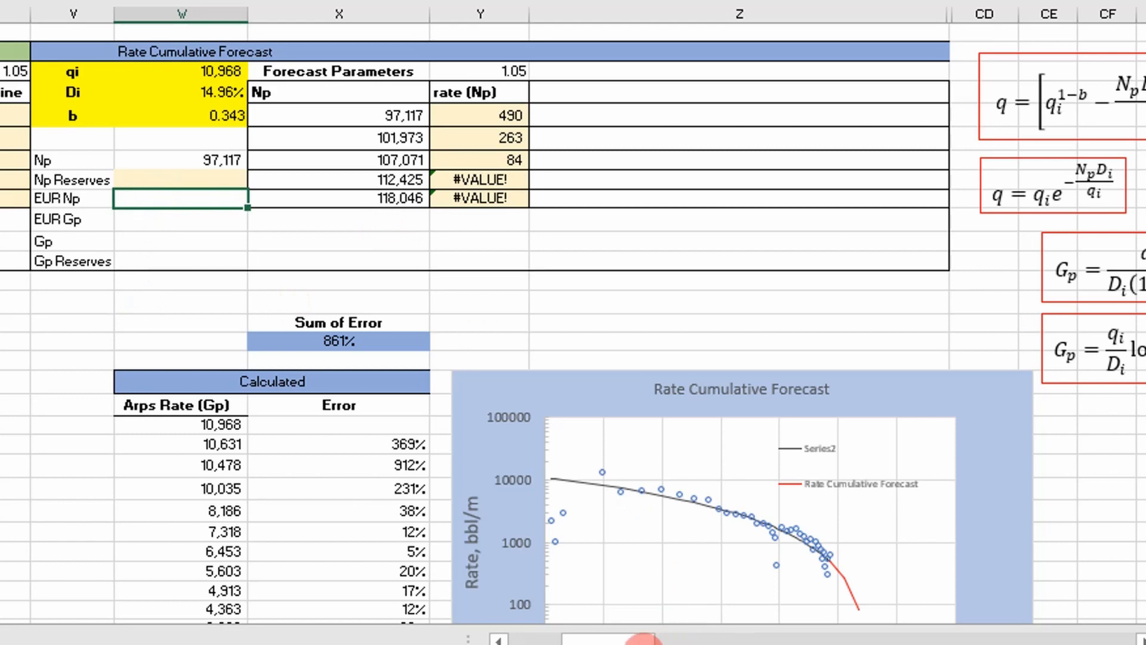
pyautogui.hscroll(3)
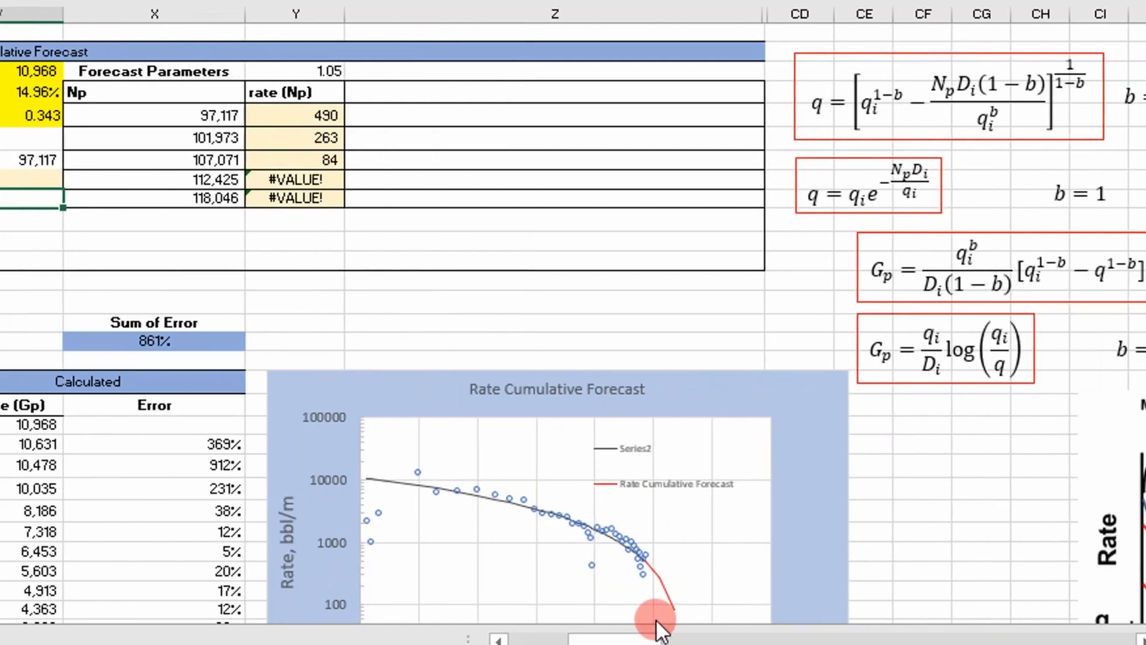
pyautogui.hscroll(3)
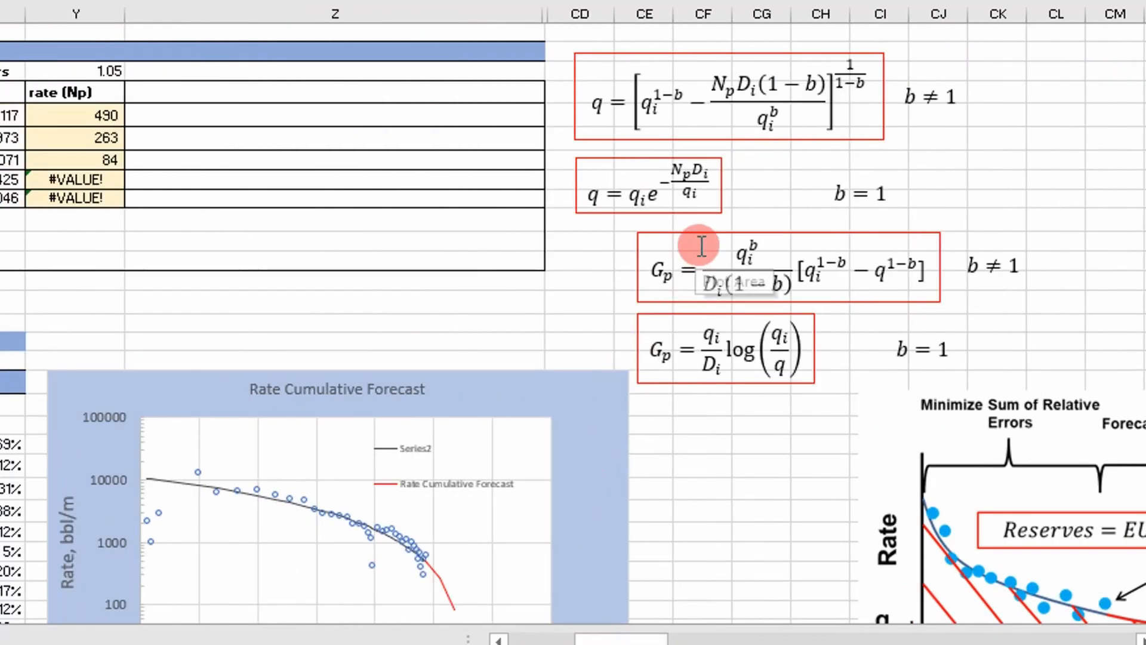
pyautogui.moveTo(834, 329)
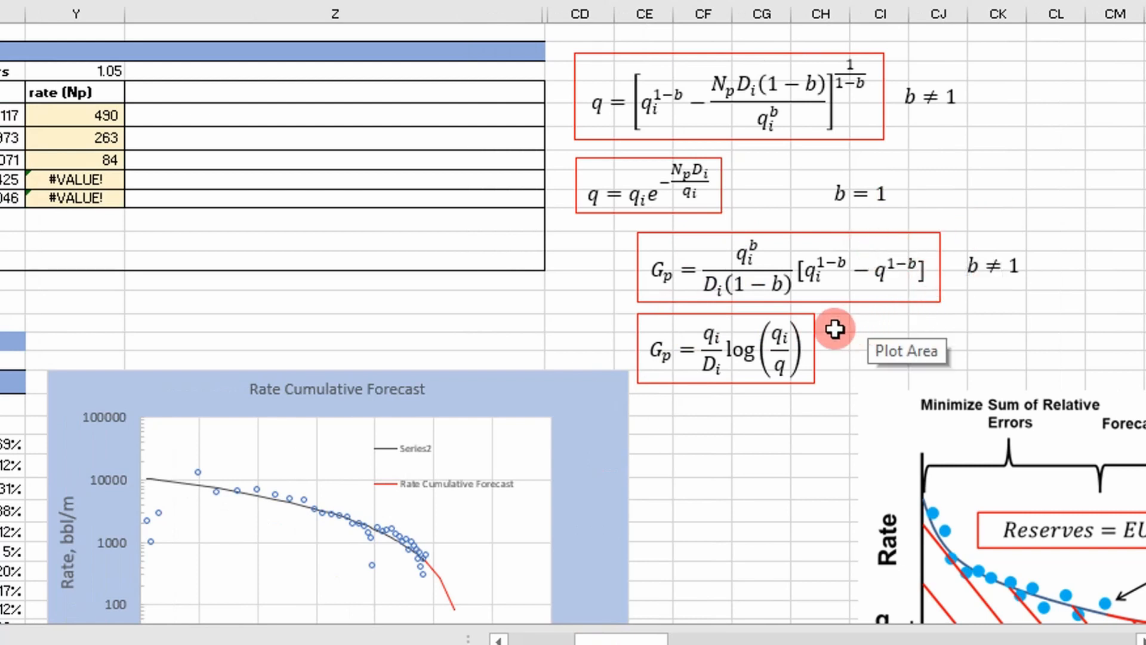
pyautogui.moveTo(720, 292)
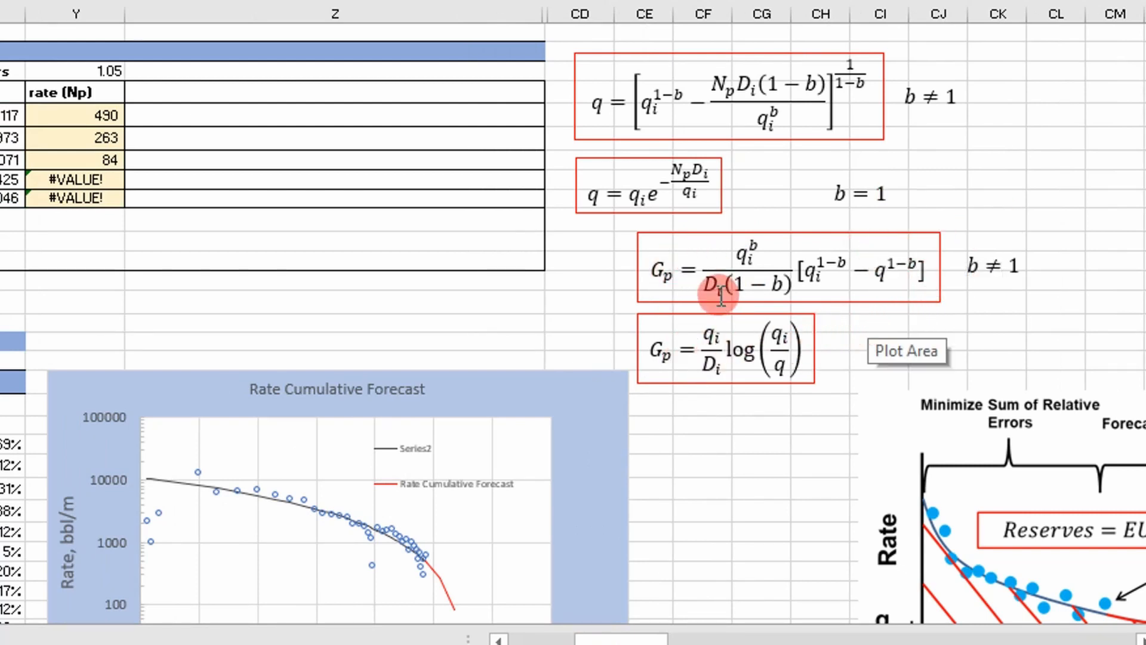
pyautogui.moveTo(735, 102)
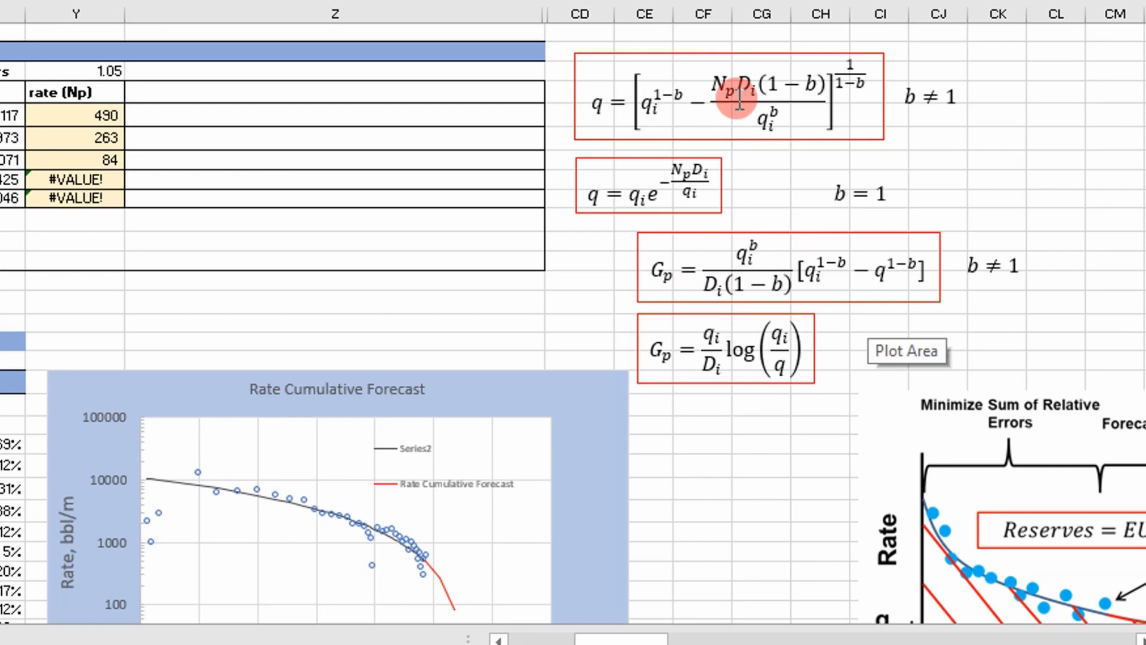
pyautogui.moveTo(680, 325)
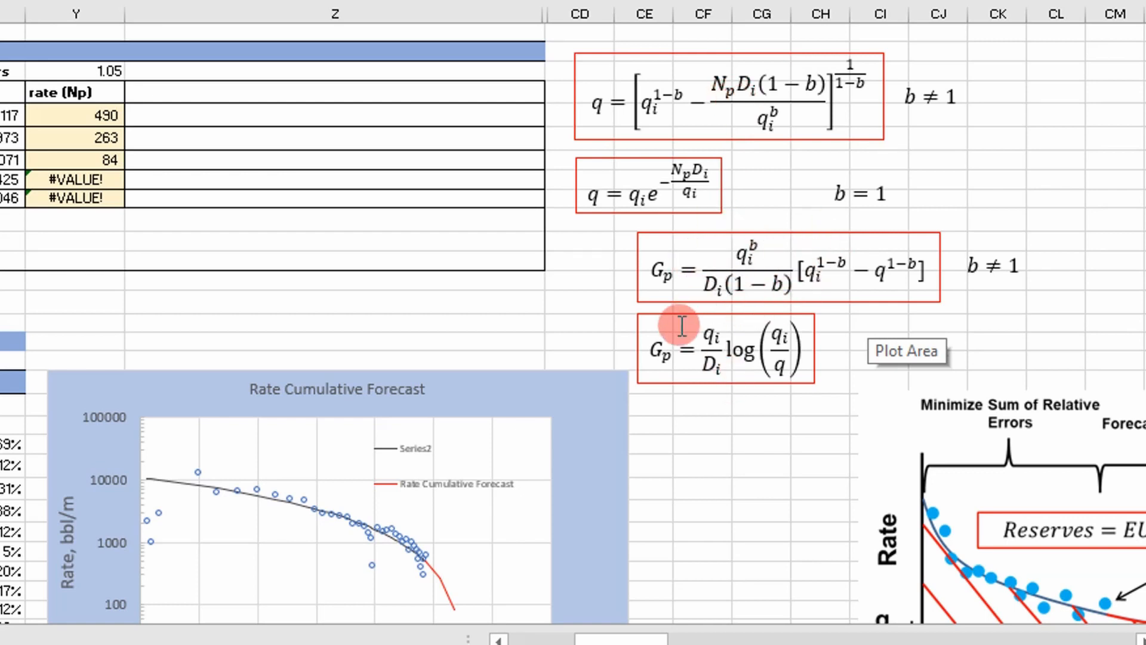
pyautogui.moveTo(678, 270)
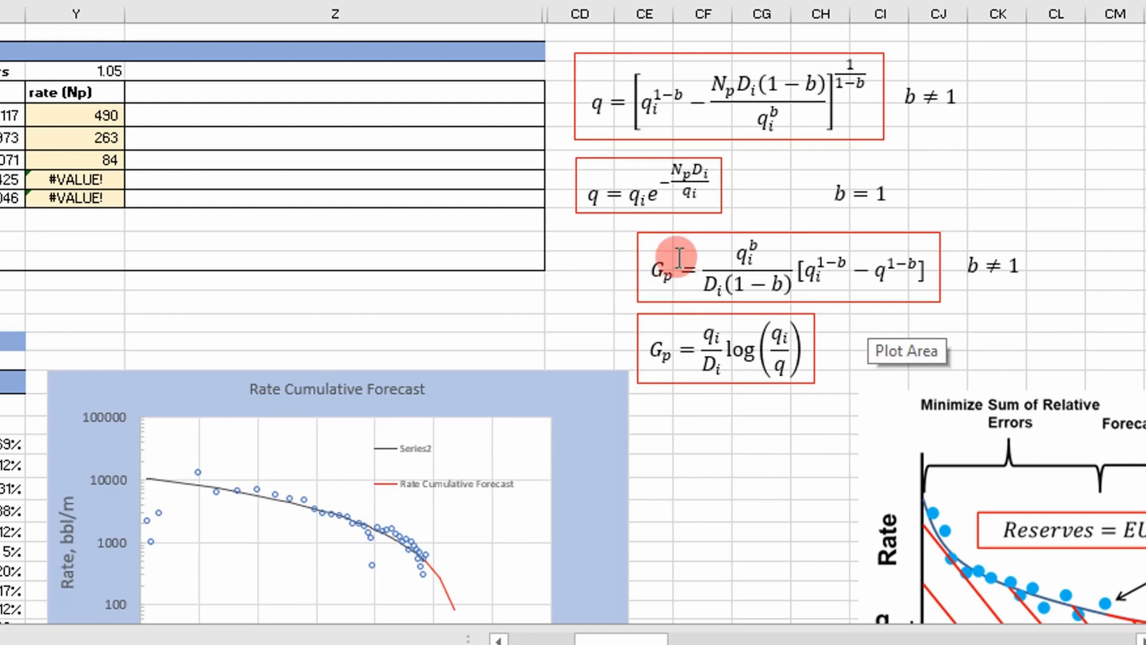
# Step: Relabel Gp as Np in the two cumulative production equations
pyautogui.click(663, 269)
pyautogui.write('N')
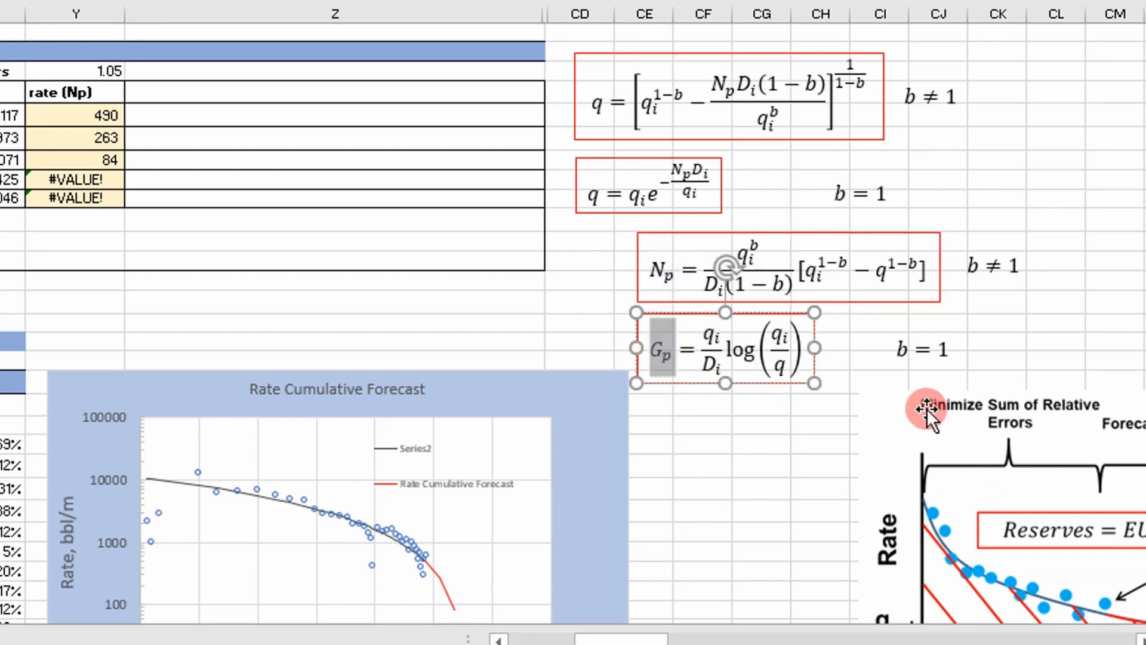
pyautogui.click(560, 322)
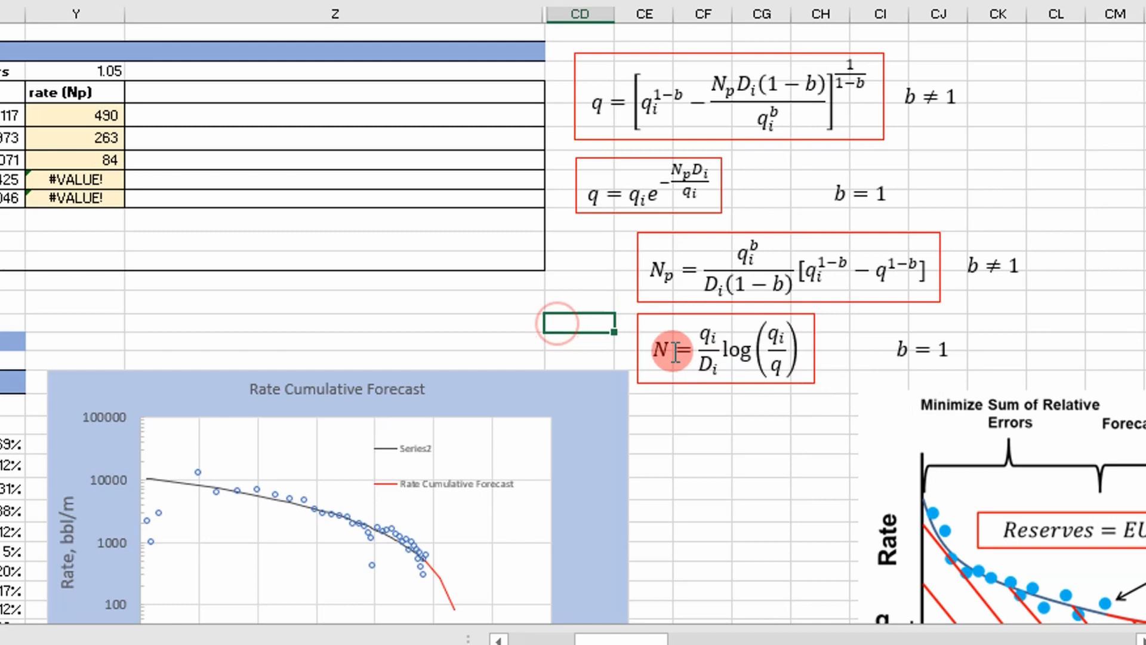
pyautogui.click(723, 348)
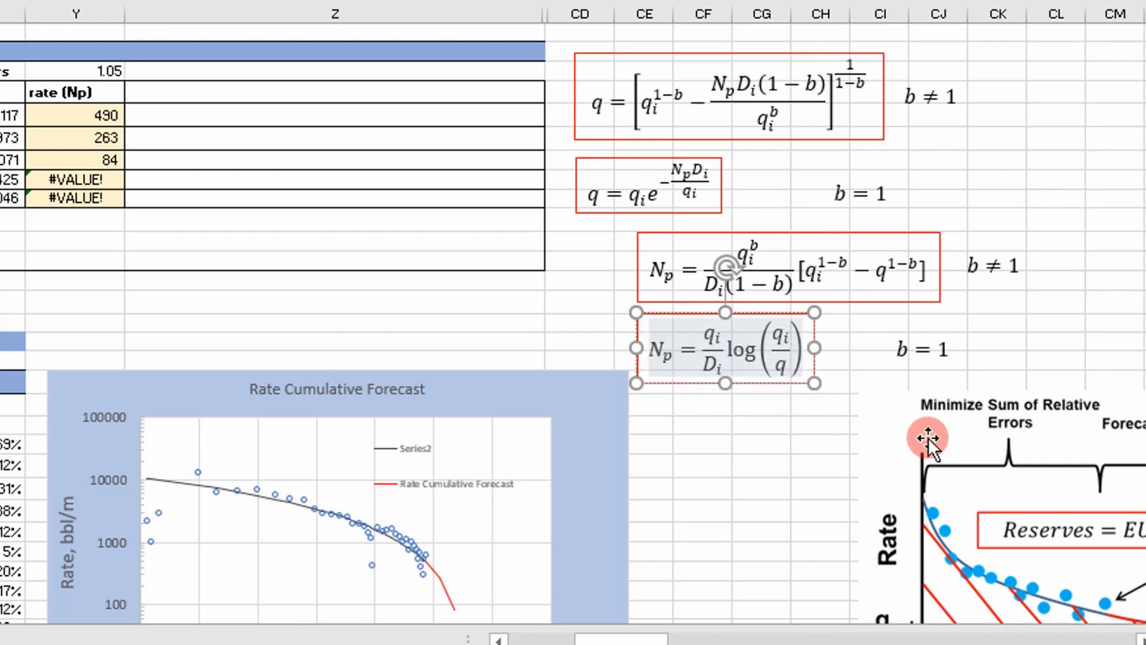
pyautogui.click(335, 325)
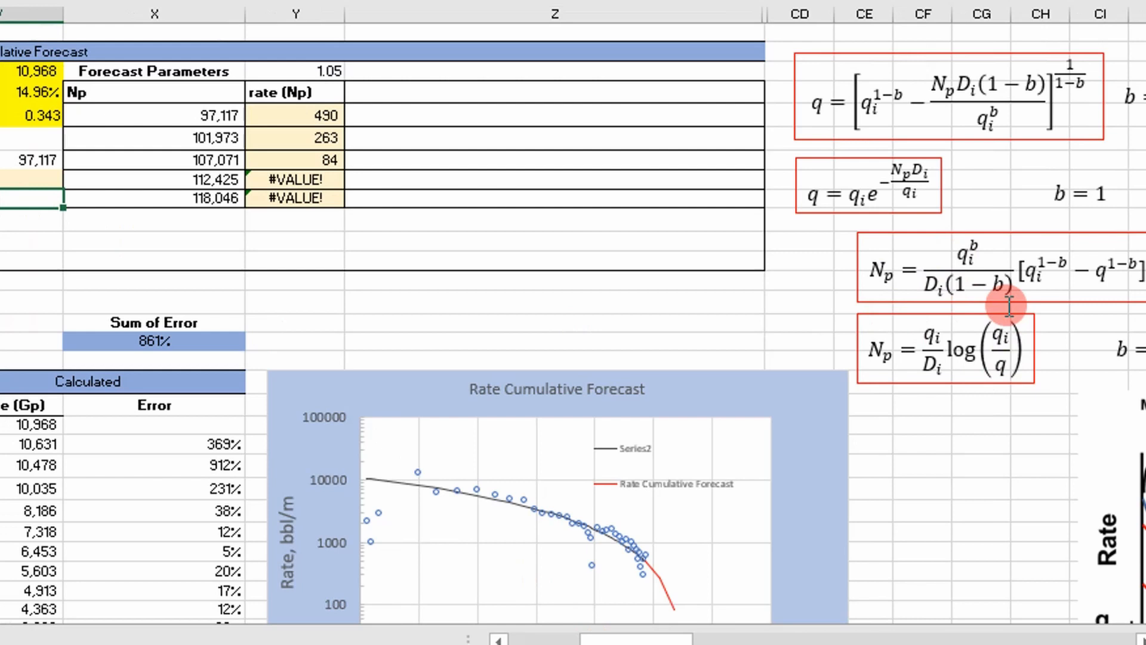
pyautogui.moveTo(283, 149)
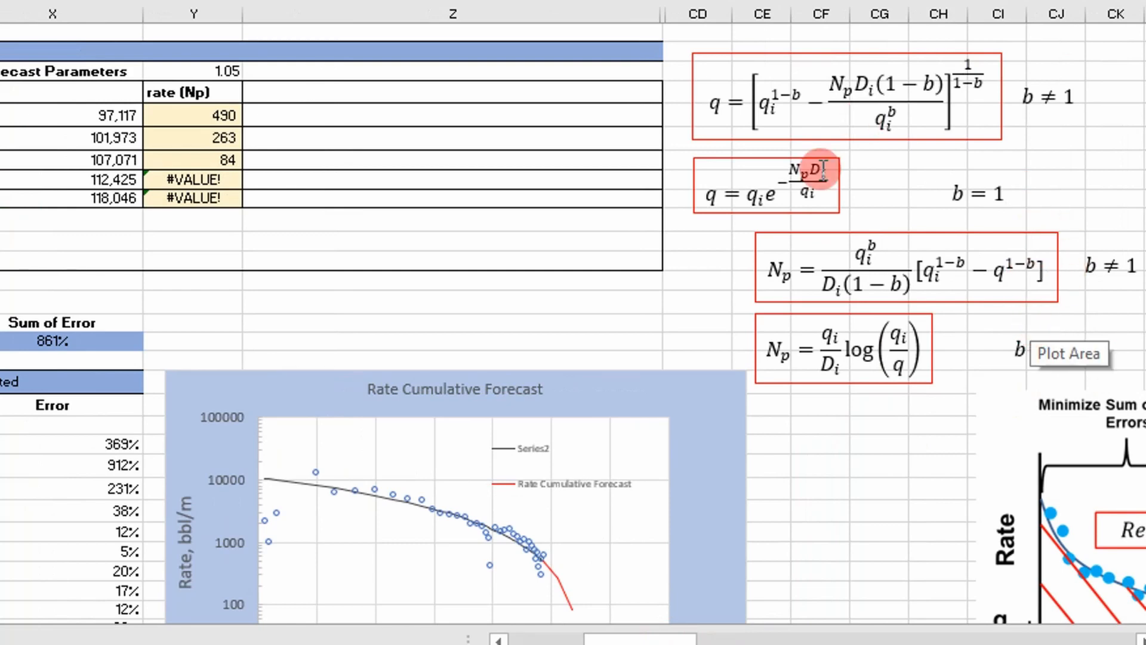
pyautogui.moveTo(745, 255)
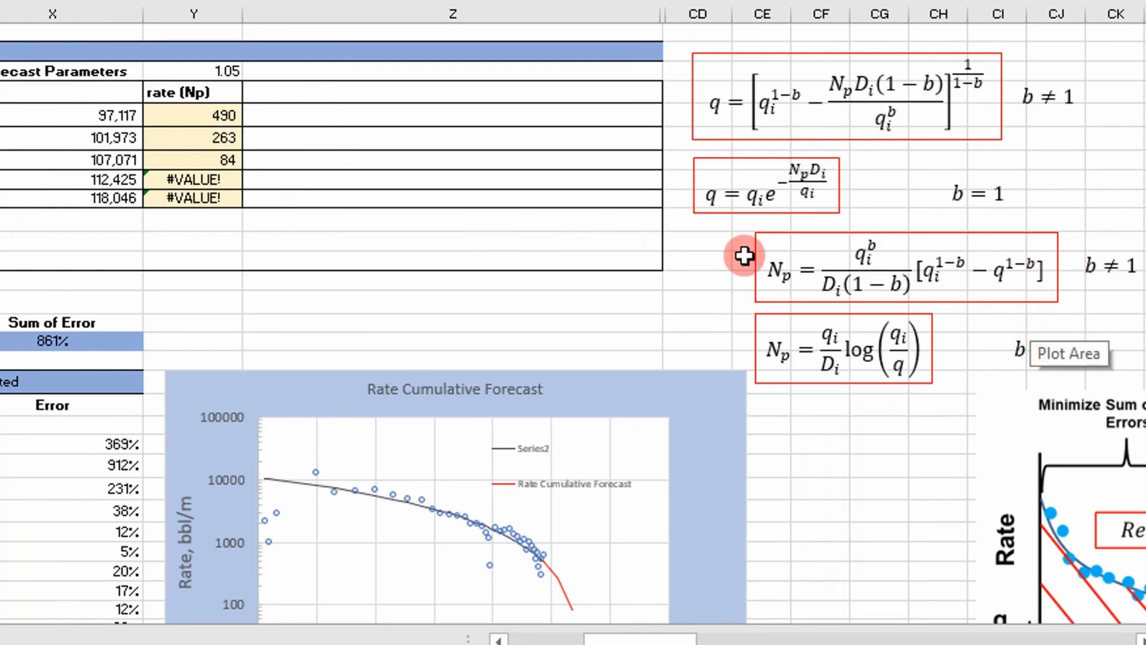
pyautogui.moveTo(709, 585)
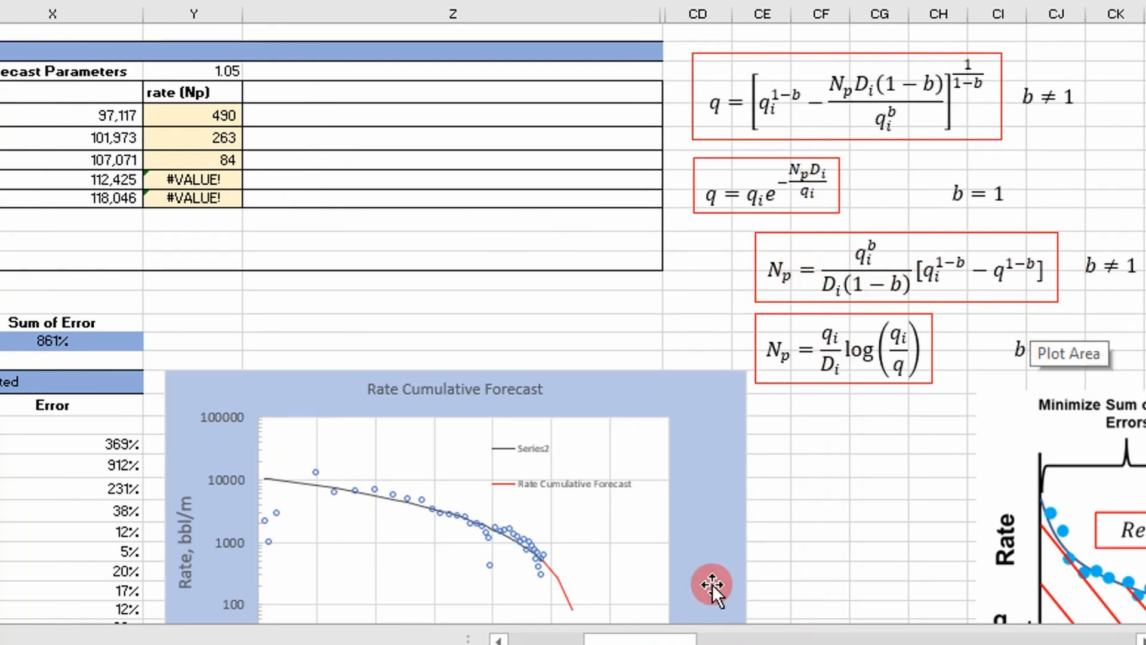
pyautogui.hscroll(-3)
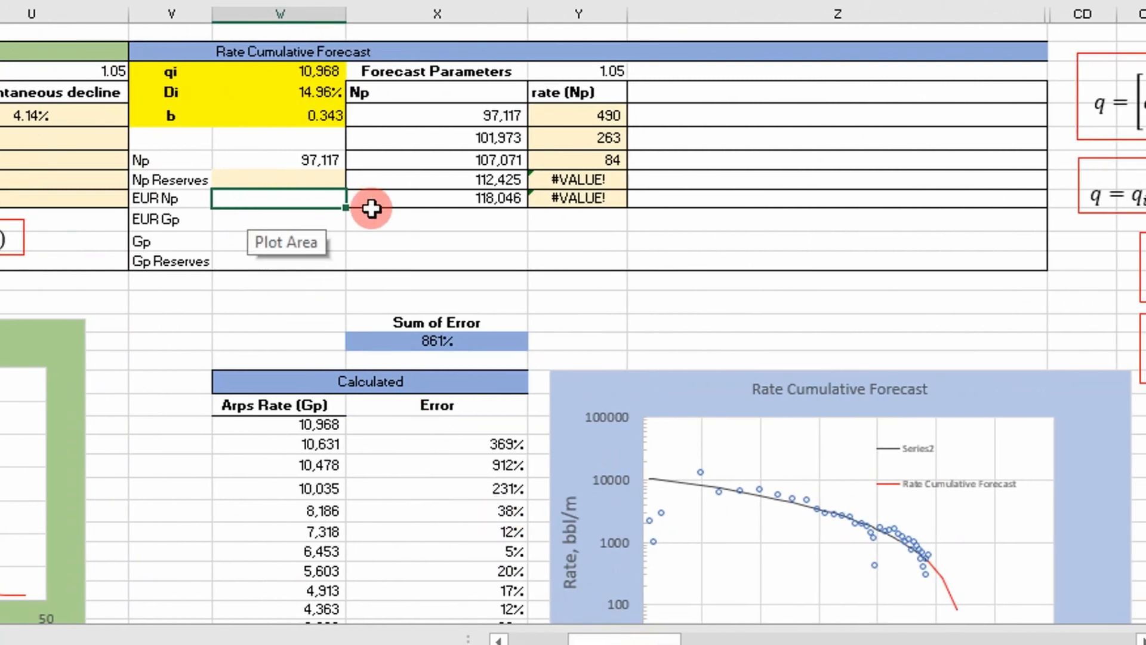
# Step: Start a cumulativeProduction formula in the EUR Np cell and open Function Arguments
pyautogui.write('=s')
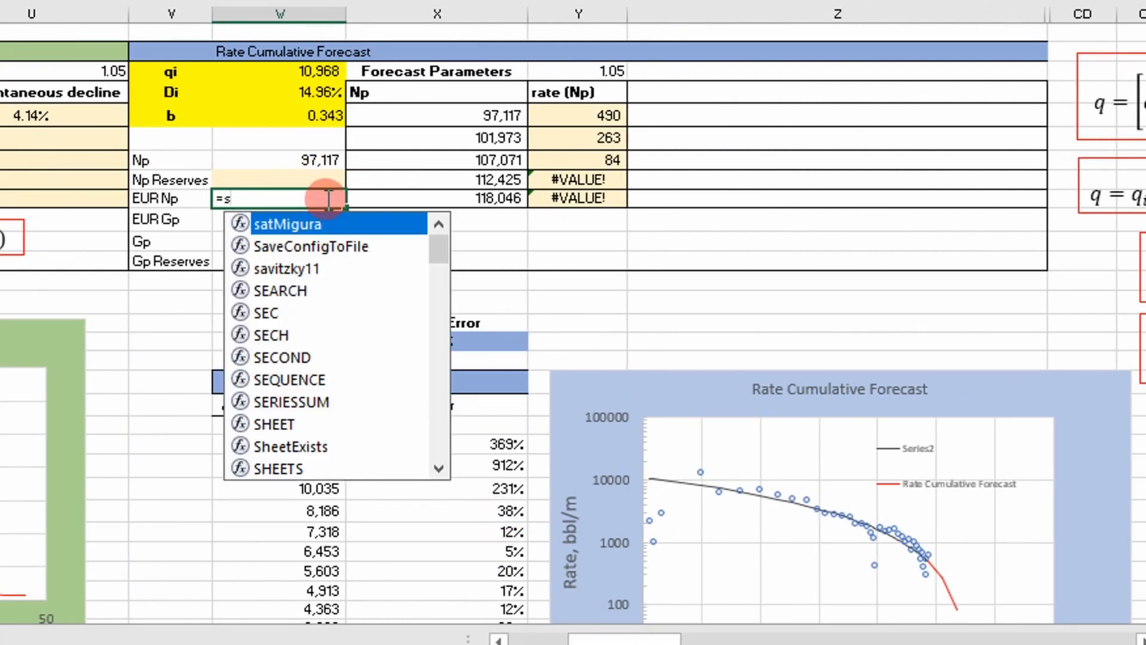
pyautogui.write('c')
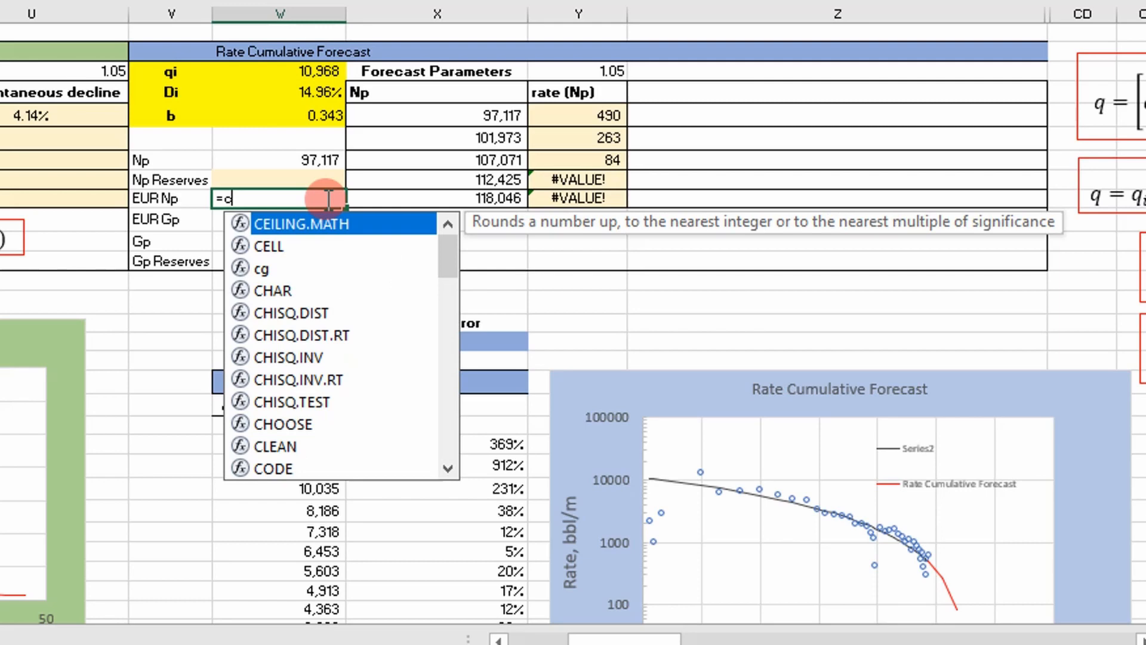
pyautogui.write('umulativeProduction(')
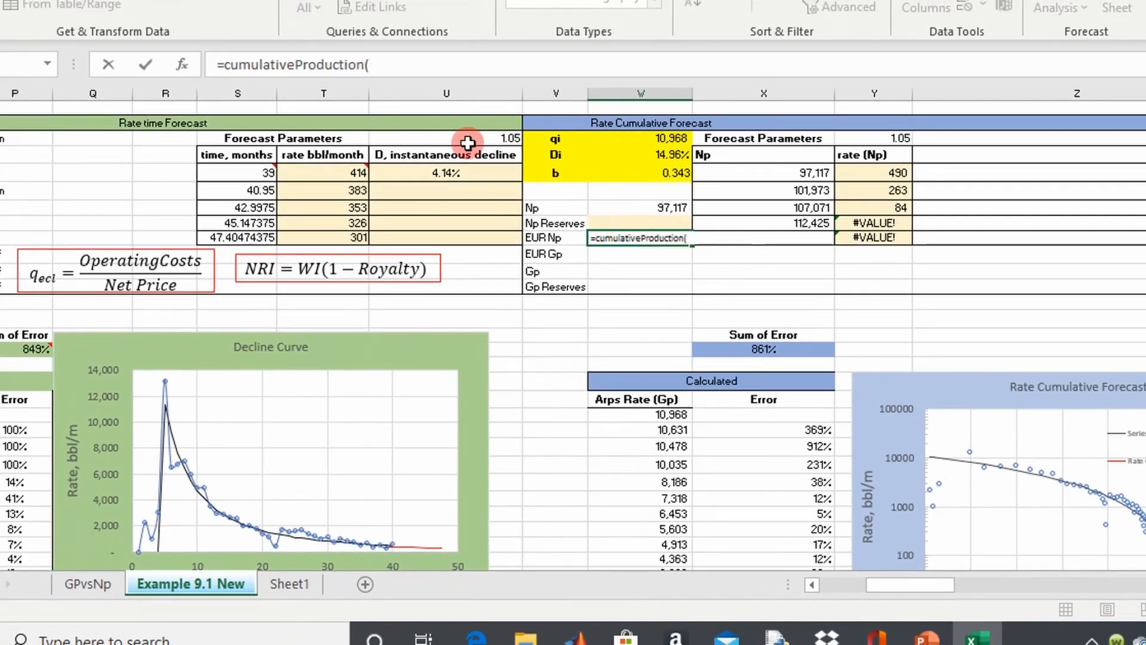
pyautogui.click(182, 64)
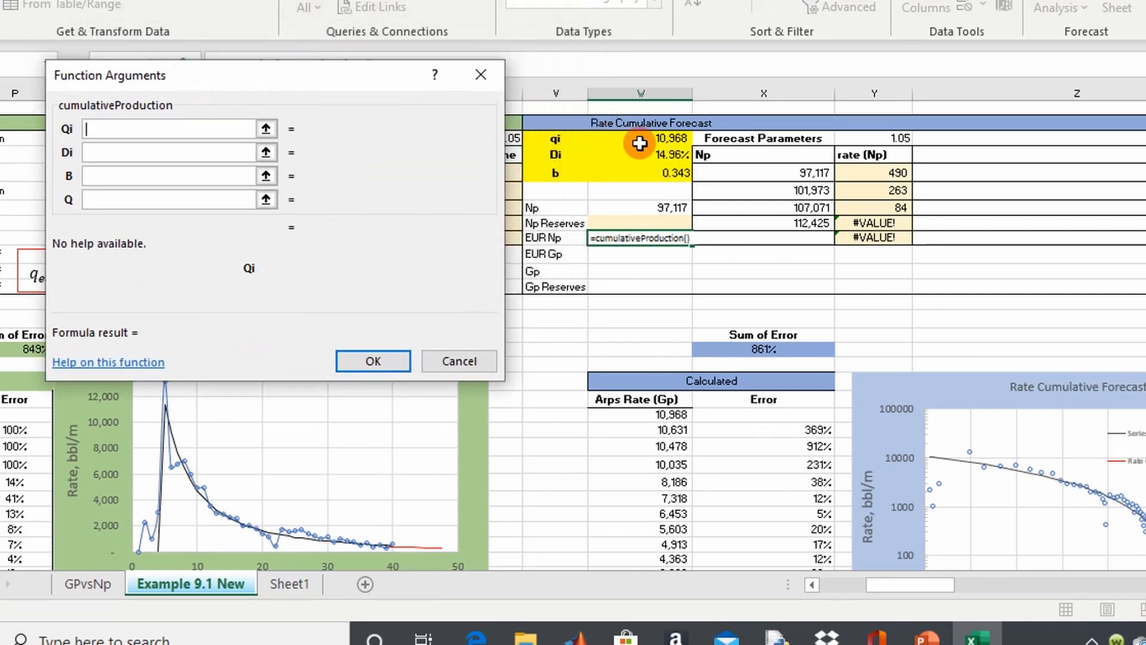
# Step: Set cumulativeProduction arguments Qi=$W$3, Di=W4, B=$W$5 and Q=L12 (qecl)
pyautogui.click(640, 138)
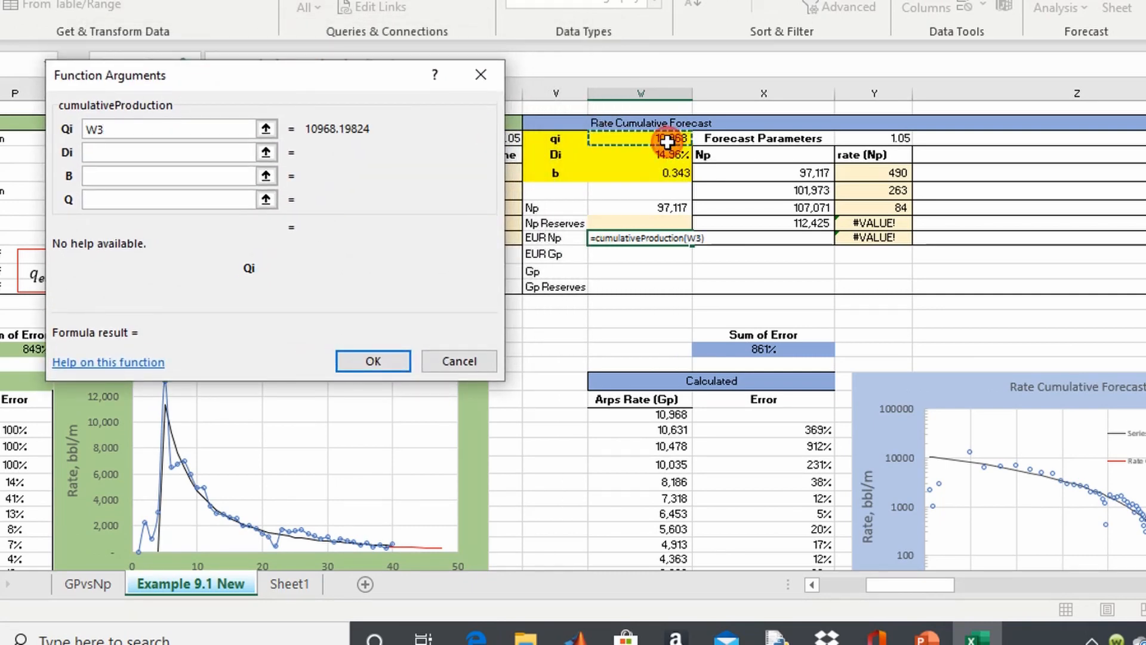
pyautogui.click(172, 152)
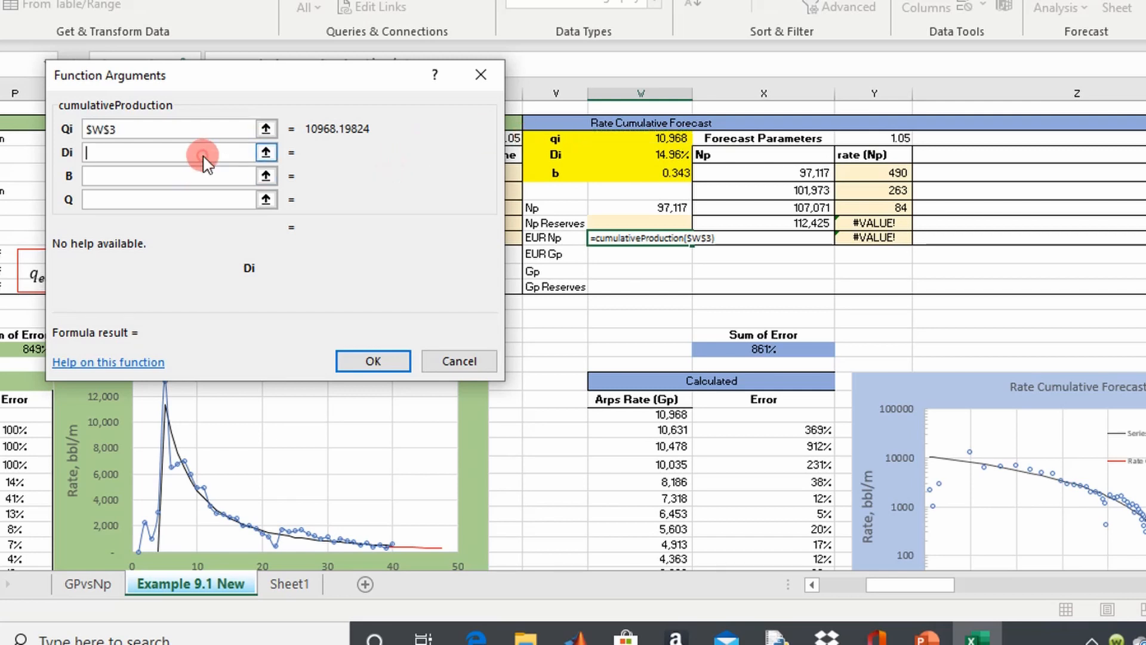
pyautogui.write('W4')
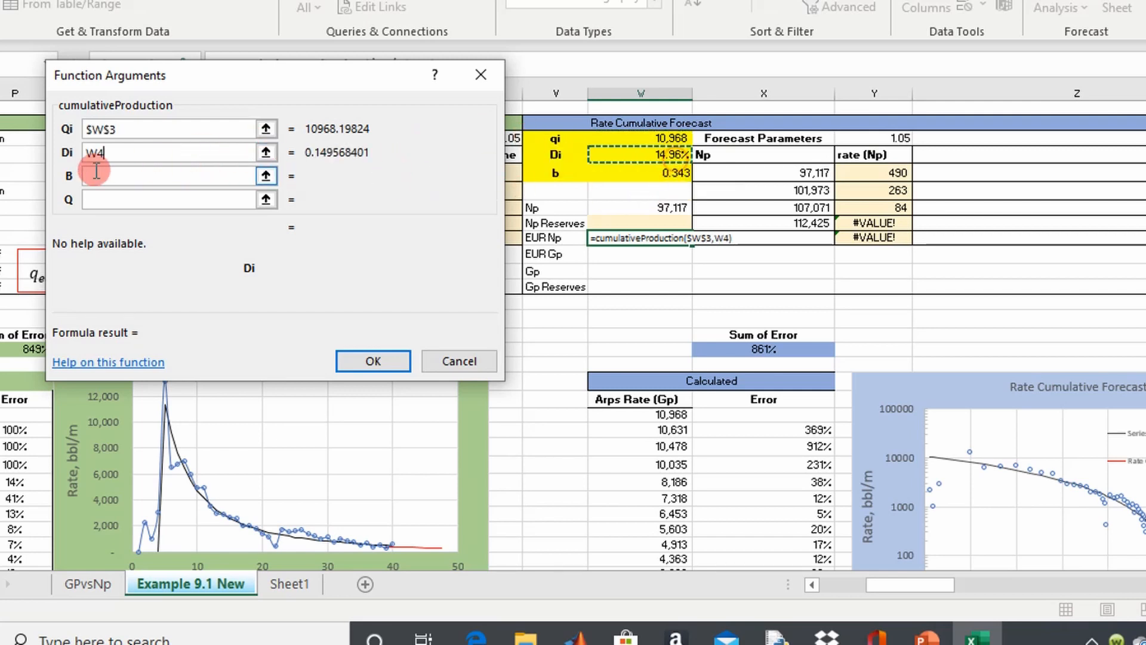
pyautogui.click(639, 173)
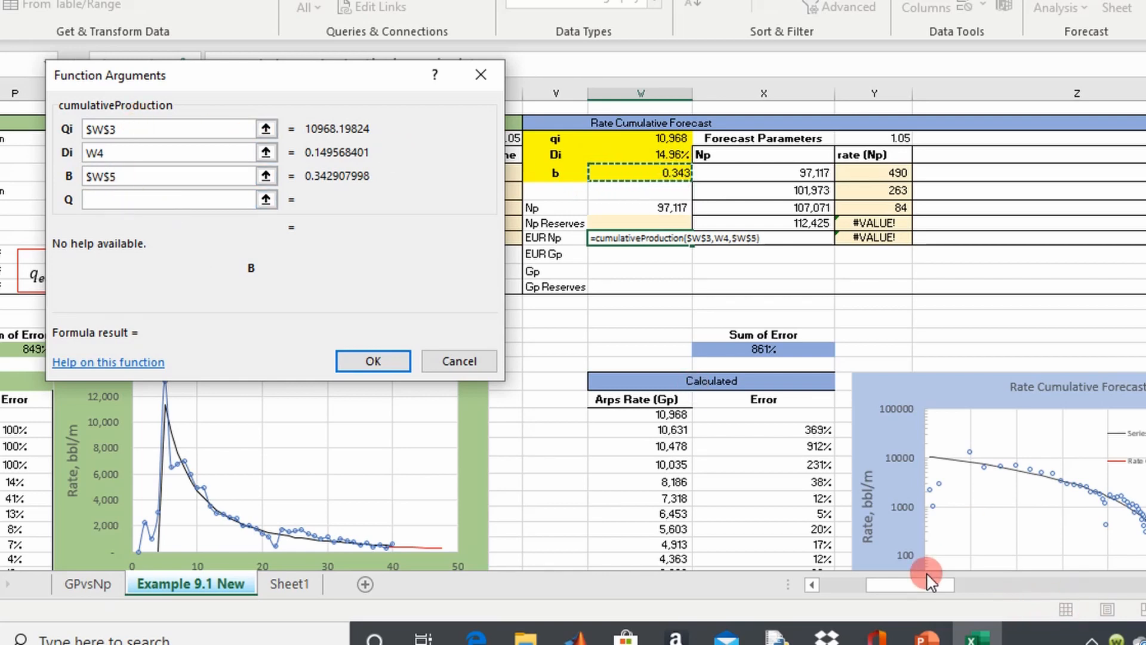
pyautogui.hscroll(3)
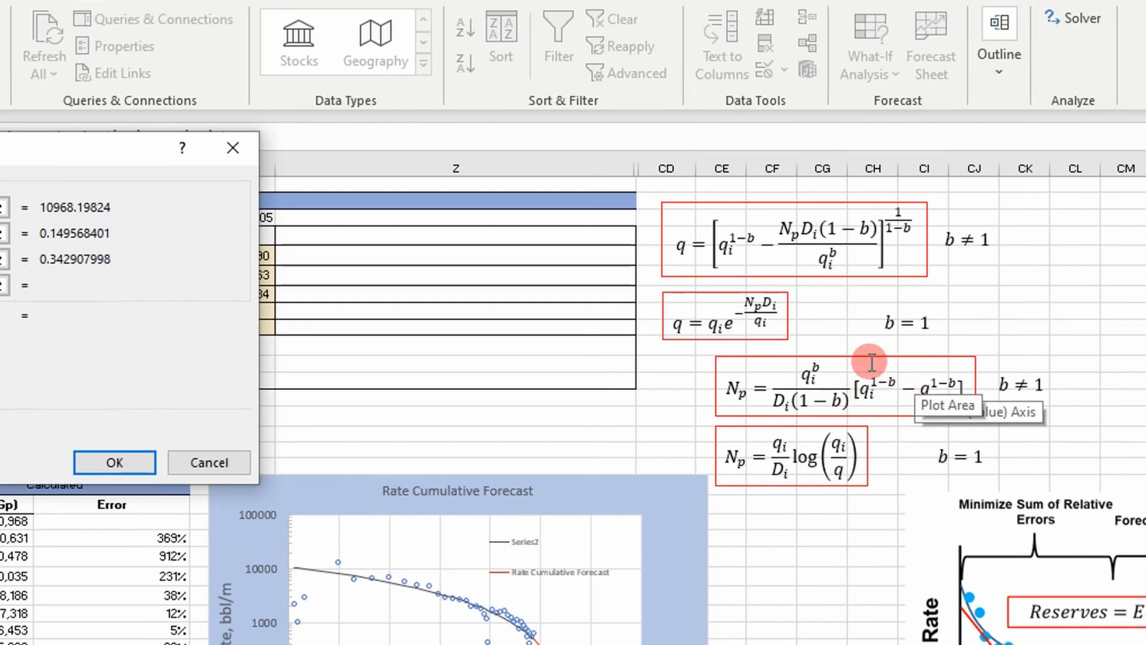
pyautogui.moveTo(928, 398)
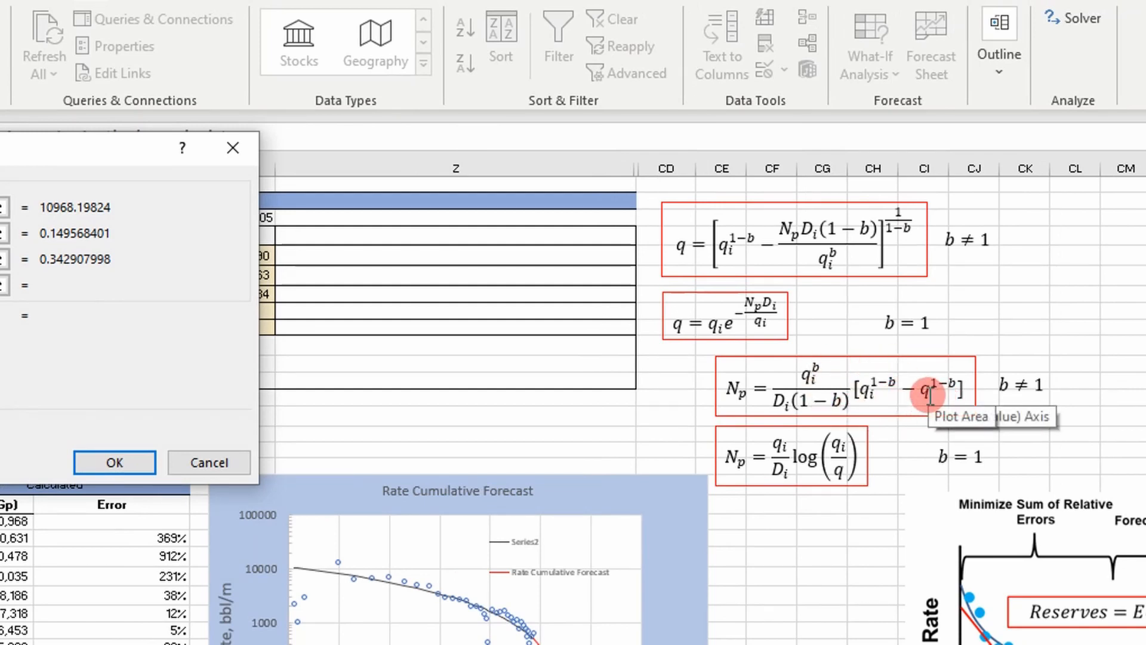
pyautogui.moveTo(906, 467)
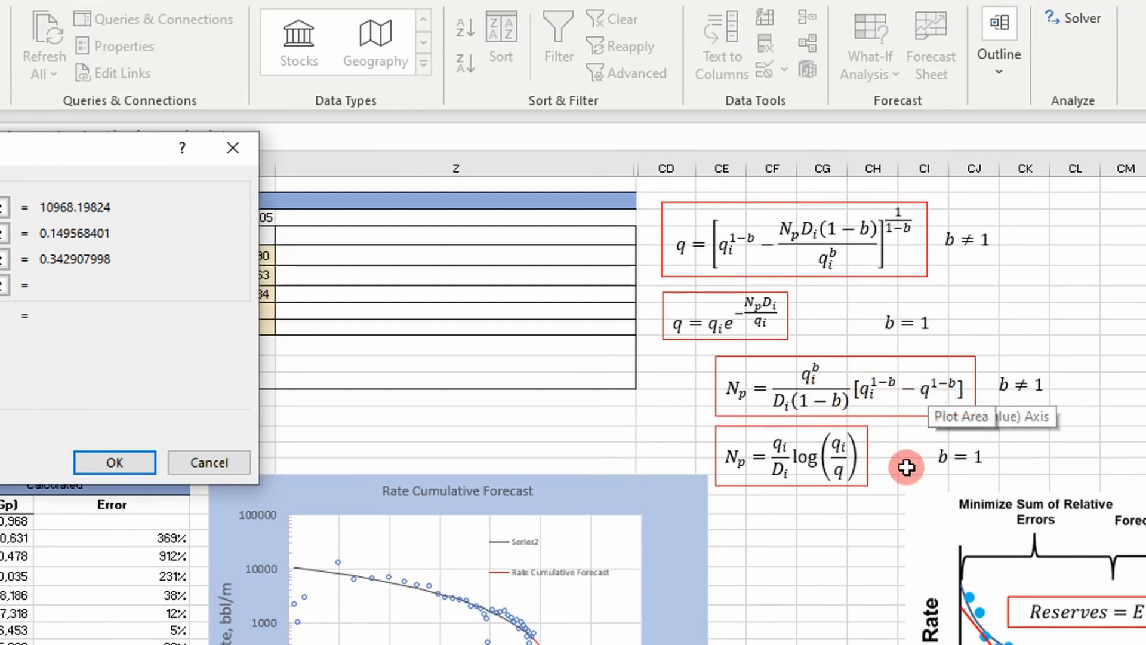
pyautogui.hscroll(-3)
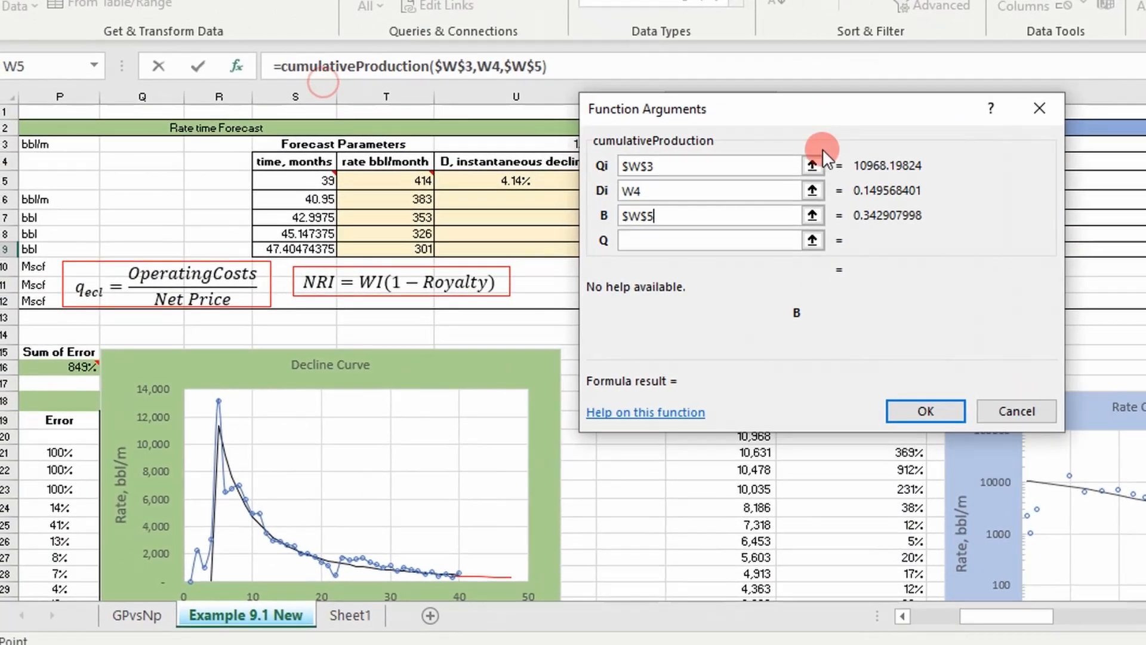
pyautogui.hscroll(-3)
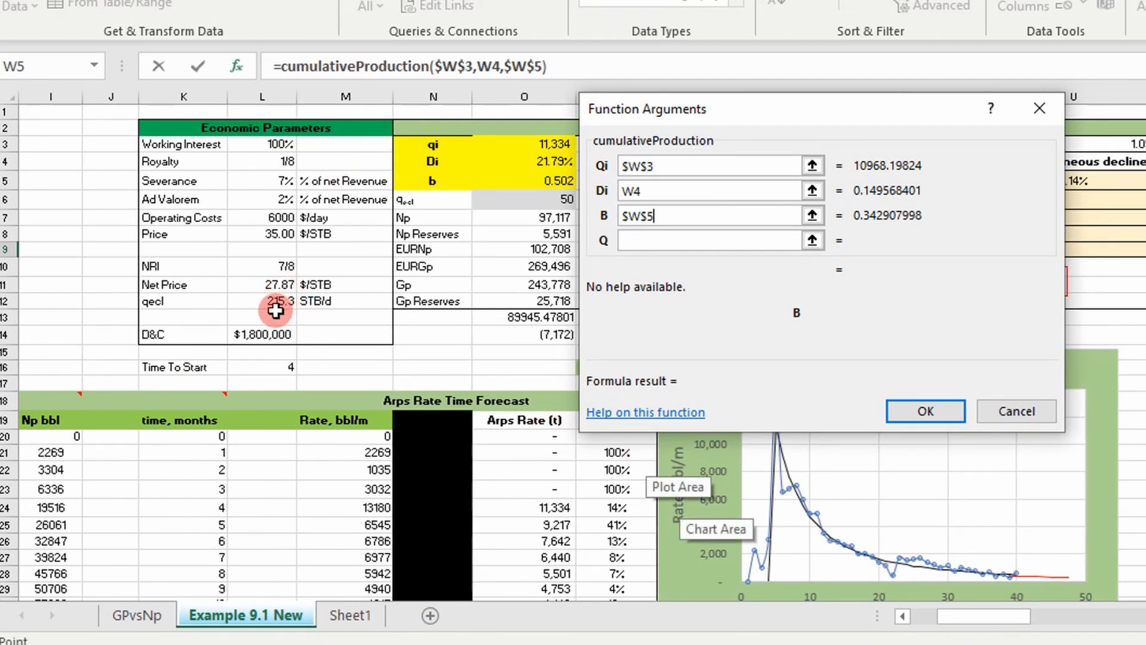
pyautogui.click(712, 240)
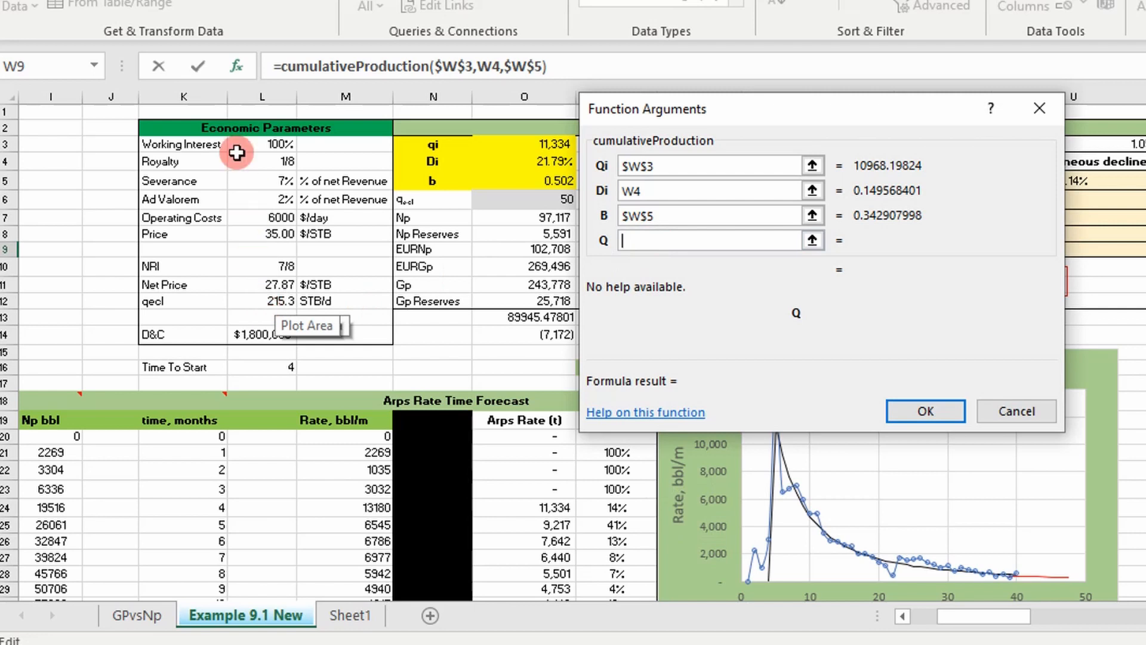
pyautogui.moveTo(280, 232)
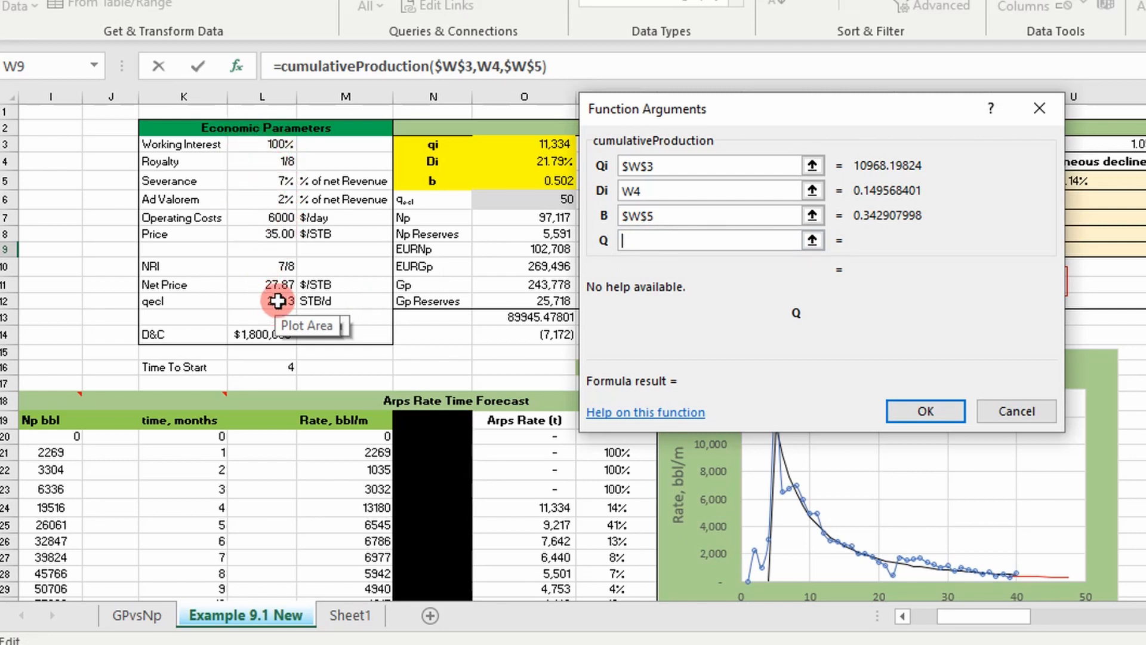
pyautogui.moveTo(281, 302)
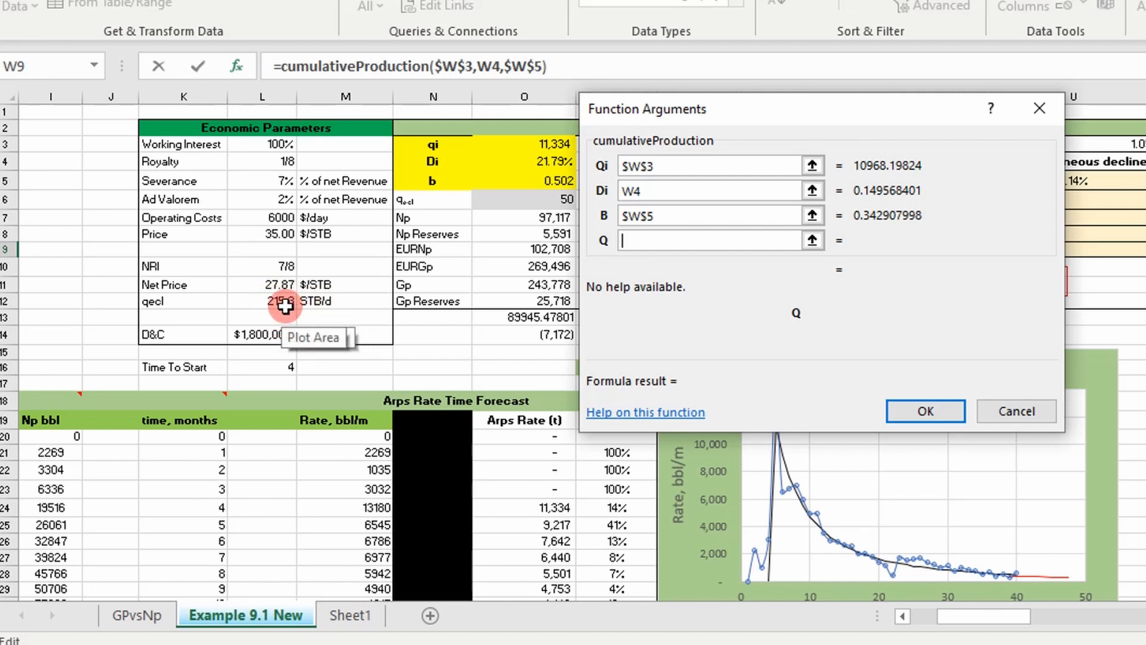
pyautogui.moveTo(344, 306)
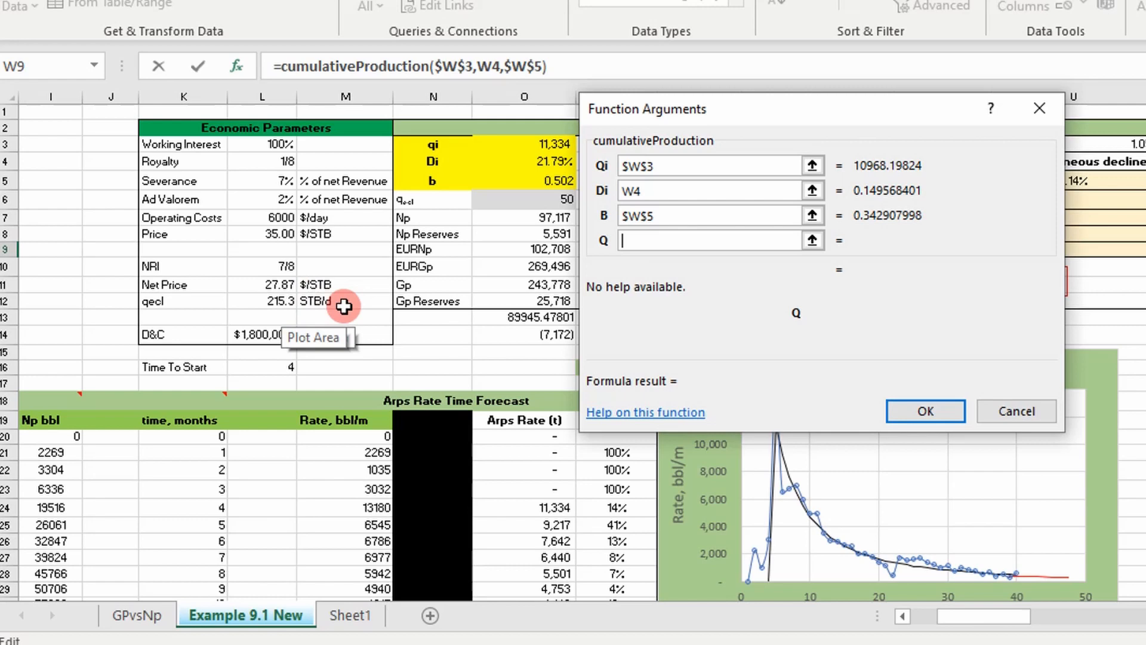
pyautogui.click(261, 300)
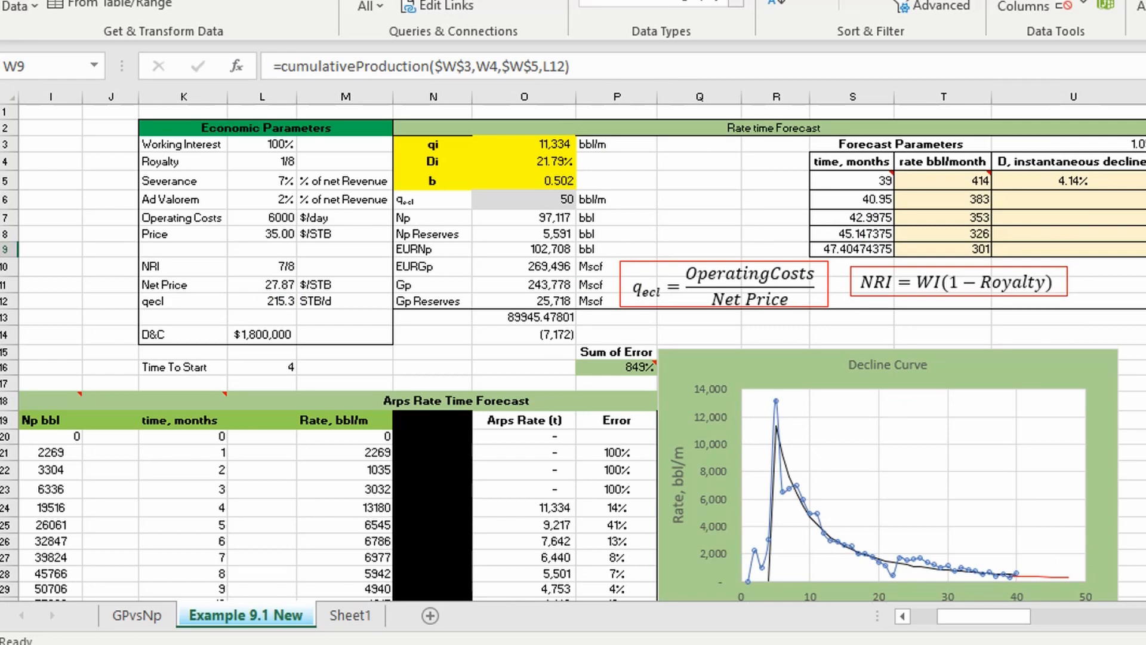
# Step: Scroll the sheet to check EUR Np 103,169 and Np Reserves 6,052
pyautogui.hscroll(3)
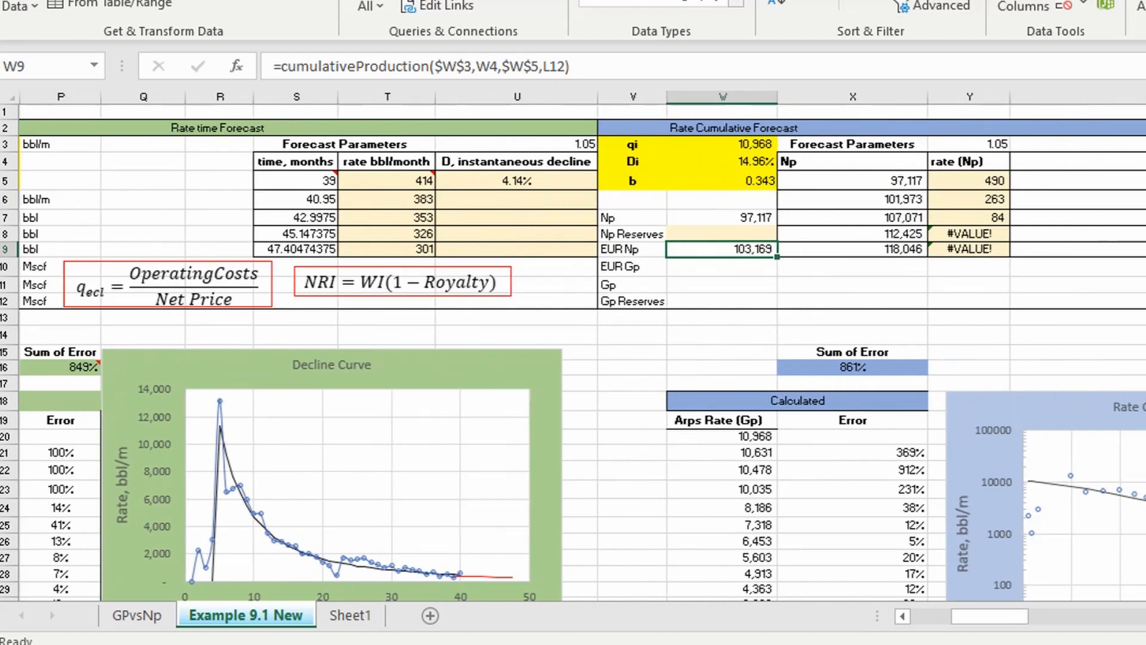
pyautogui.hscroll(3)
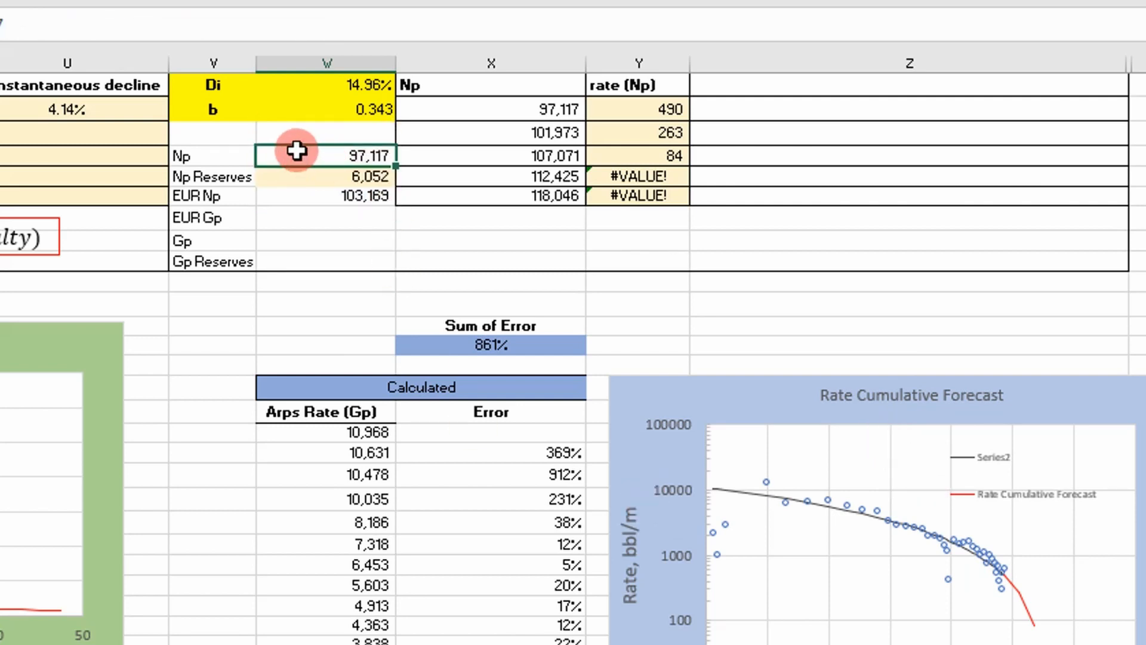
pyautogui.moveTo(1005, 581)
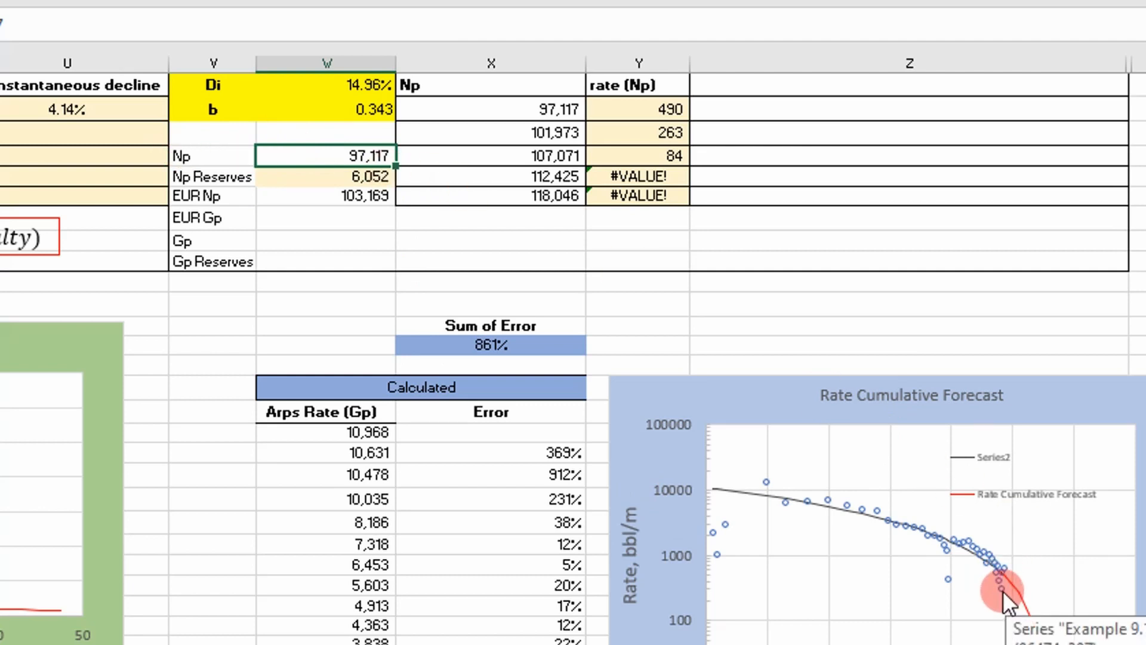
pyautogui.moveTo(1008, 599)
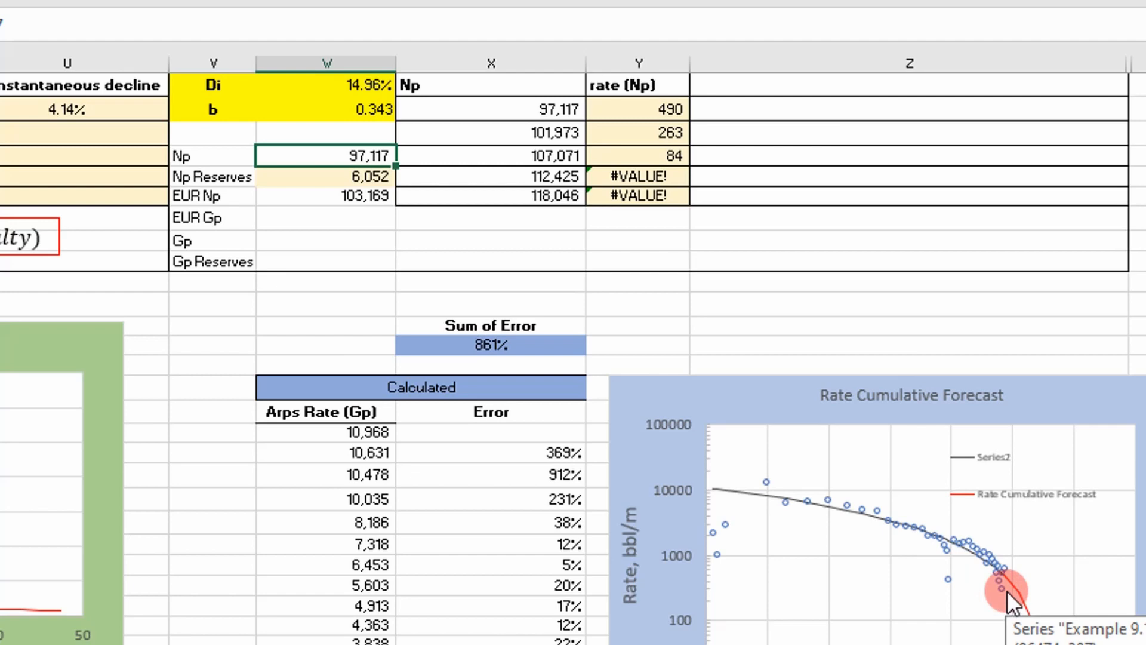
pyautogui.scroll(-3)
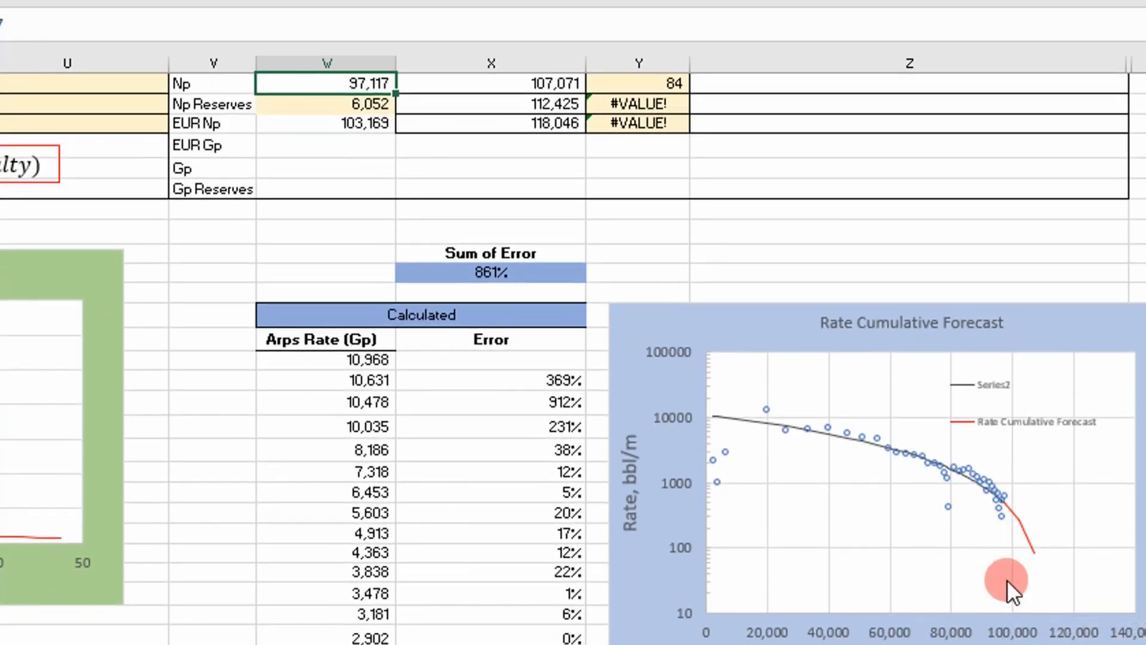
pyautogui.scroll(3)
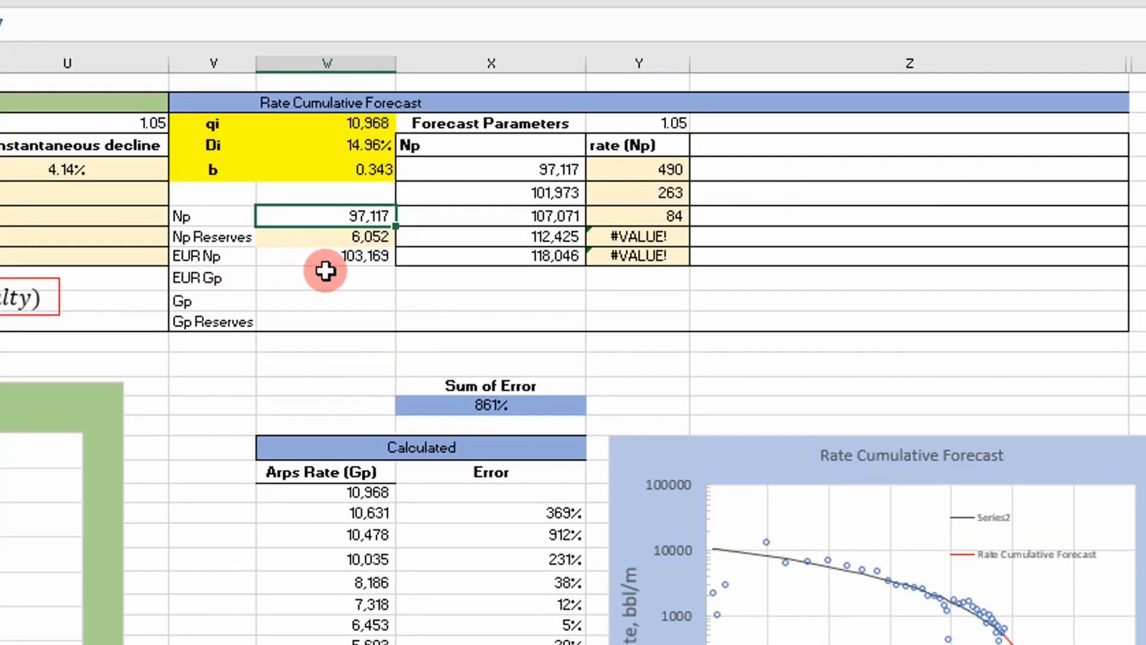
pyautogui.moveTo(300, 280)
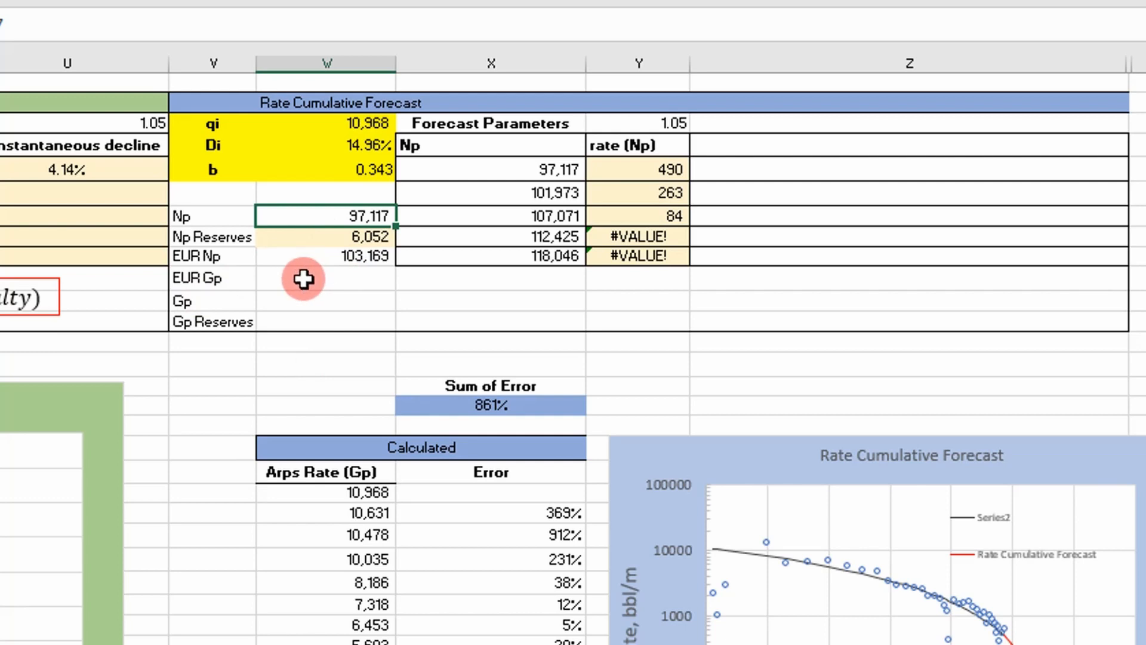
pyautogui.moveTo(325, 281)
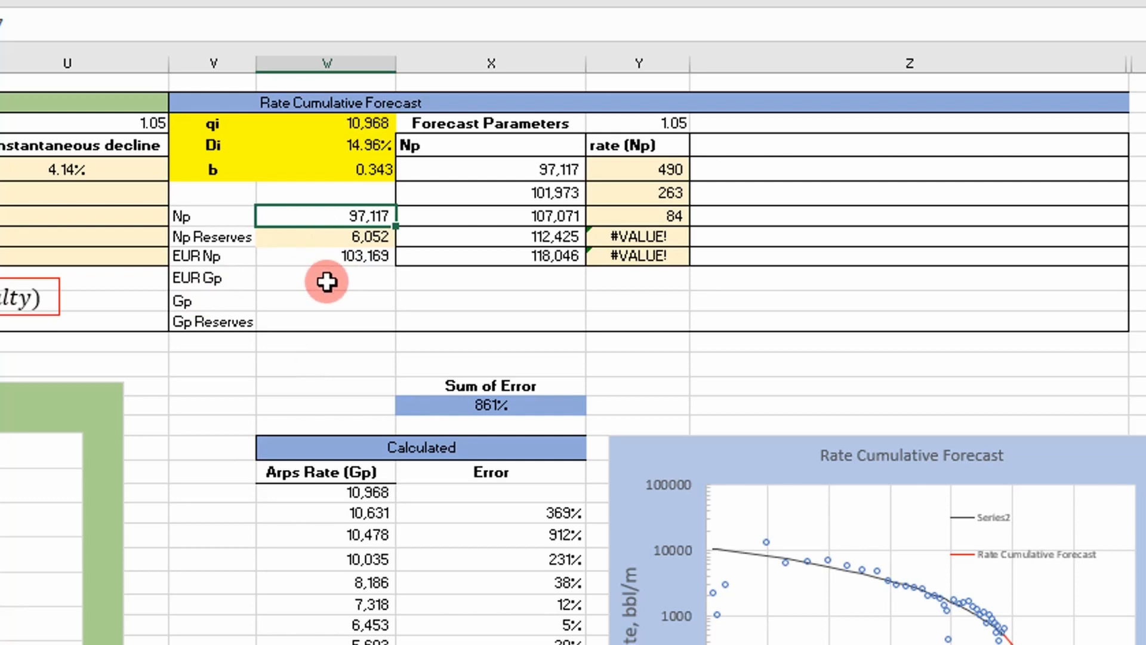
pyautogui.moveTo(342, 294)
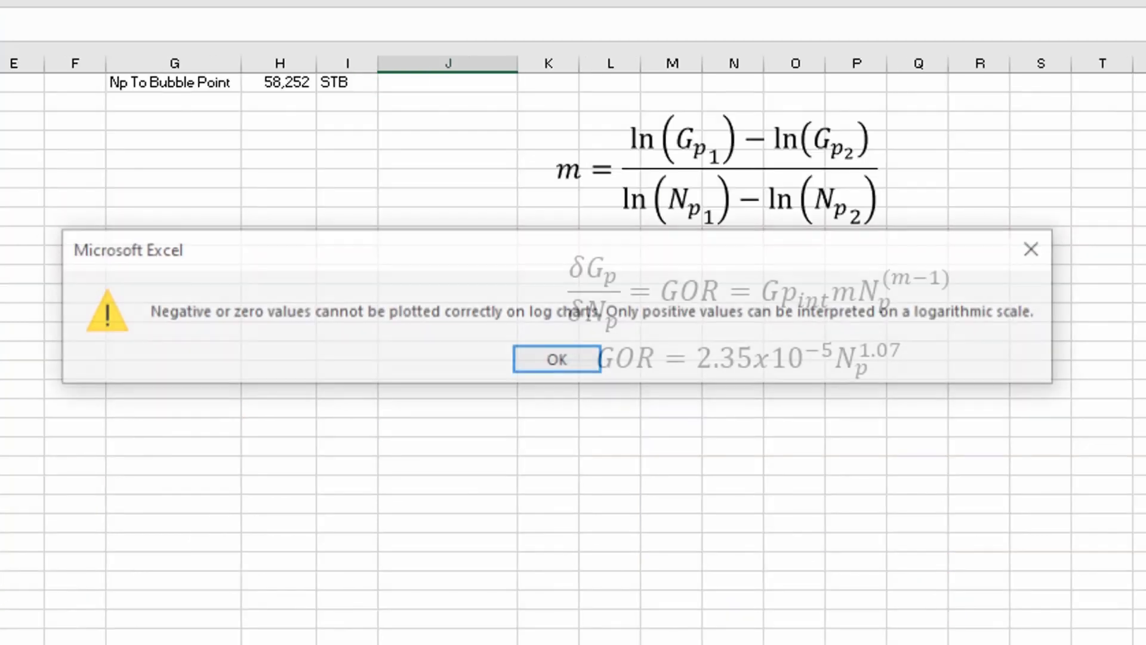
# Step: Dismiss the log-chart warning and scroll through the GPvsNp power-law equations
pyautogui.click(556, 359)
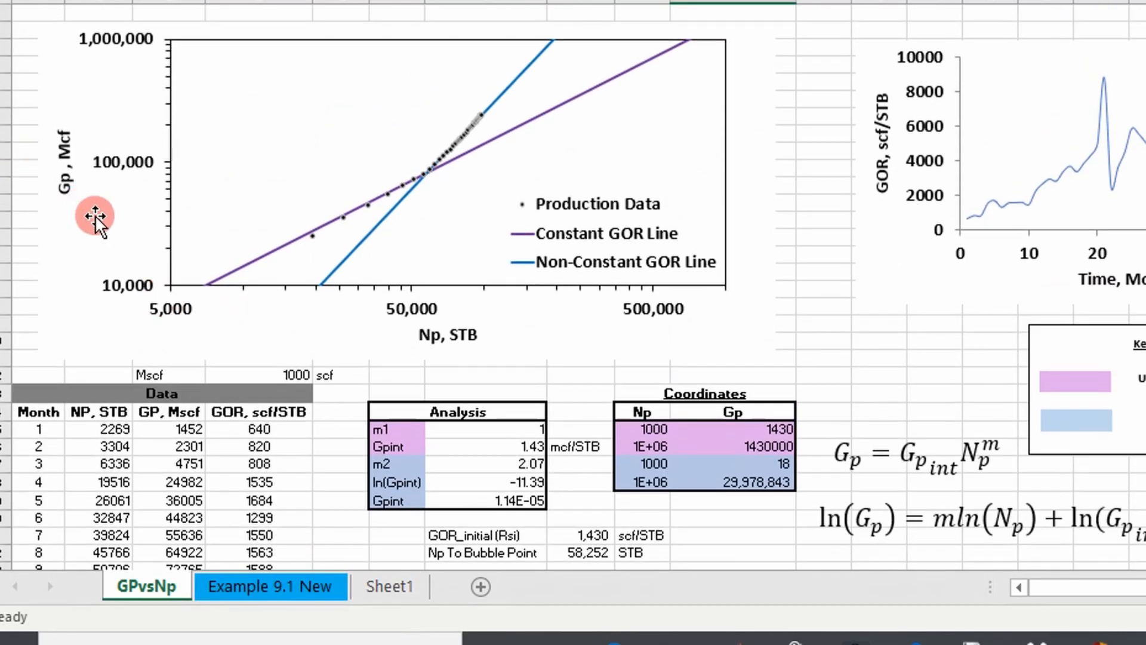
pyautogui.moveTo(394, 240)
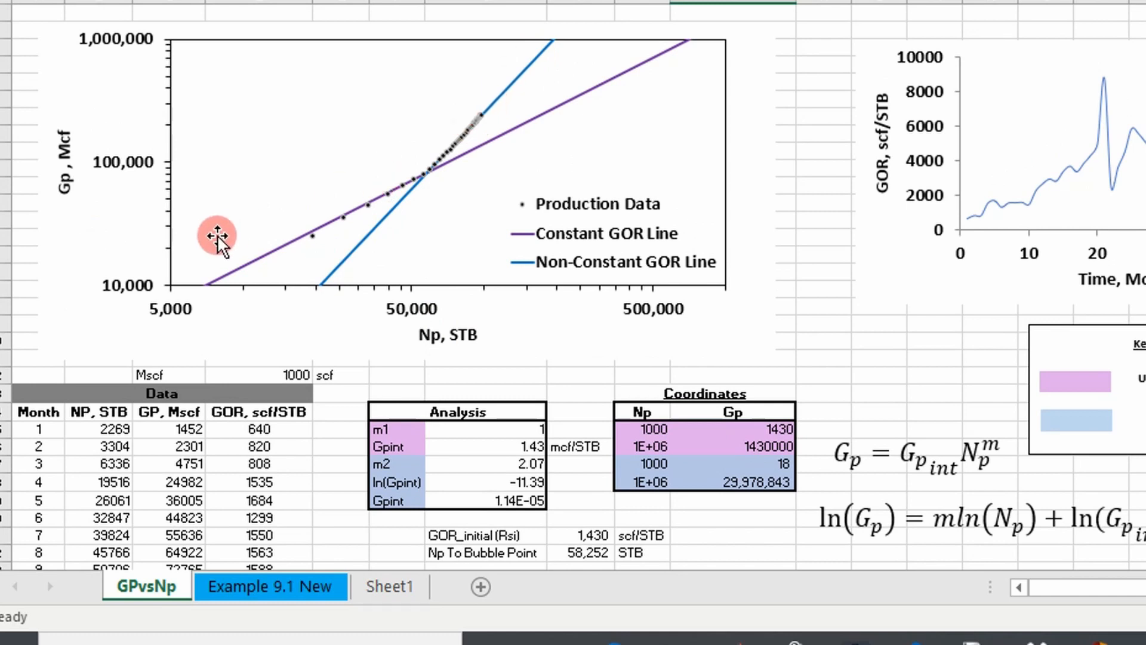
pyautogui.moveTo(427, 197)
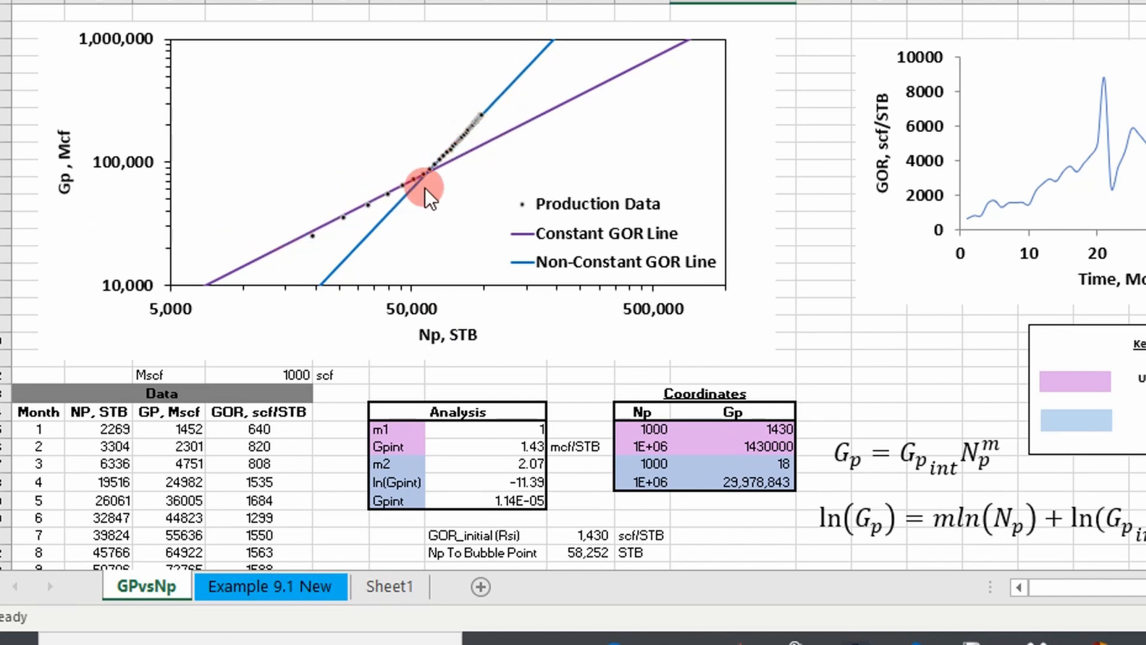
pyautogui.moveTo(429, 190)
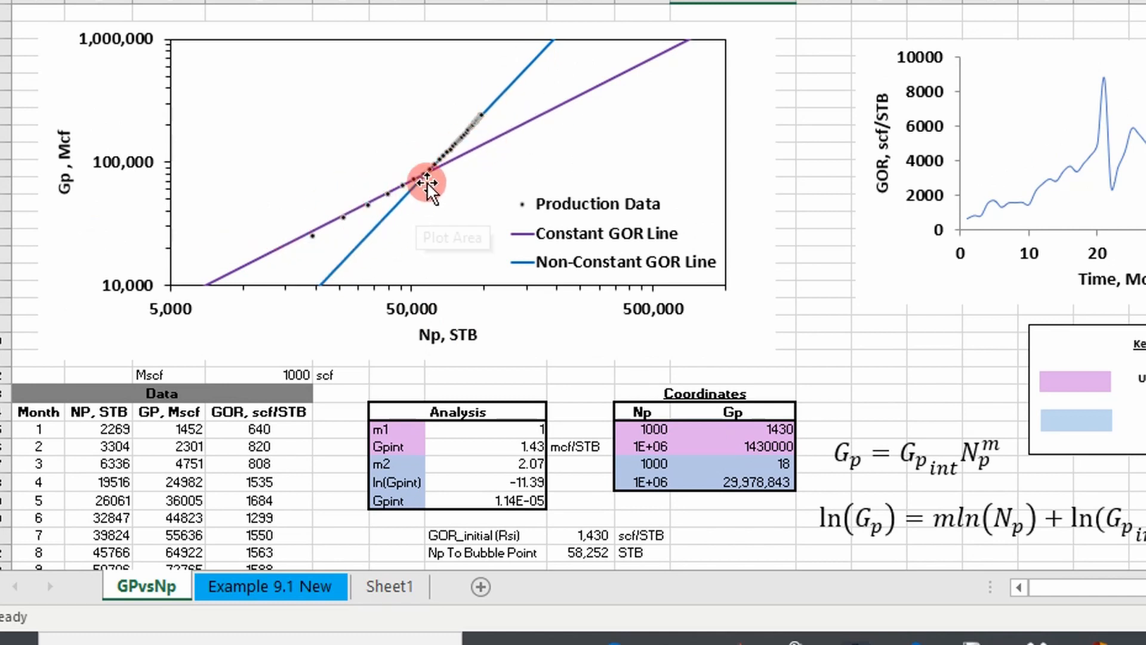
pyautogui.moveTo(455, 140)
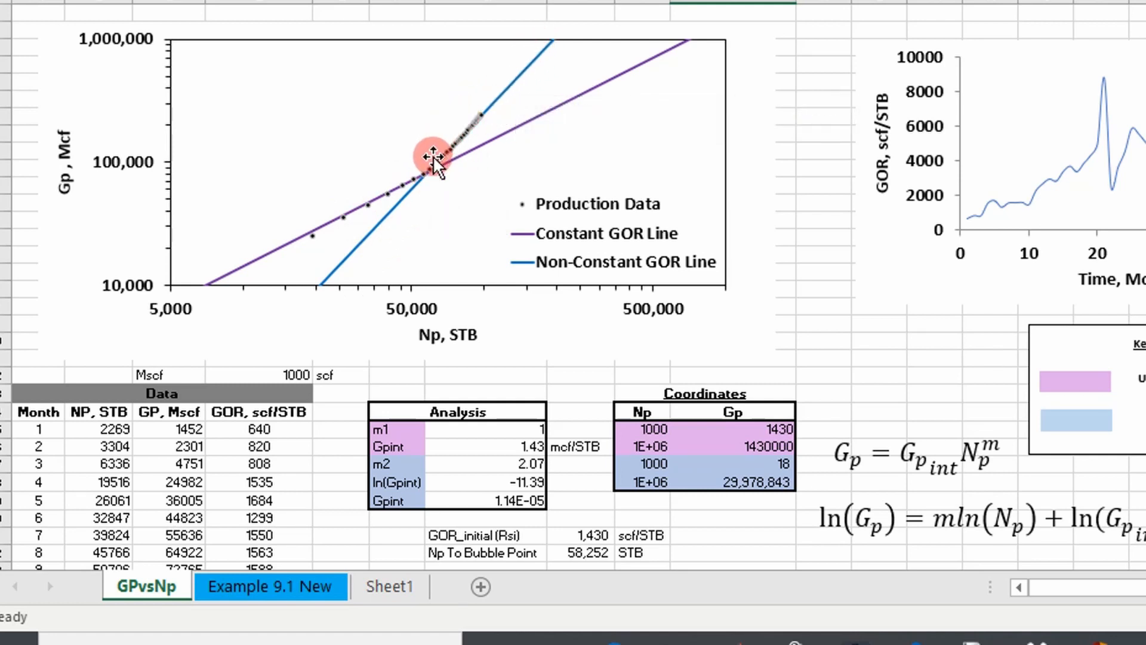
pyautogui.moveTo(429, 168)
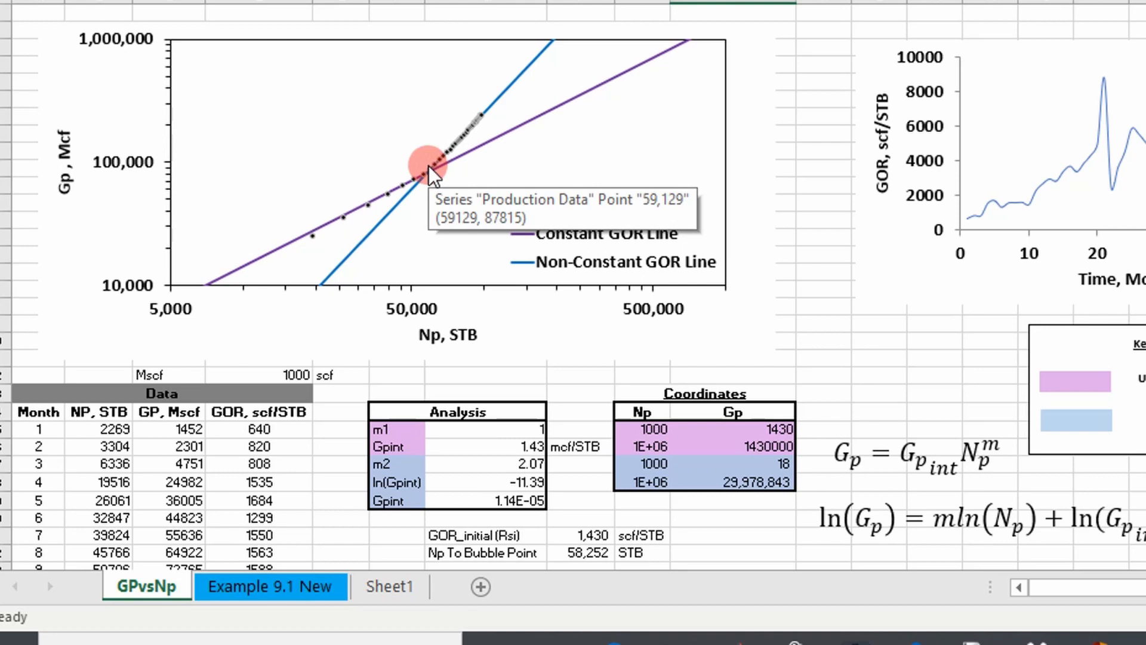
pyautogui.moveTo(536, 45)
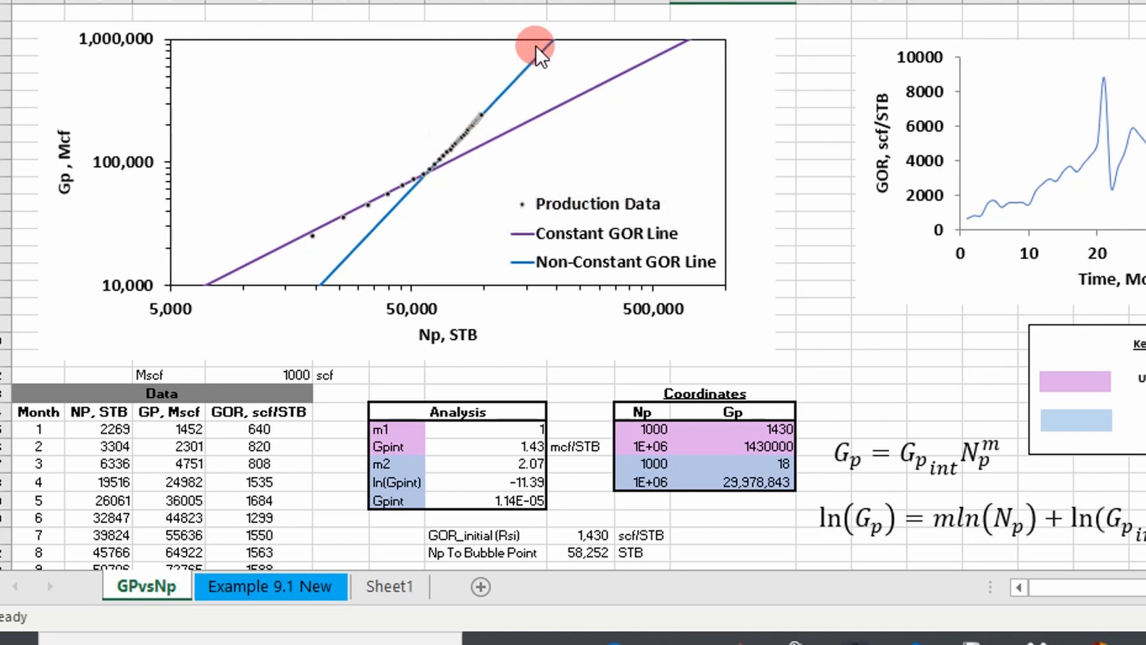
pyautogui.moveTo(795, 241)
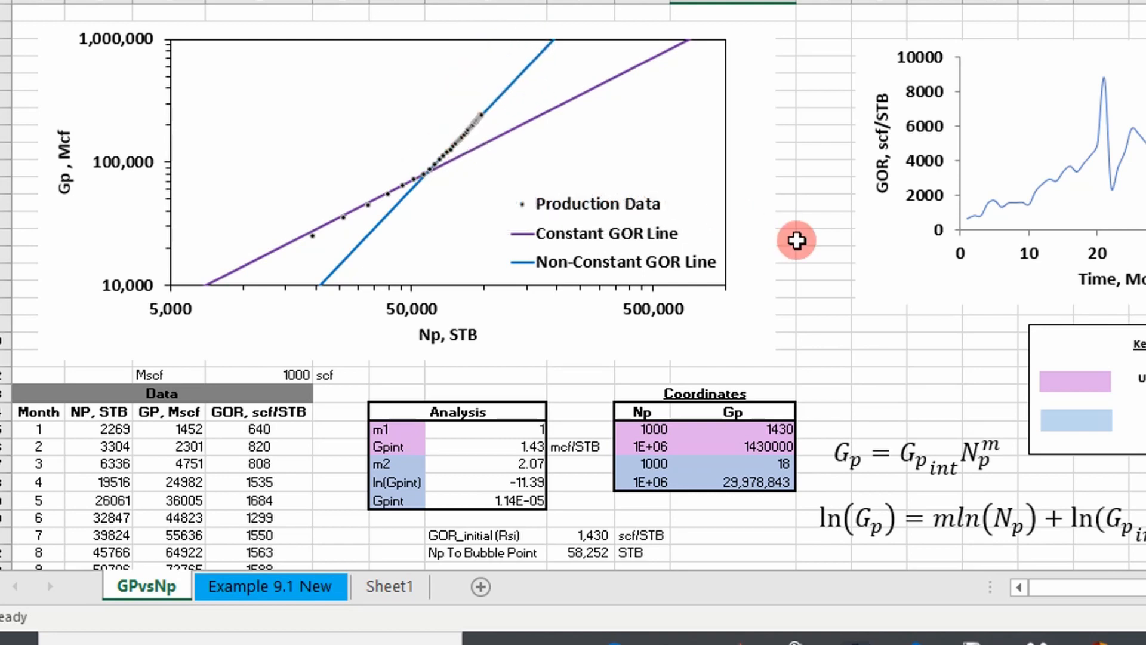
pyautogui.scroll(-3)
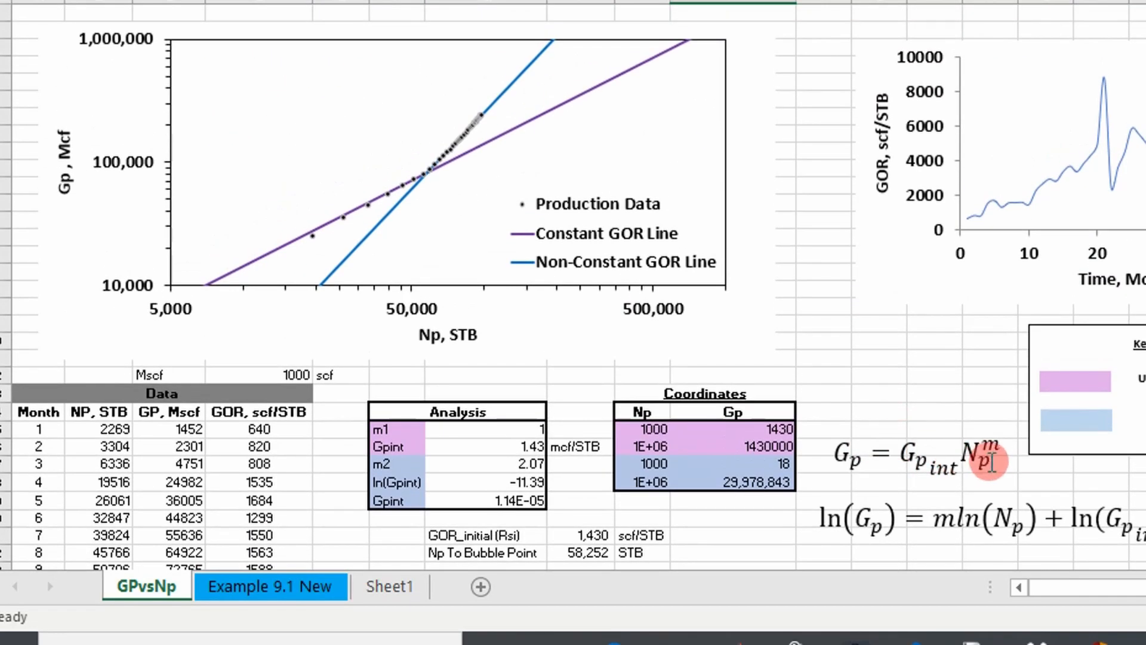
pyautogui.scroll(-3)
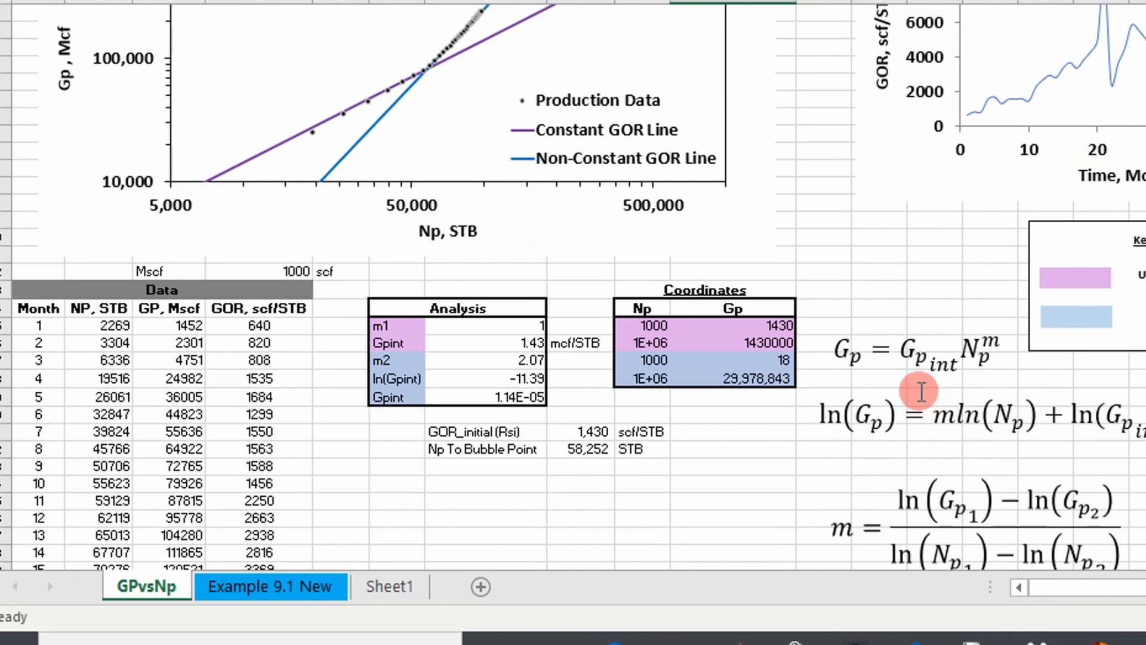
pyautogui.scroll(-3)
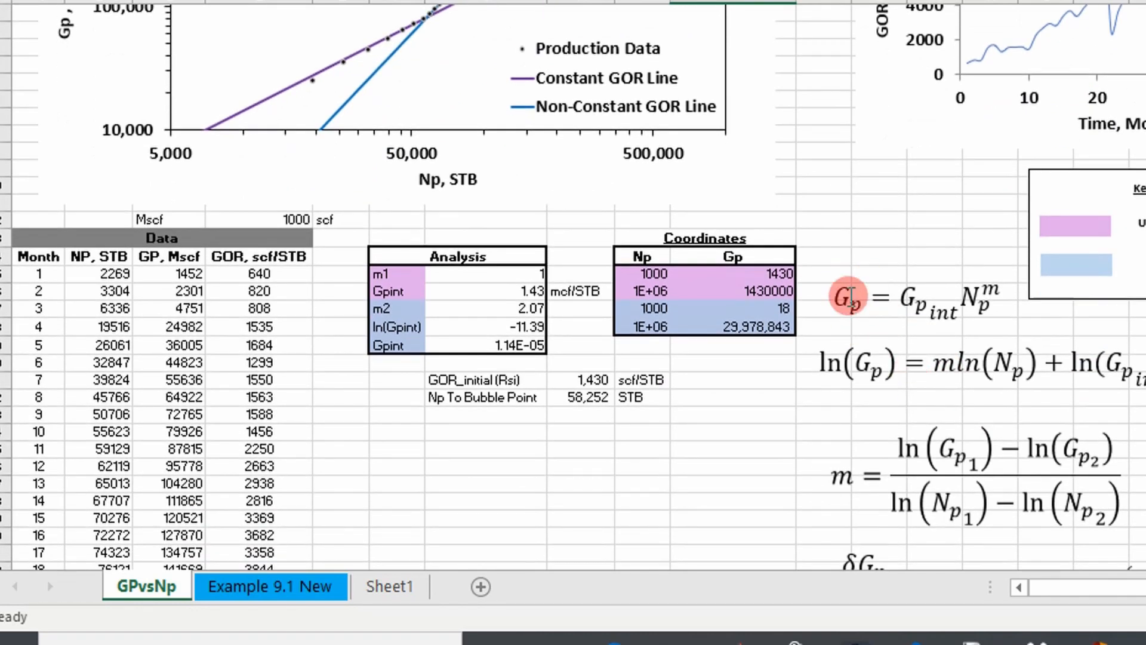
pyautogui.moveTo(921, 344)
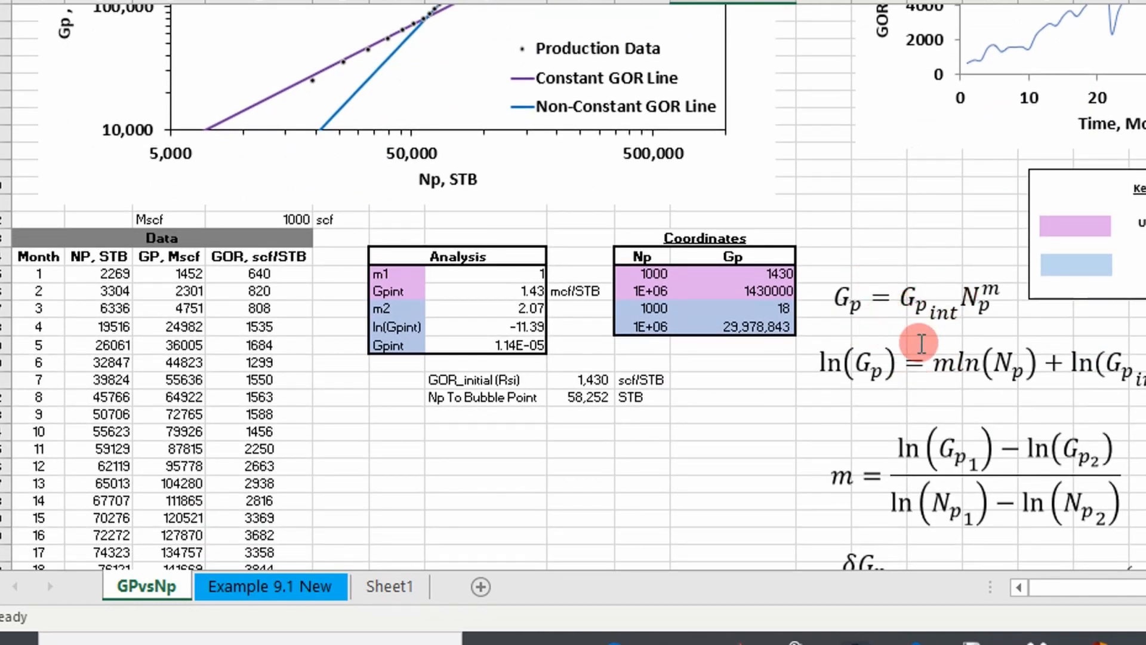
pyautogui.moveTo(972, 303)
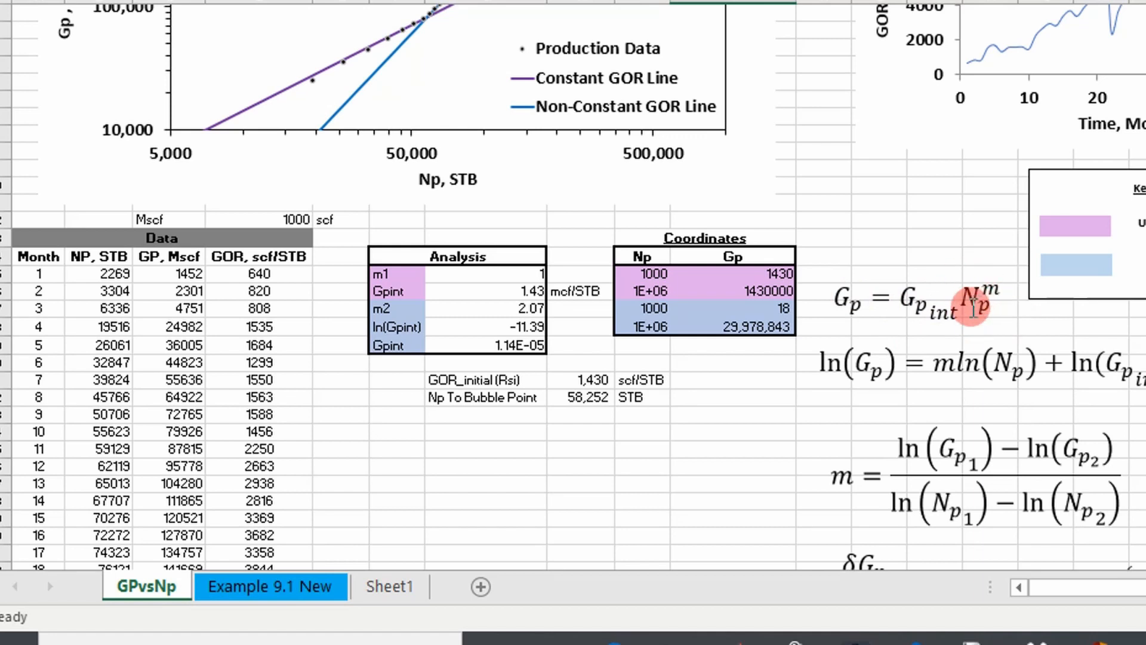
pyautogui.moveTo(826, 305)
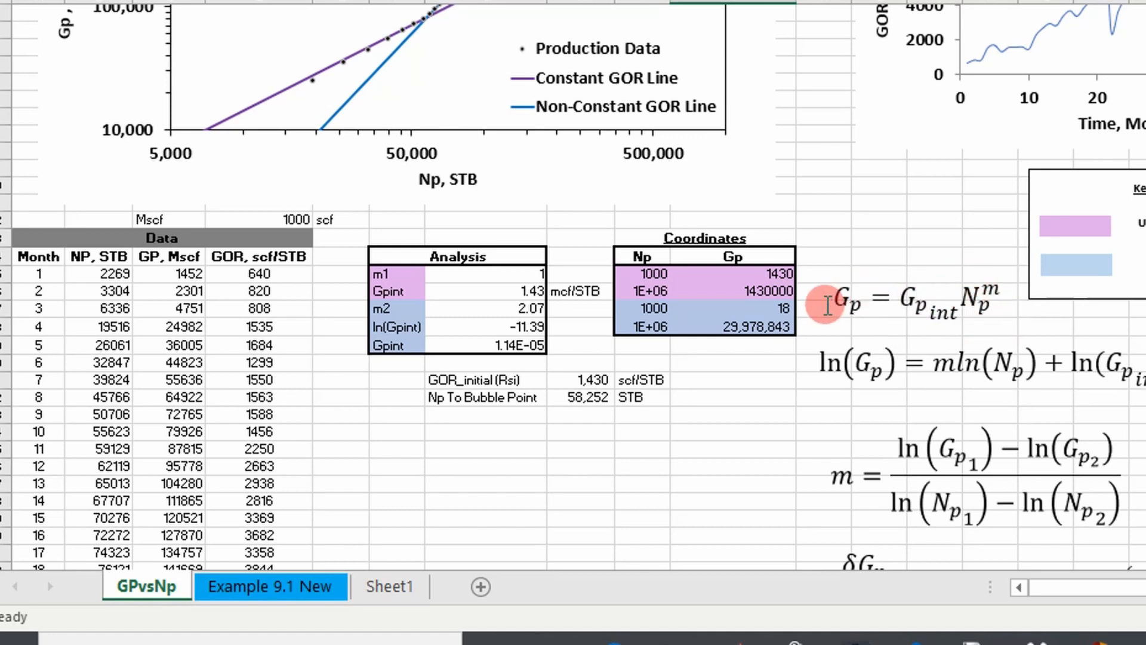
pyautogui.moveTo(847, 307)
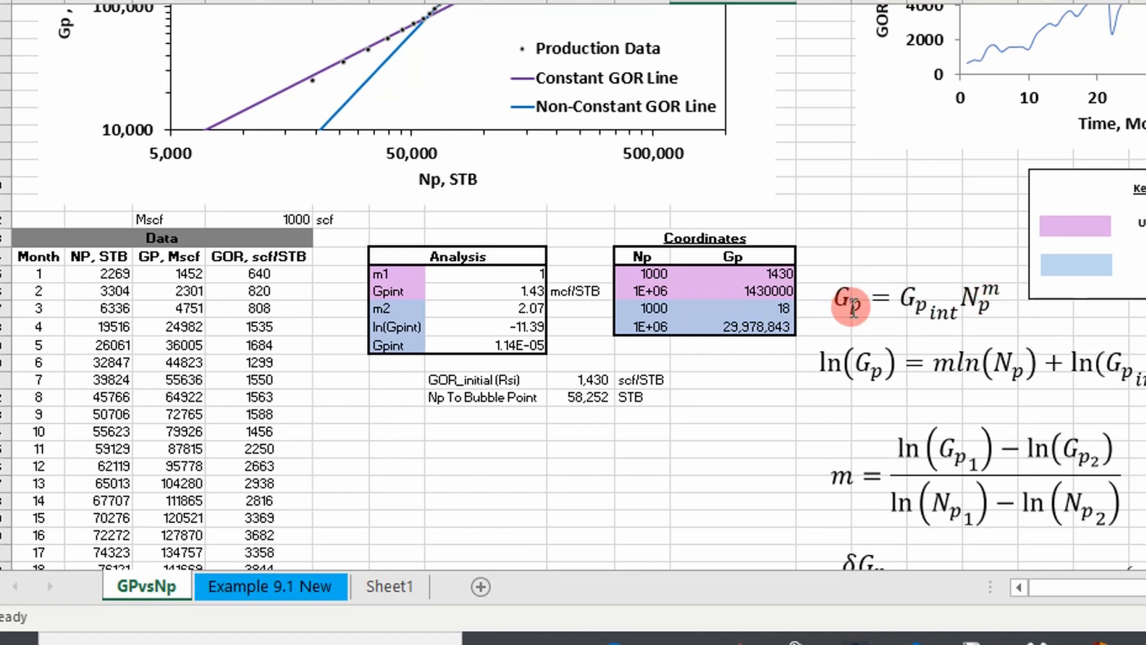
pyautogui.scroll(3)
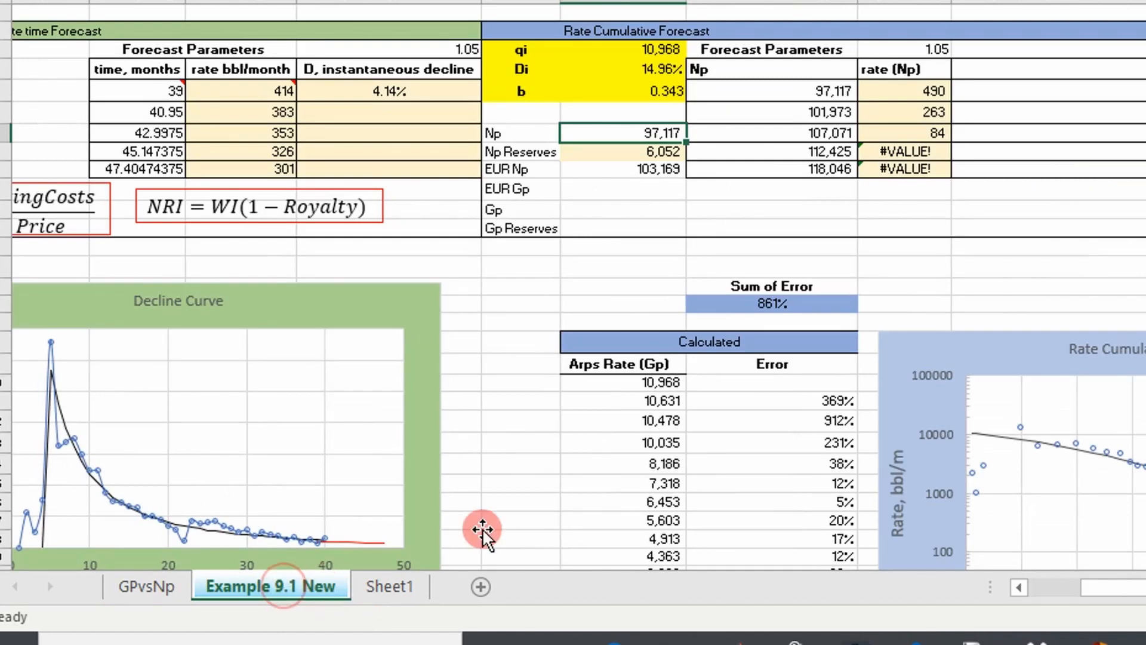
pyautogui.moveTo(610, 178)
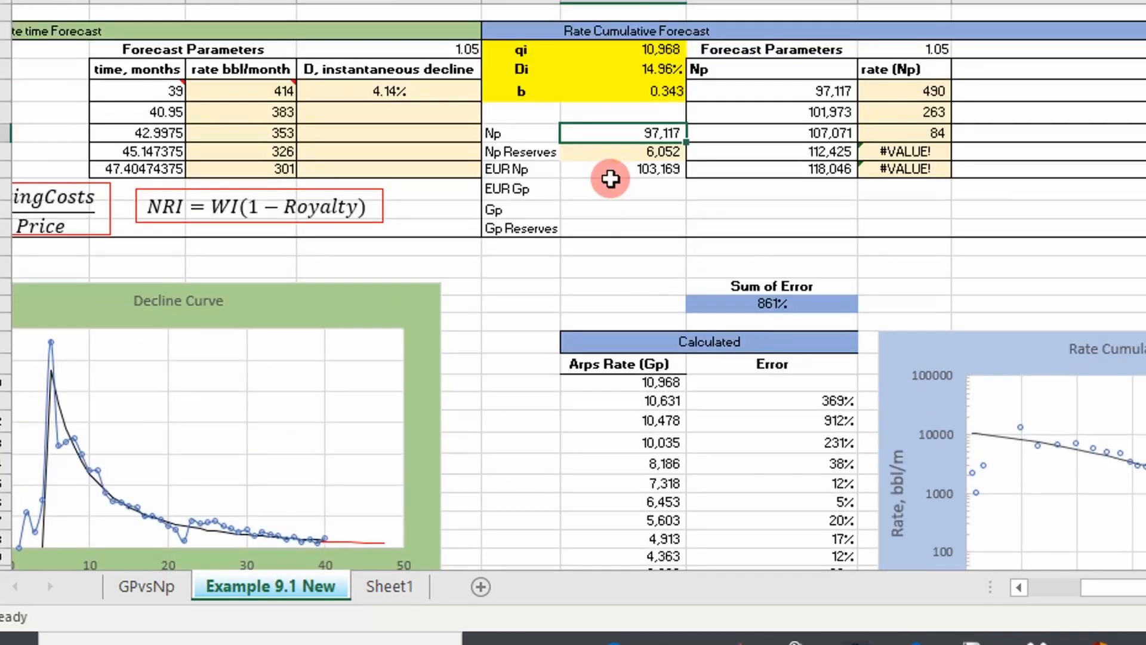
# Step: Start an EURGpFromNp formula in the EUR Gp cell
pyautogui.click(621, 189)
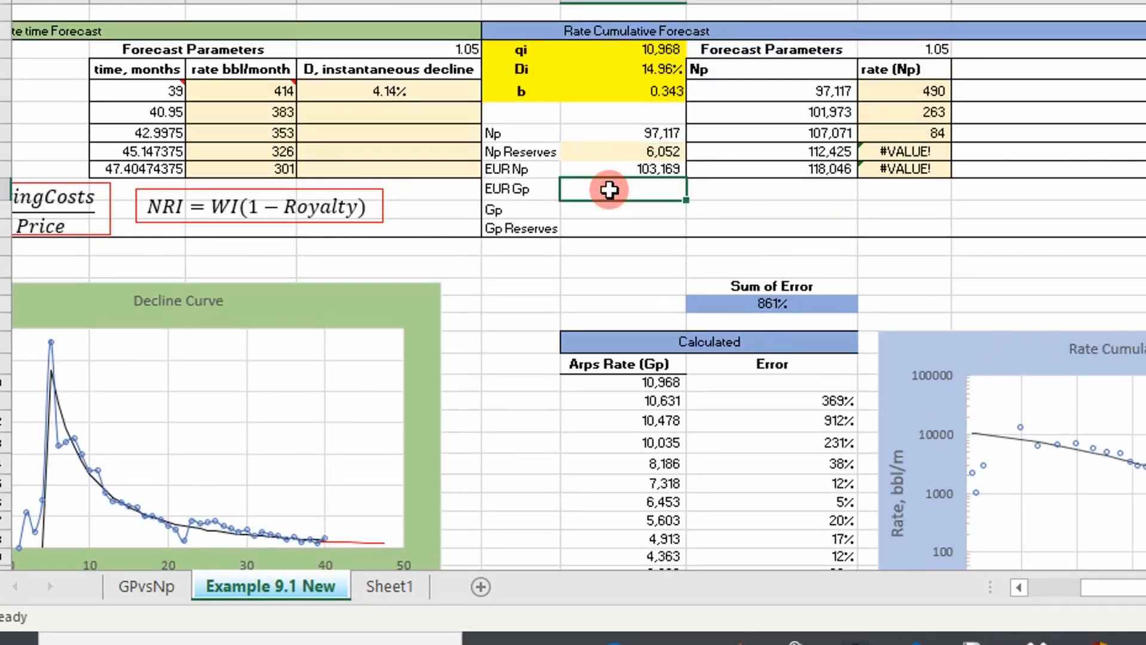
pyautogui.write('=eu')
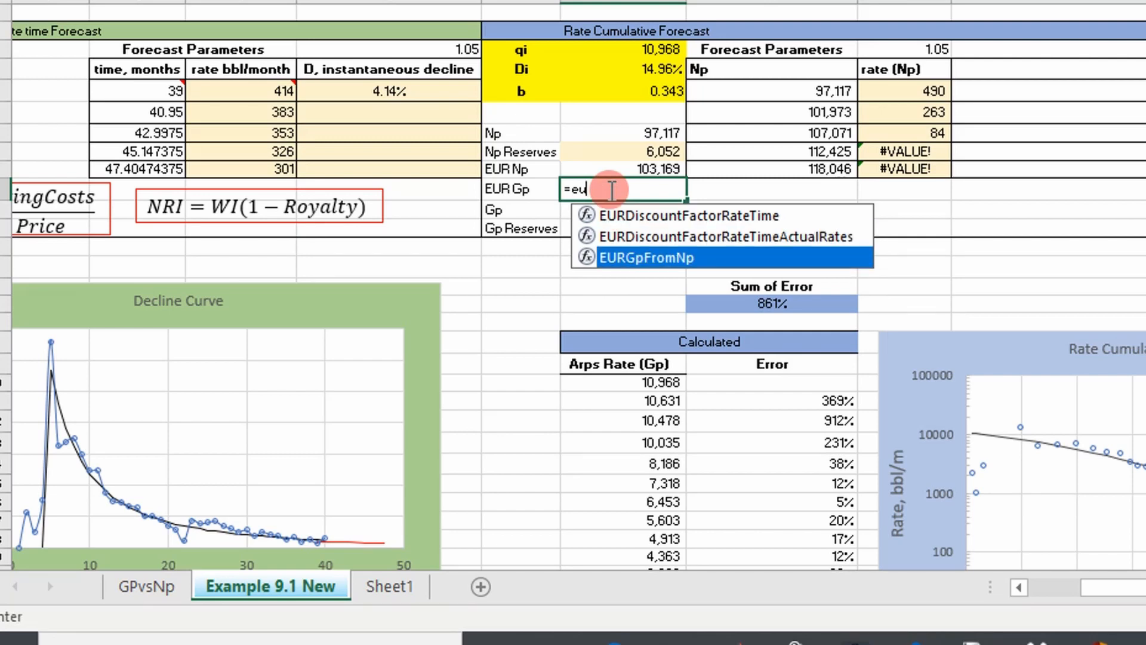
pyautogui.click(645, 258)
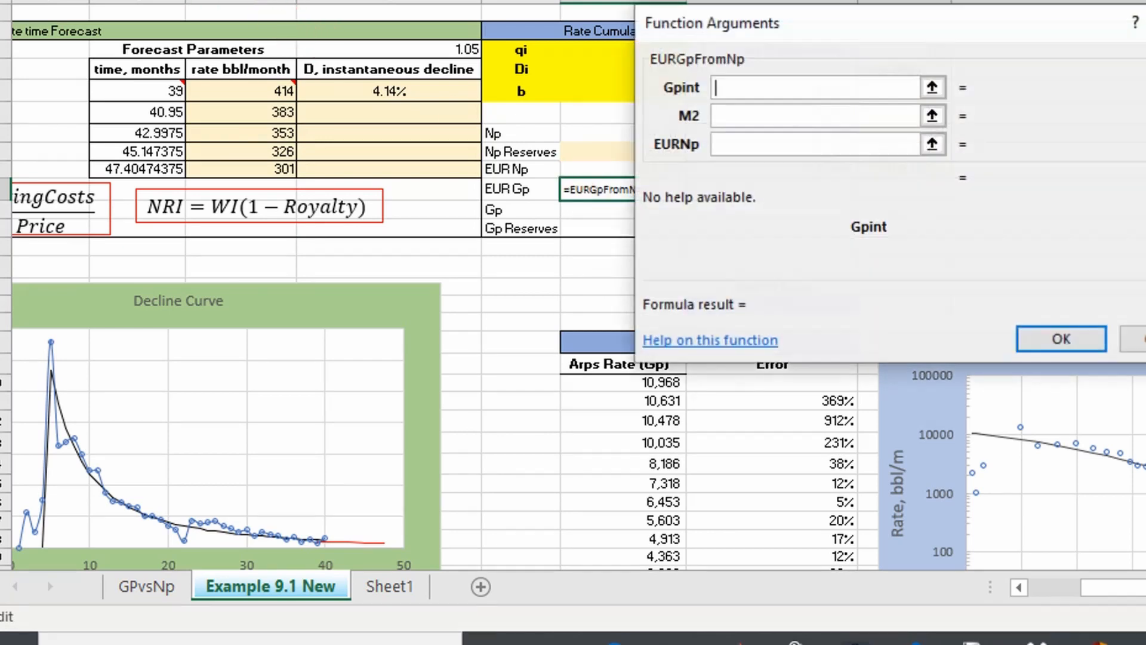
pyautogui.moveTo(214, 610)
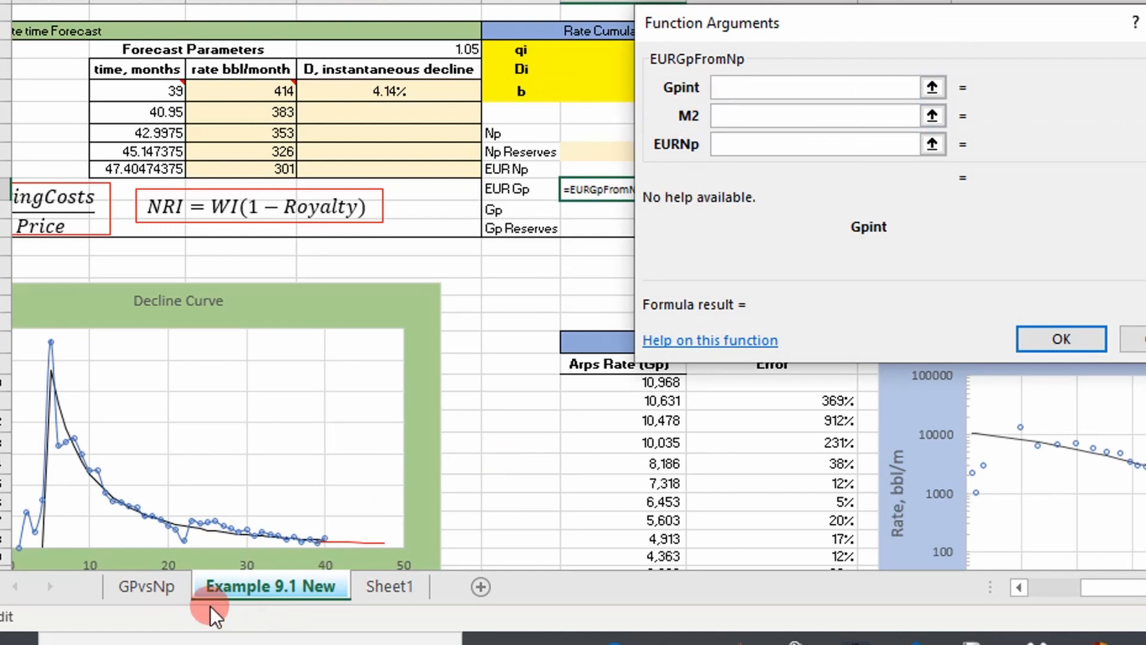
# Step: Link Gpint and M2 to the fitted GPvsNp values $G$29 and $G$27
pyautogui.click(146, 585)
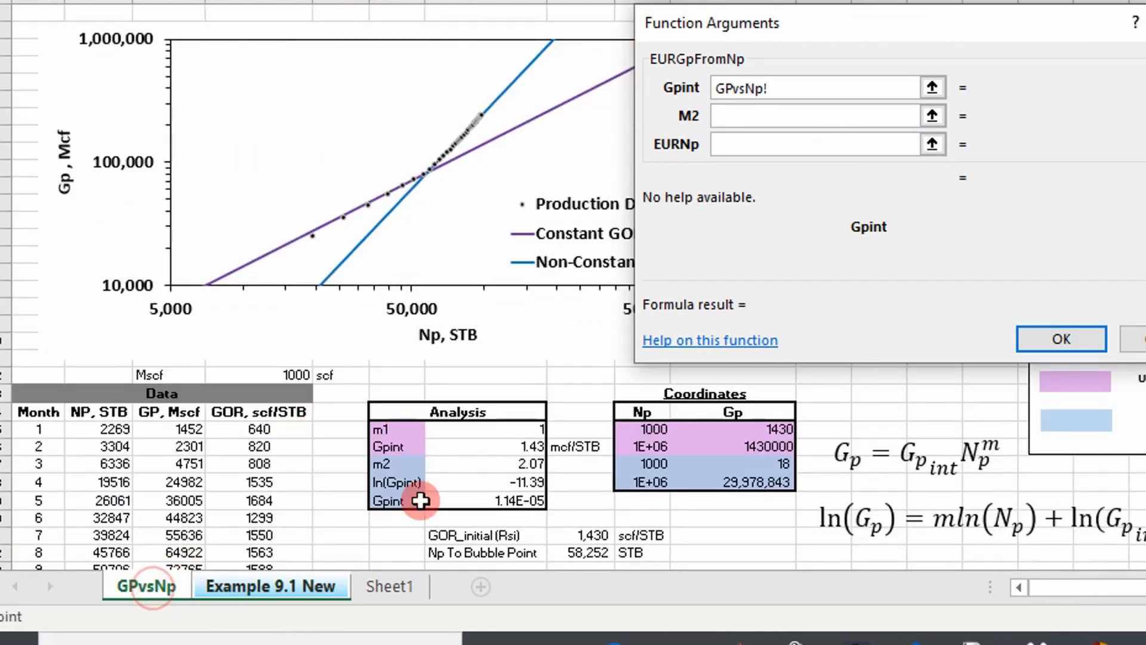
pyautogui.click(515, 463)
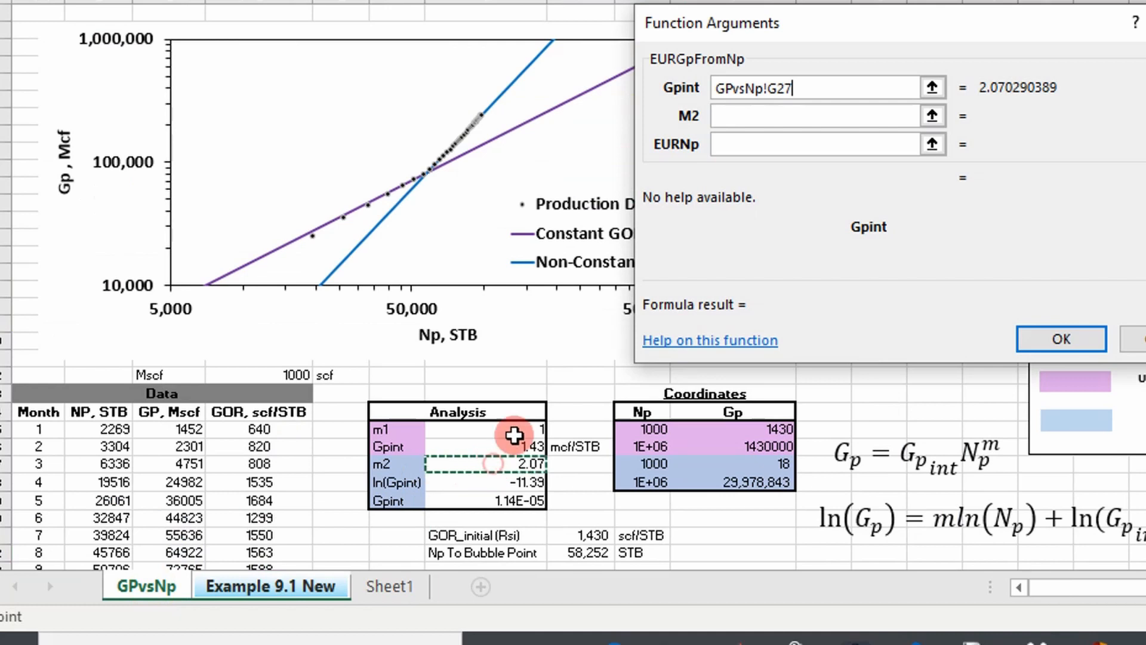
pyautogui.press('f4')
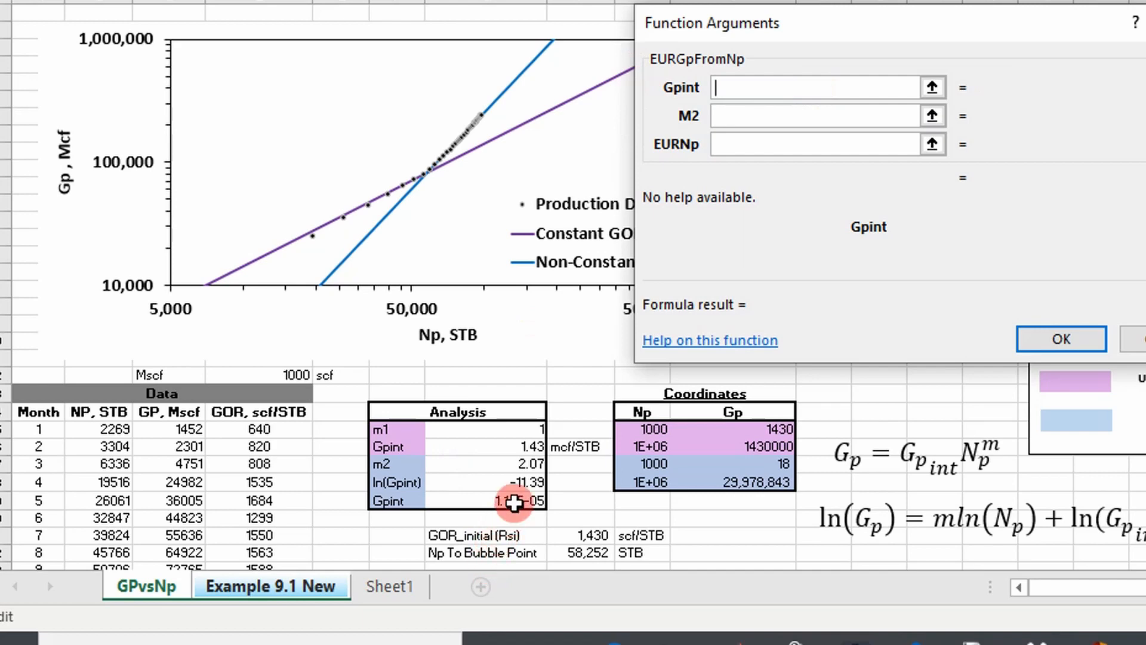
pyautogui.click(485, 500)
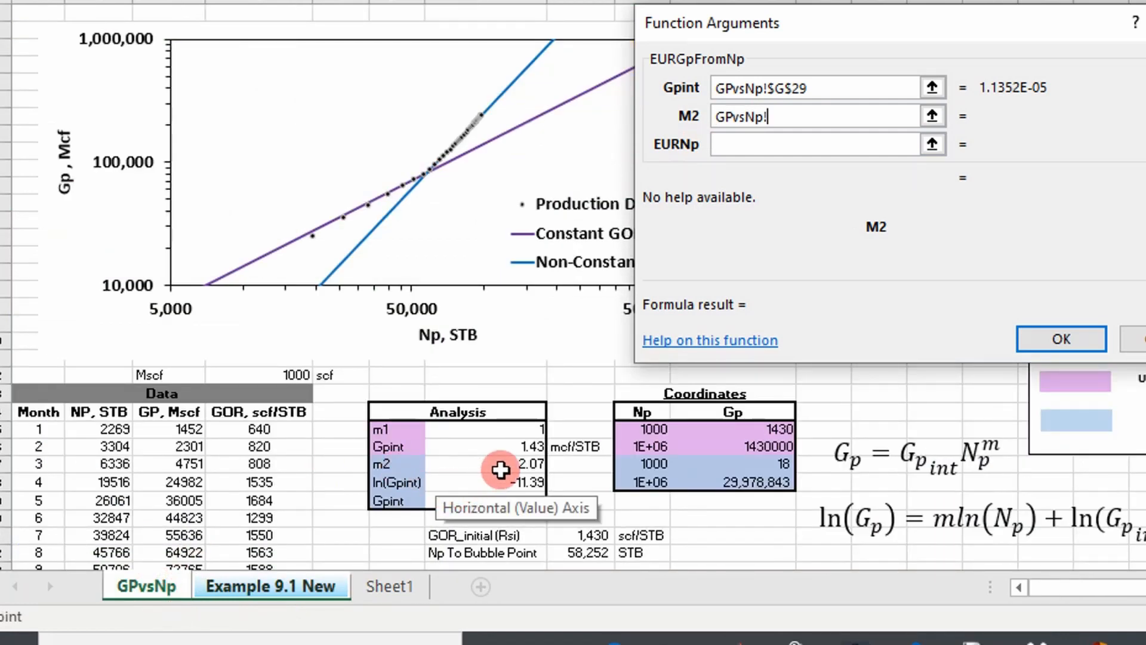
pyautogui.click(500, 463)
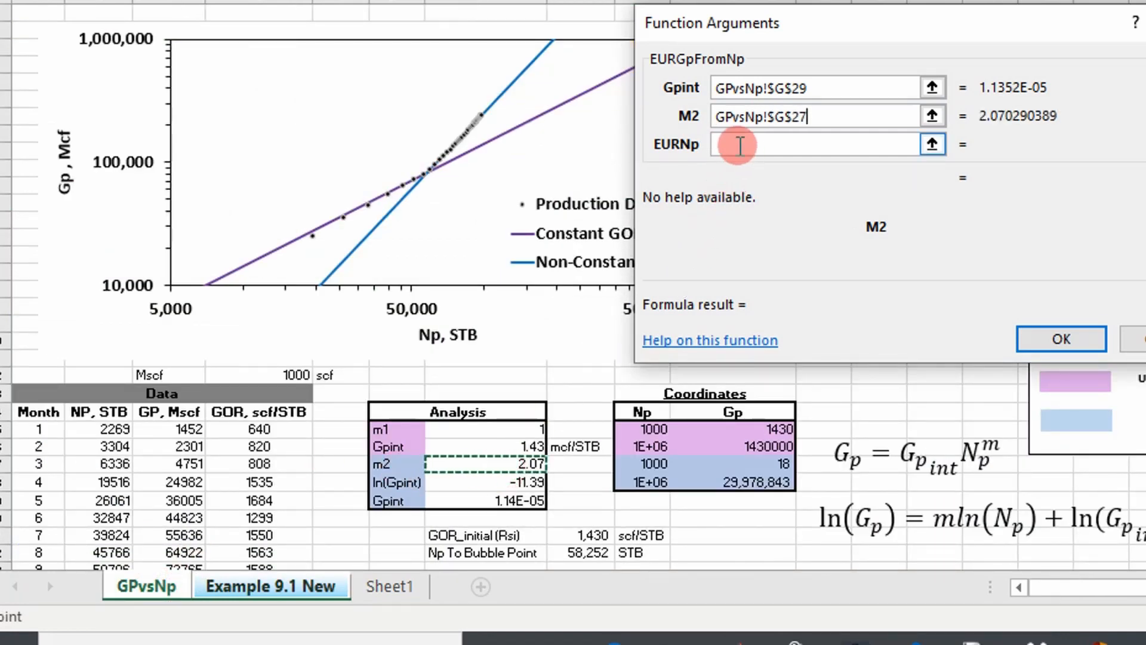
pyautogui.moveTo(698, 78)
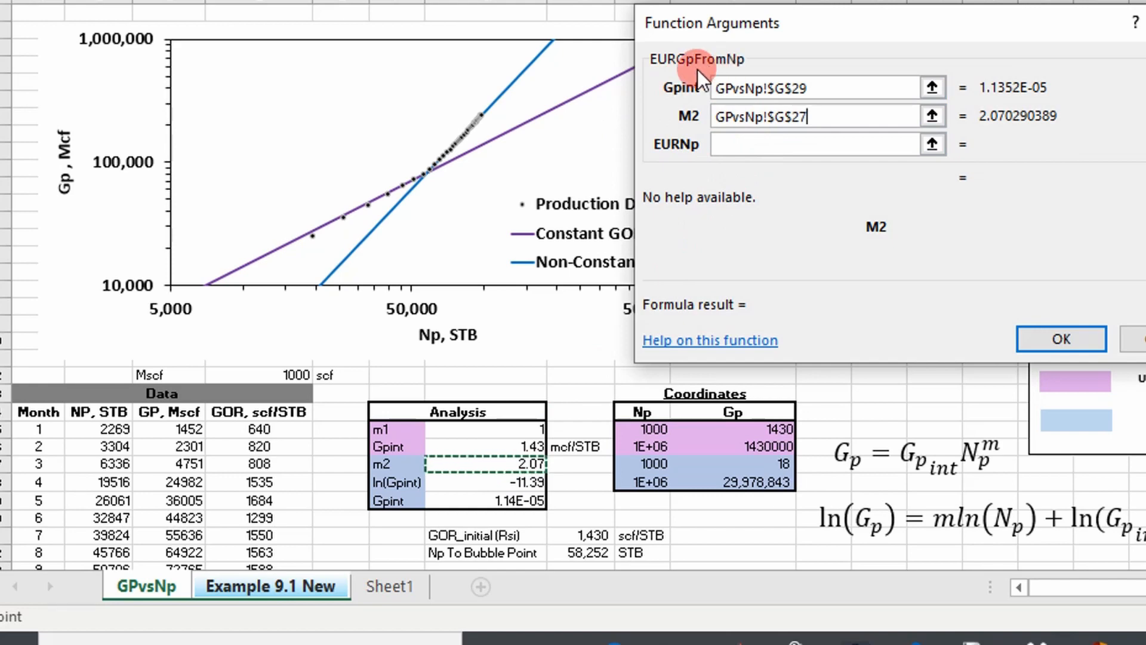
pyautogui.moveTo(767, 186)
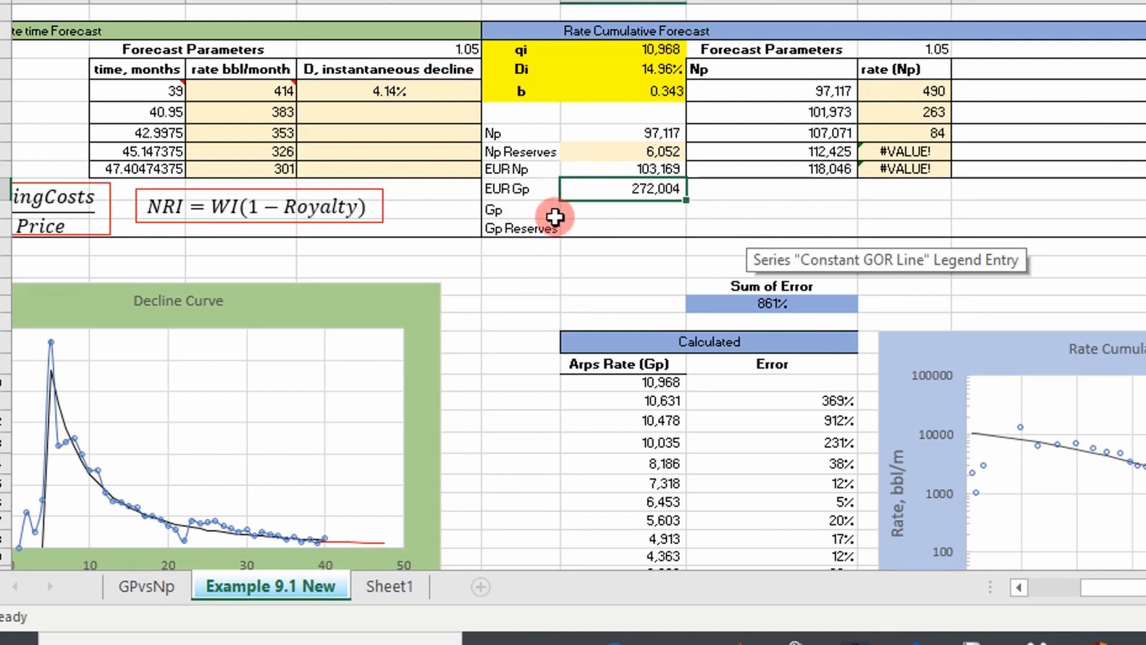
pyautogui.moveTo(620, 223)
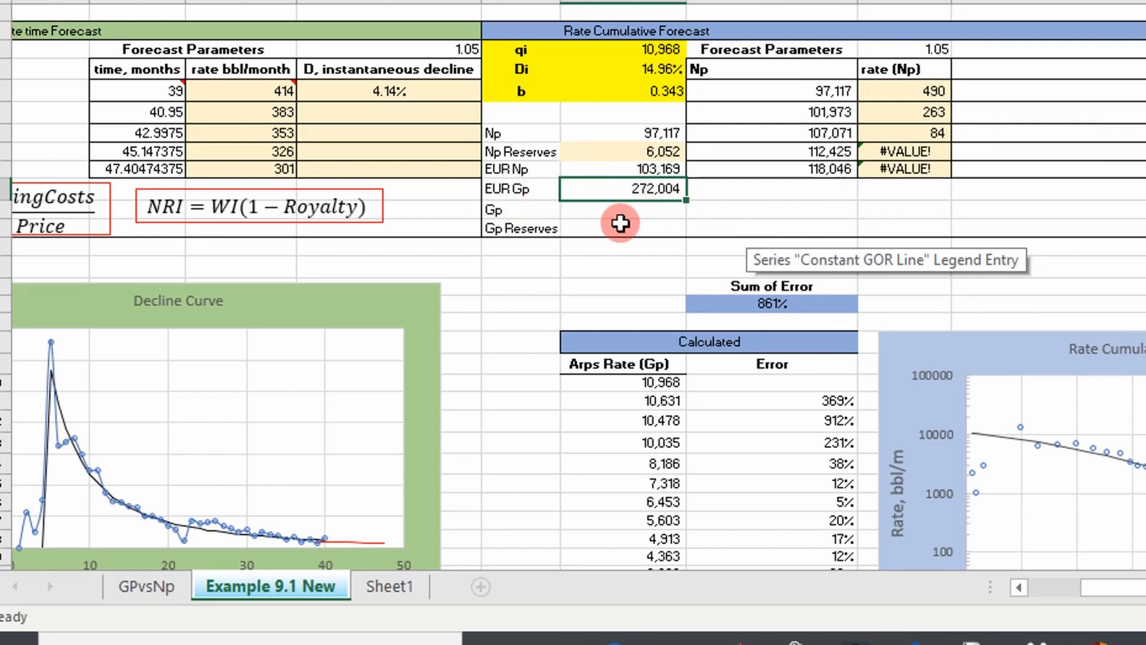
pyautogui.moveTo(603, 212)
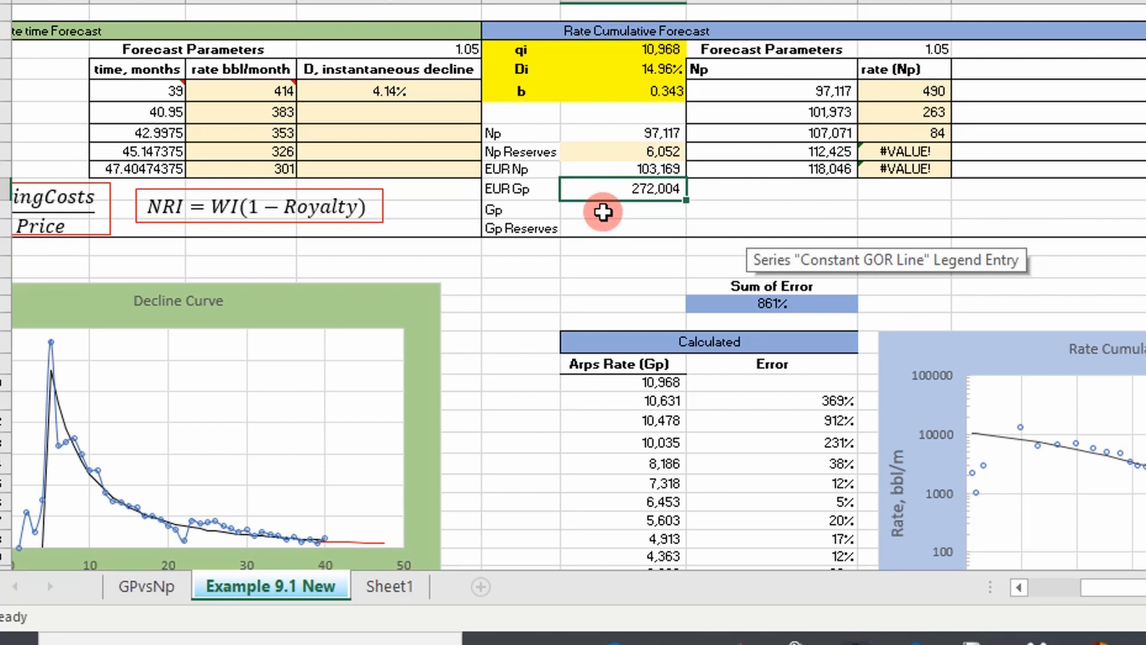
# Step: Start a MAX formula for Gp and scroll to the Rate Cumulative Forecast table
pyautogui.write('=ma')
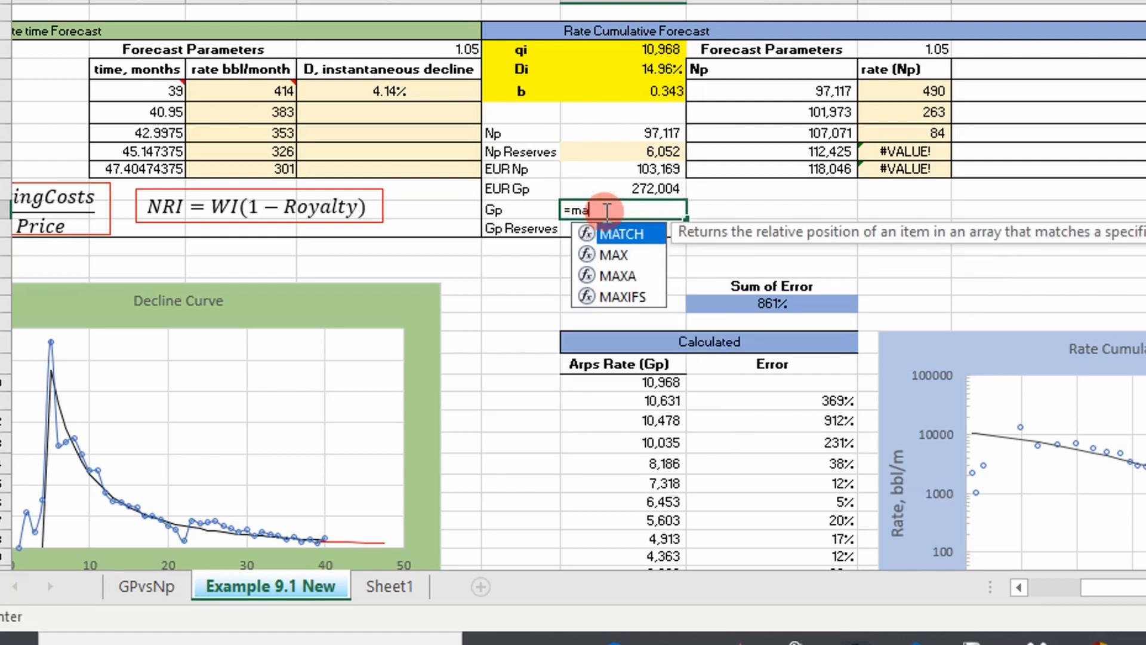
pyautogui.write('x')
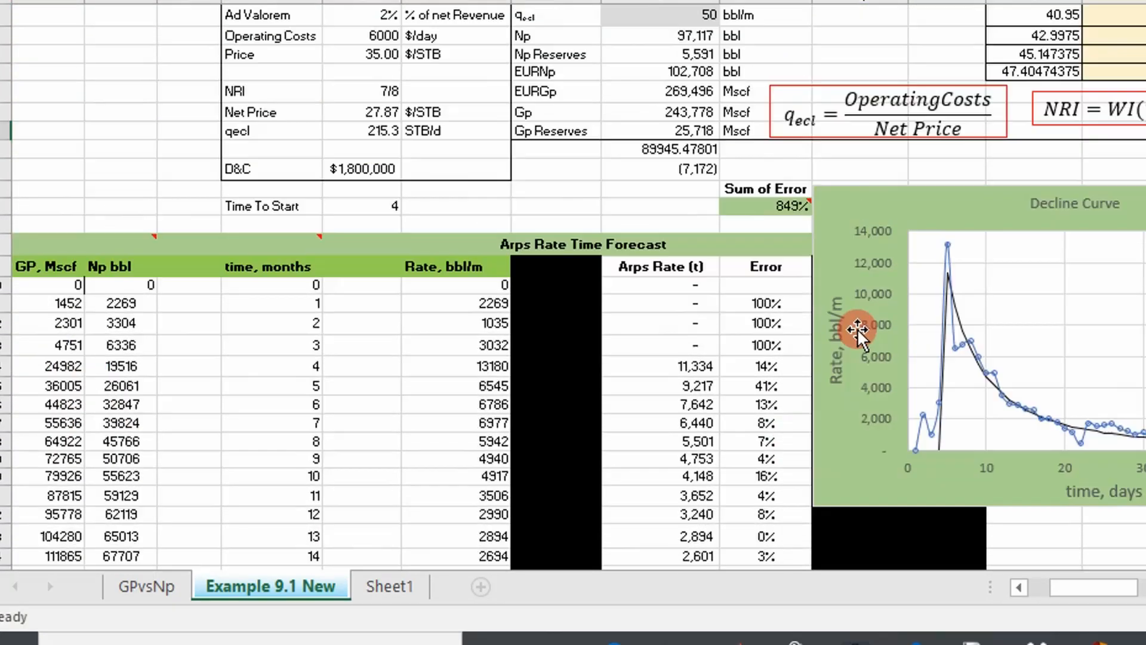
pyautogui.scroll(3)
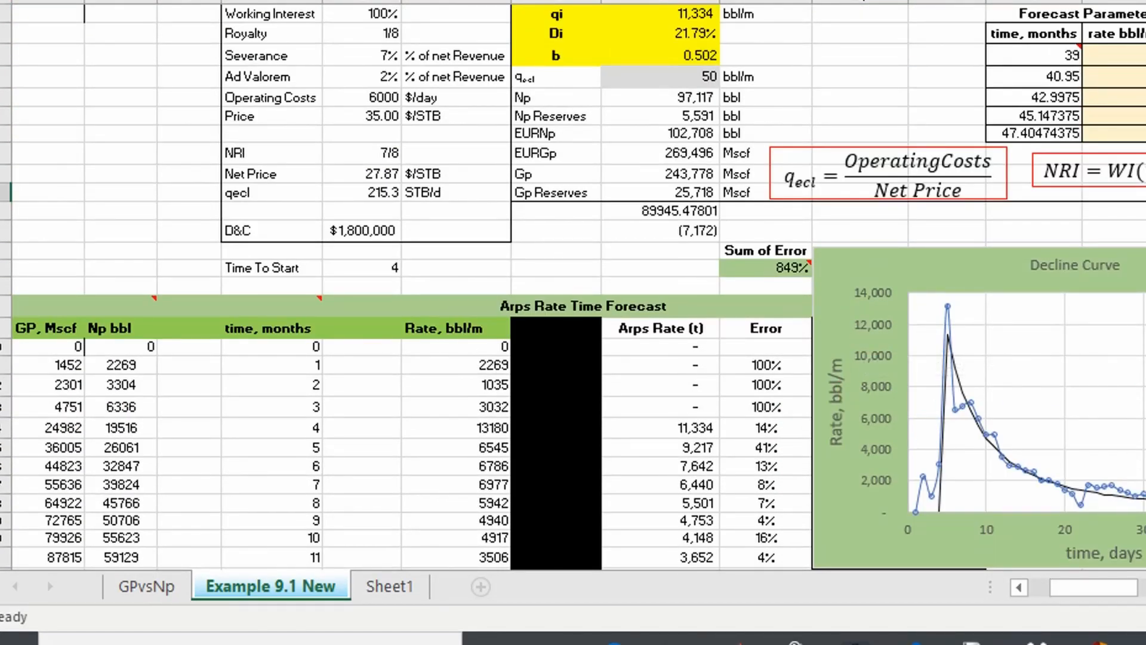
pyautogui.hscroll(3)
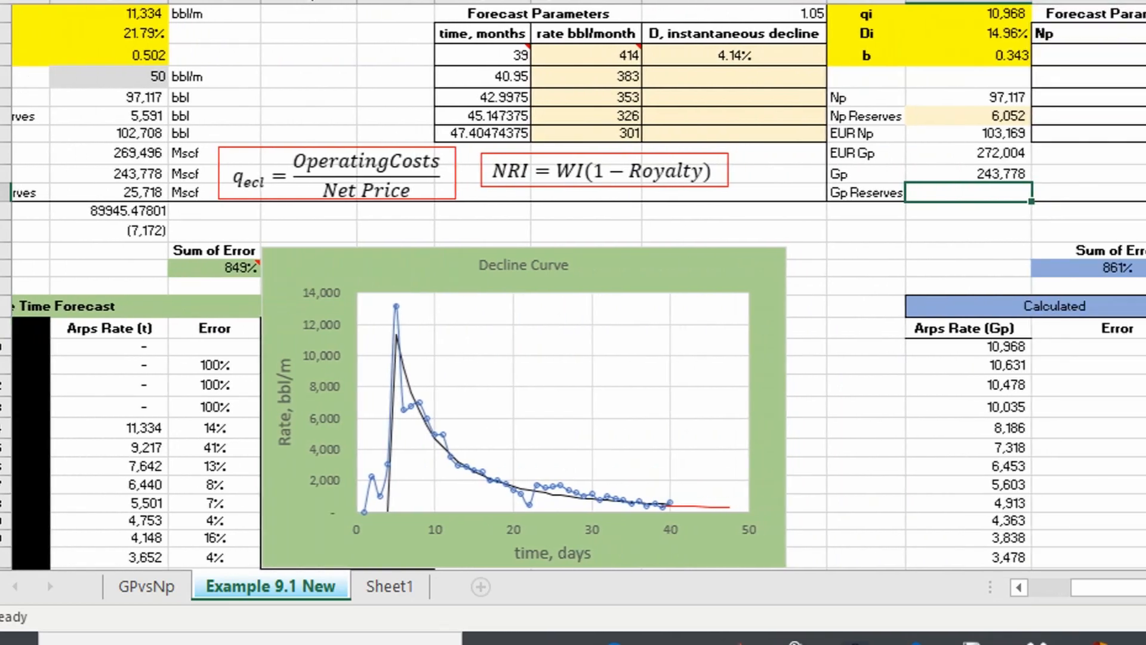
pyautogui.hscroll(3)
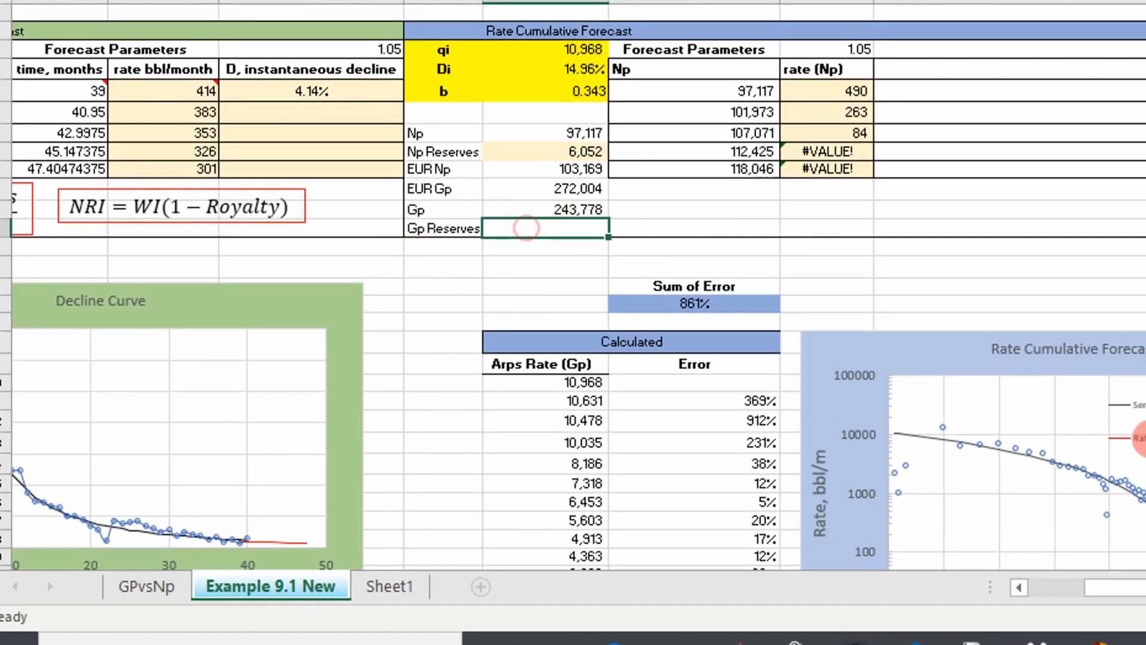
# Step: Enter =W10-W11 in Gp Reserves, giving 28,226
pyautogui.write('=')
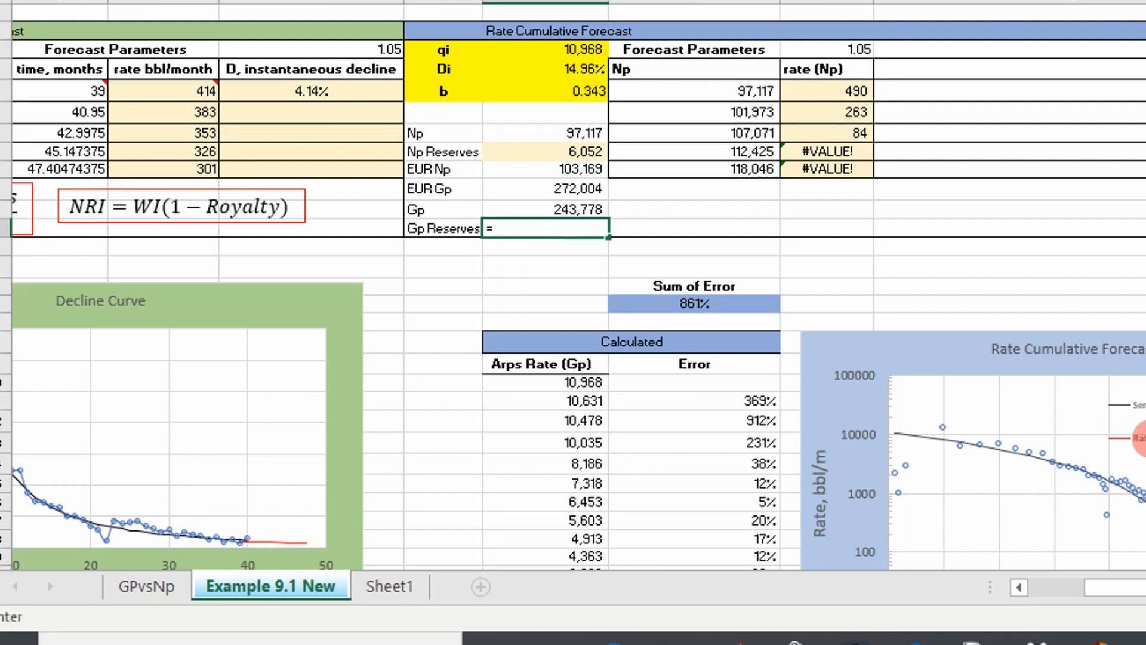
pyautogui.write('W10')
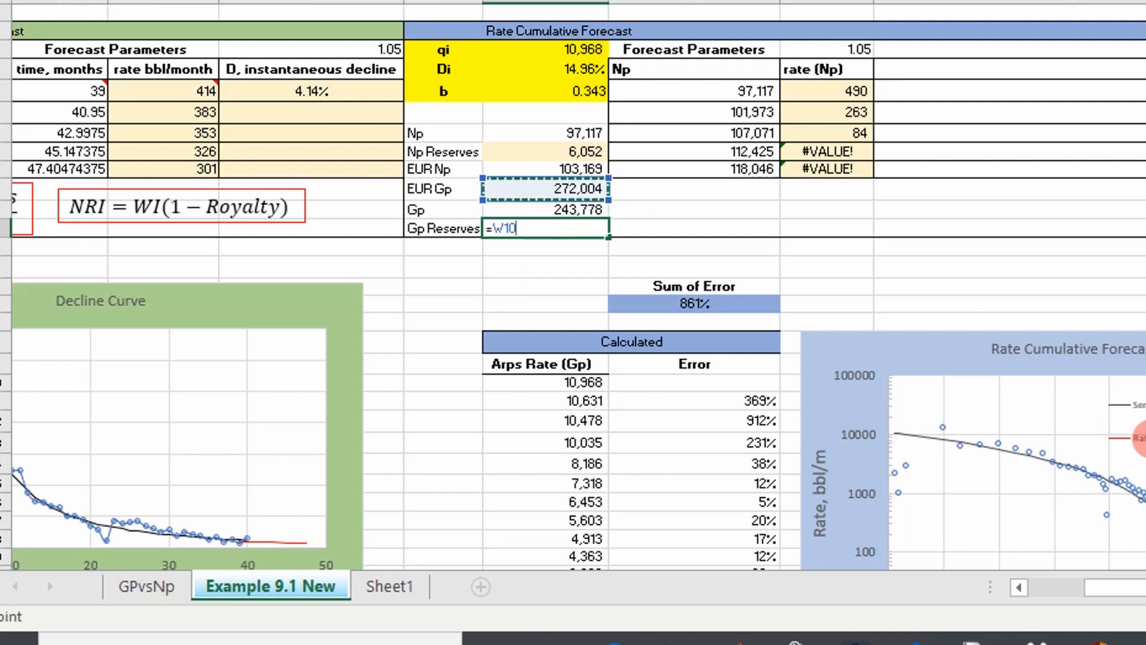
pyautogui.write('-W11')
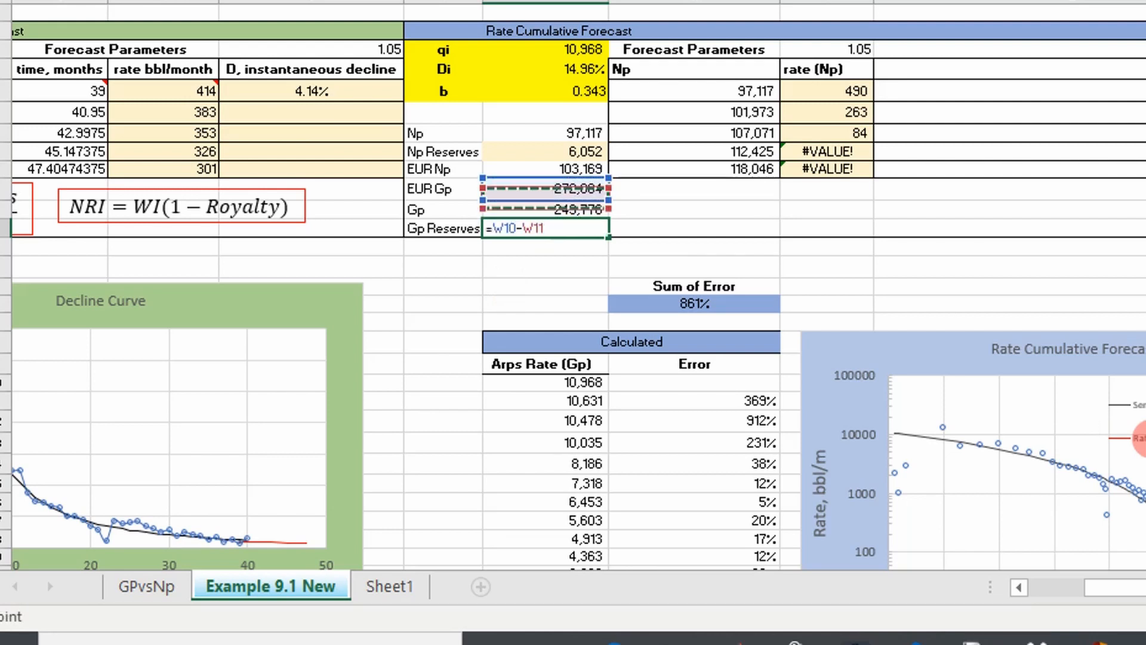
pyautogui.press('Return')
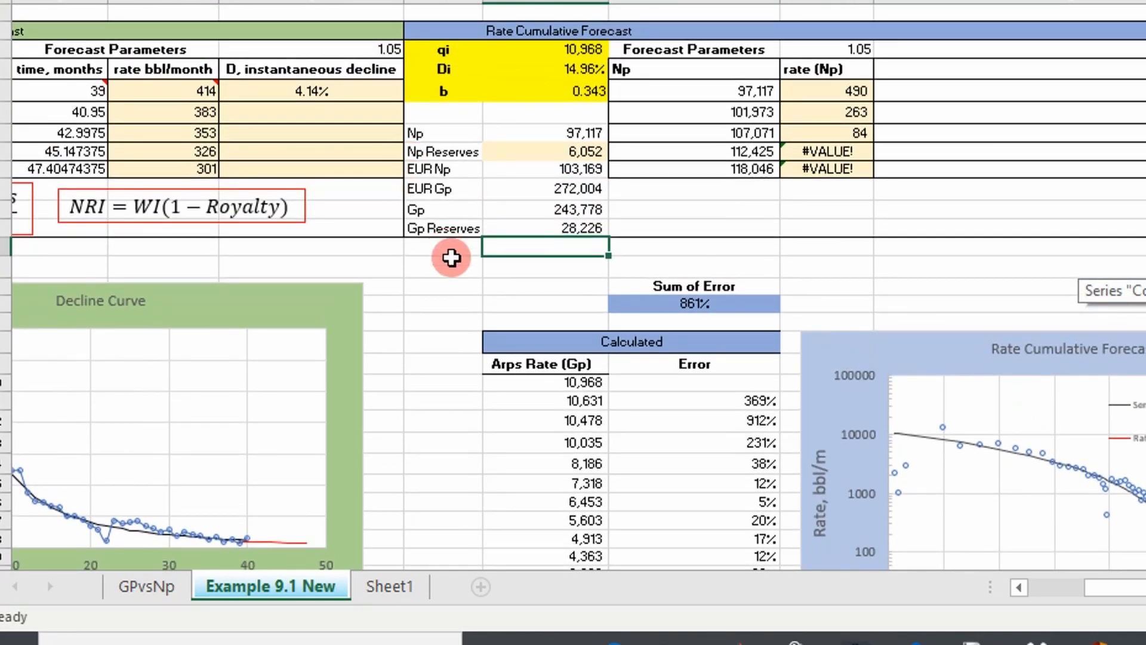
pyautogui.moveTo(500, 222)
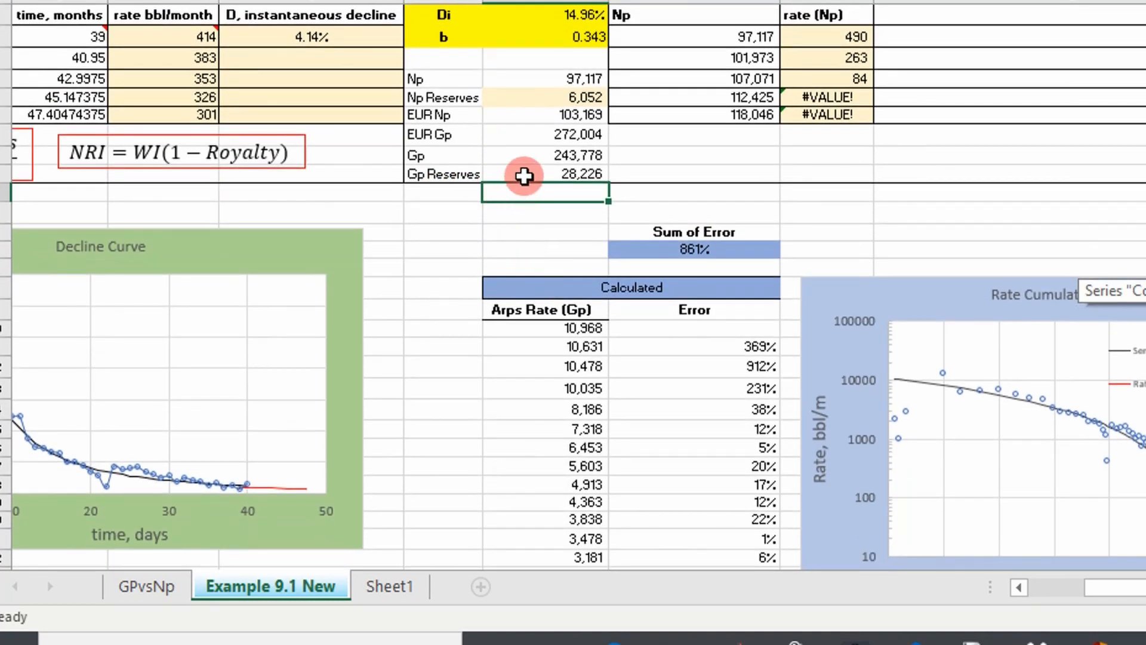
pyautogui.moveTo(528, 123)
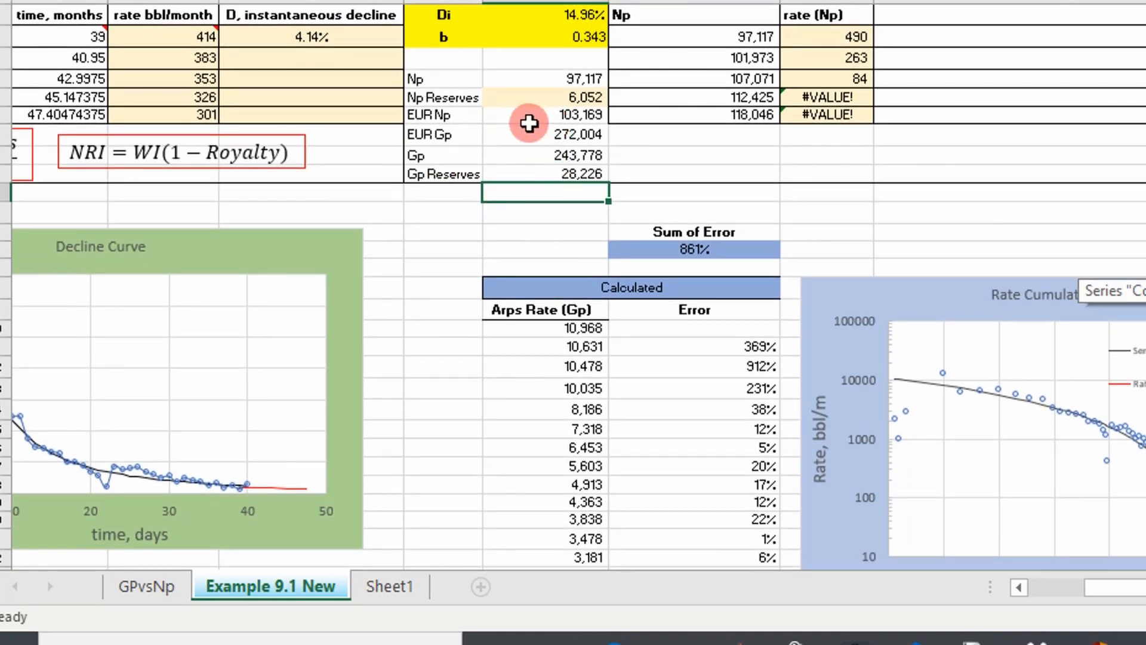
# Step: Set the Forecast Parameters factor to 1.02 to clear #VALUE! rate errors
pyautogui.hscroll(3)
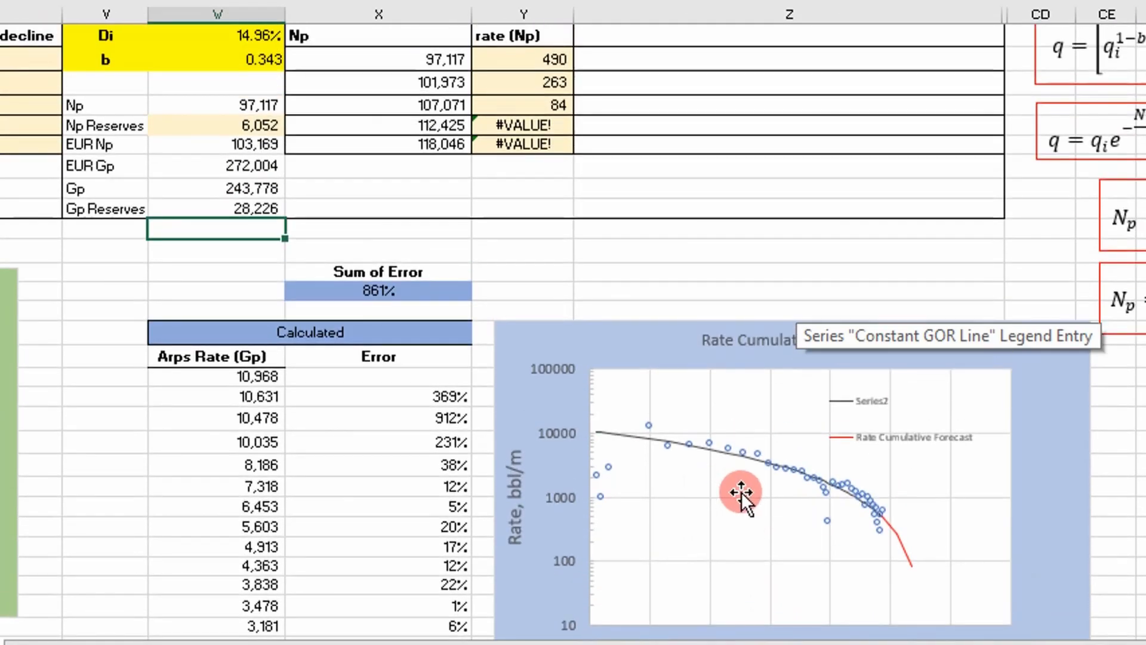
pyautogui.scroll(3)
pyautogui.write('1.04')
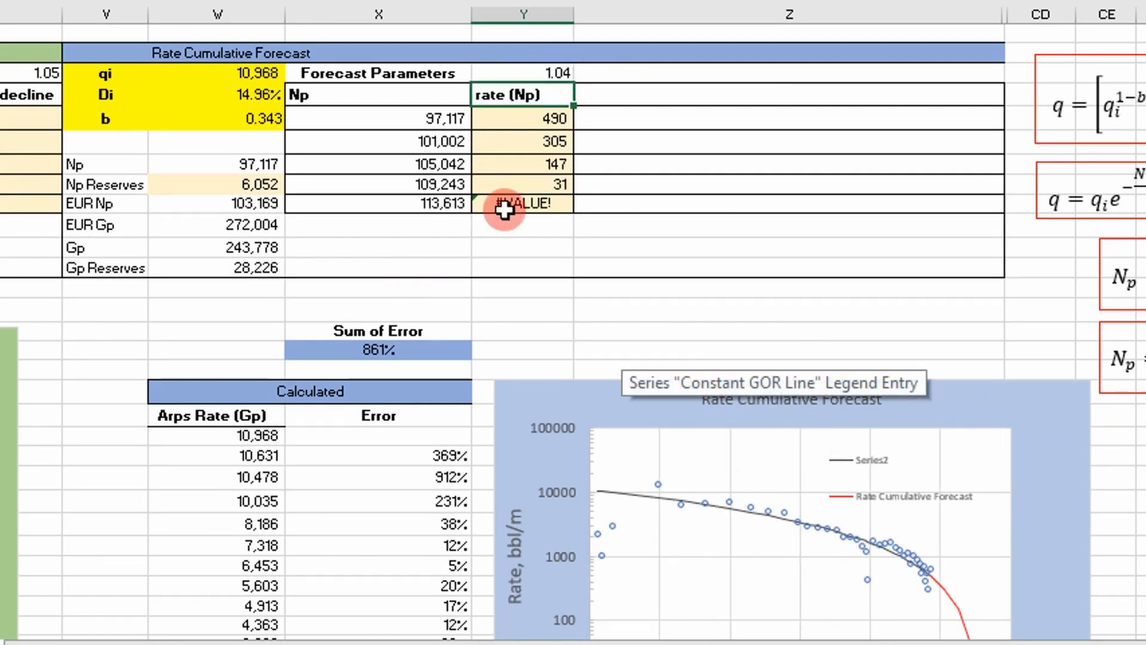
pyautogui.click(523, 72)
pyautogui.write('1.02')
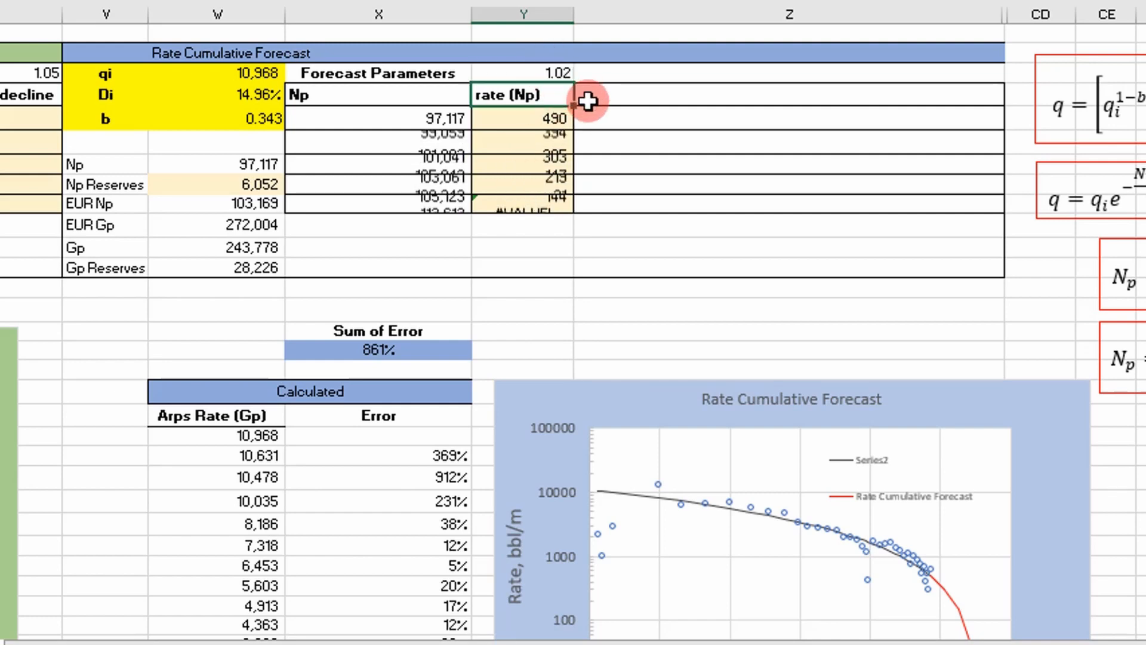
pyautogui.scroll(-3)
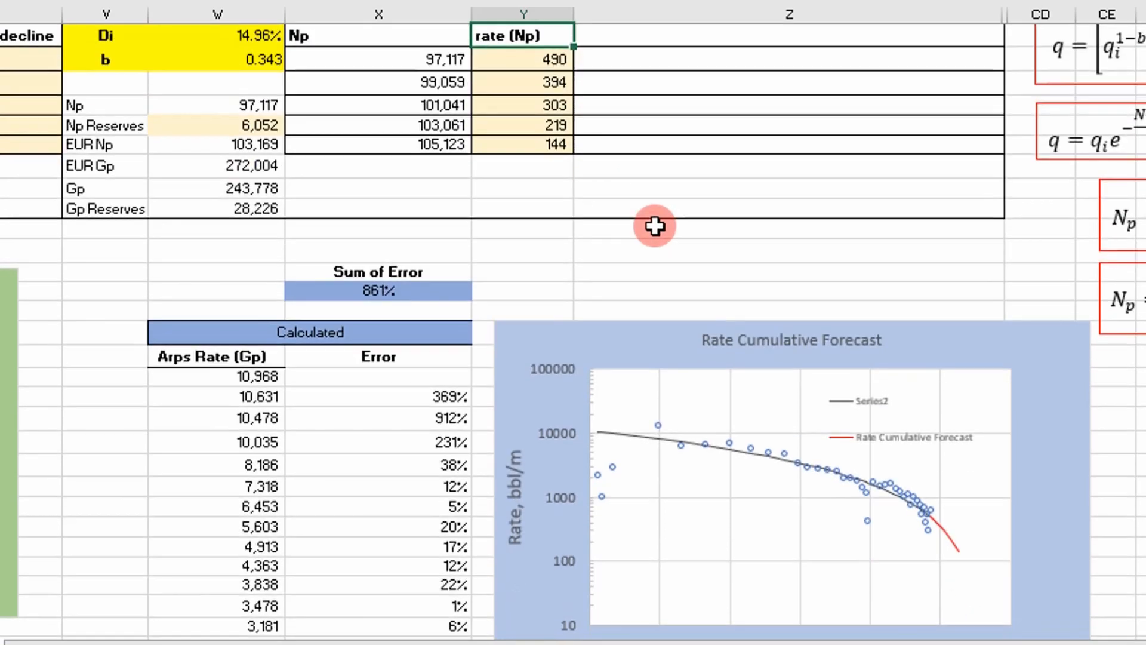
pyautogui.scroll(3)
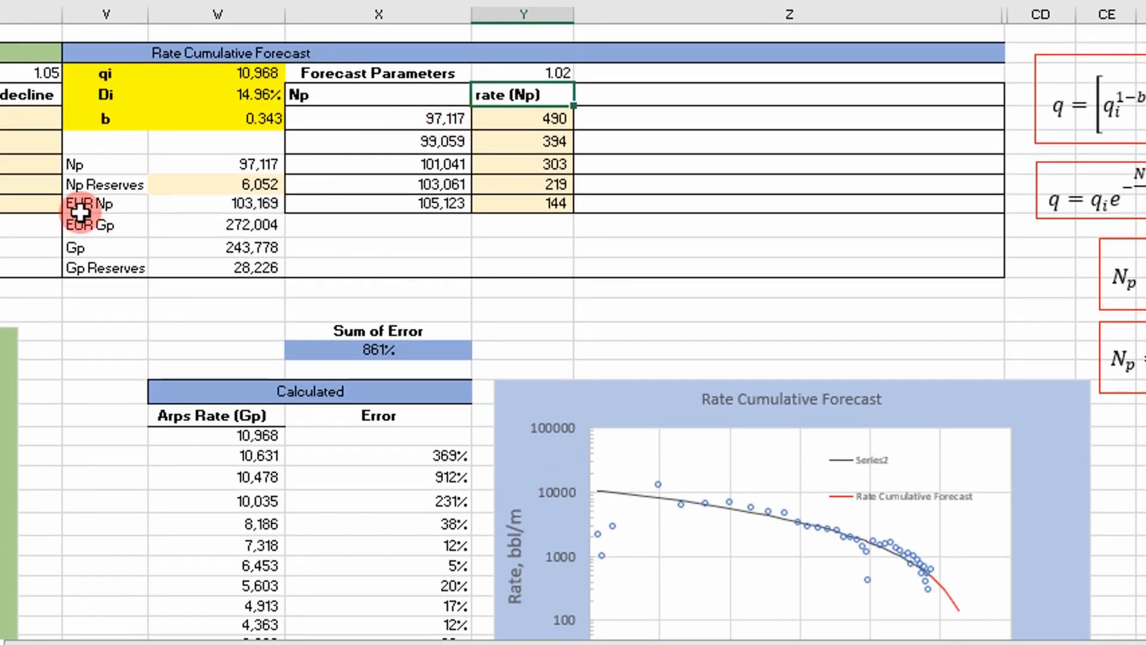
pyautogui.scroll(-3)
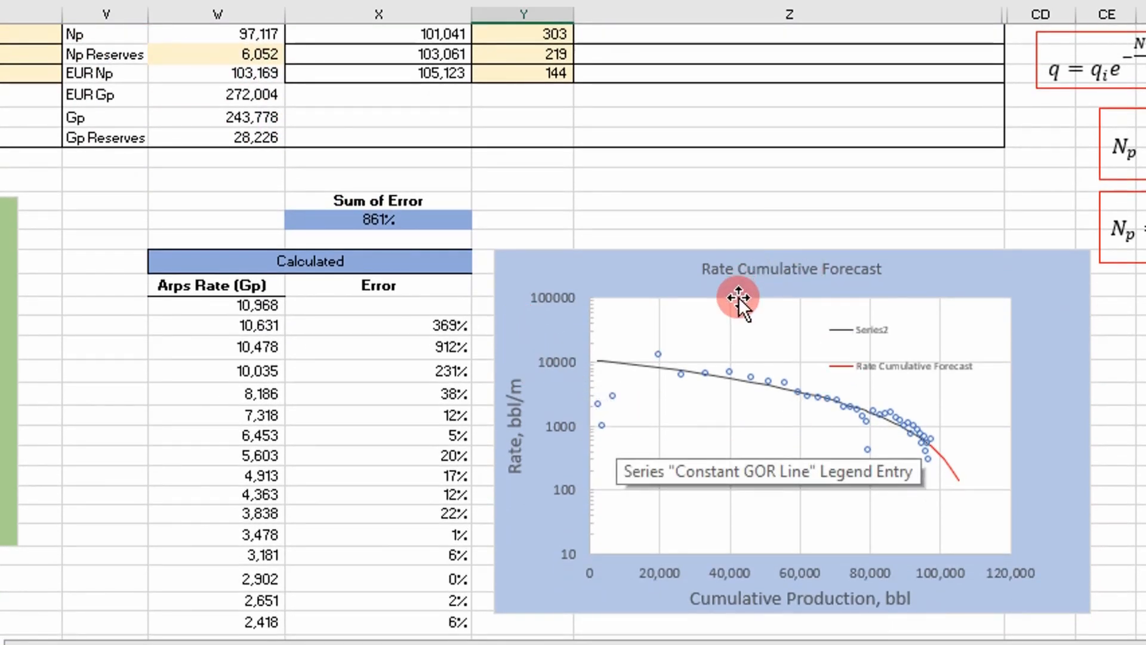
pyautogui.moveTo(749, 409)
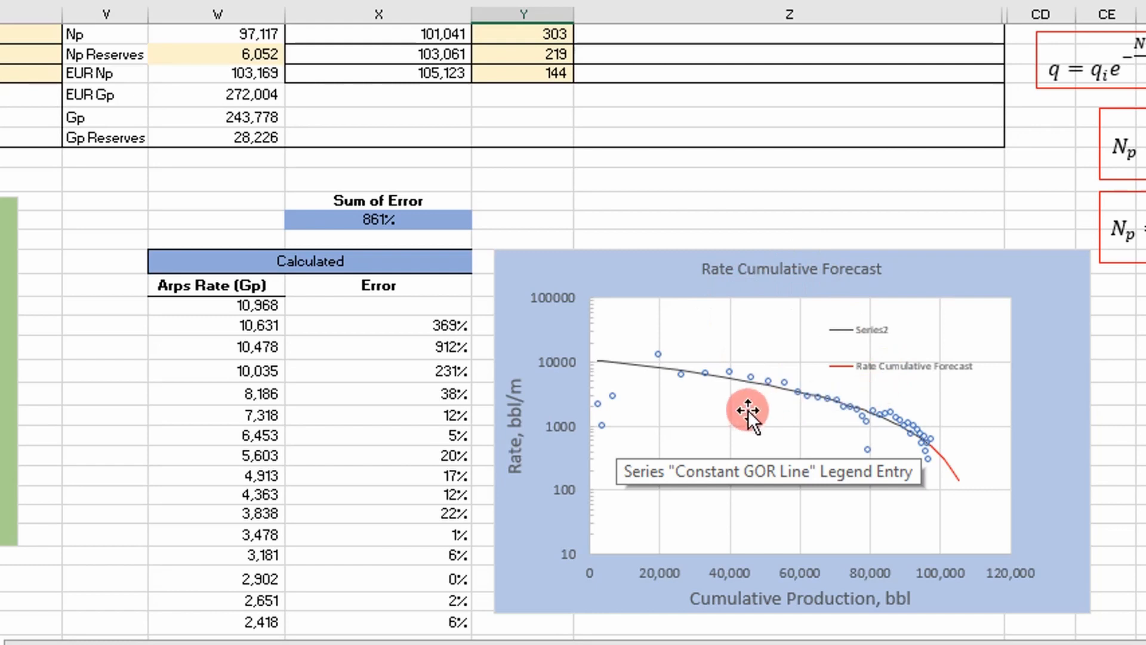
pyautogui.moveTo(793, 395)
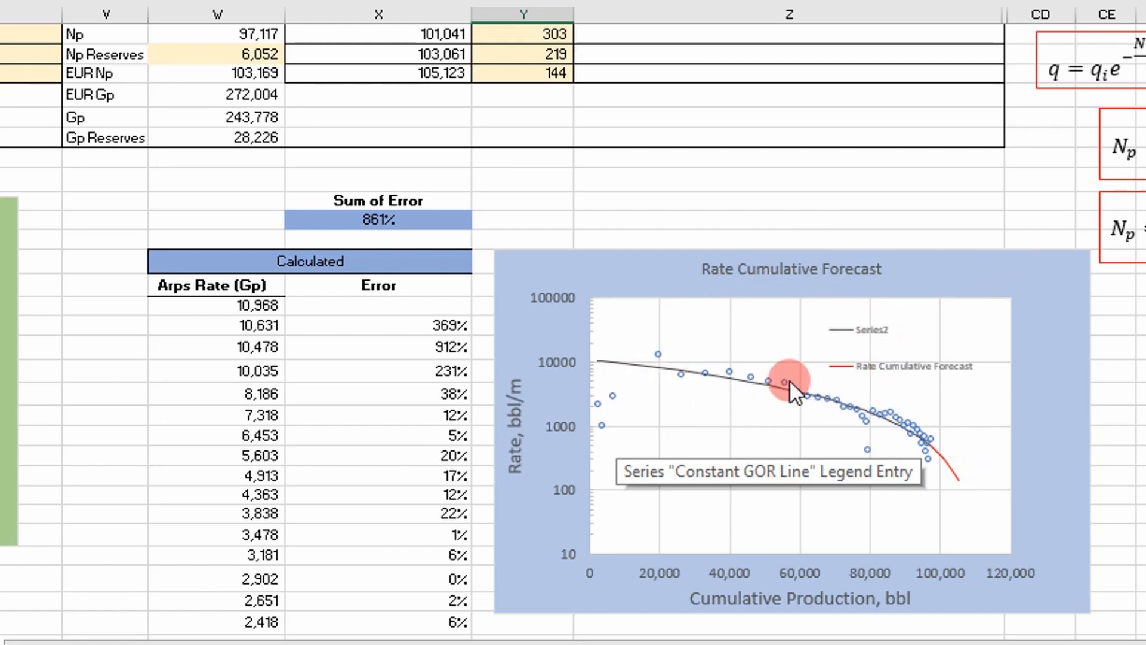
pyautogui.moveTo(507, 315)
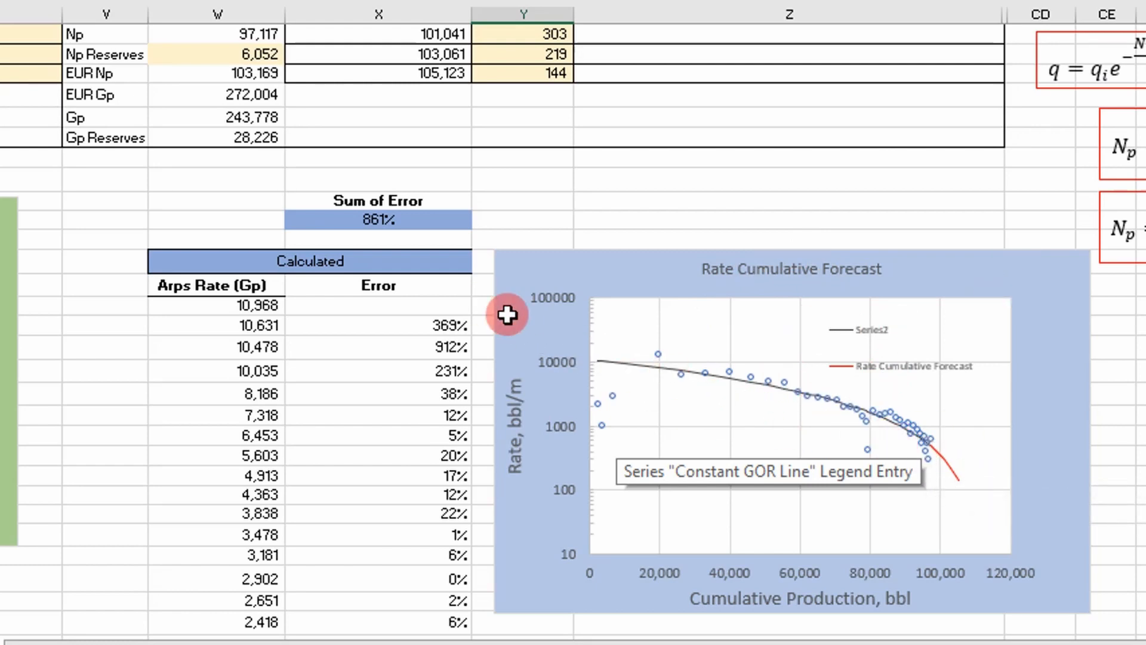
pyautogui.moveTo(475, 156)
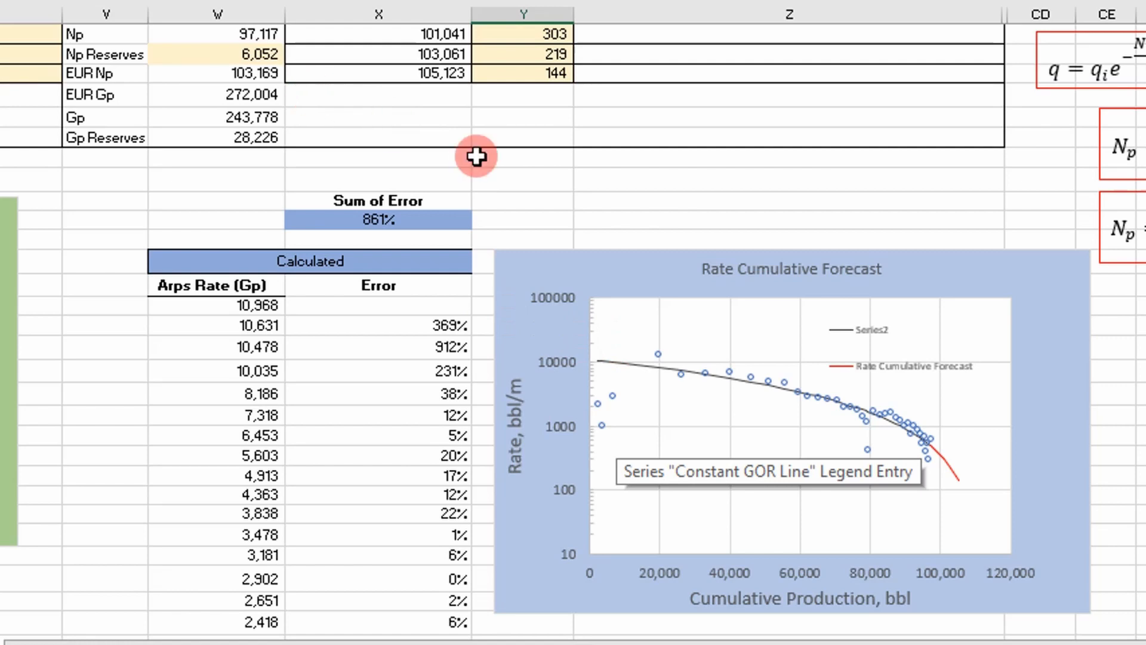
pyautogui.moveTo(453, 148)
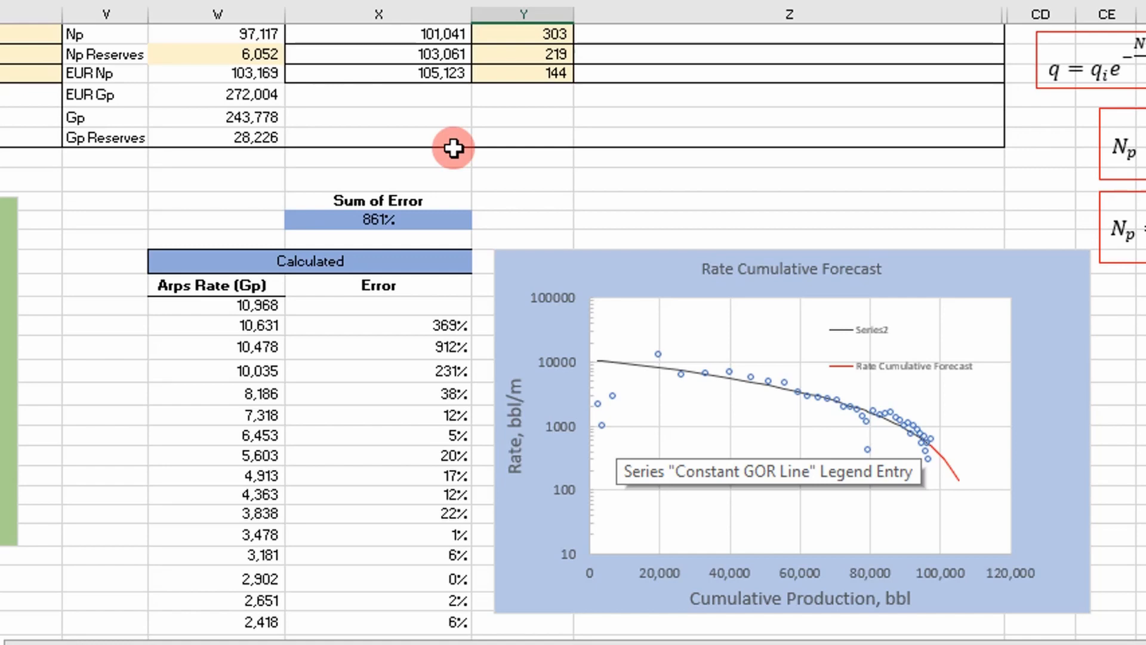
pyautogui.scroll(3)
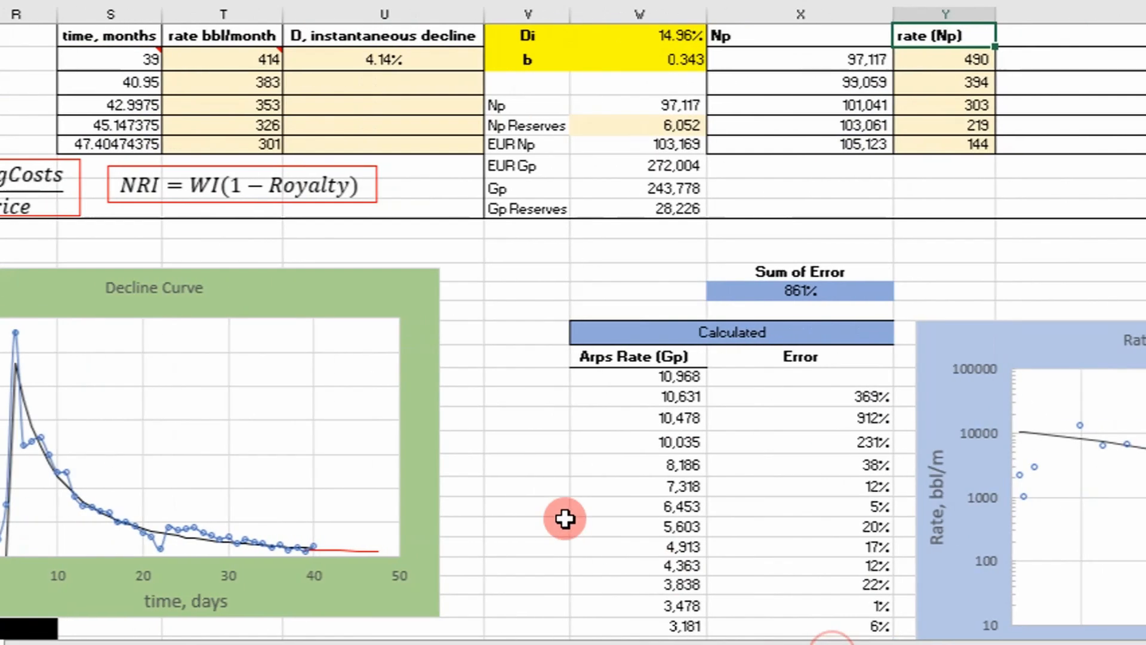
pyautogui.scroll(3)
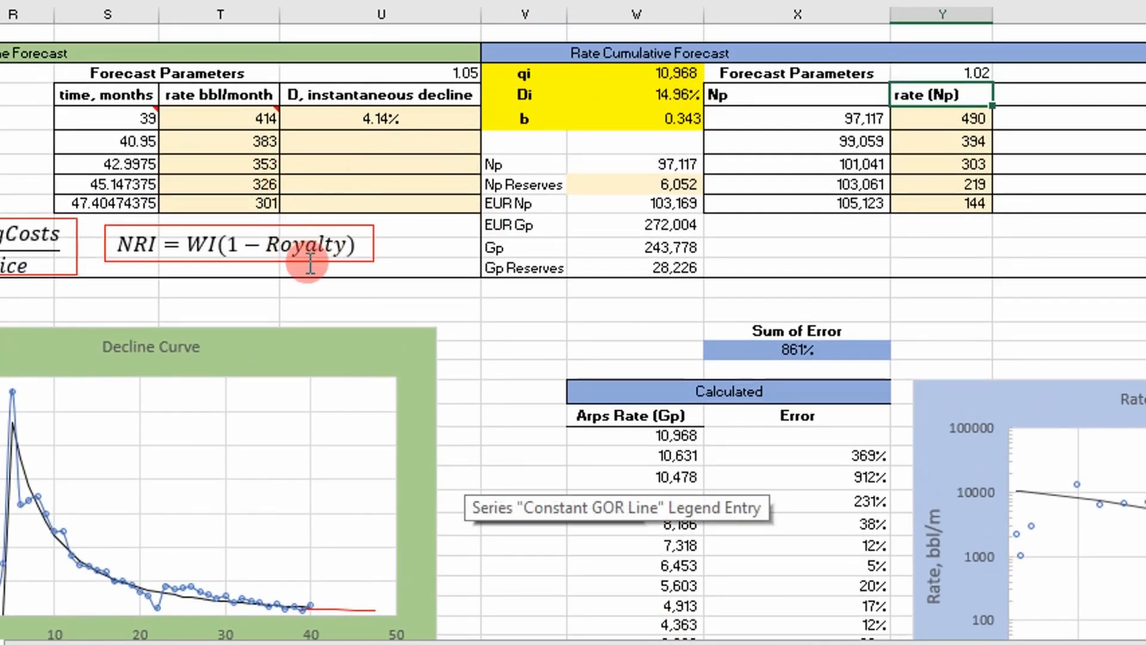
pyautogui.moveTo(307, 263)
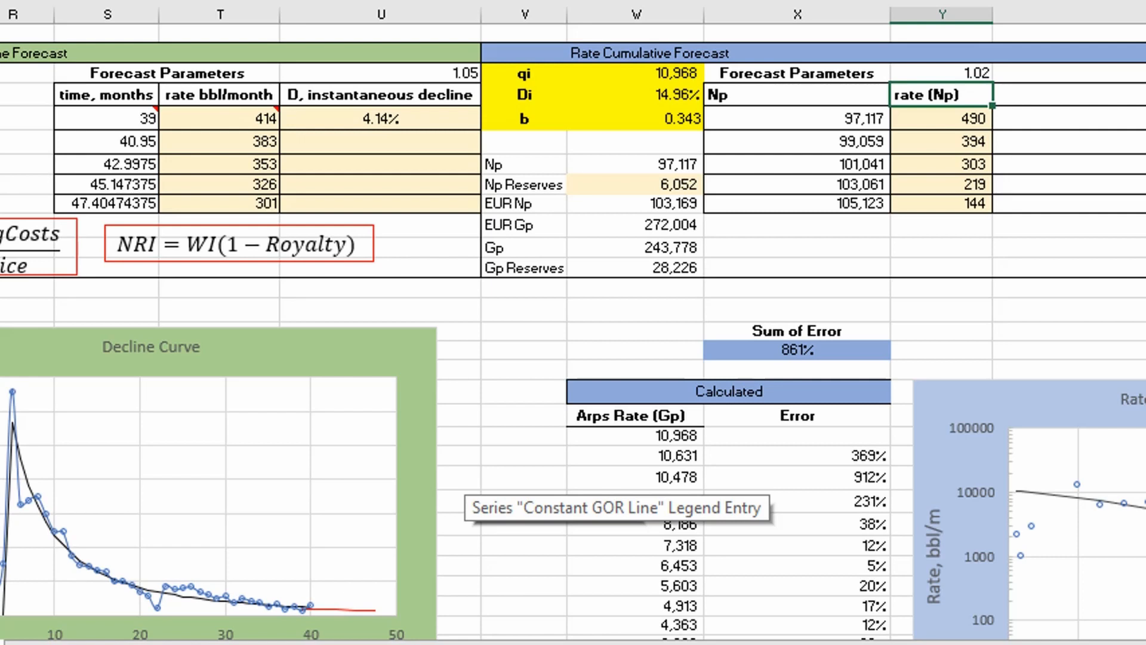
pyautogui.moveTo(669, 184)
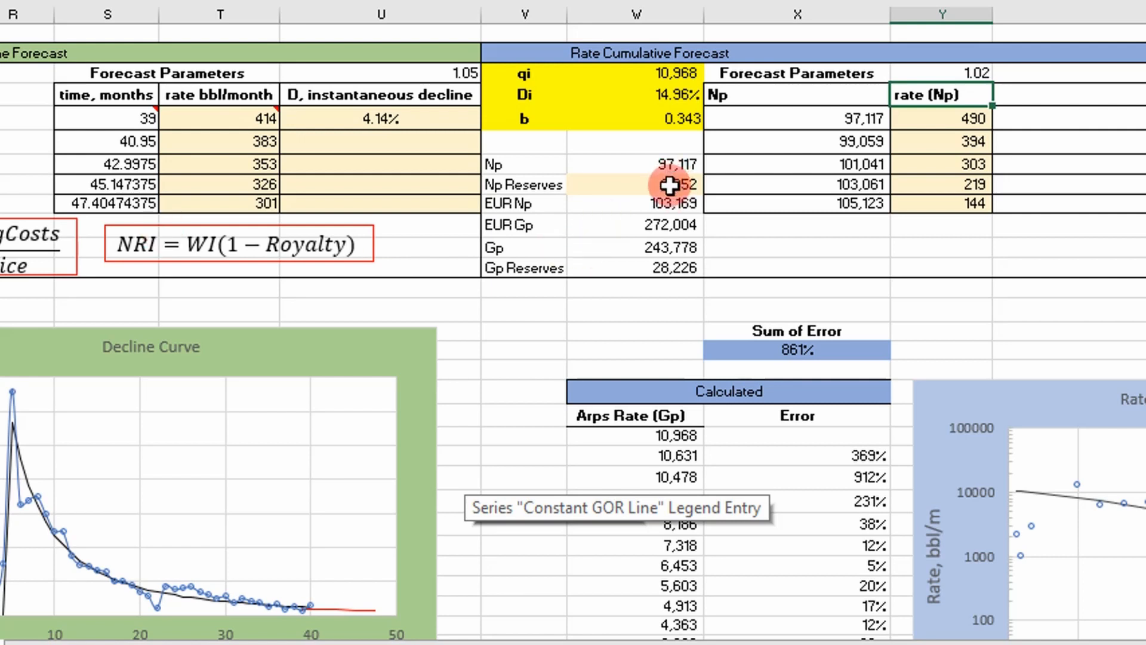
pyautogui.click(670, 183)
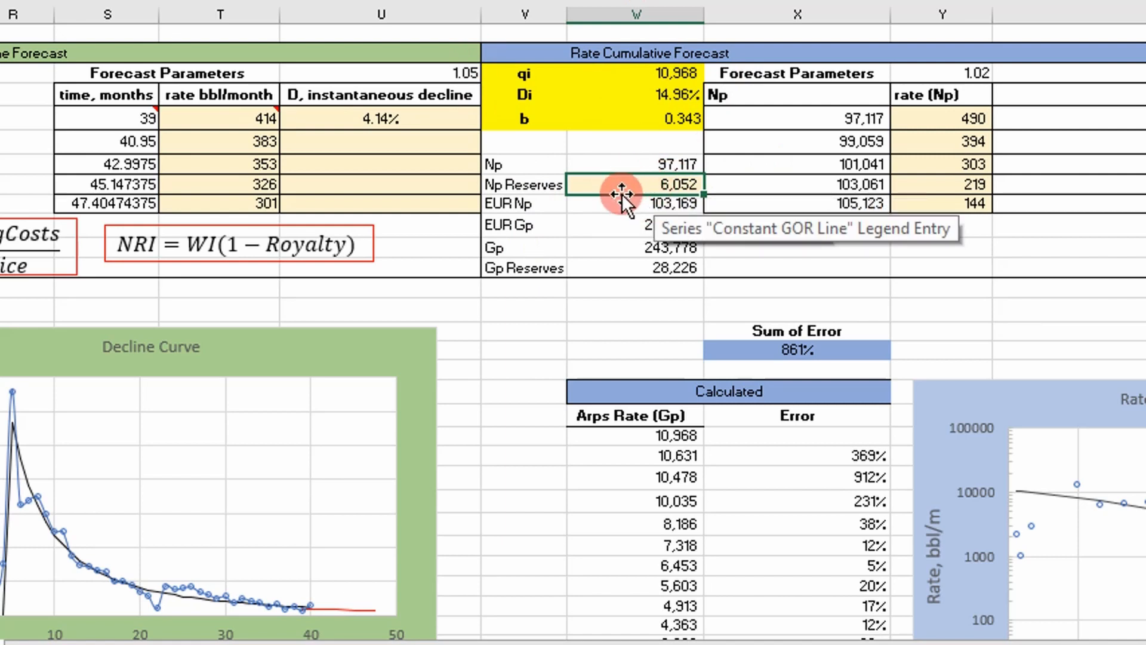
pyautogui.moveTo(296, 193)
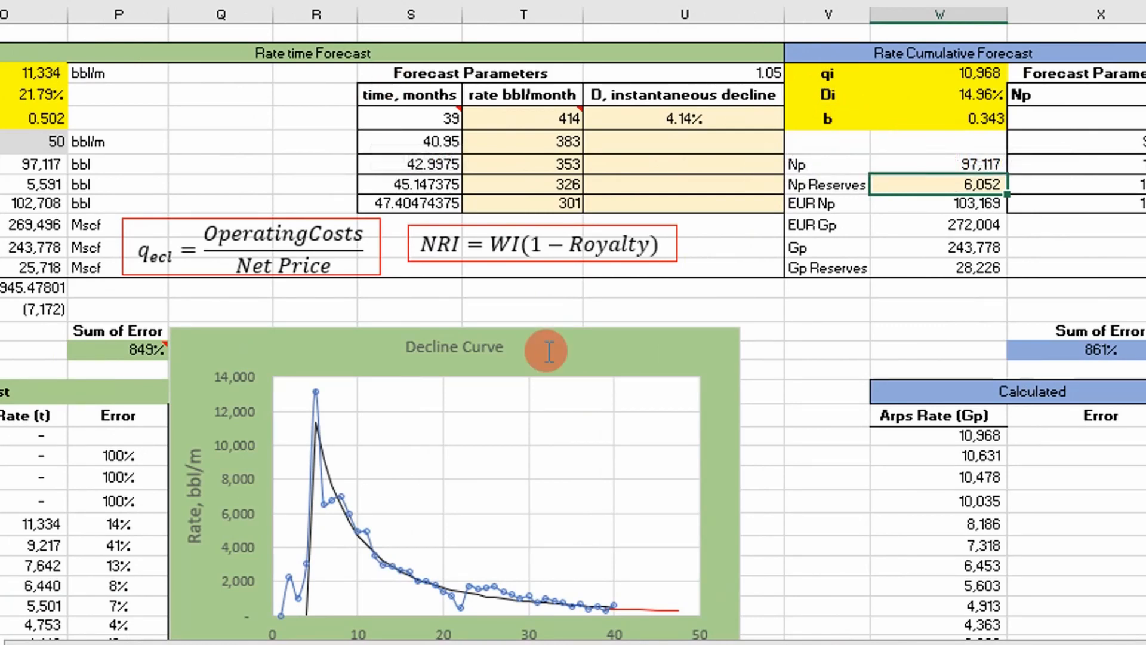
pyautogui.hscroll(3)
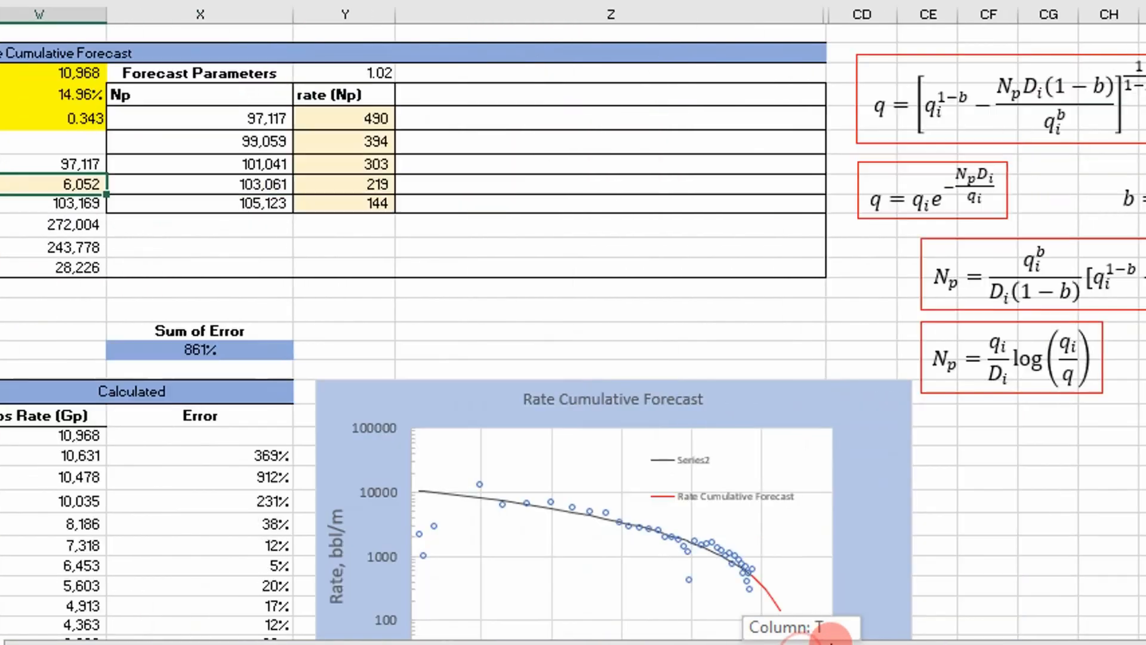
pyautogui.hscroll(-3)
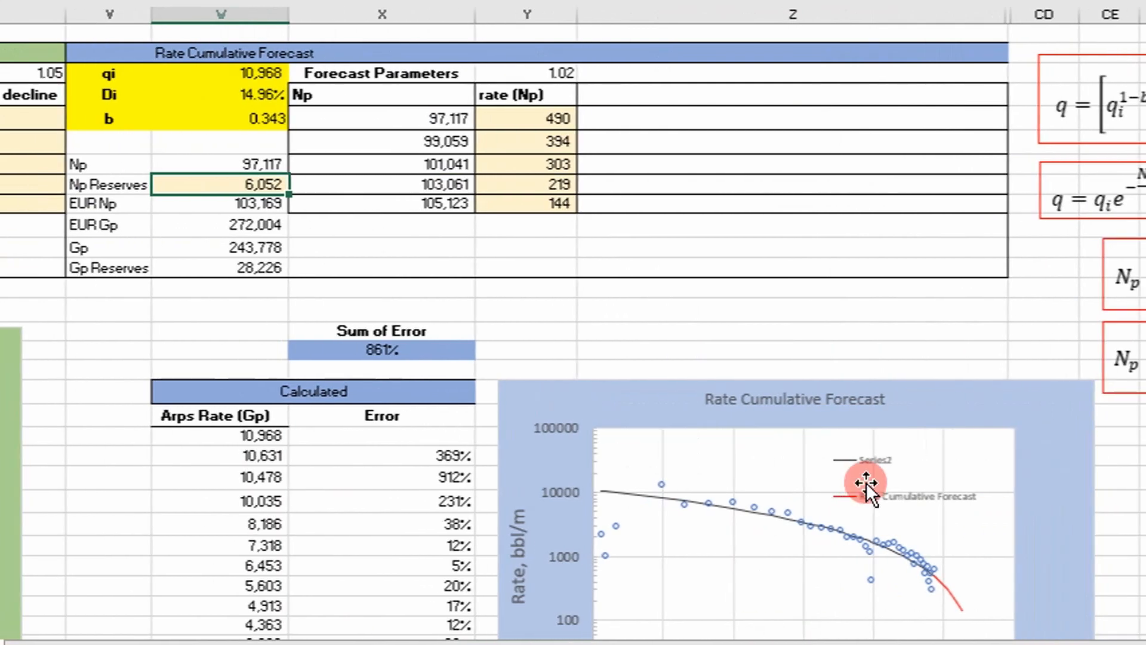
pyautogui.scroll(-3)
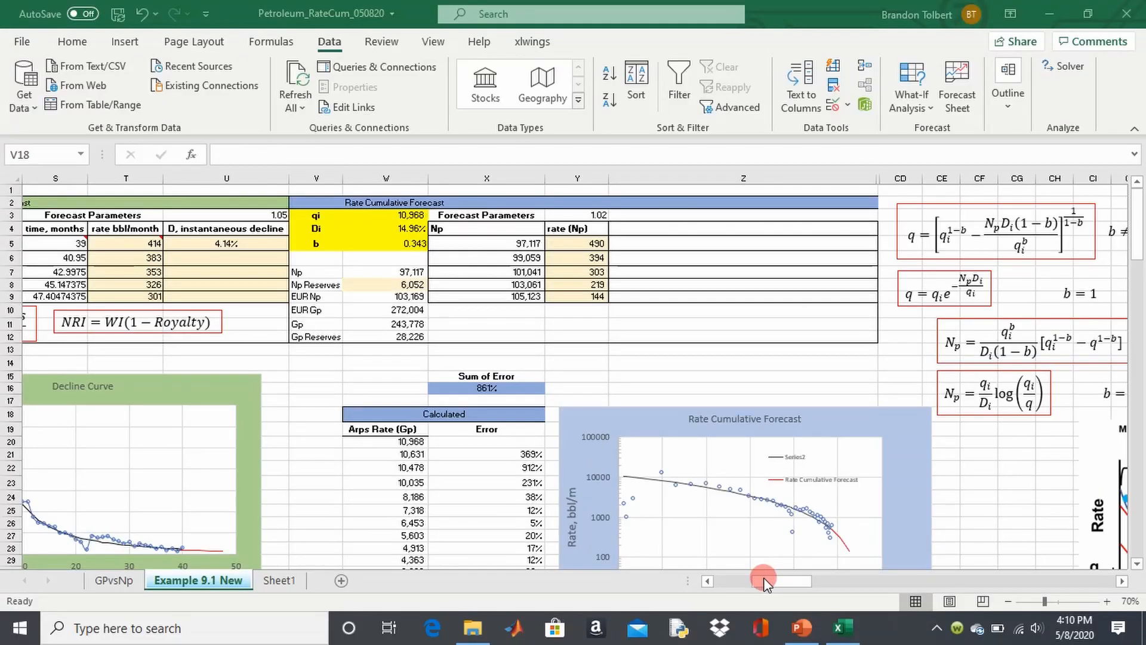
pyautogui.click(316, 413)
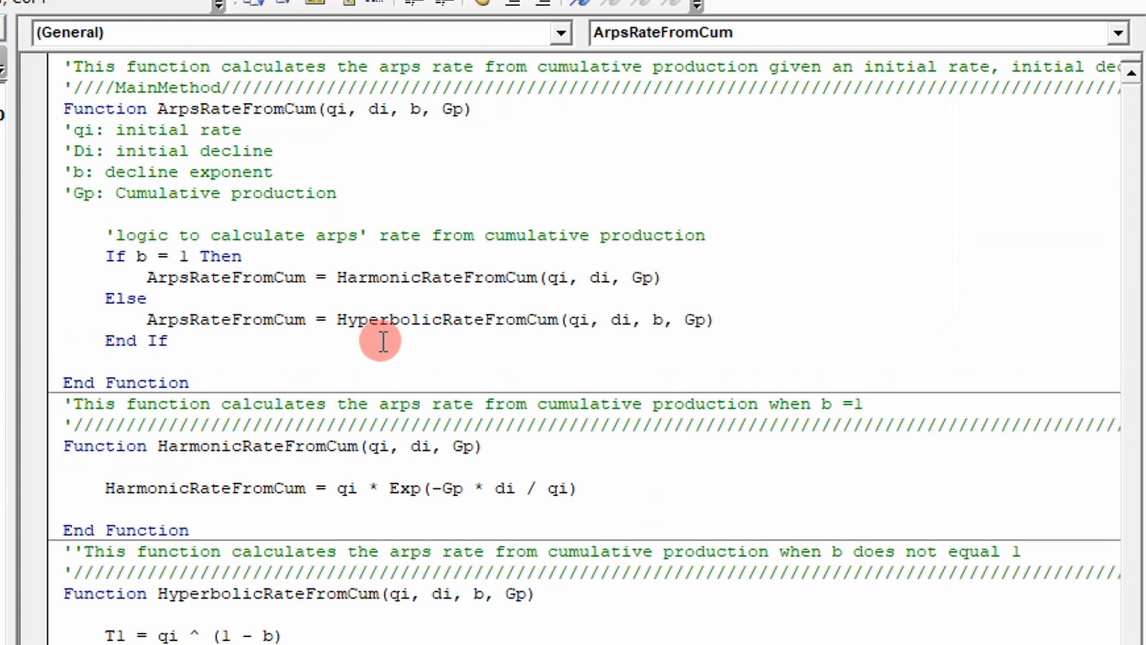
pyautogui.moveTo(14, 40)
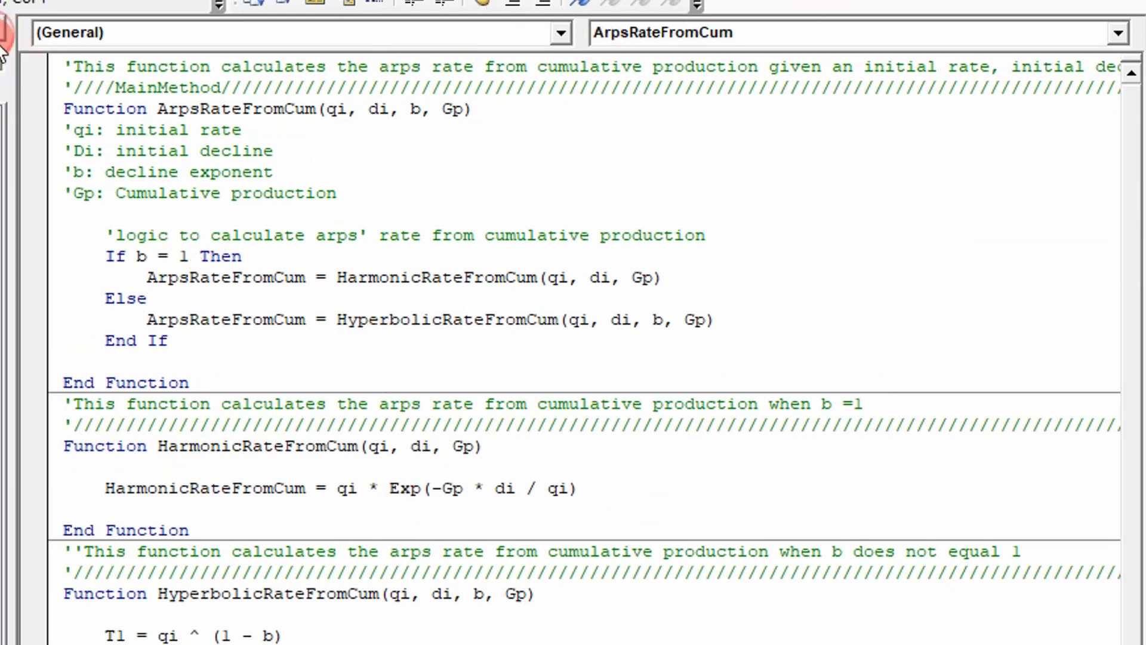
pyautogui.hscroll(3)
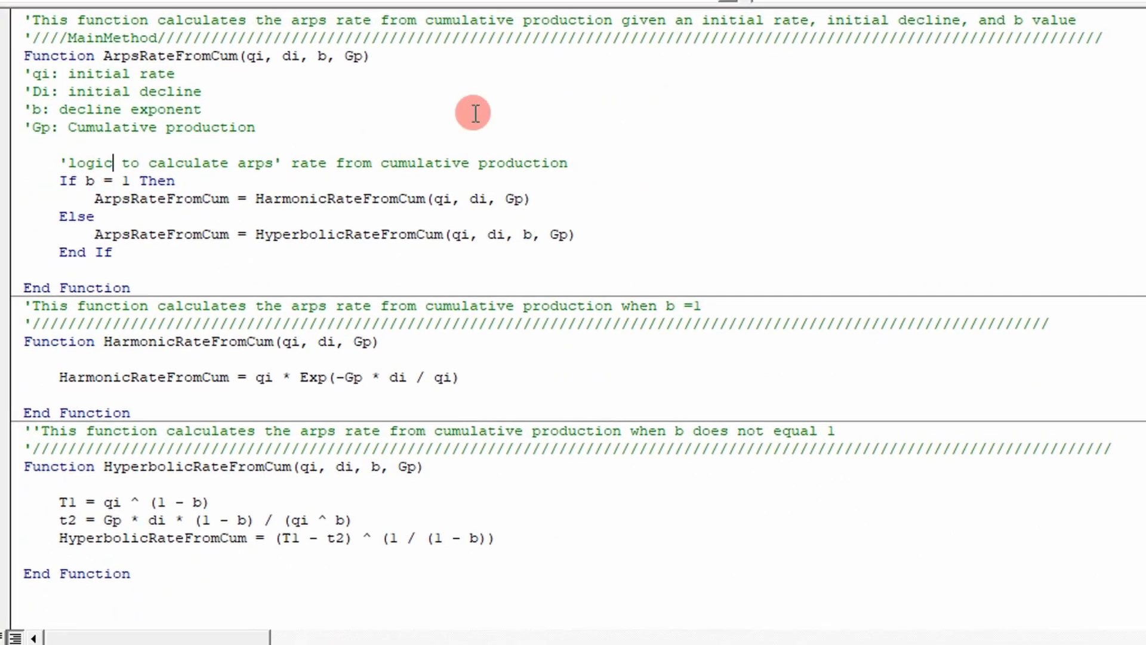
pyautogui.moveTo(293, 93)
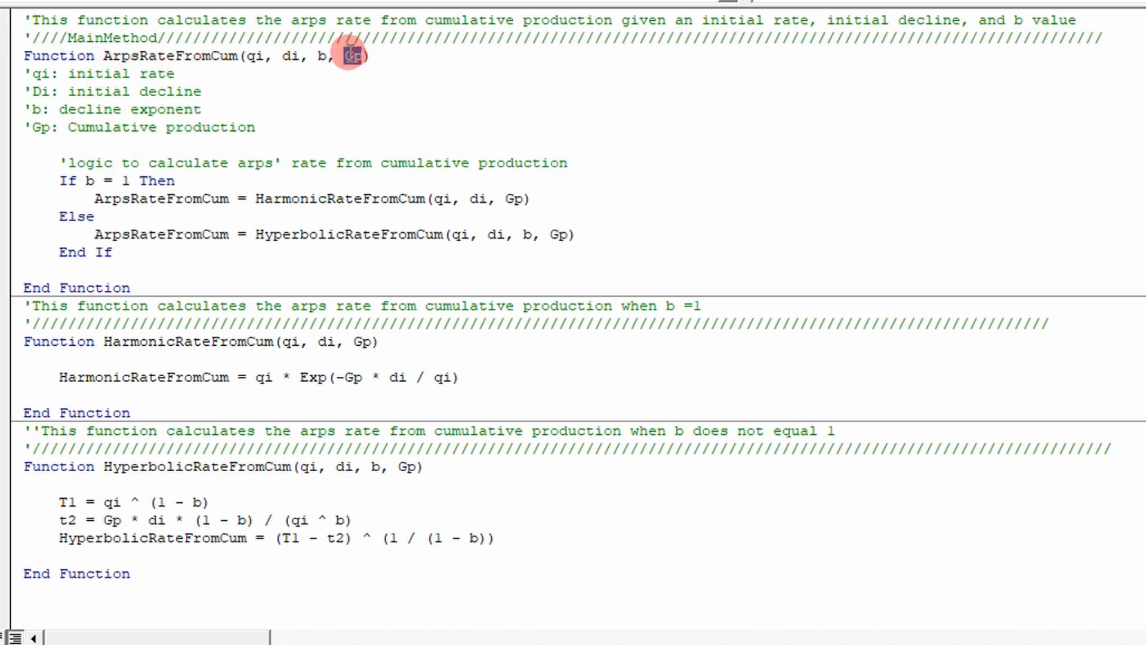
pyautogui.doubleClick(351, 56)
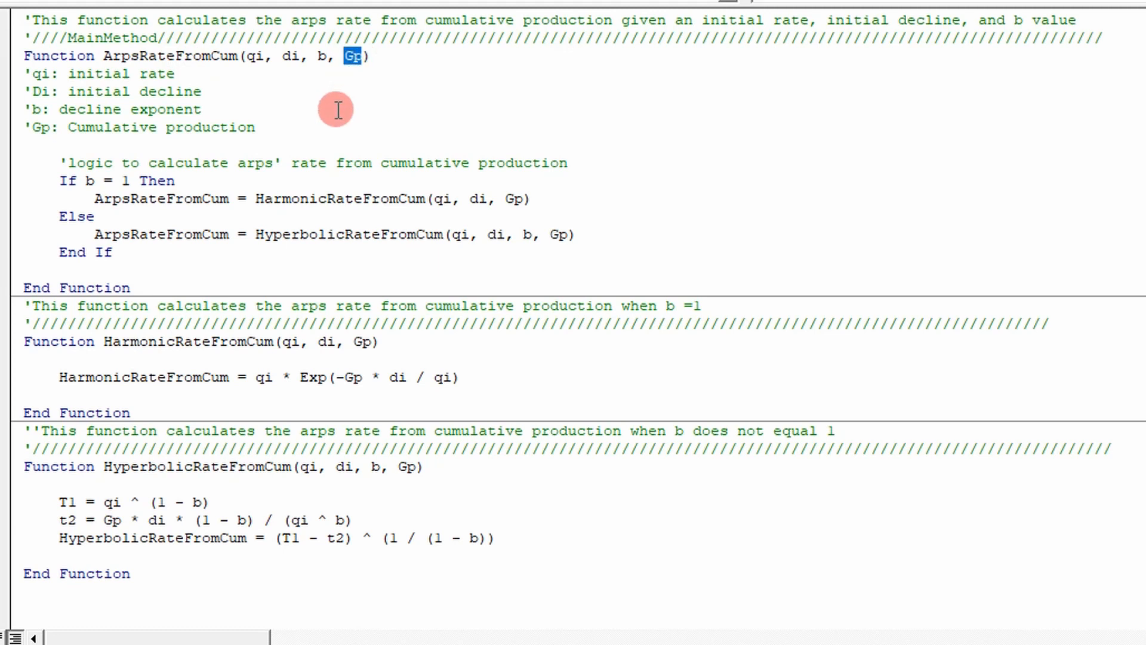
pyautogui.moveTo(215, 266)
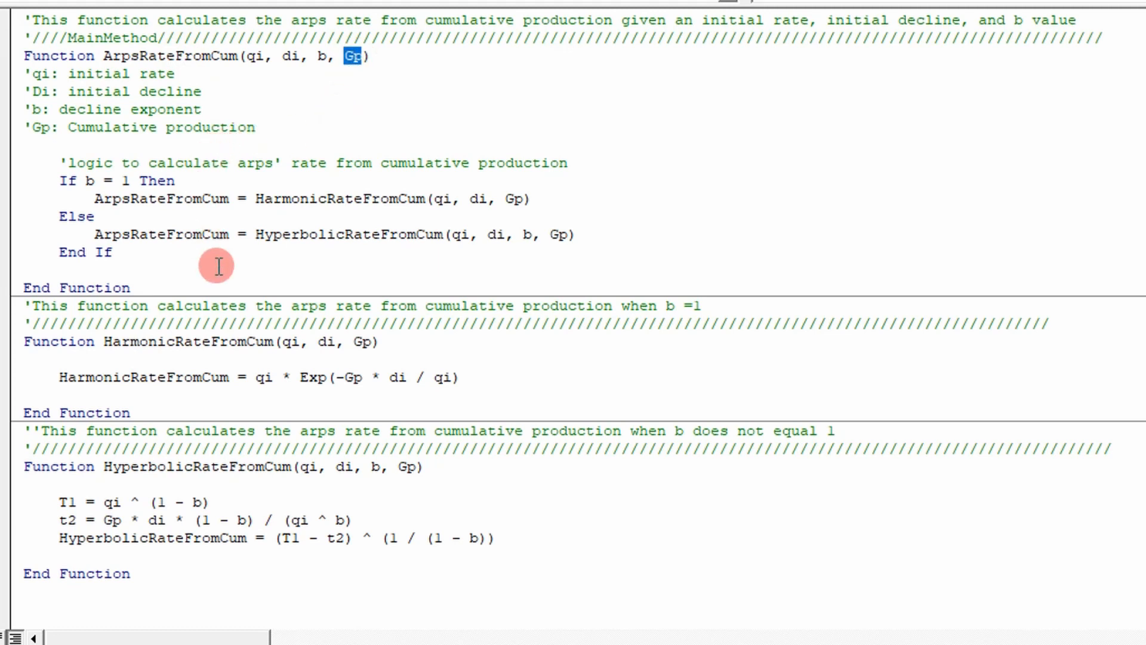
pyautogui.moveTo(132, 240)
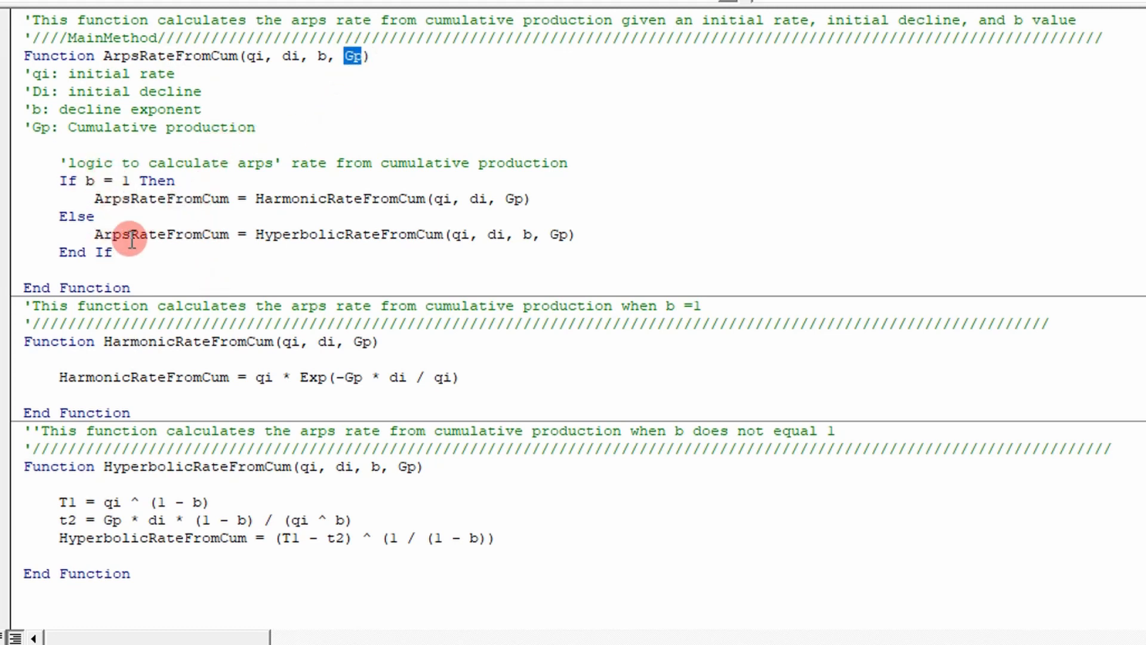
pyautogui.moveTo(276, 228)
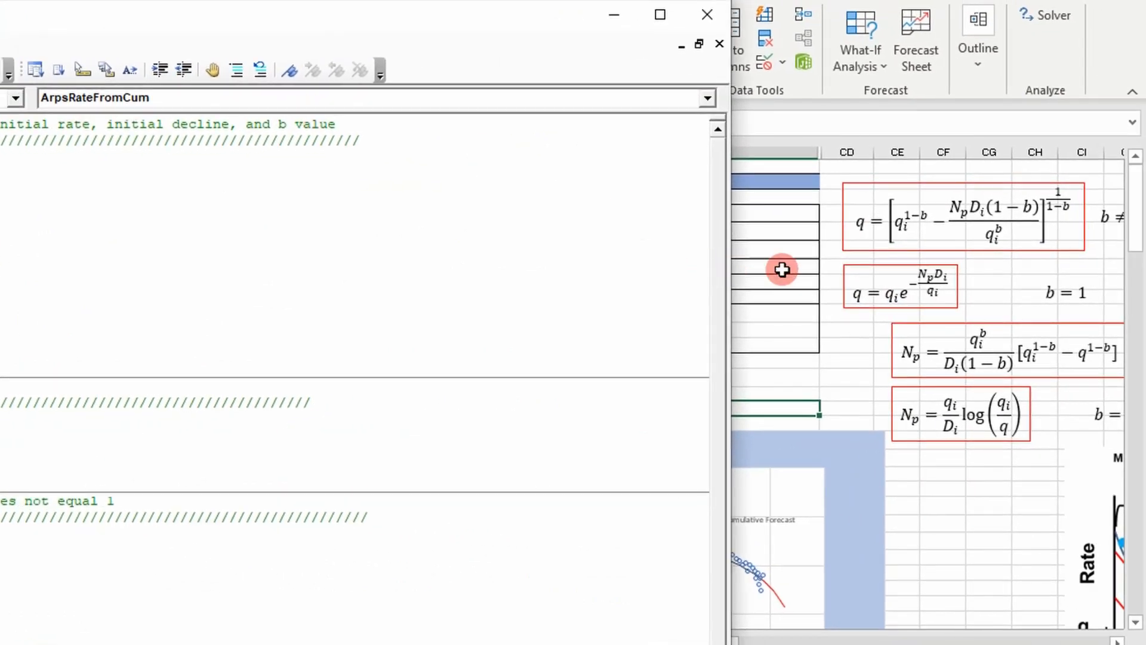
pyautogui.moveTo(848, 215)
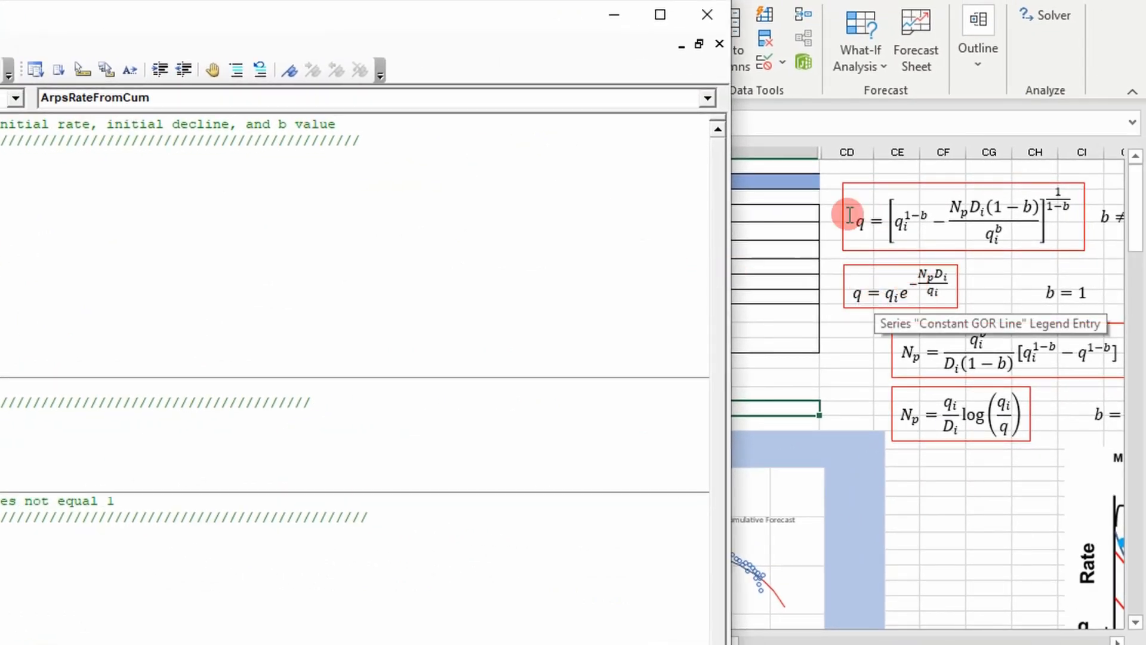
pyautogui.moveTo(914, 188)
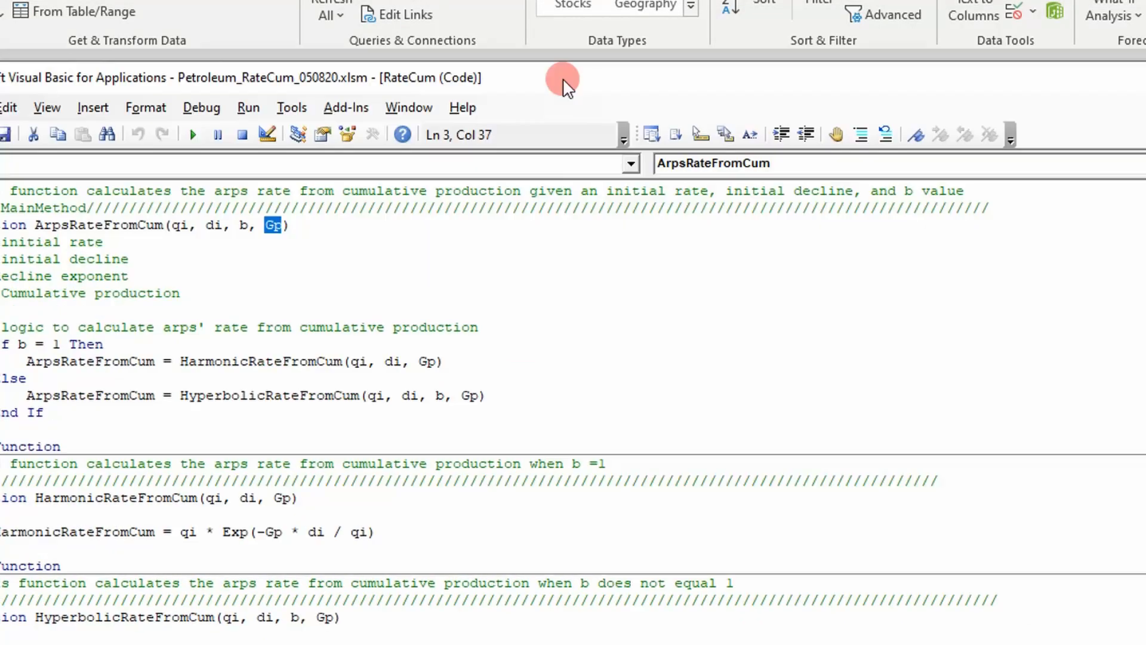
# Step: Search the whole VBA project for cumulativeProduction and select its function body
pyautogui.press('ctrl+f')
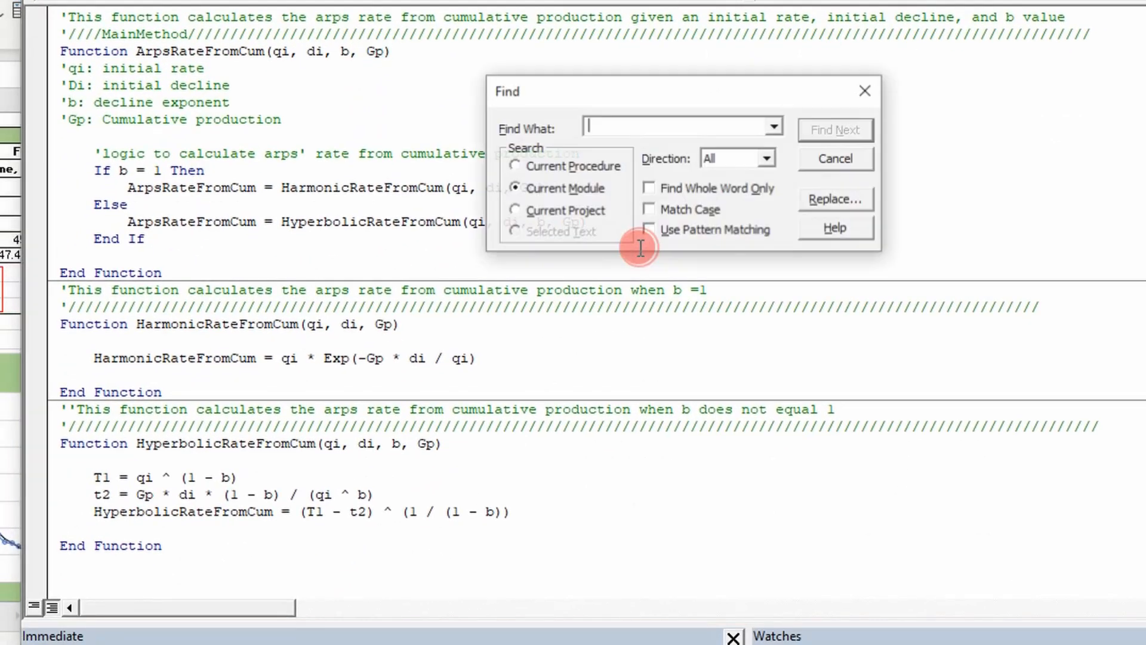
pyautogui.click(515, 211)
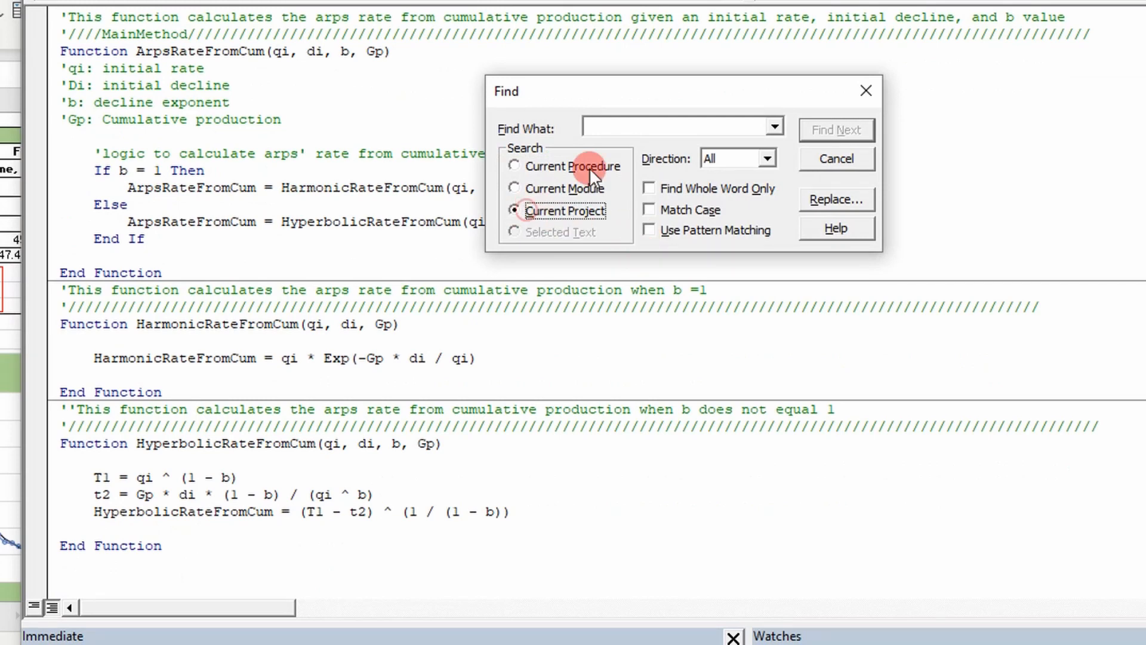
pyautogui.click(836, 130)
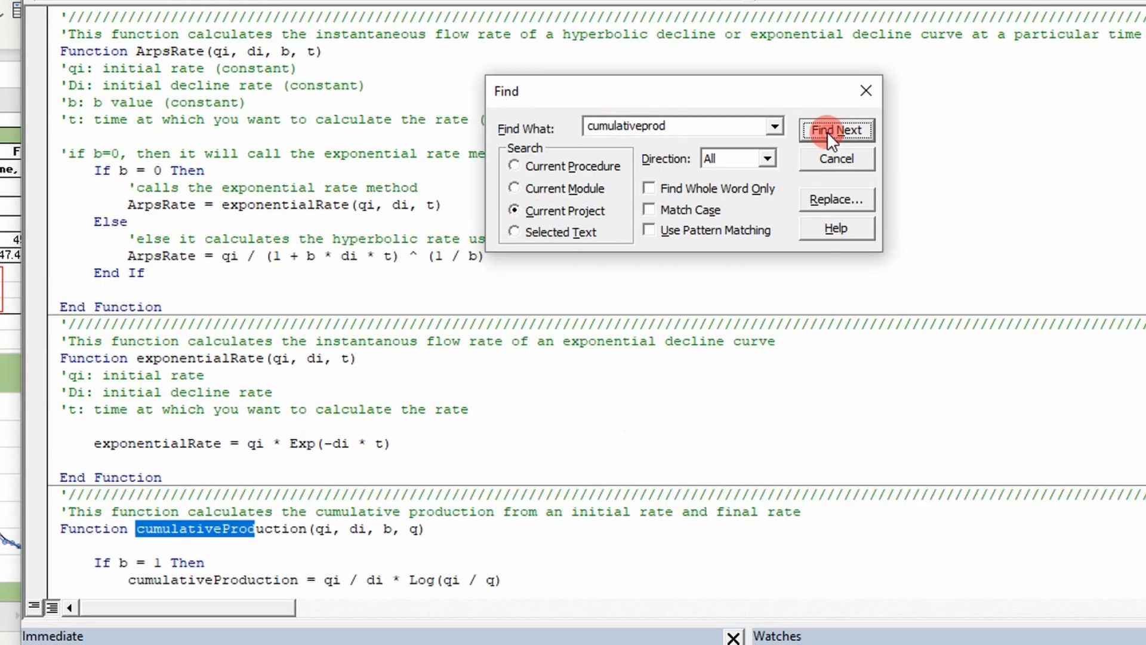
pyautogui.click(836, 130)
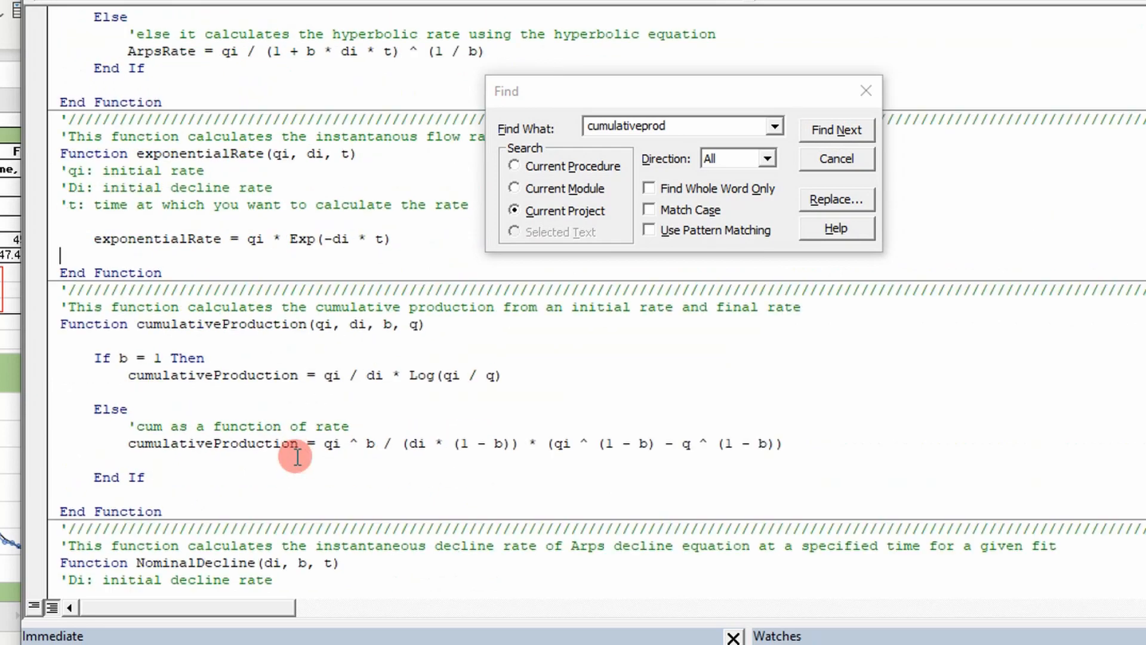
pyautogui.click(865, 91)
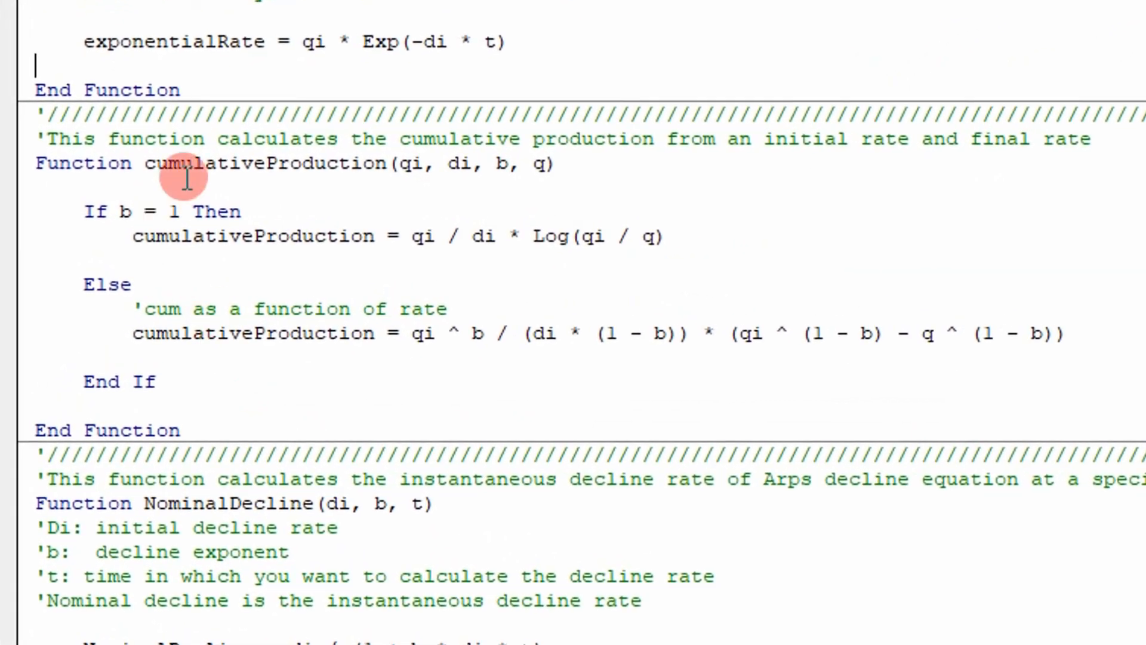
pyautogui.scroll(-3)
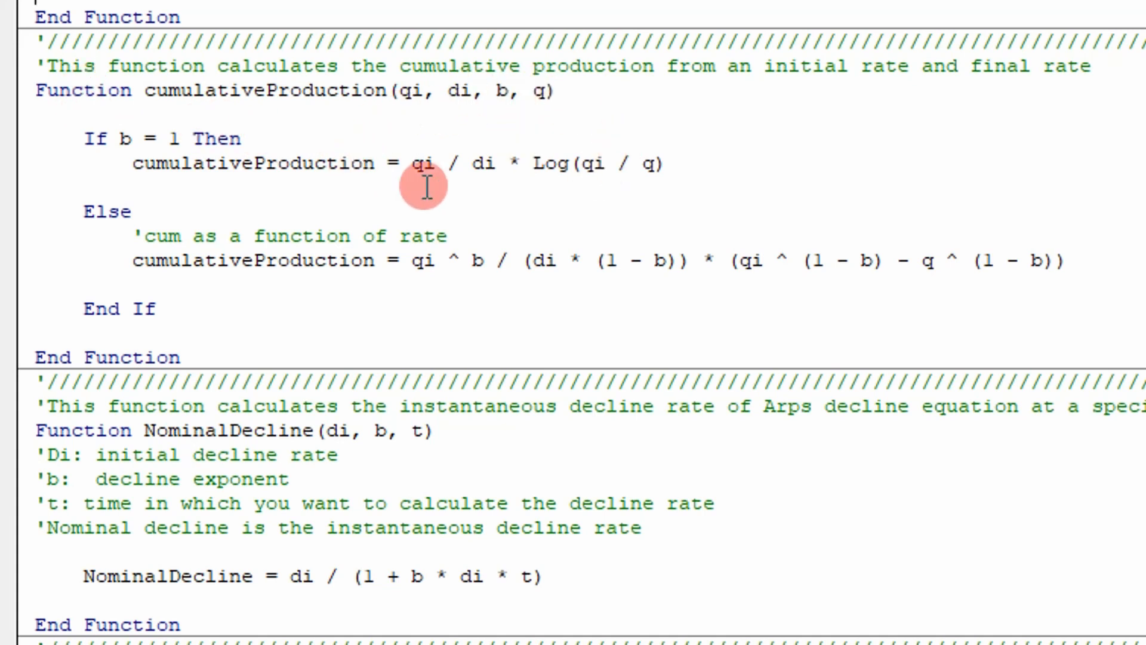
pyautogui.moveTo(515, 169)
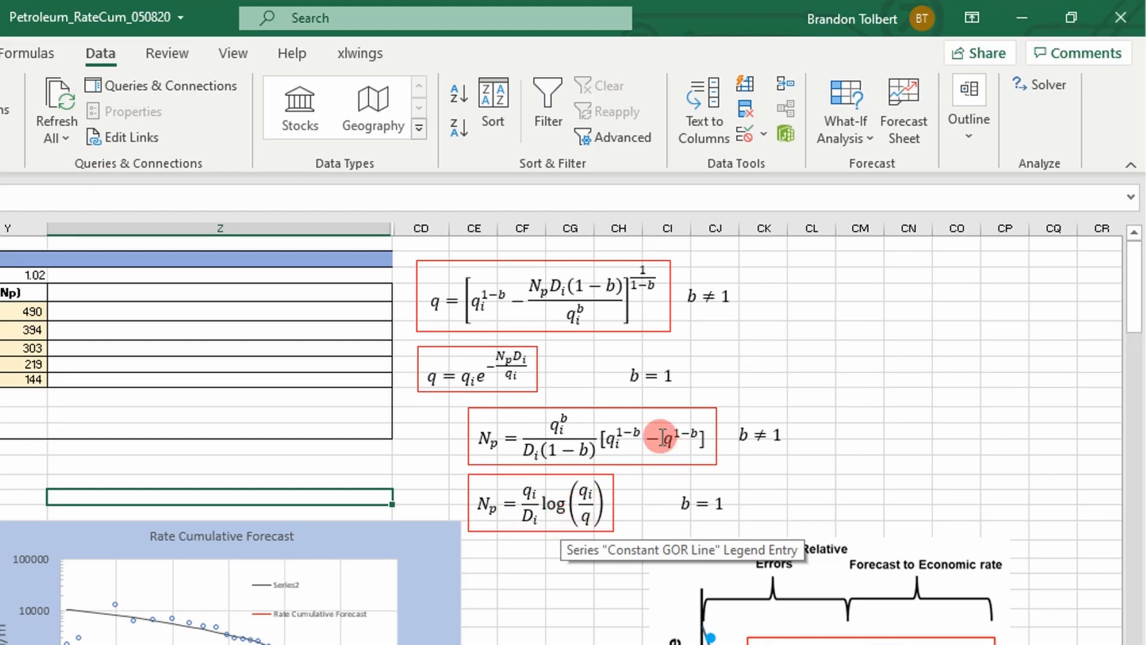
pyautogui.moveTo(585, 436)
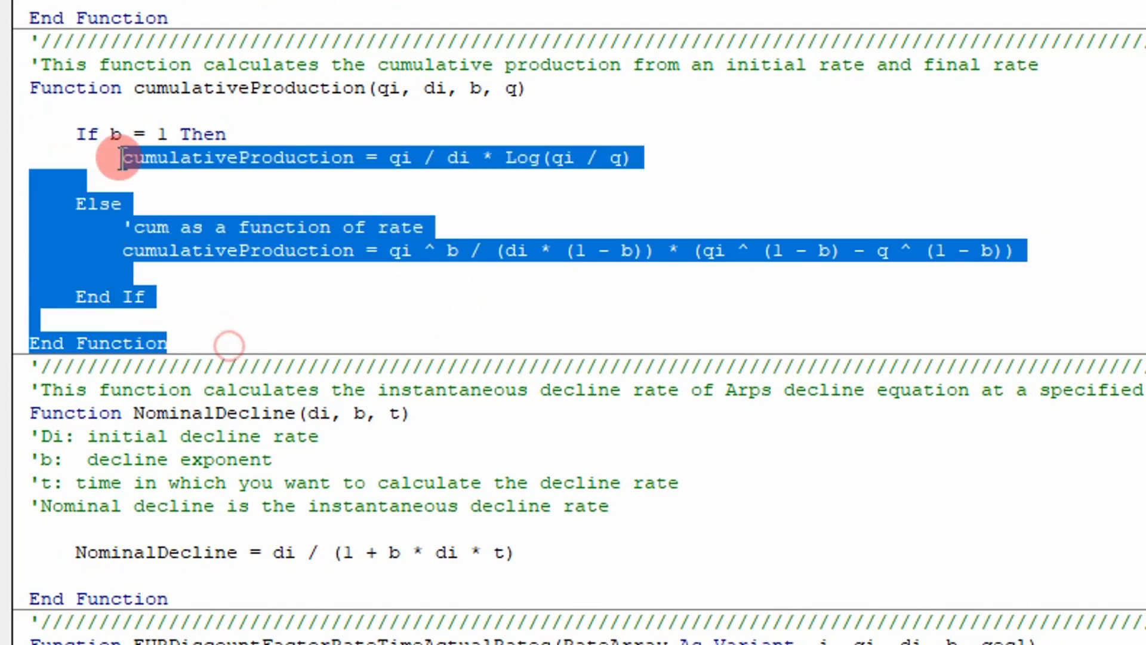
pyautogui.moveTo(121, 157); pyautogui.dragTo(245, 205)
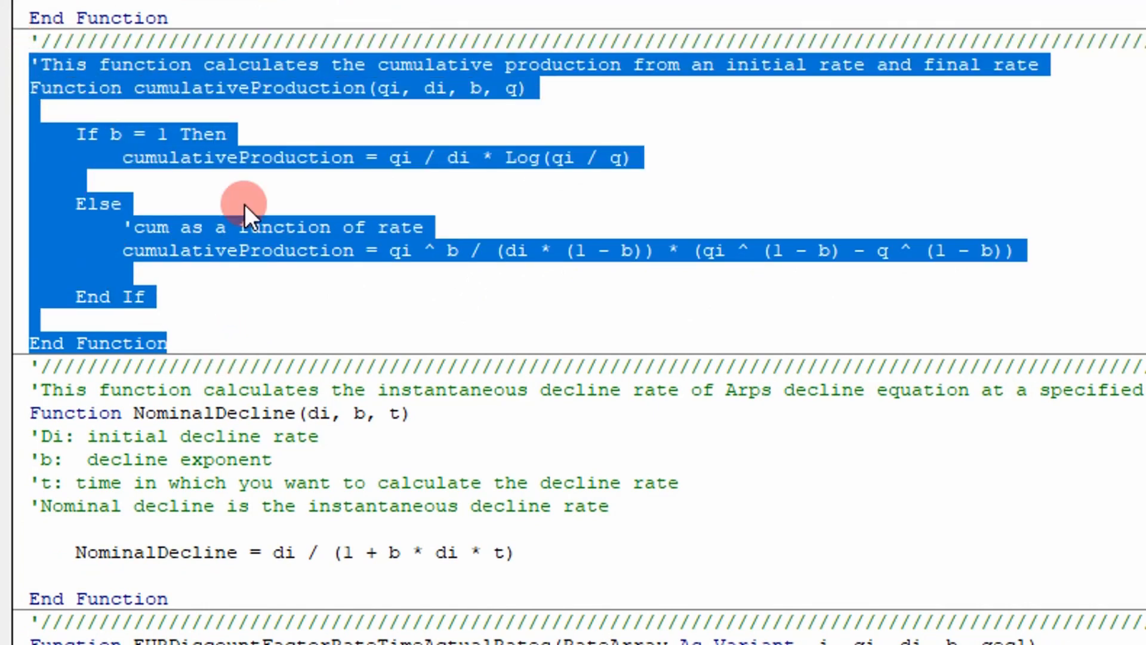
pyautogui.moveTo(264, 290)
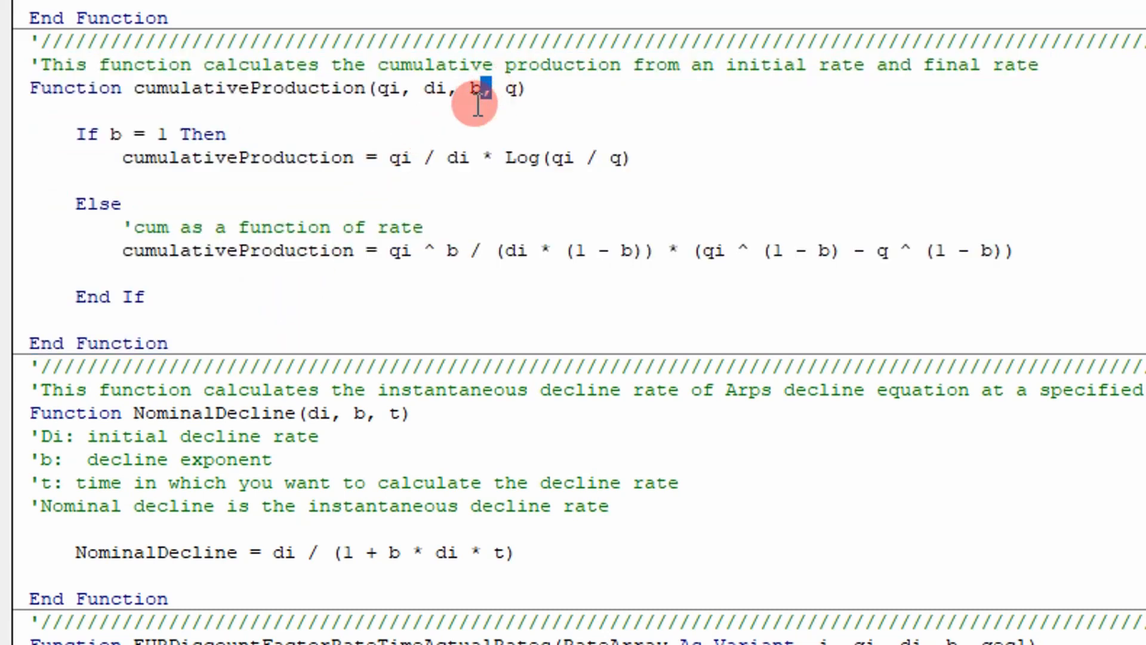
pyautogui.moveTo(439, 181)
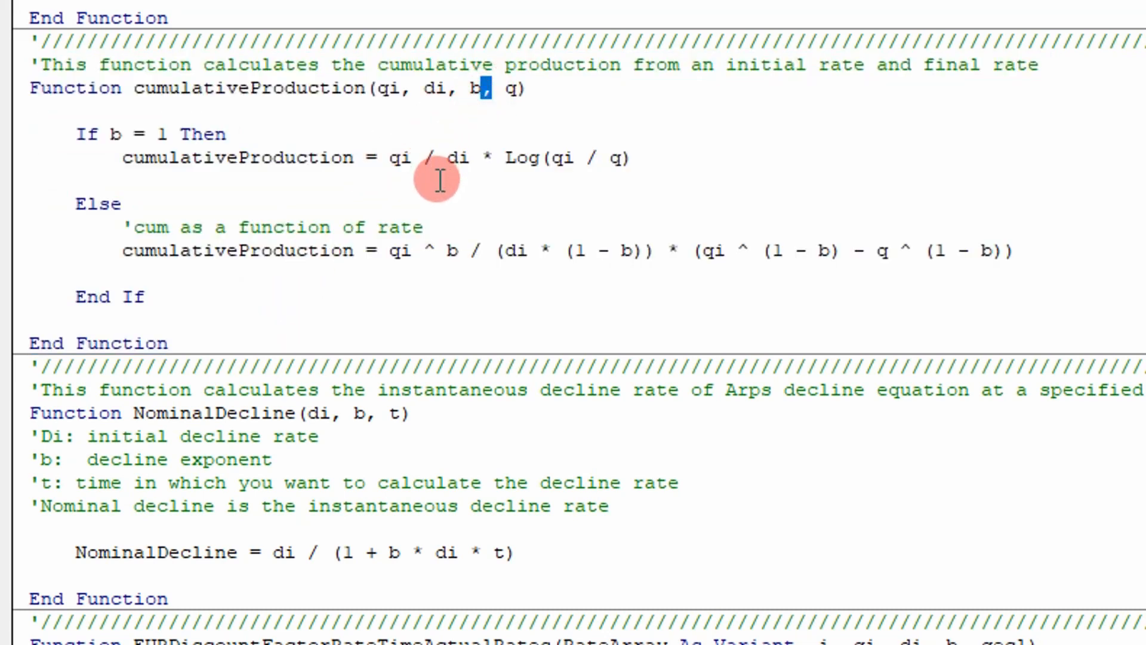
pyautogui.scroll(-3)
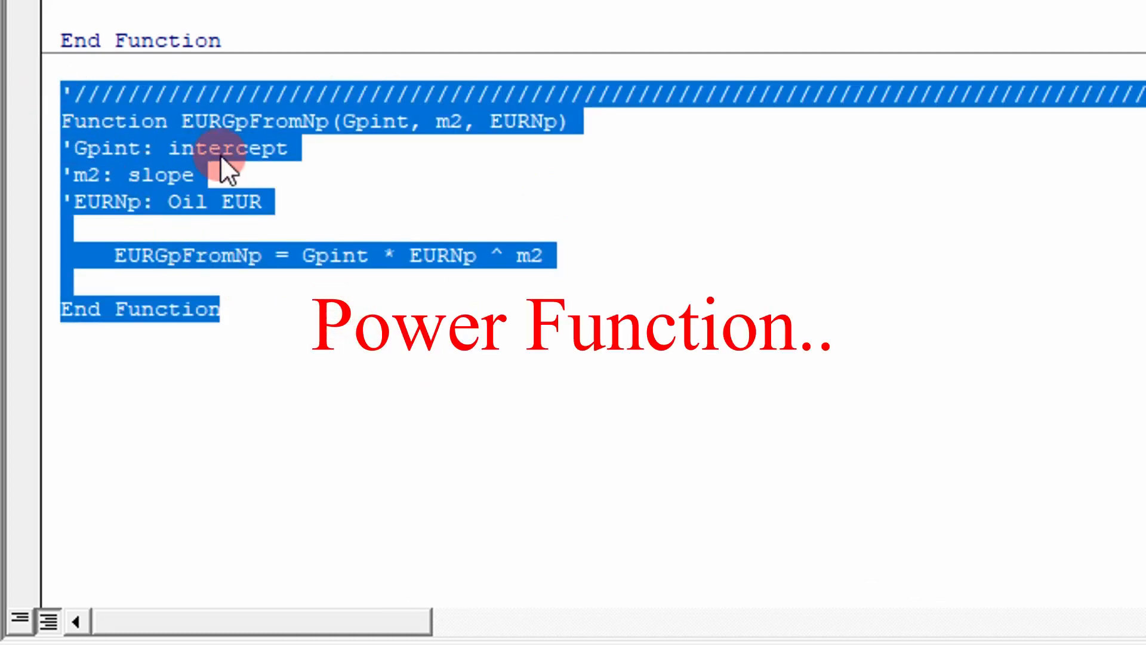
# Step: Highlight the EURGpFromNp comments and its power-law formula line
pyautogui.click(169, 174)
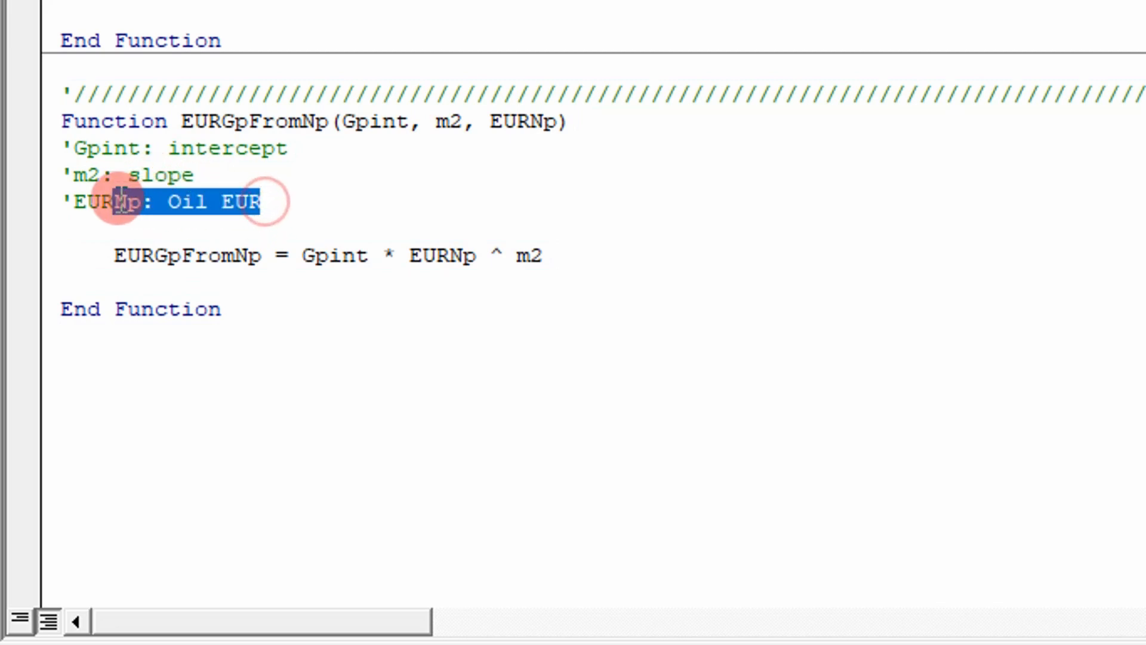
pyautogui.doubleClick(219, 149)
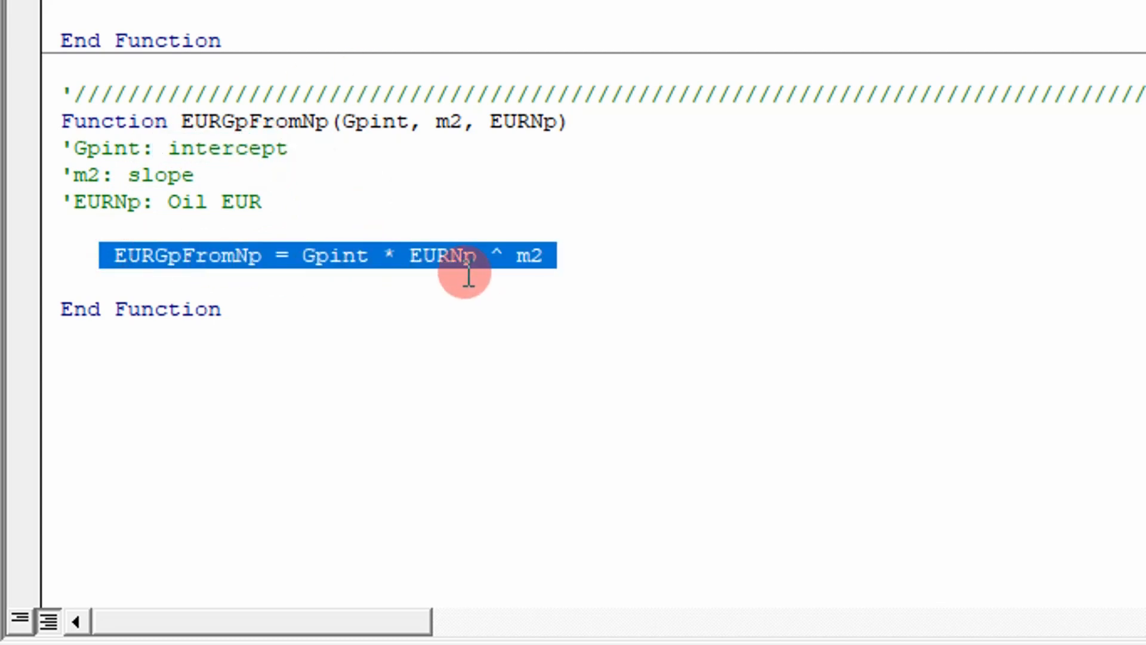
pyautogui.moveTo(553, 214)
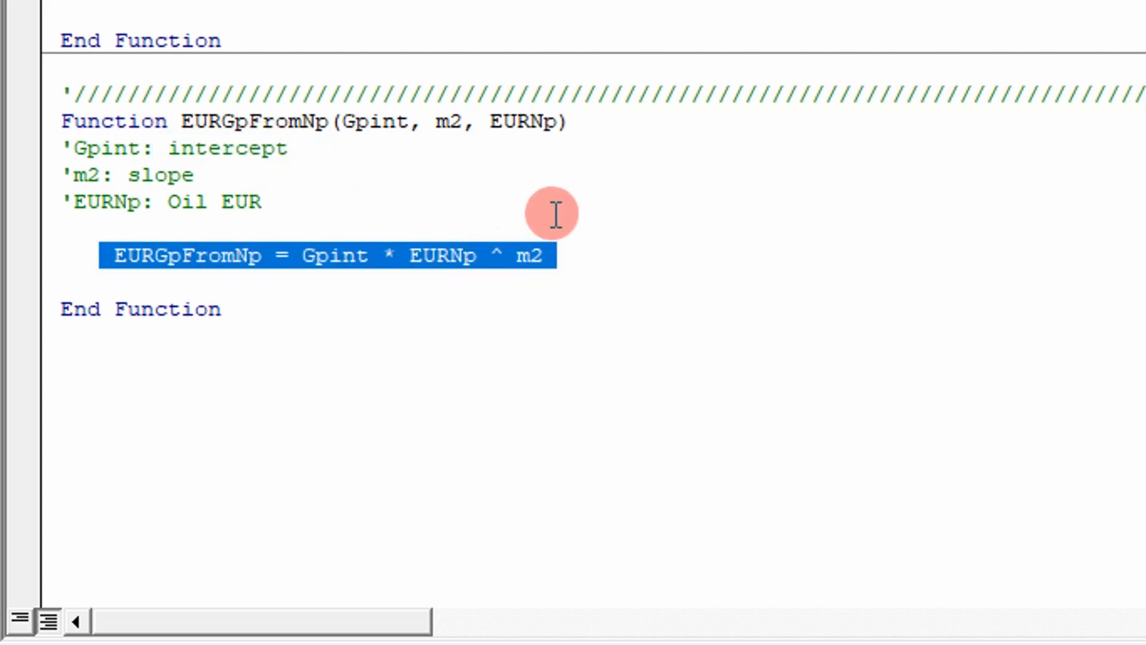